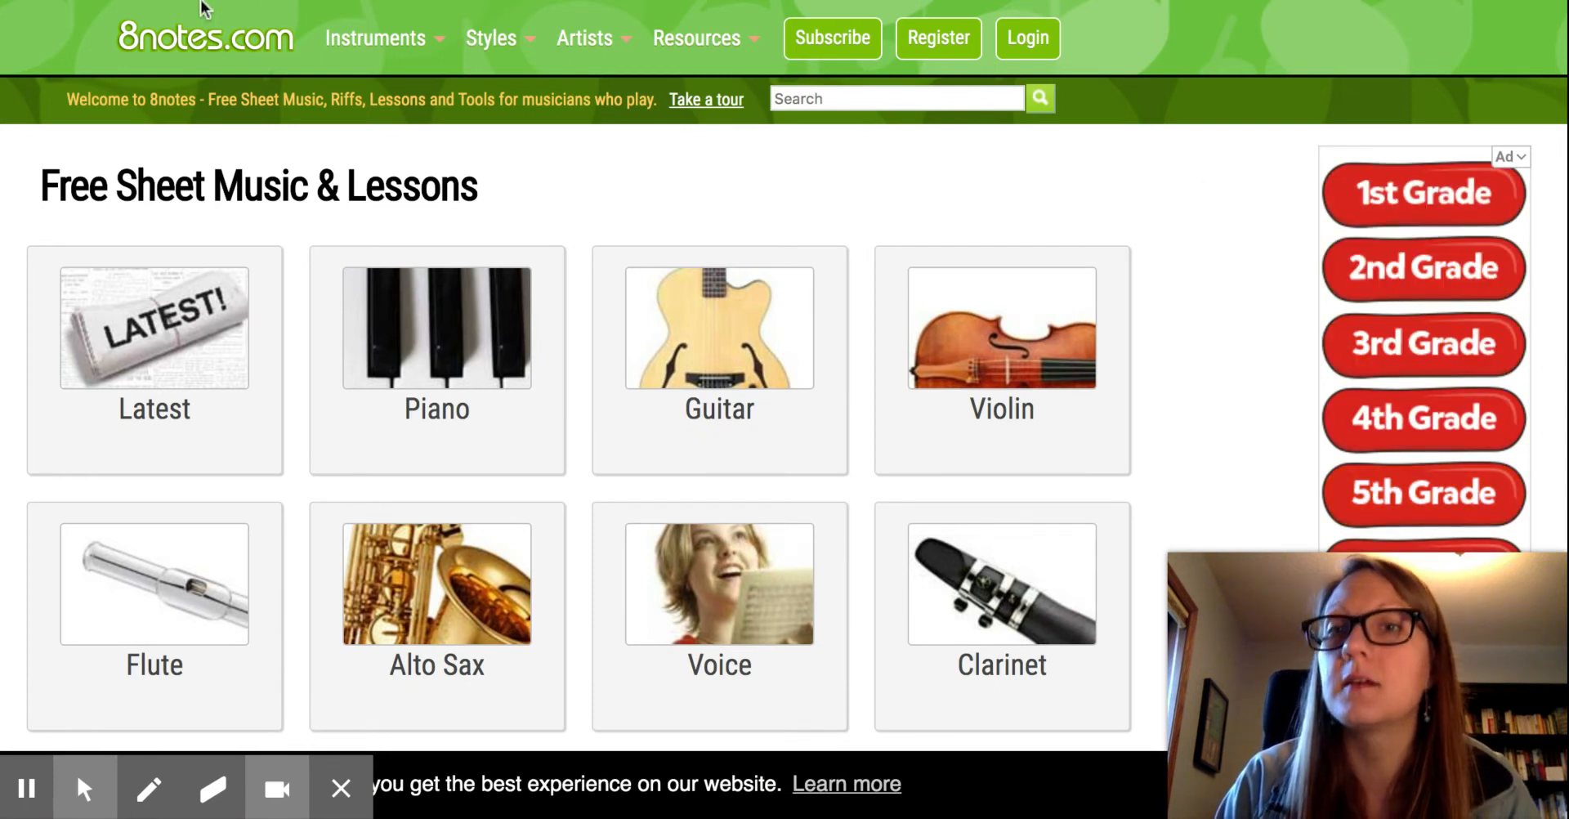
- Open the Instruments dropdown in the top navigation, close it, then reopen it
click(375, 39)
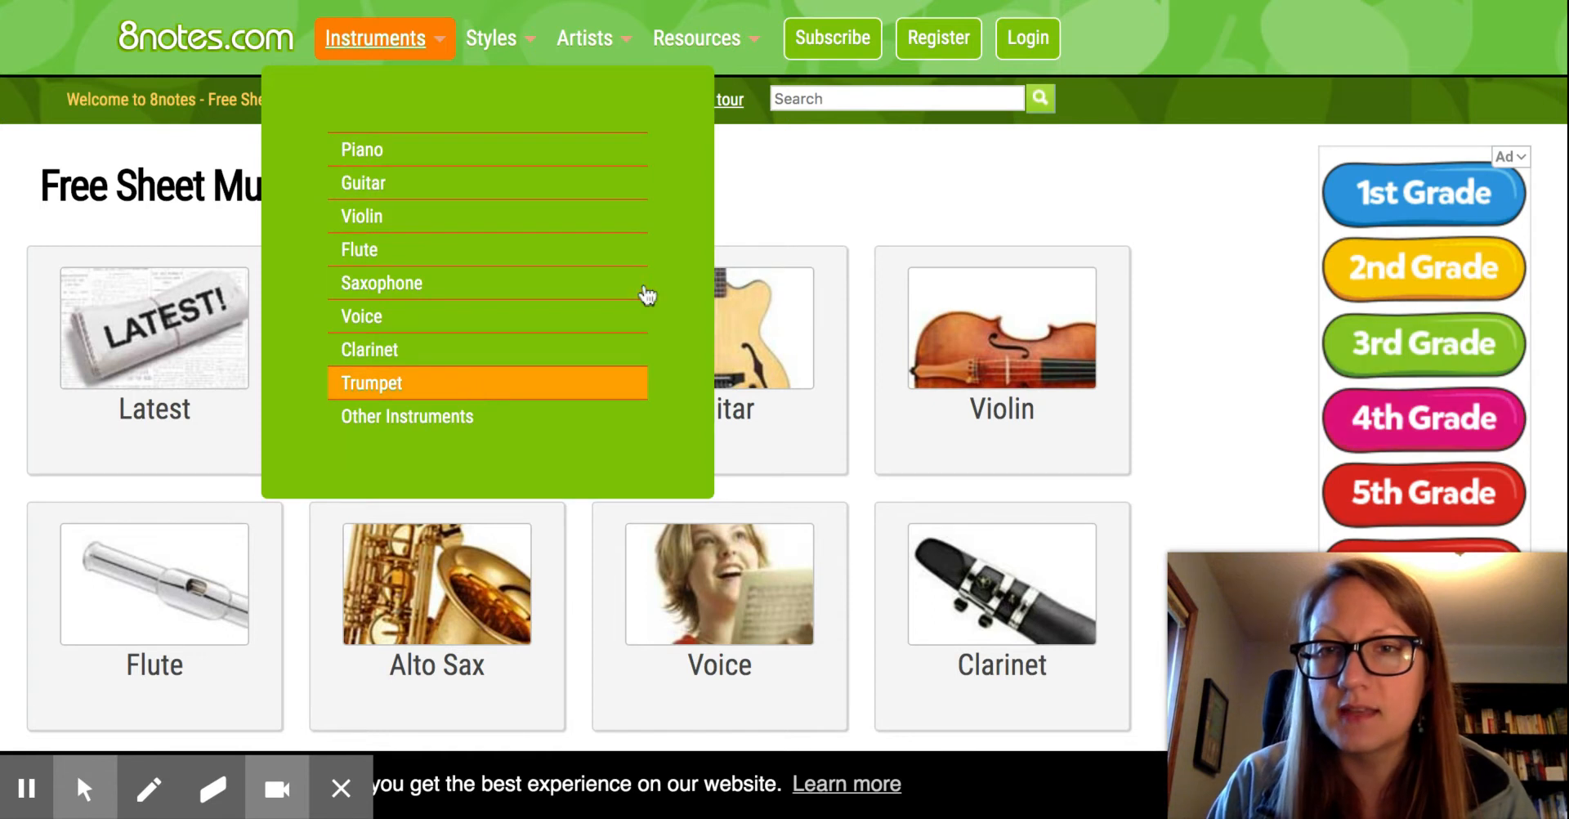
click(1137, 208)
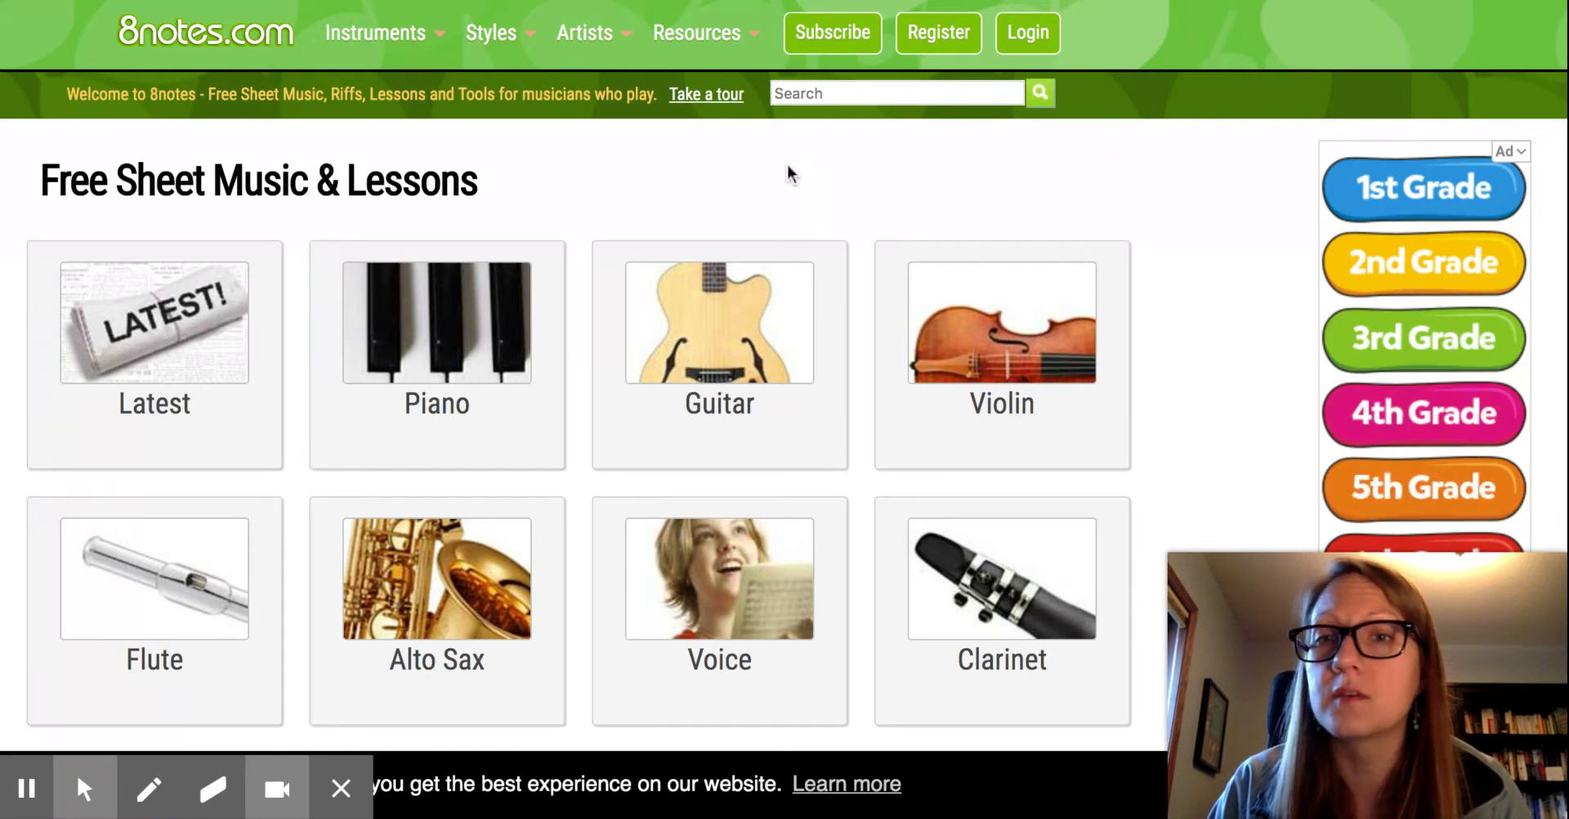
mouse_move(745, 180)
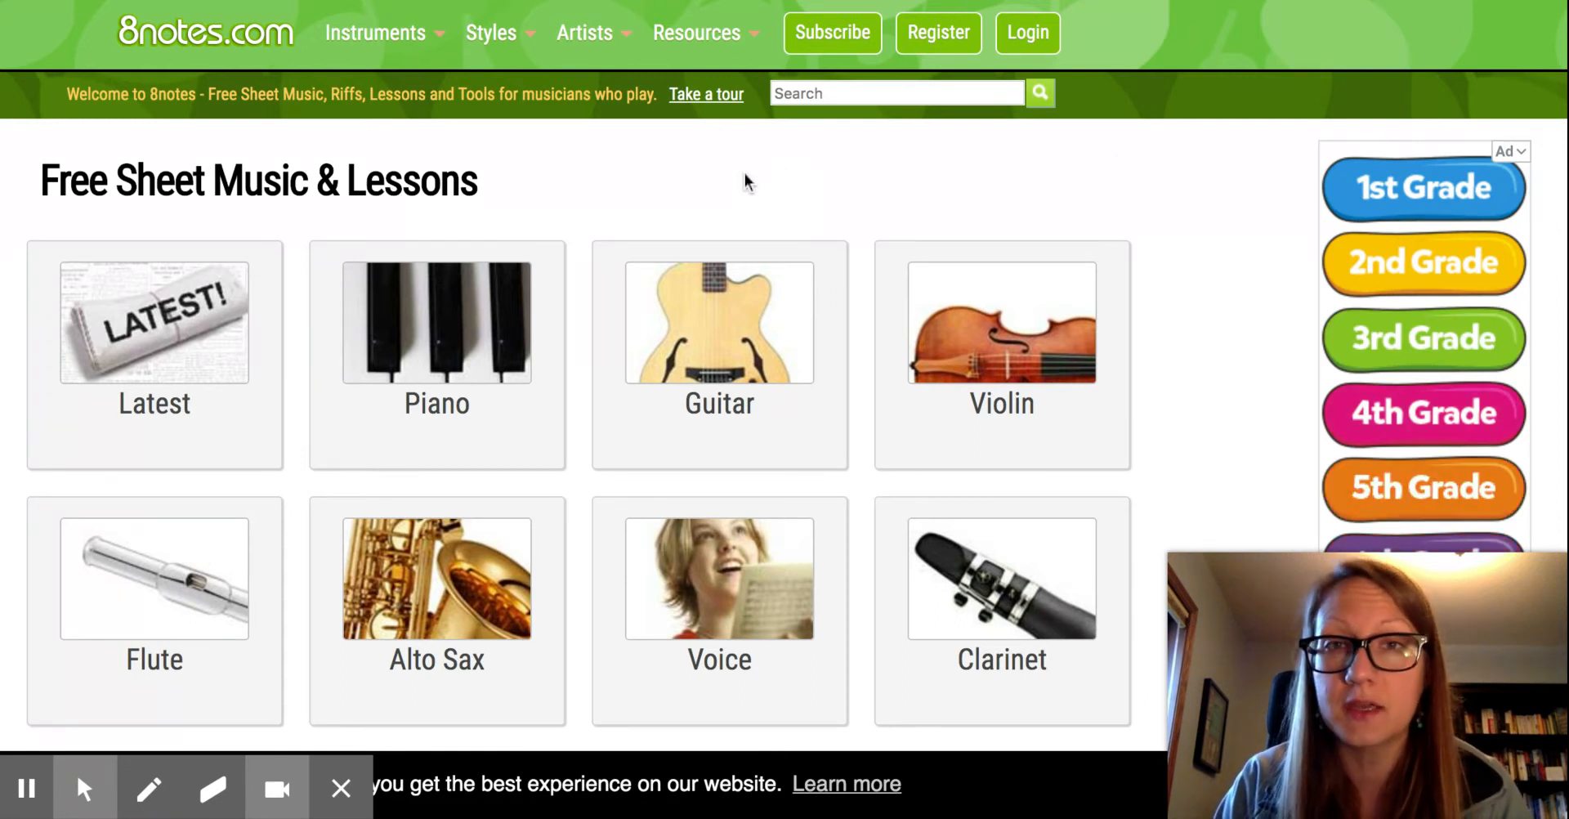
mouse_move(629, 154)
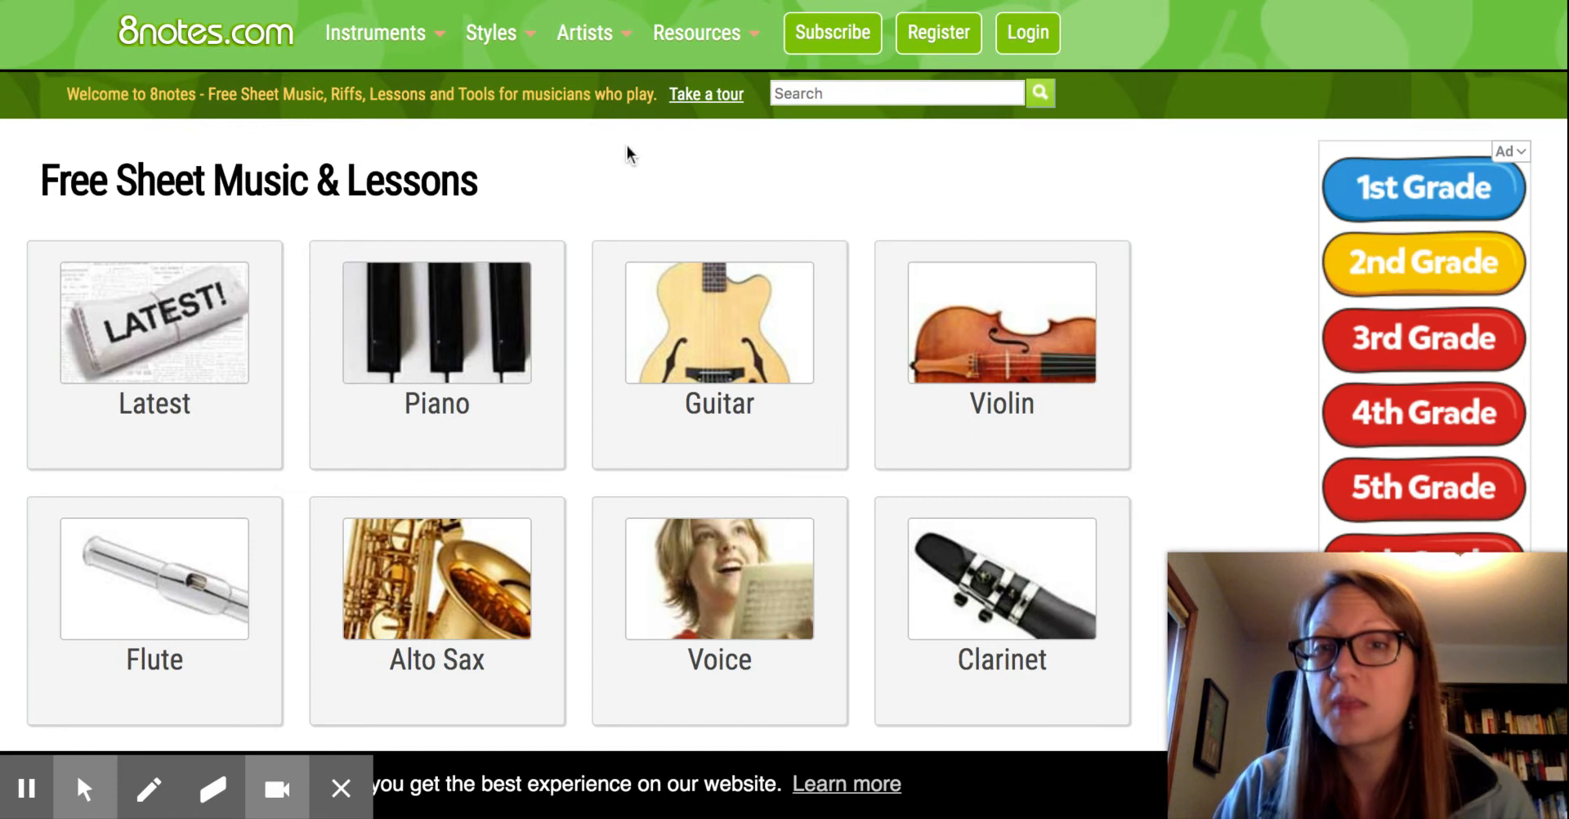
click(375, 32)
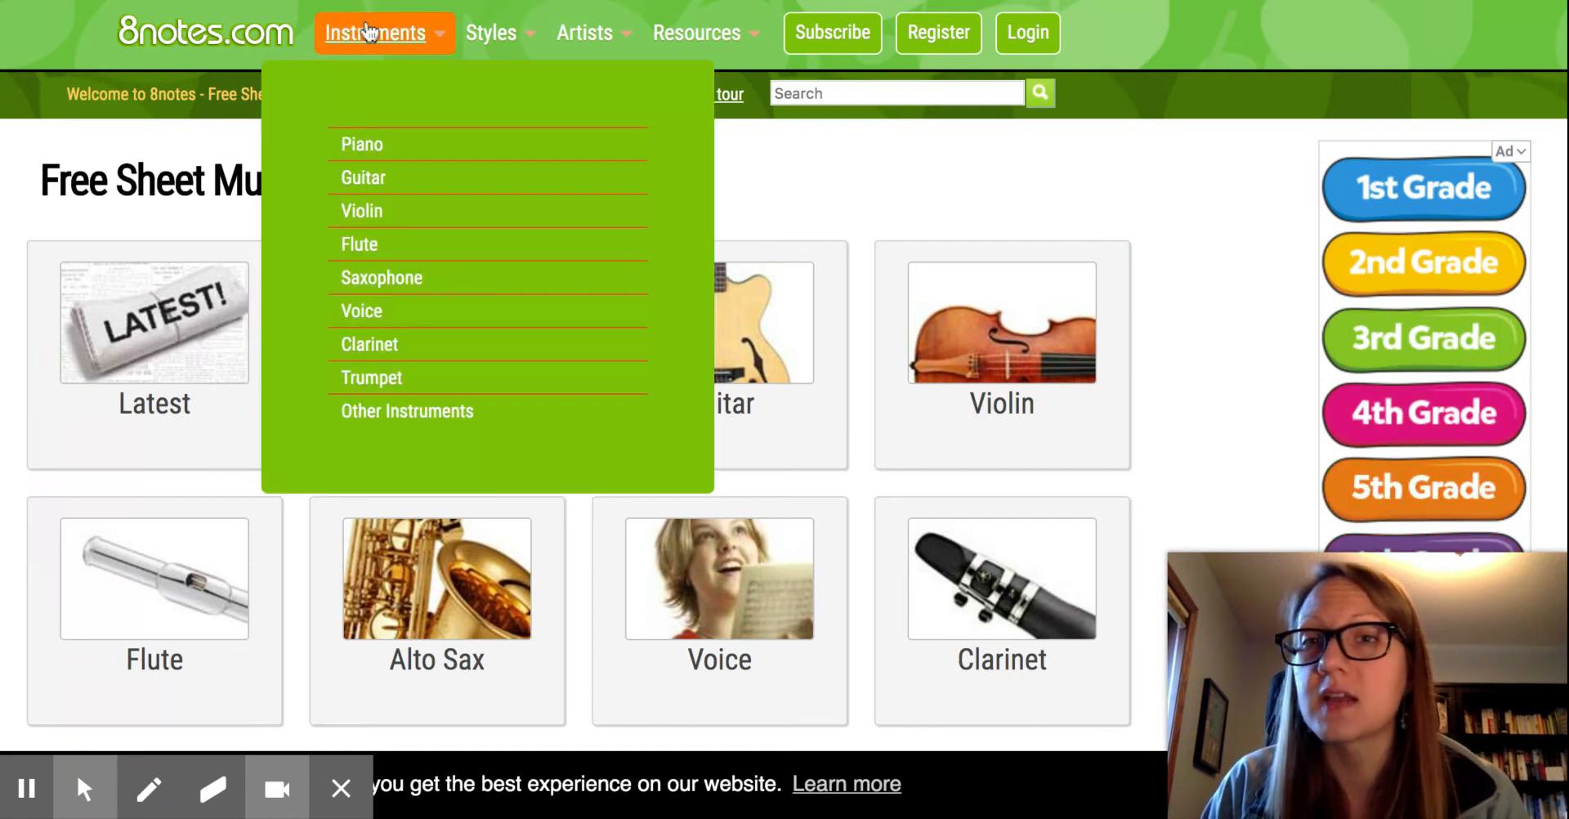
mouse_move(361, 144)
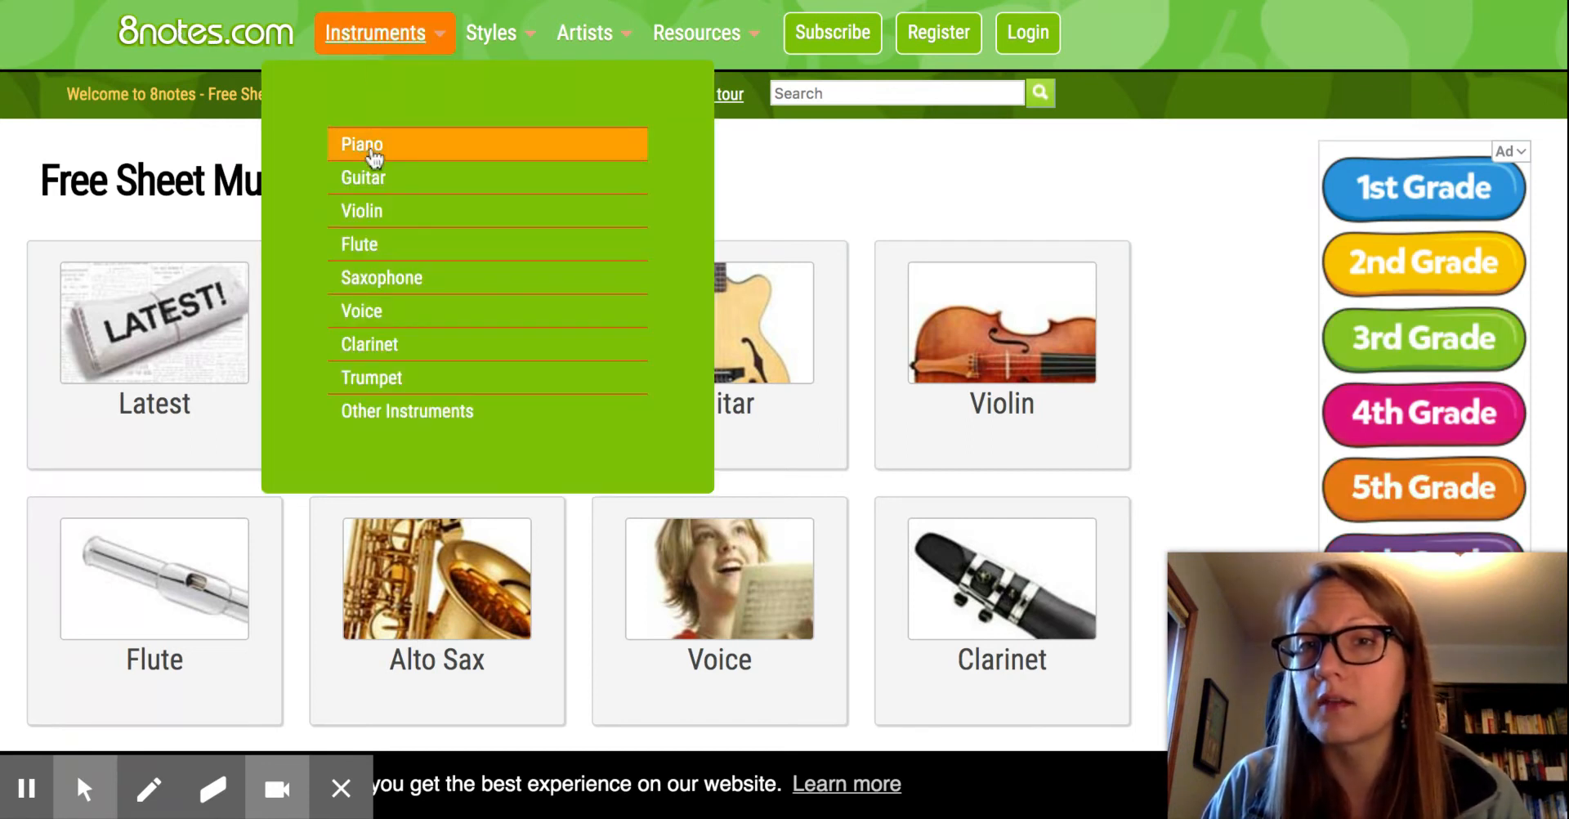
mouse_move(369, 343)
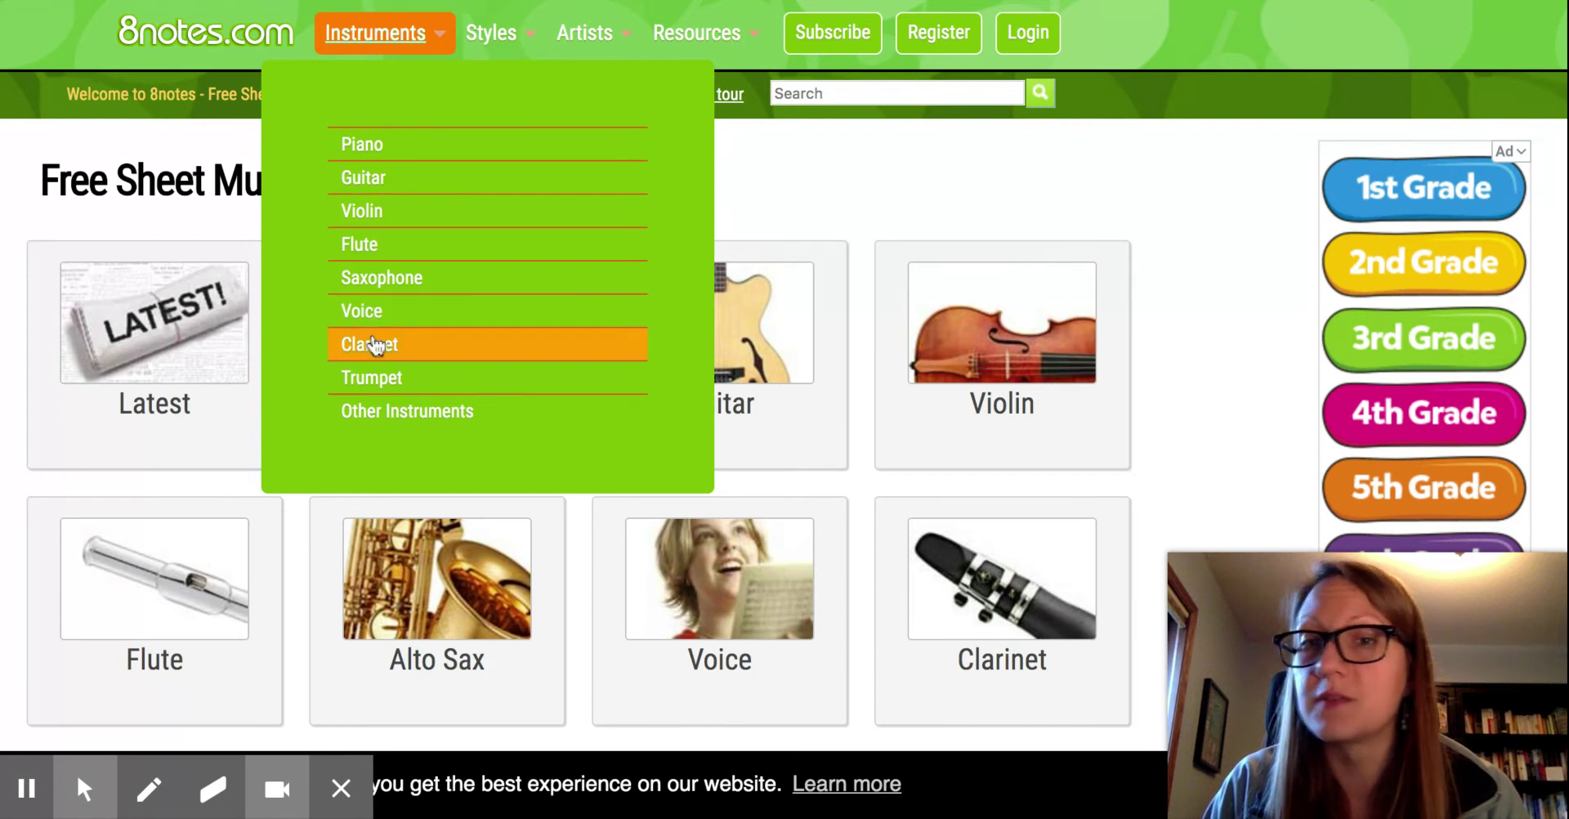
mouse_move(405, 277)
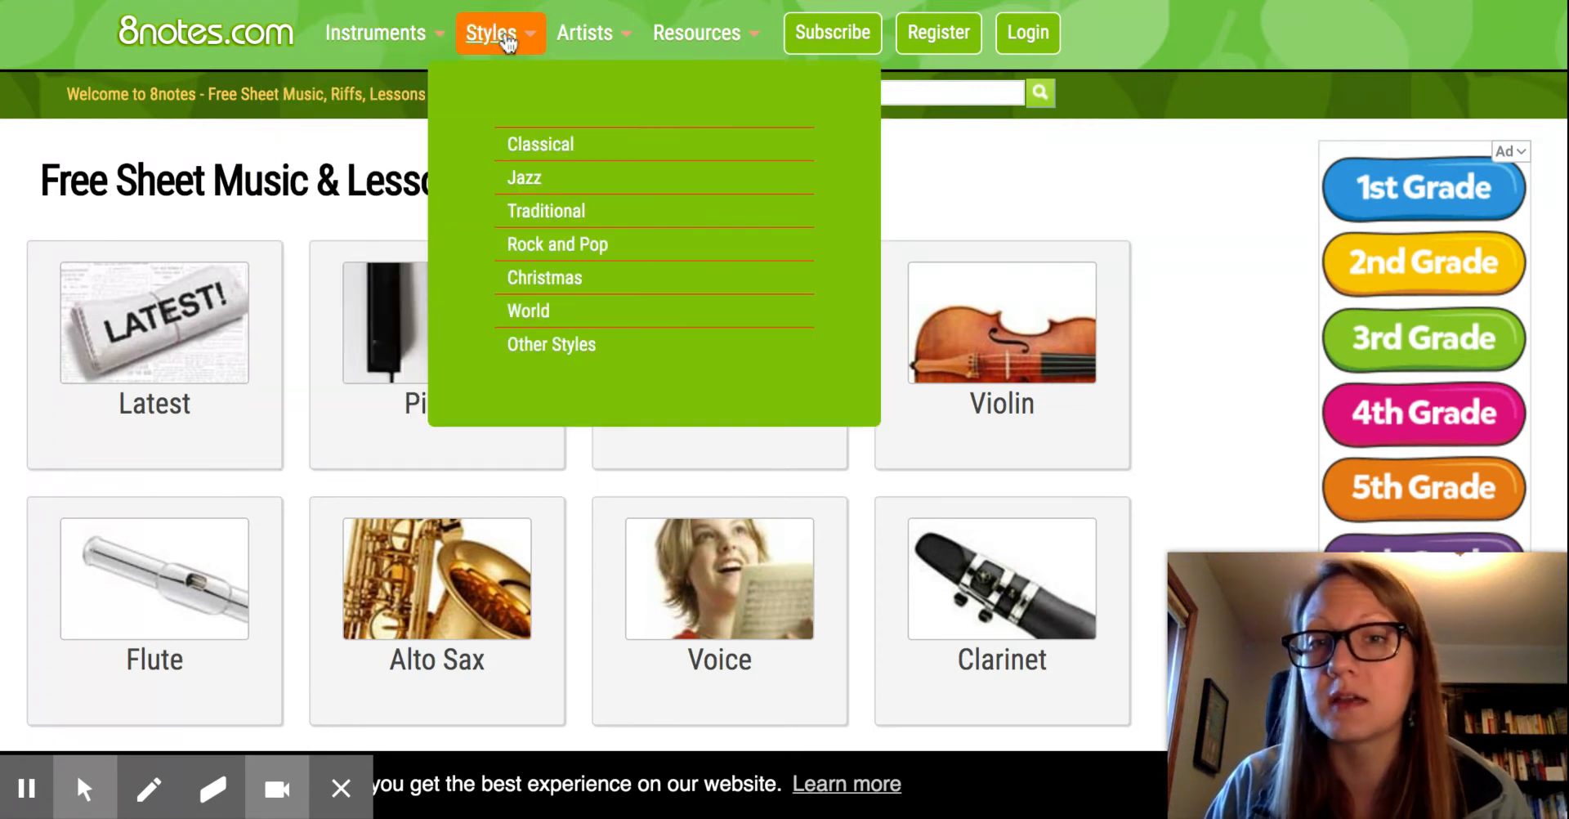
mouse_move(540, 144)
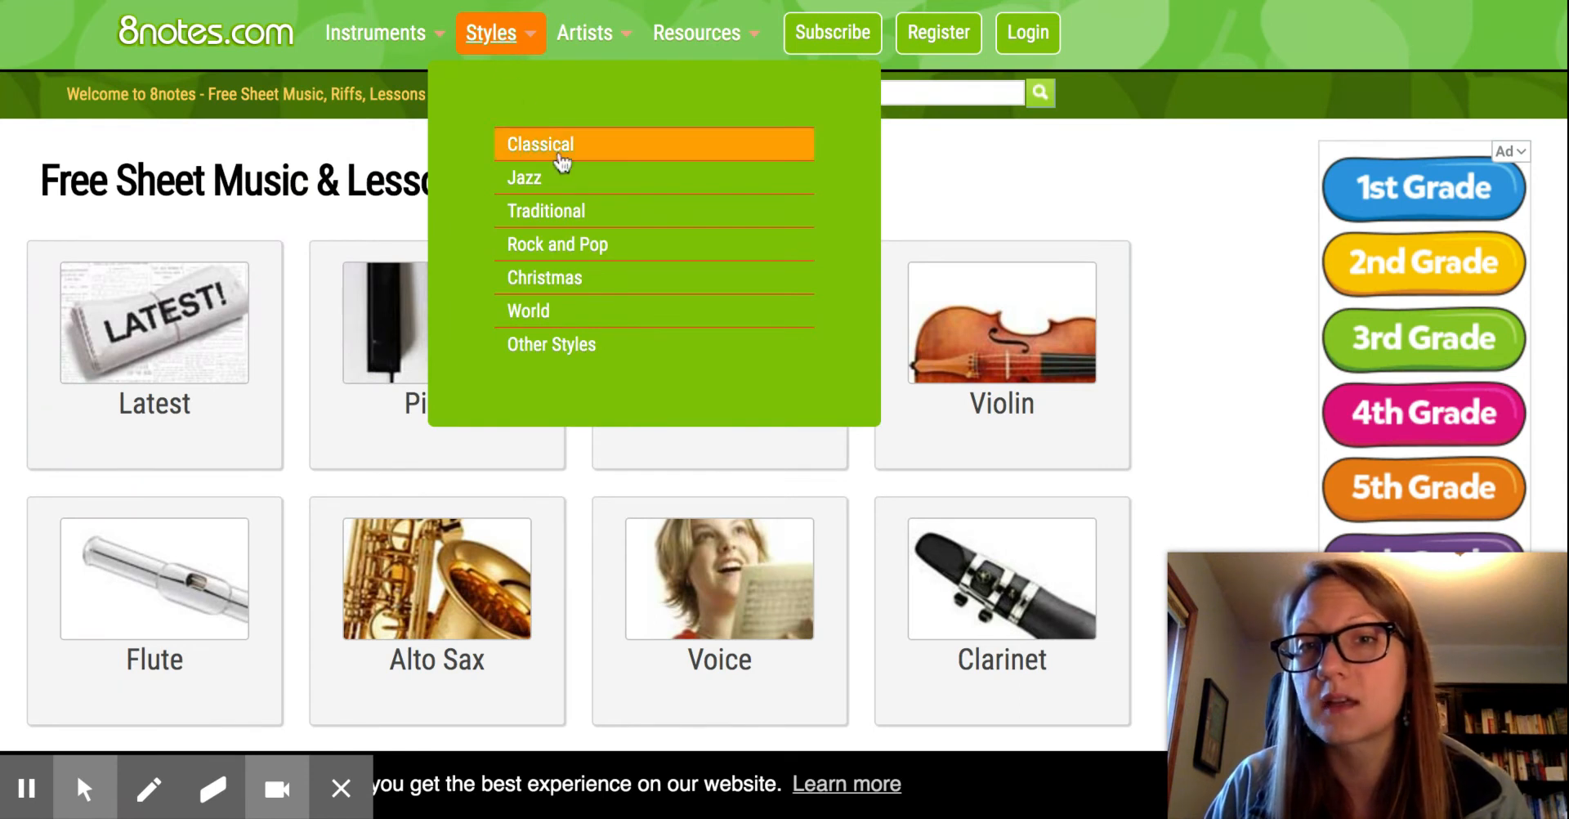
mouse_move(545, 210)
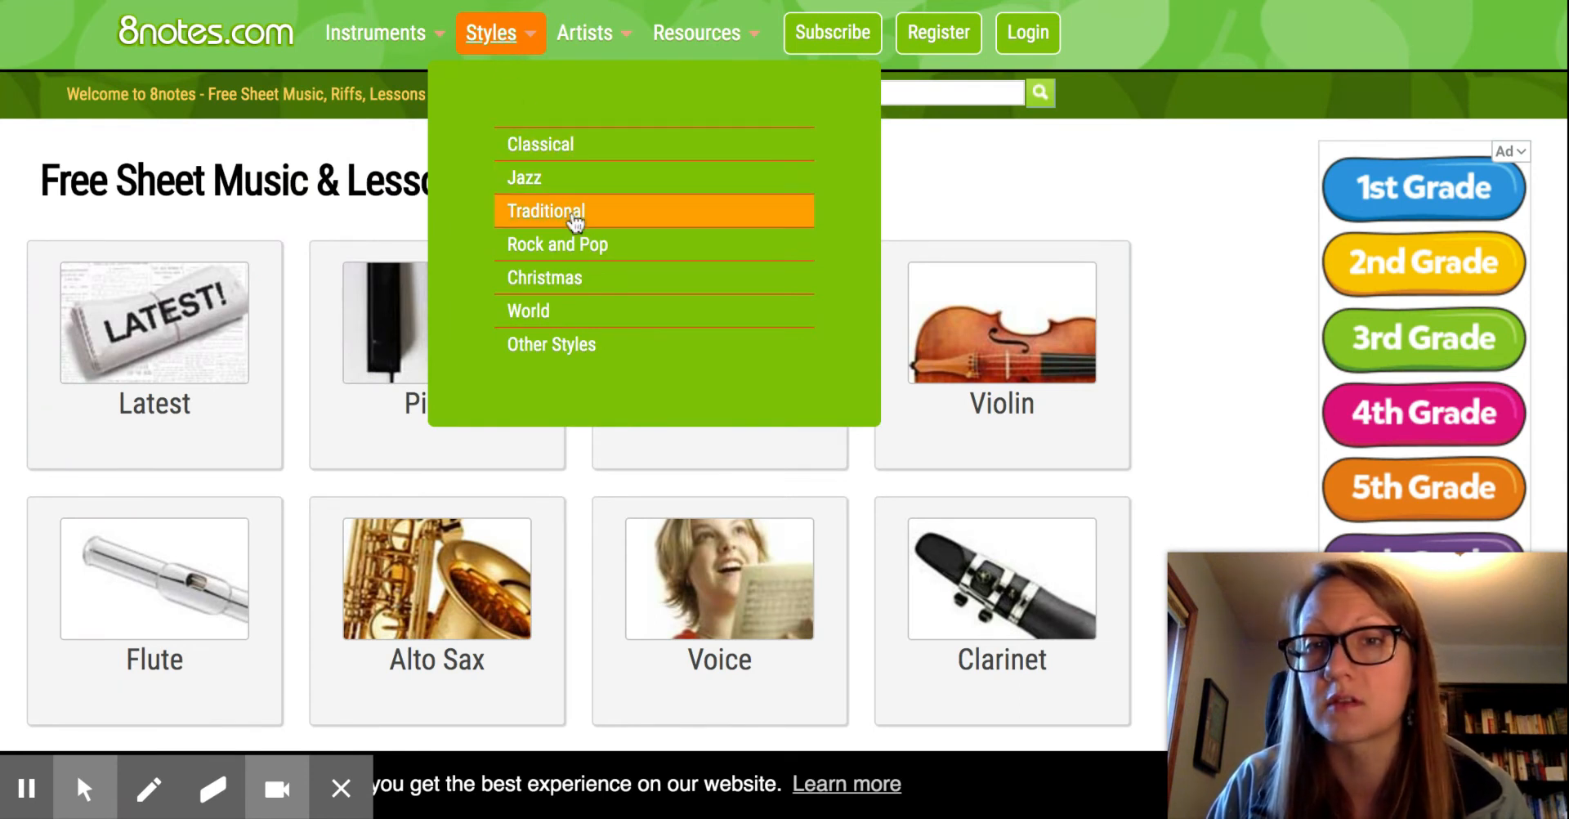
mouse_move(605, 284)
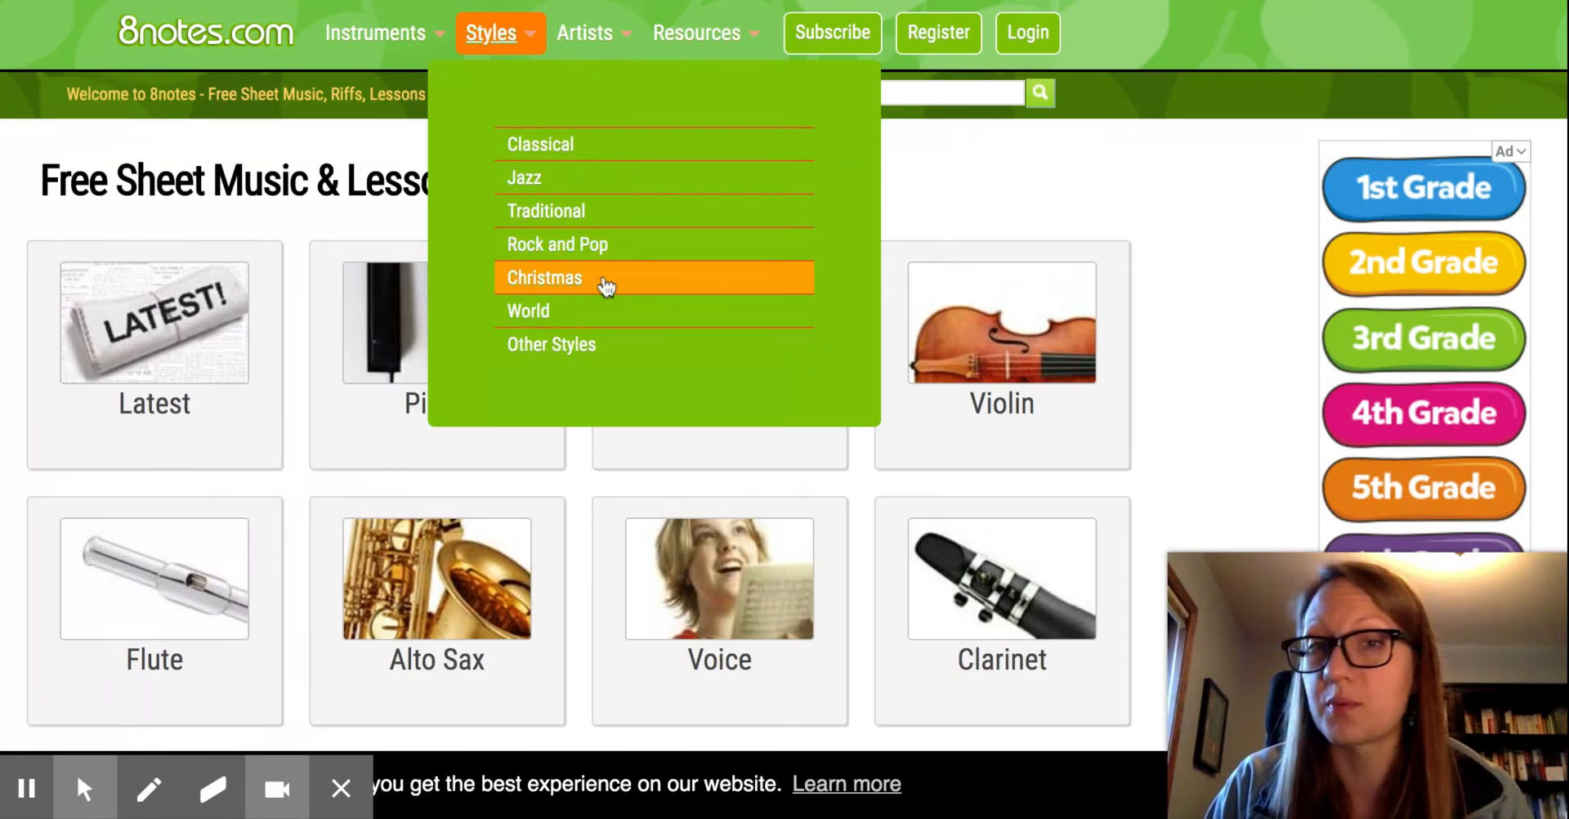
mouse_move(596, 310)
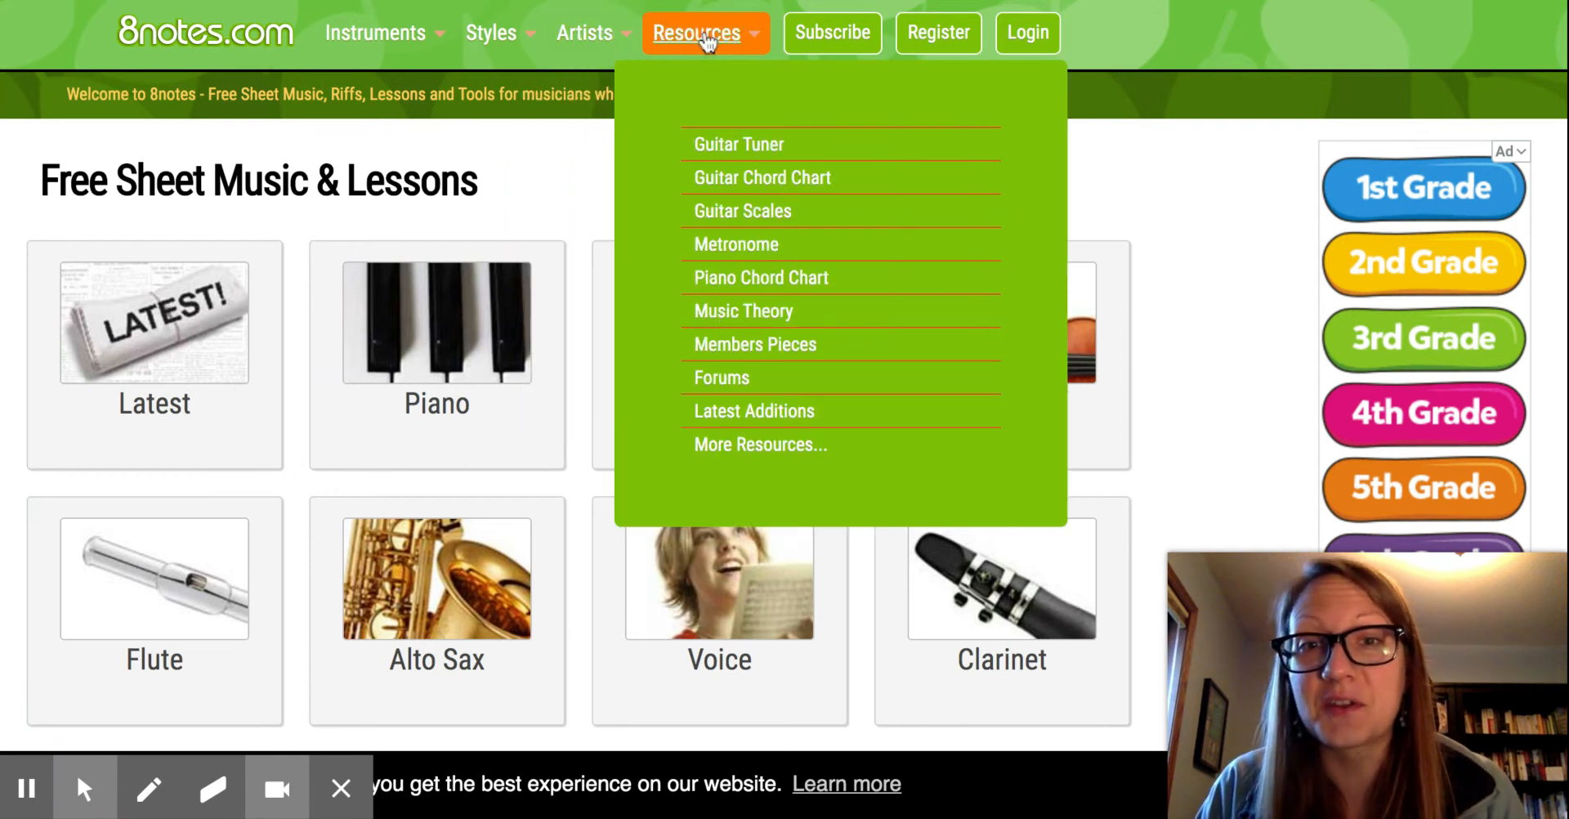
mouse_move(722, 84)
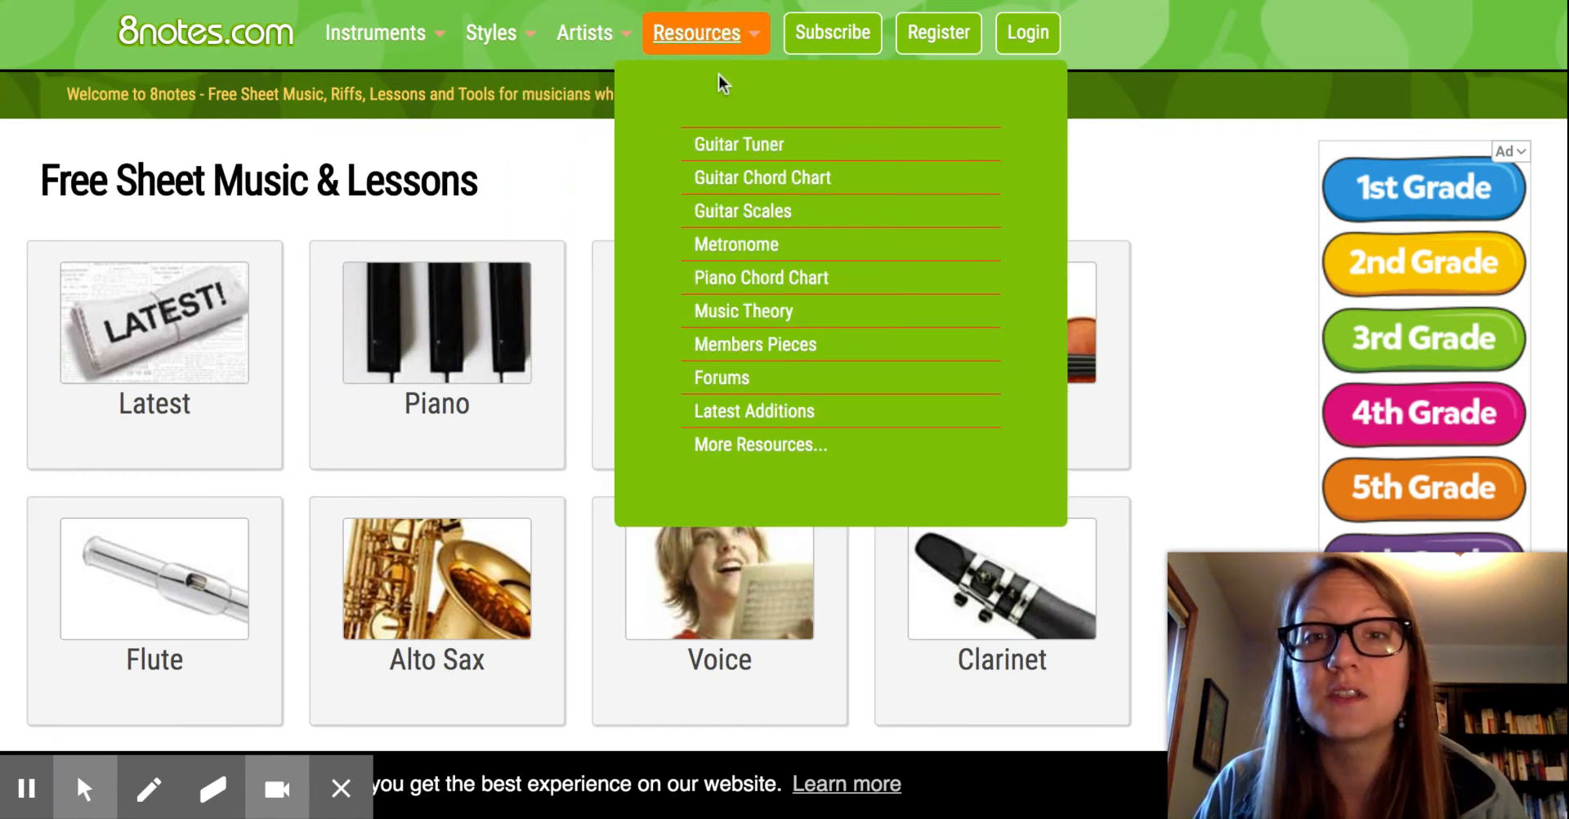
mouse_move(831, 210)
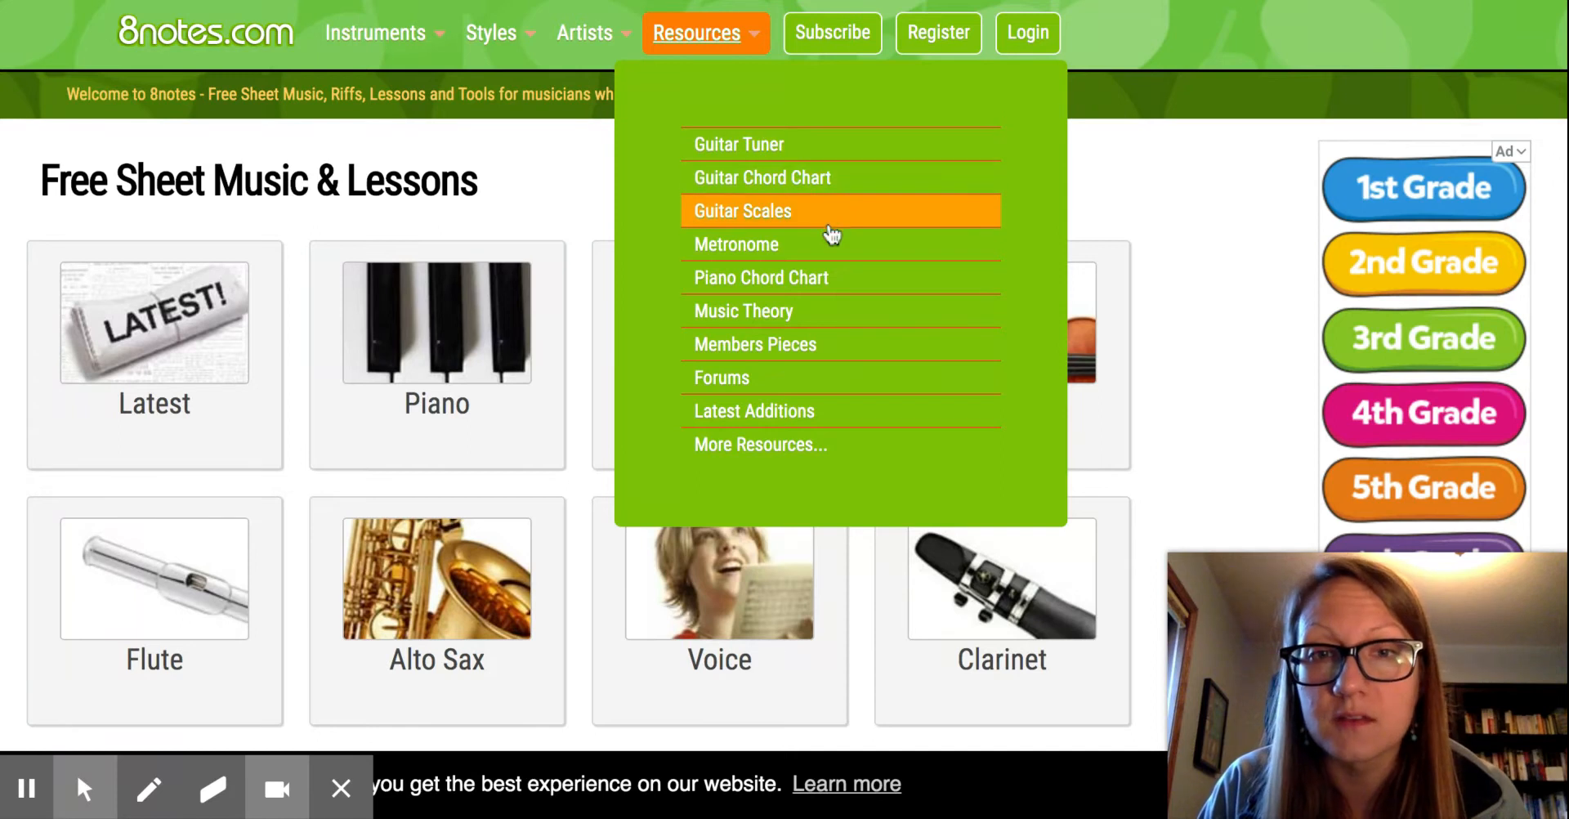
mouse_move(801, 344)
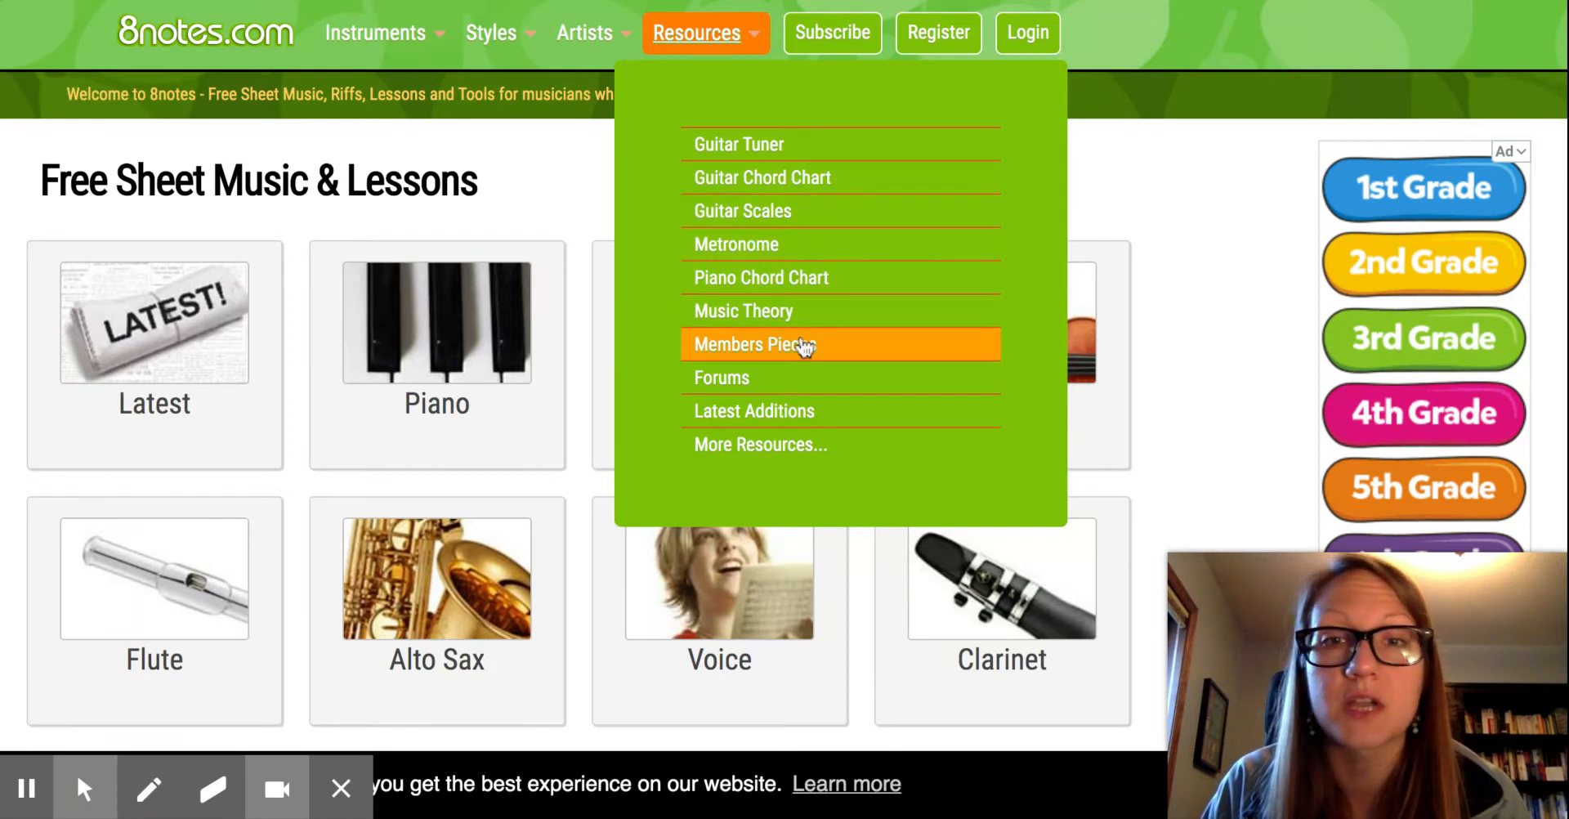
mouse_move(716, 35)
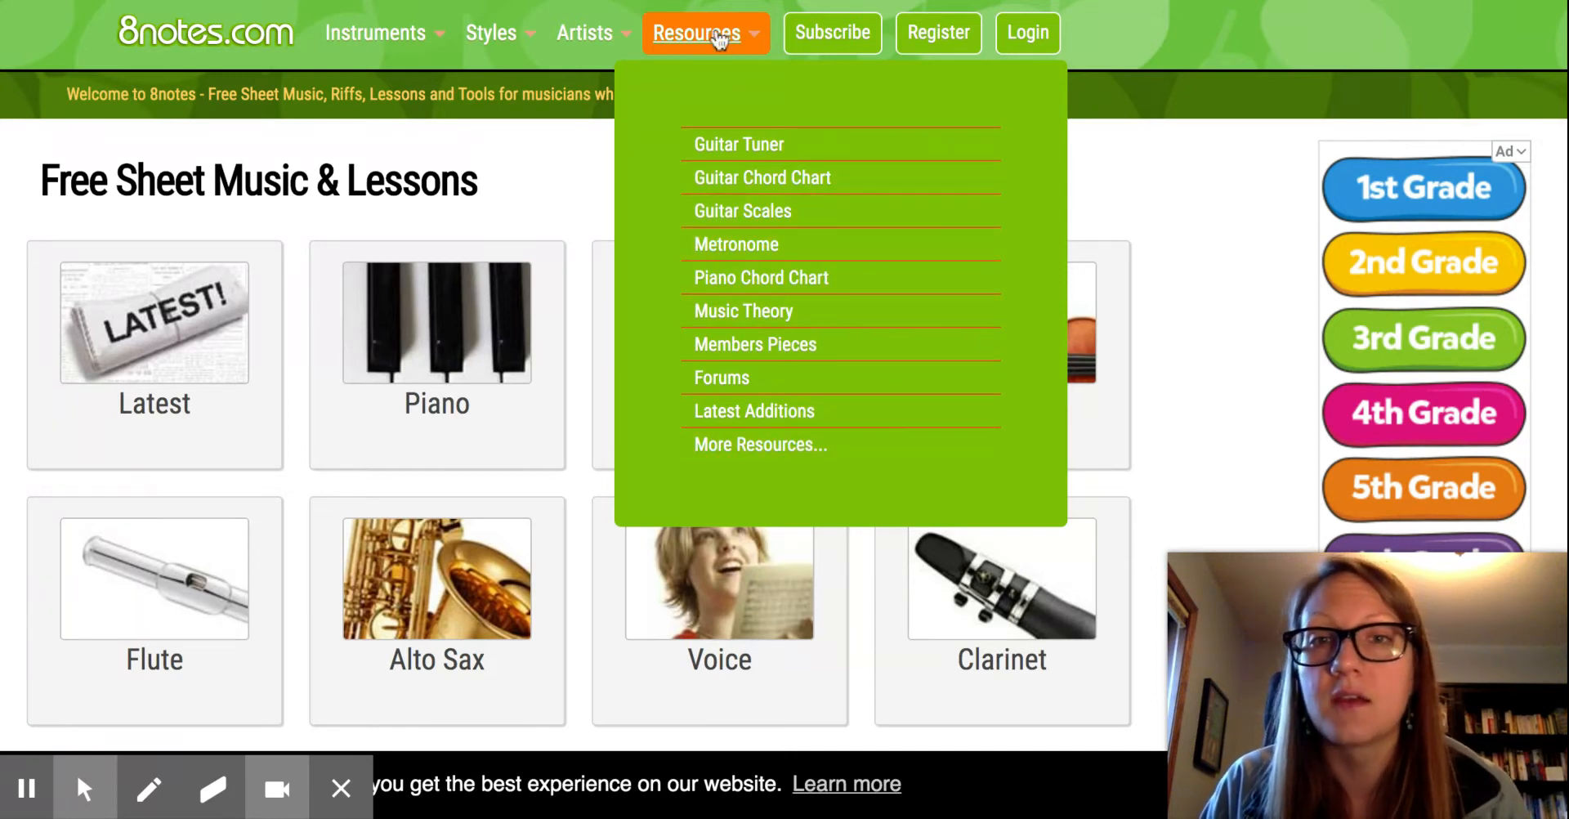
mouse_move(201, 15)
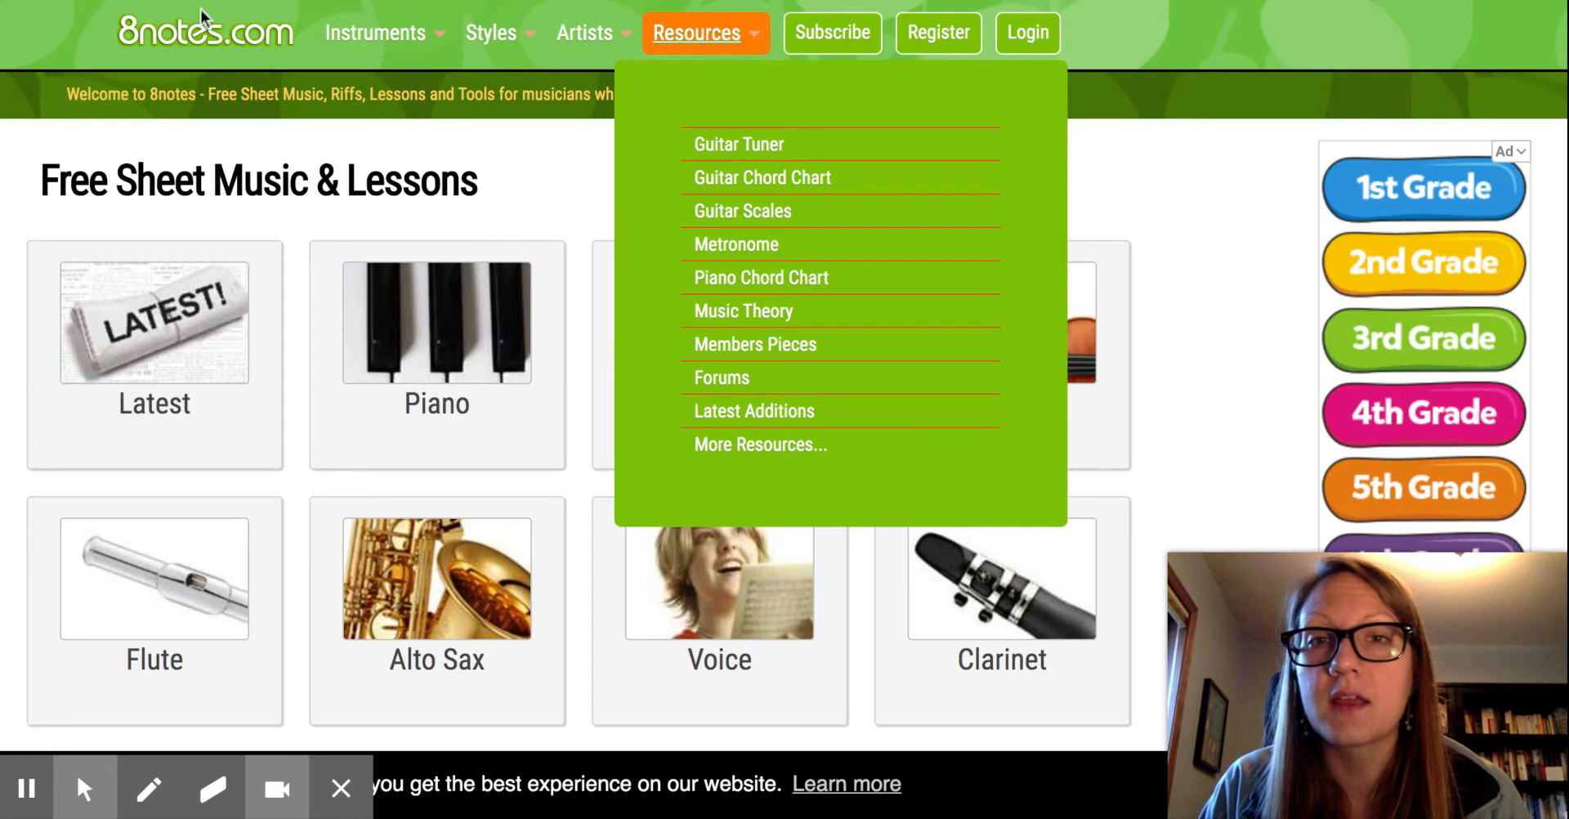
- Return to the 8notes.com home page and scroll the instrument grid down to Banjo and back
click(760, 445)
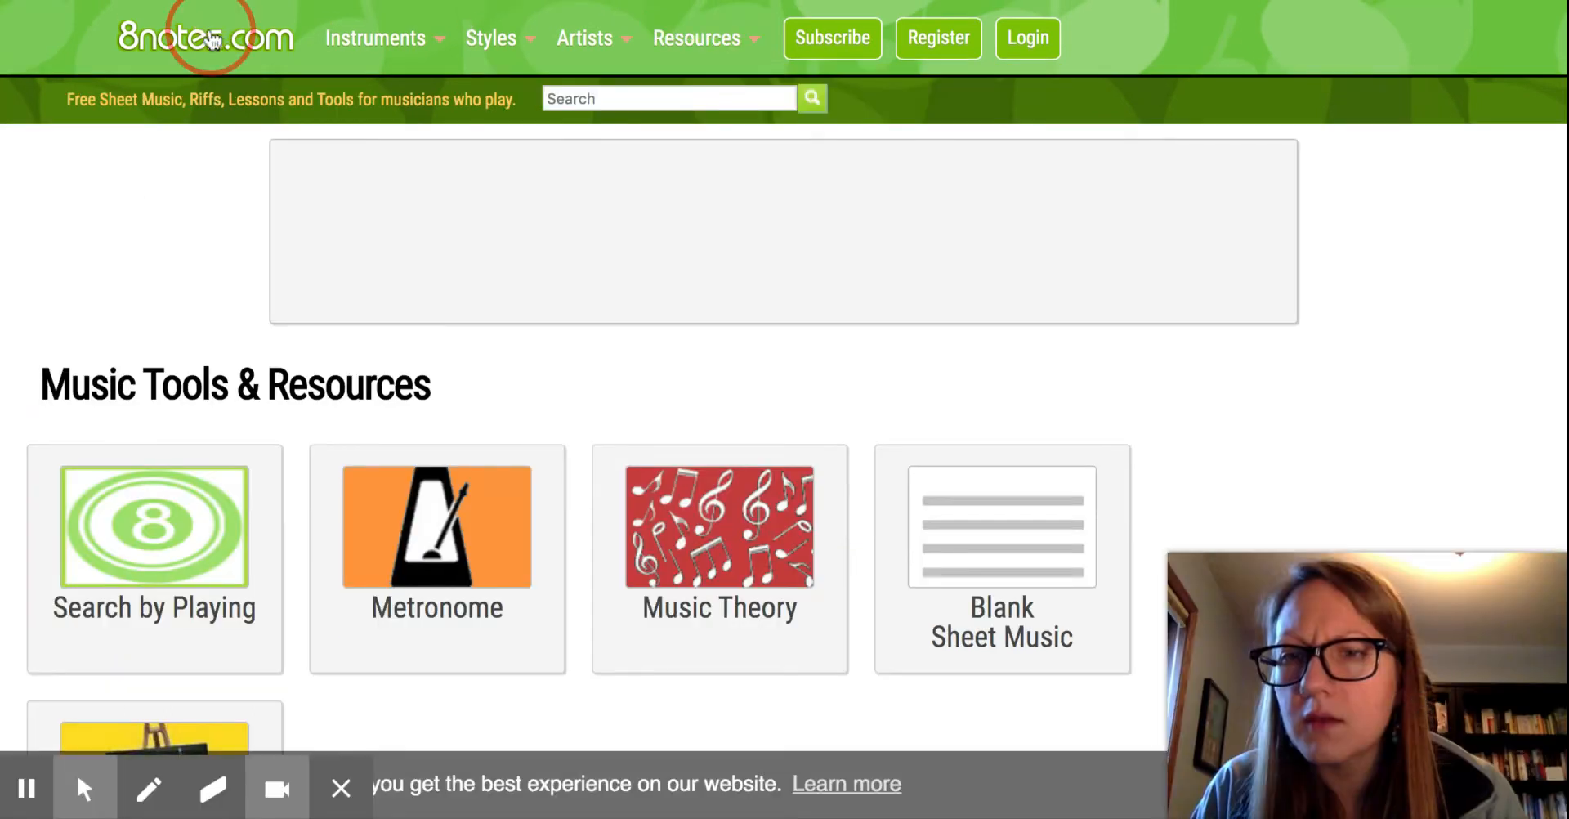
click(205, 38)
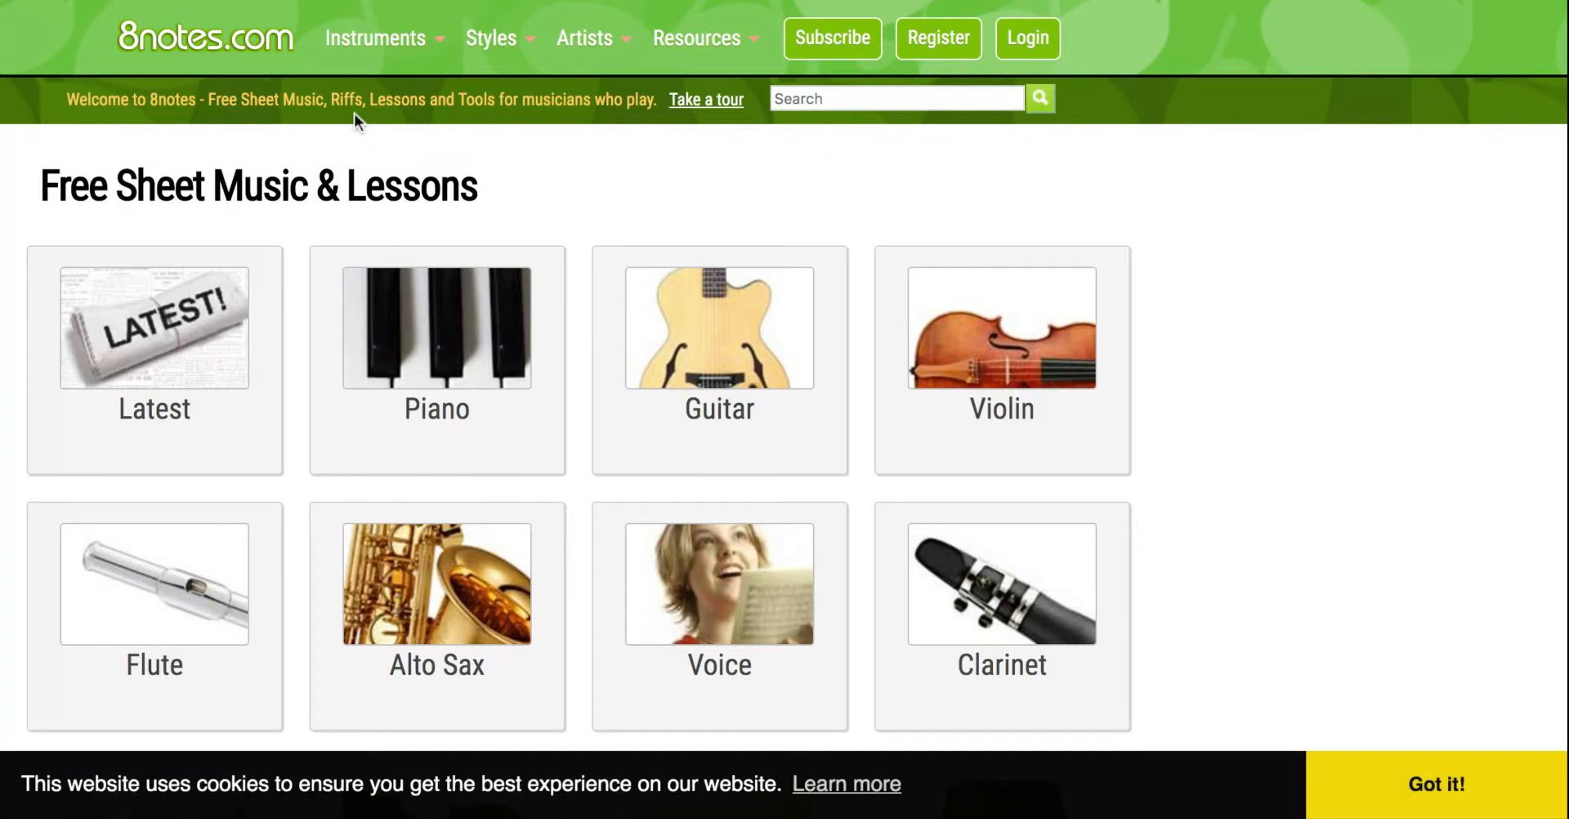
mouse_move(425, 168)
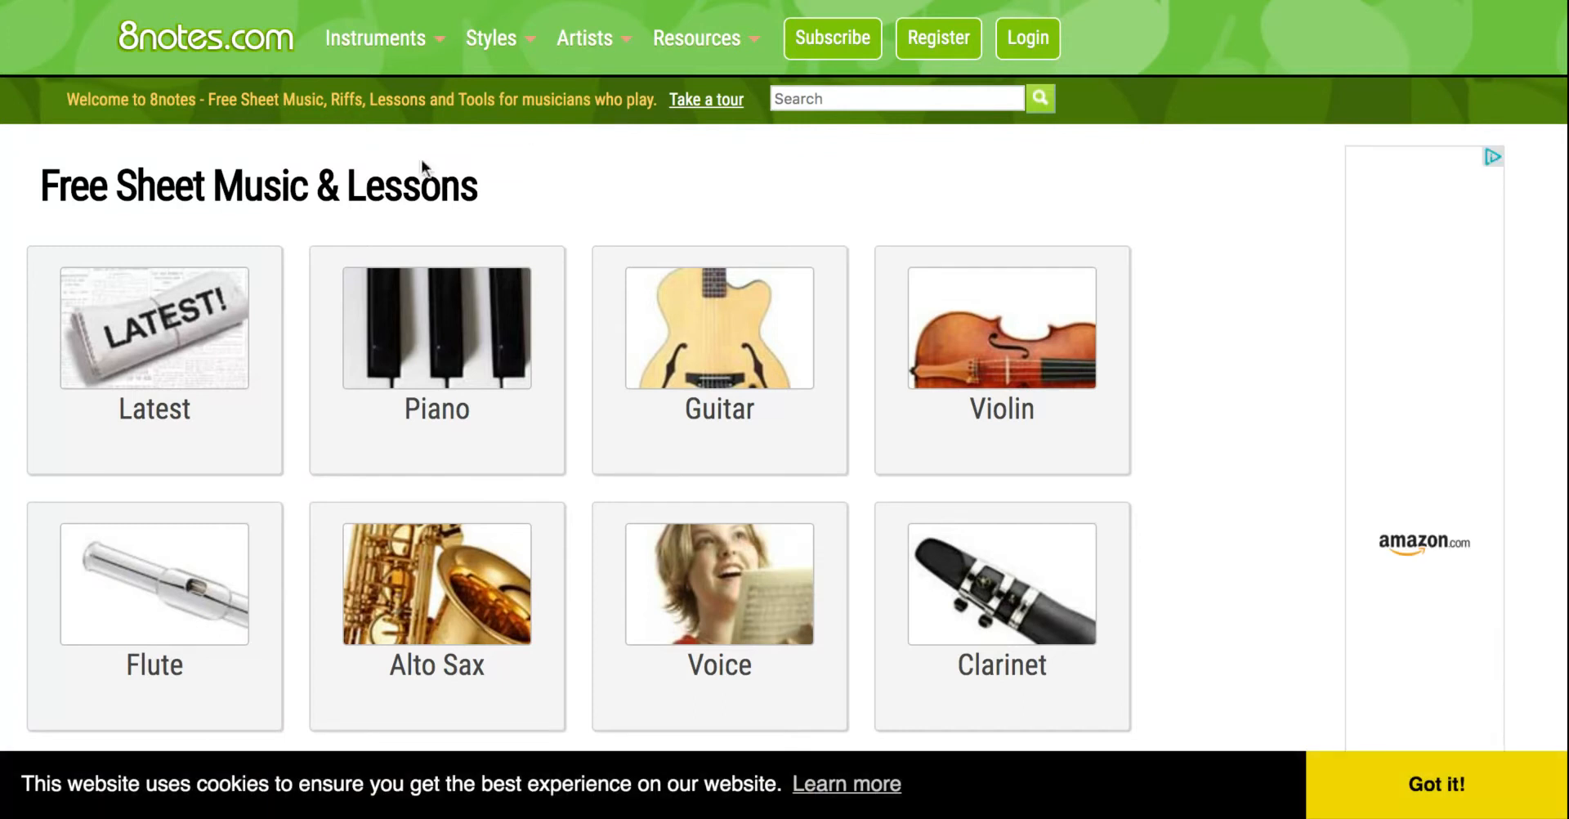
scroll(down, 3)
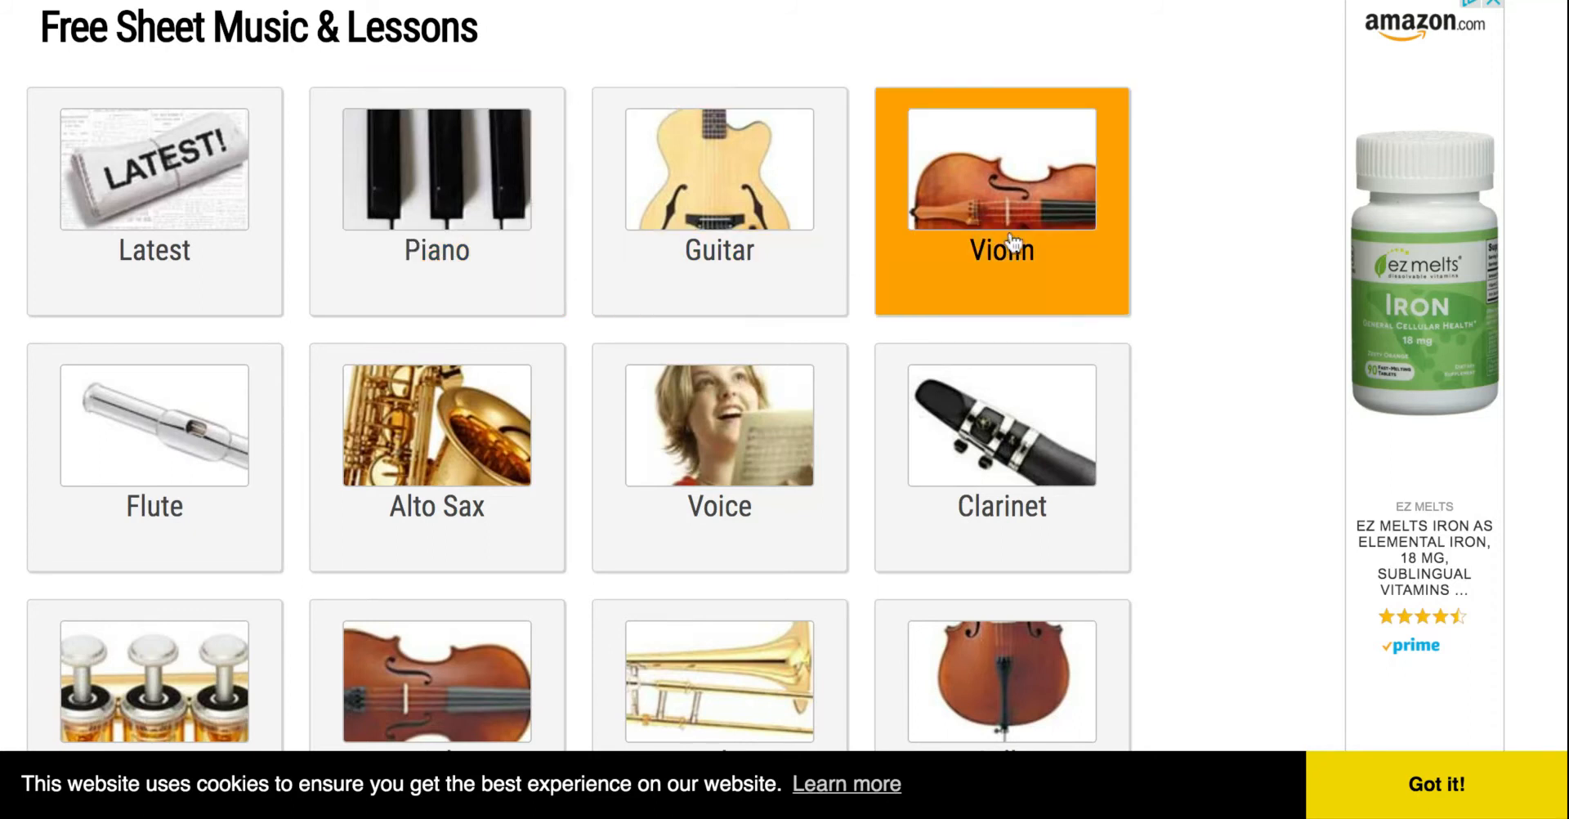
scroll(down, 3)
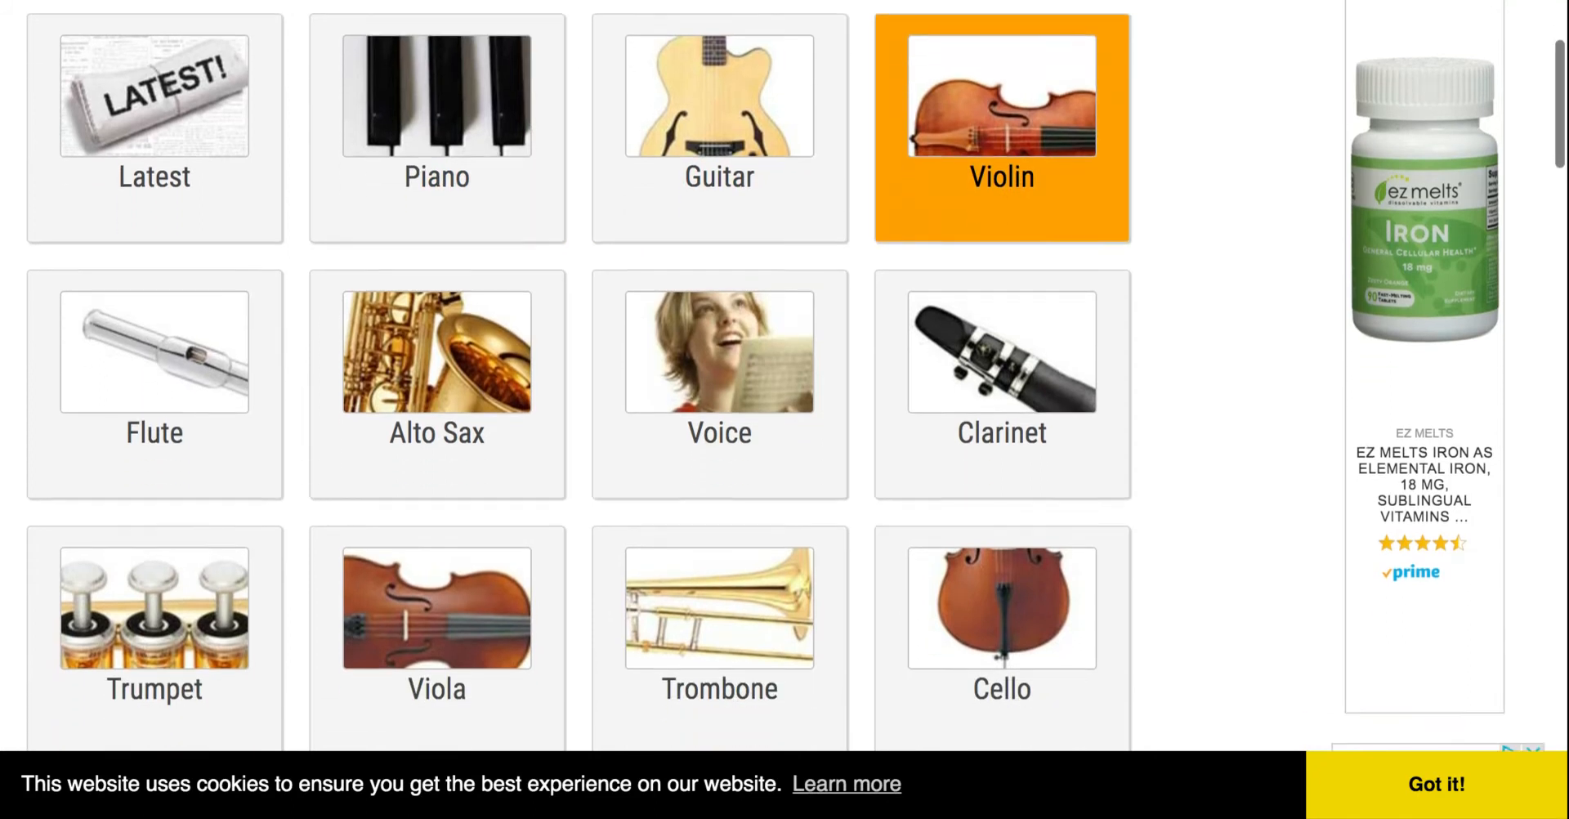
scroll(down, 3)
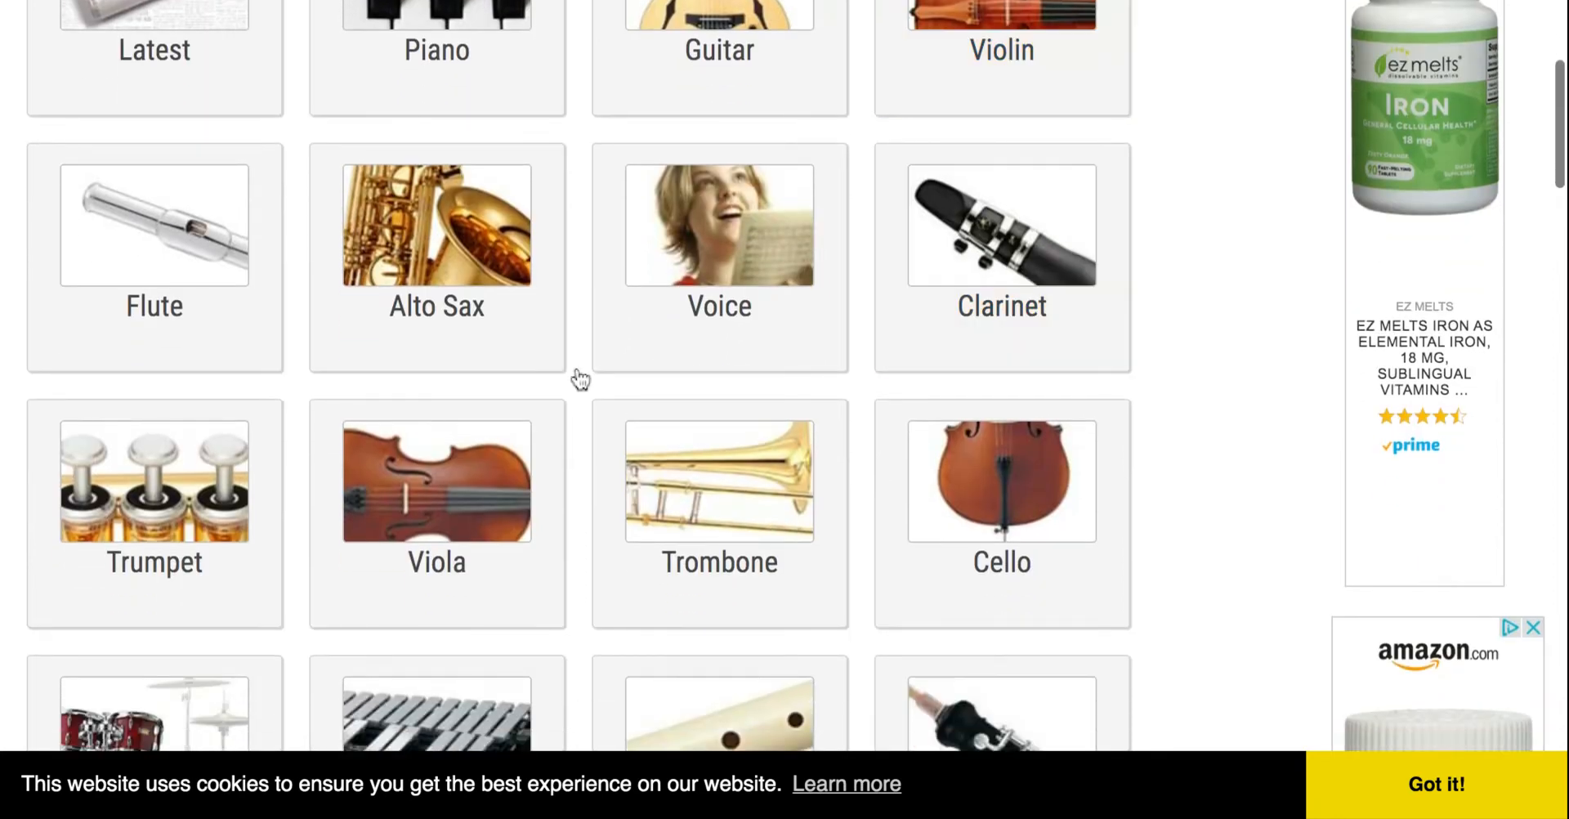
scroll(down, 3)
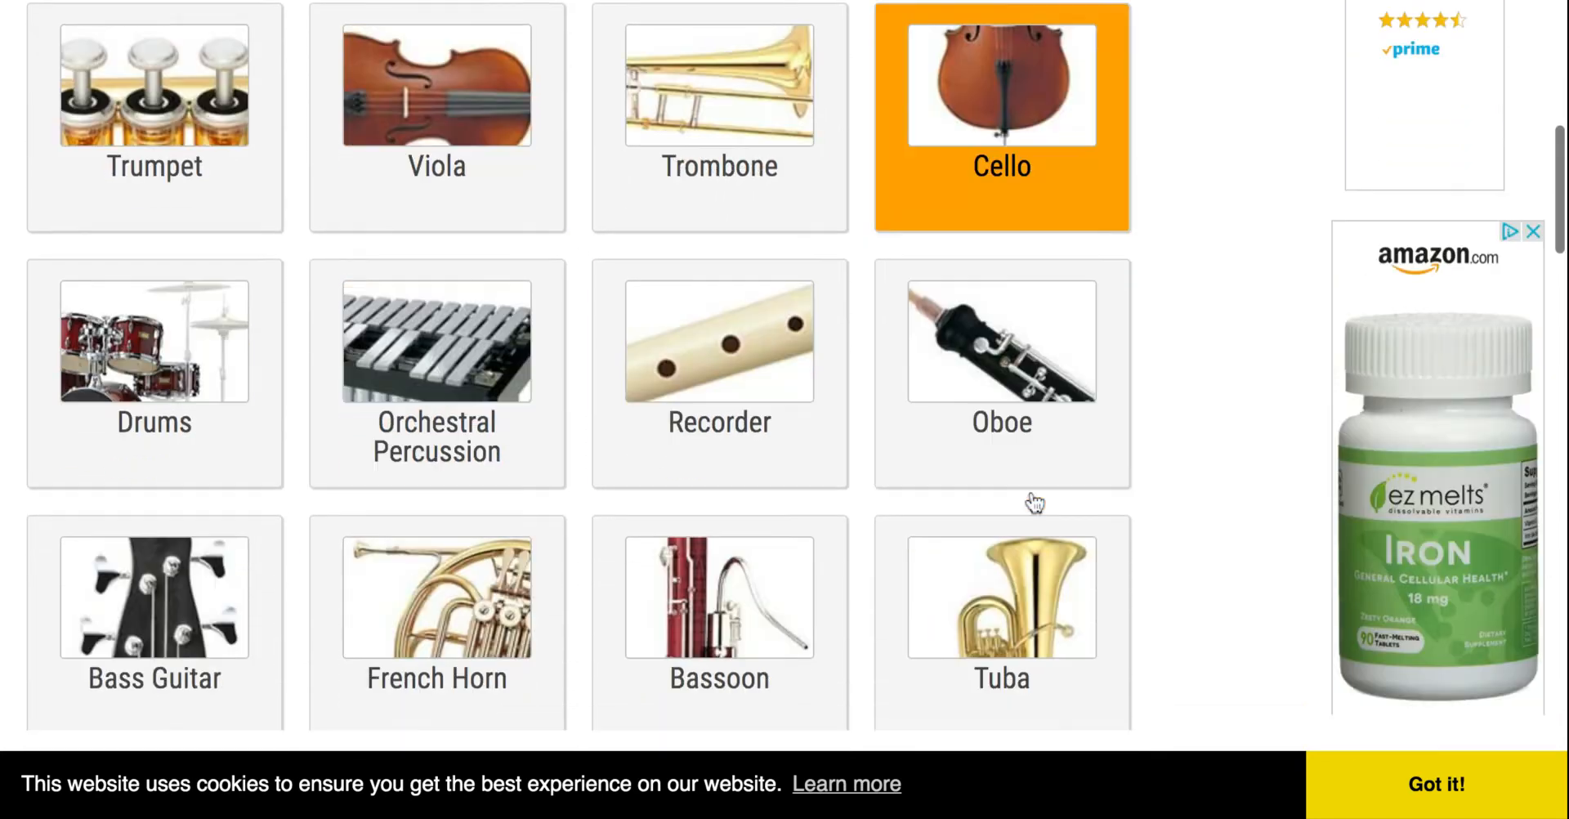
scroll(down, 3)
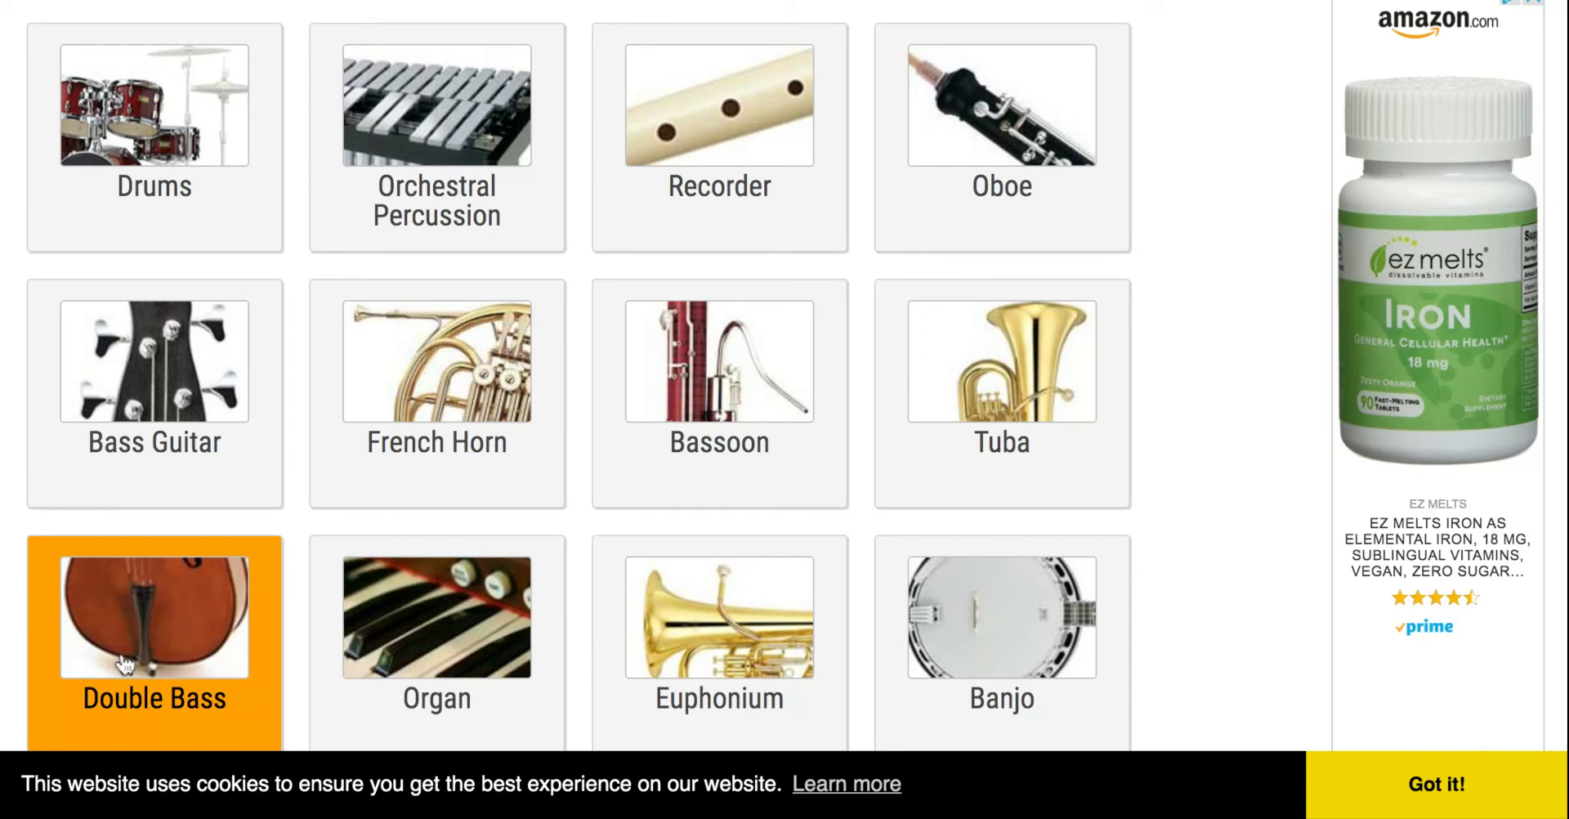
mouse_move(576, 534)
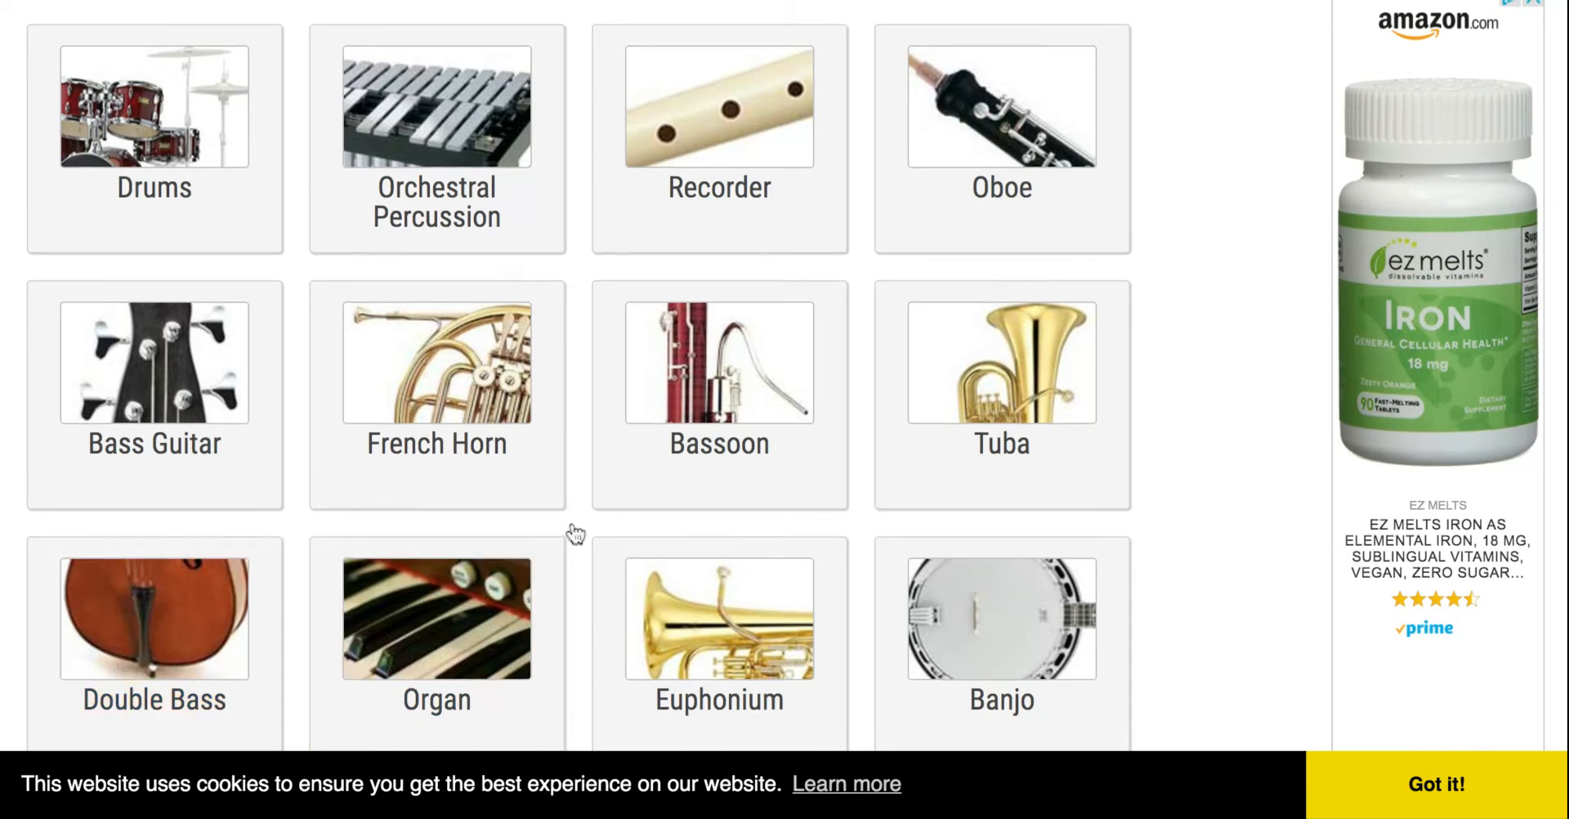
scroll(up, 3)
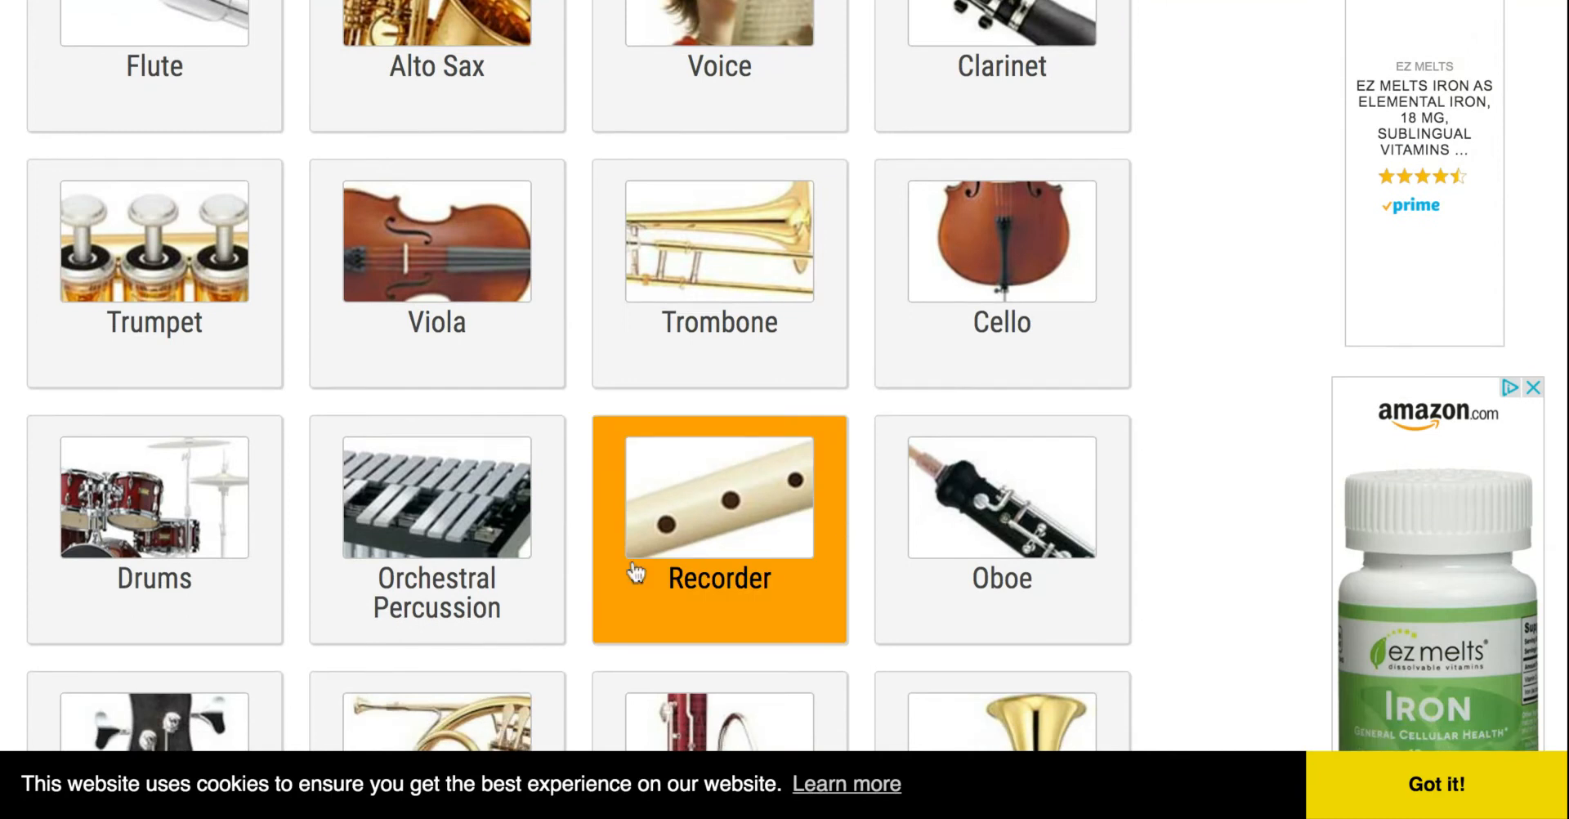
scroll(up, 3)
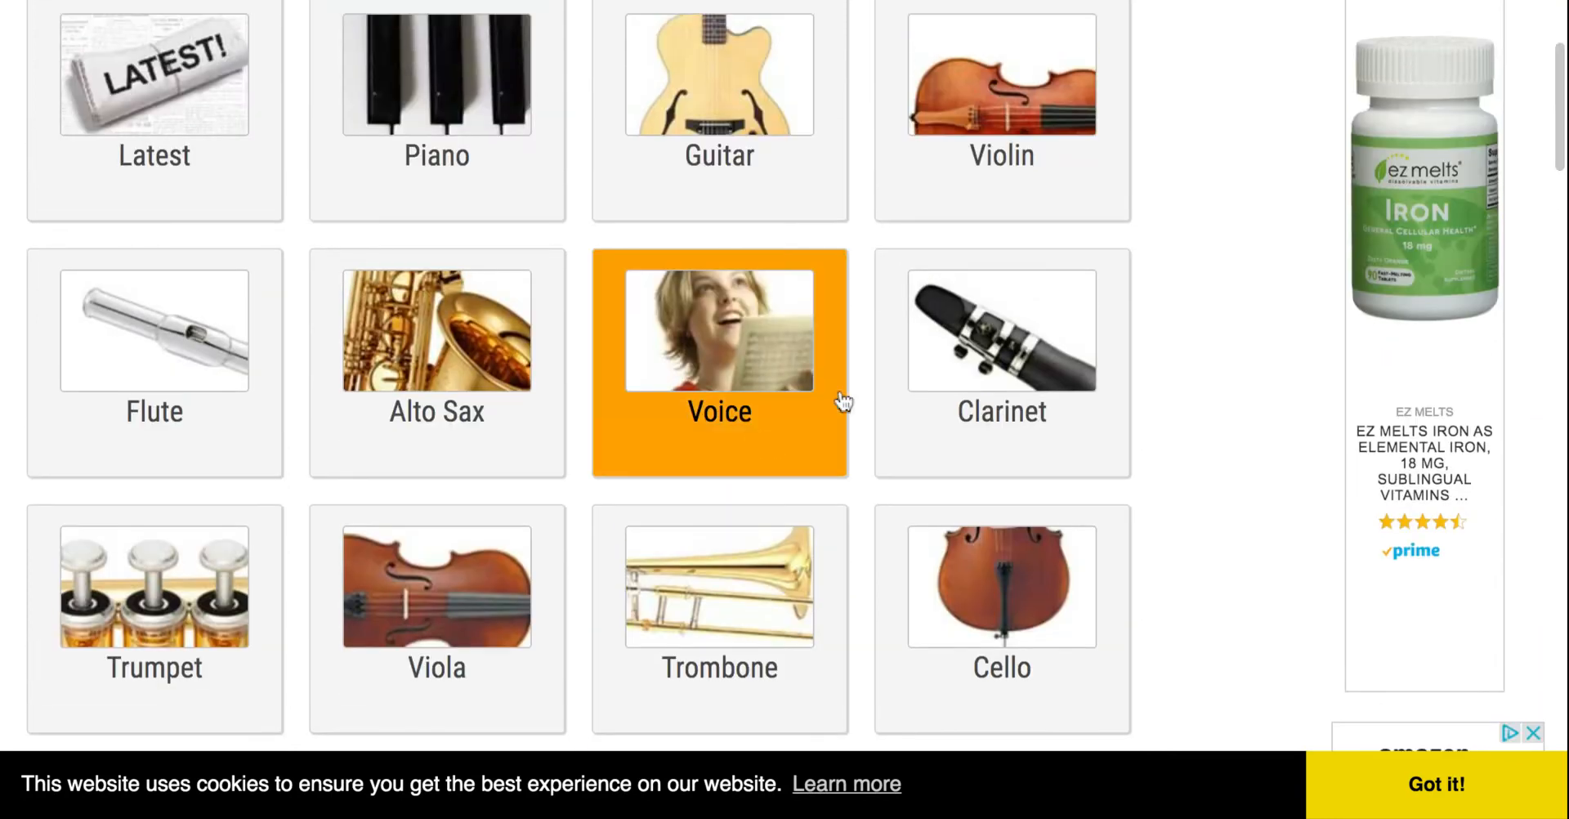
mouse_move(390, 502)
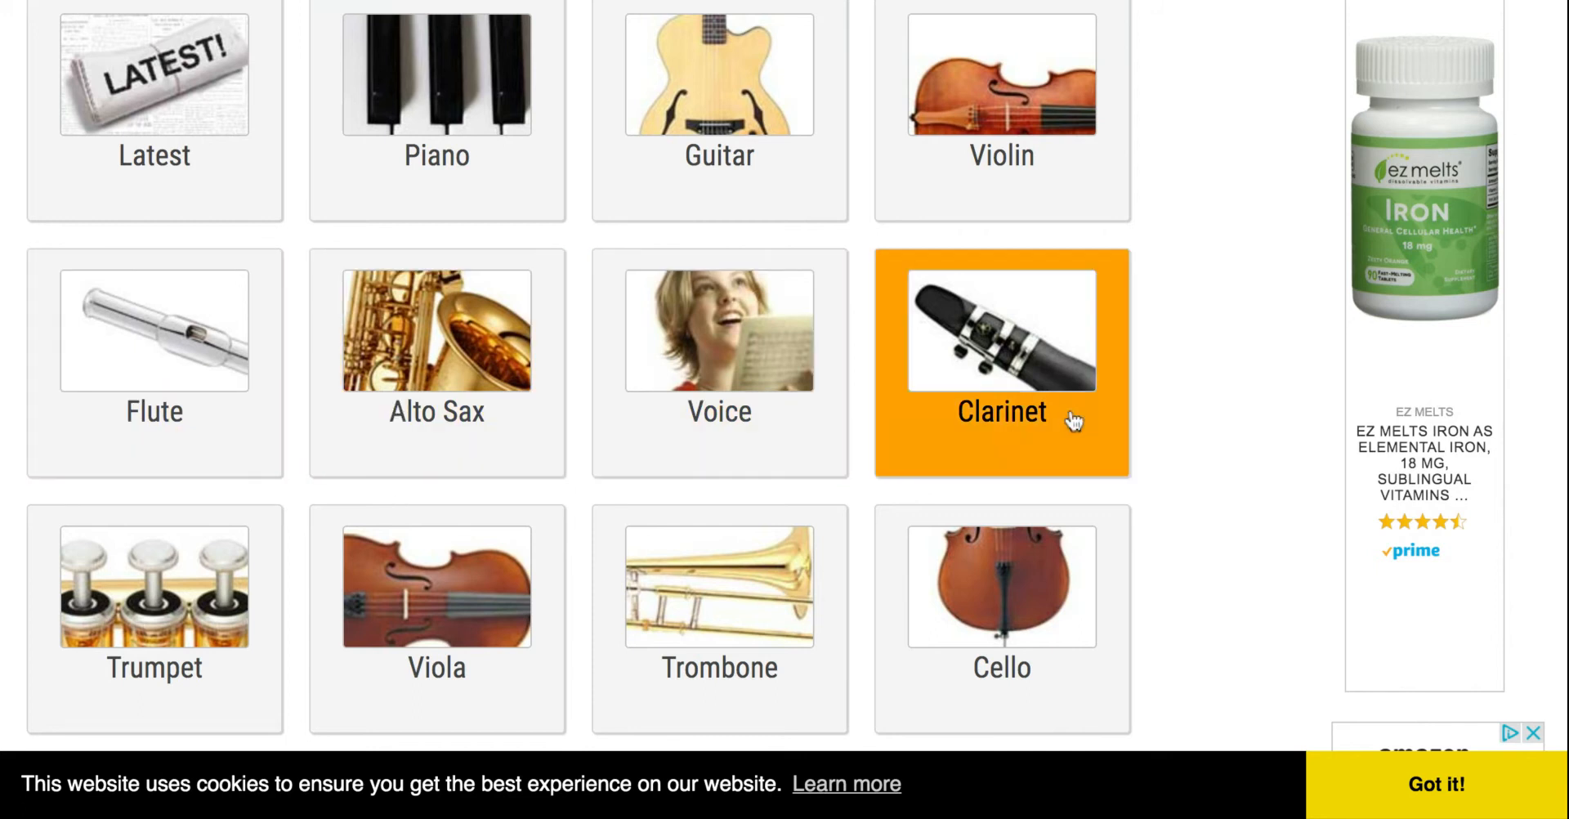
mouse_move(1125, 287)
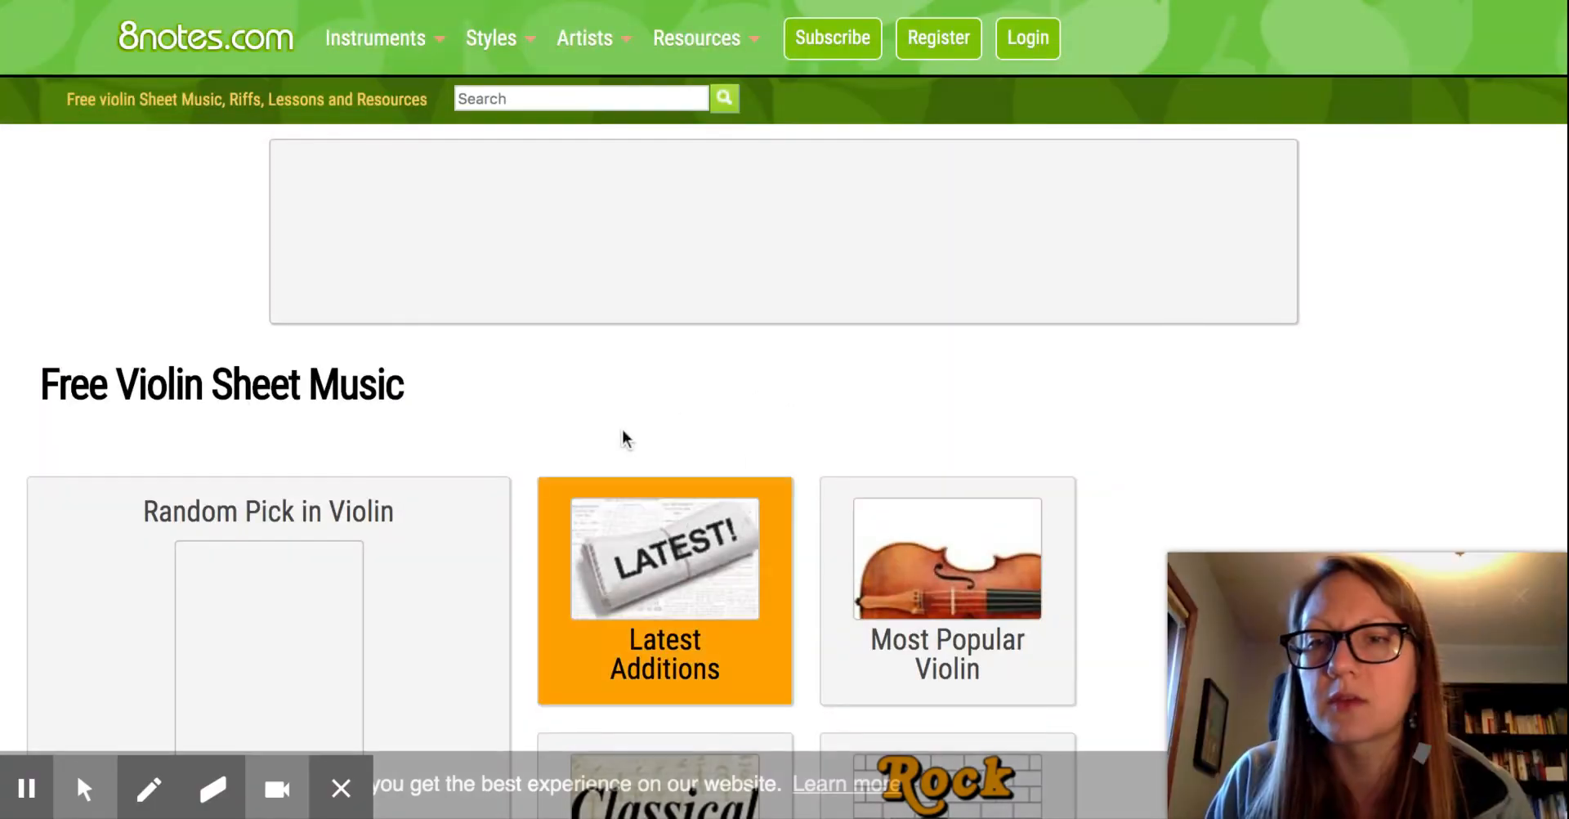
- Scroll the violin categories and open the Beginners Violin sheet music list
scroll(down, 3)
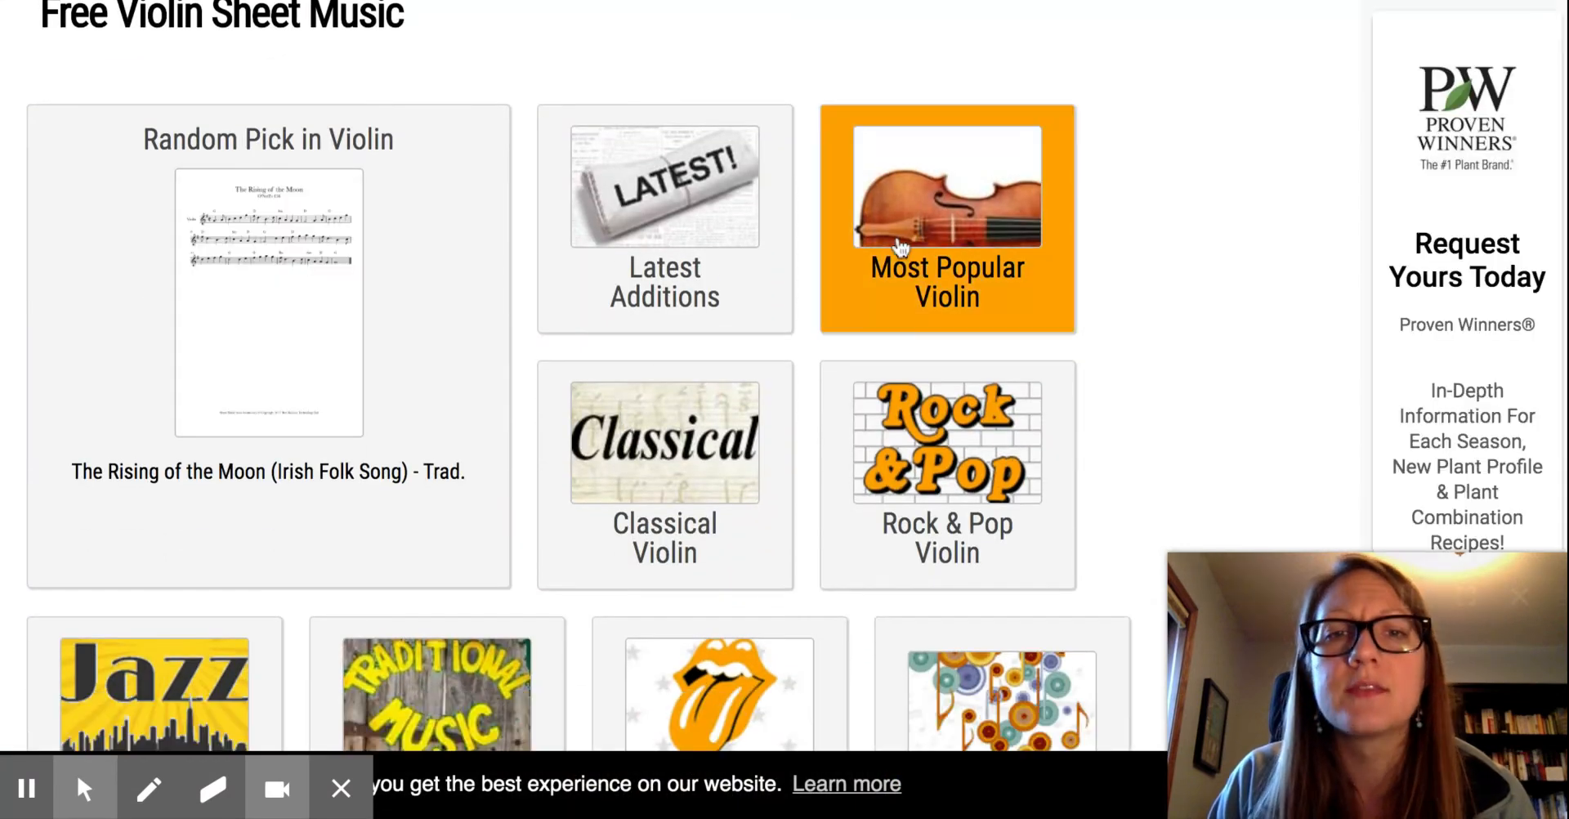
mouse_move(946, 456)
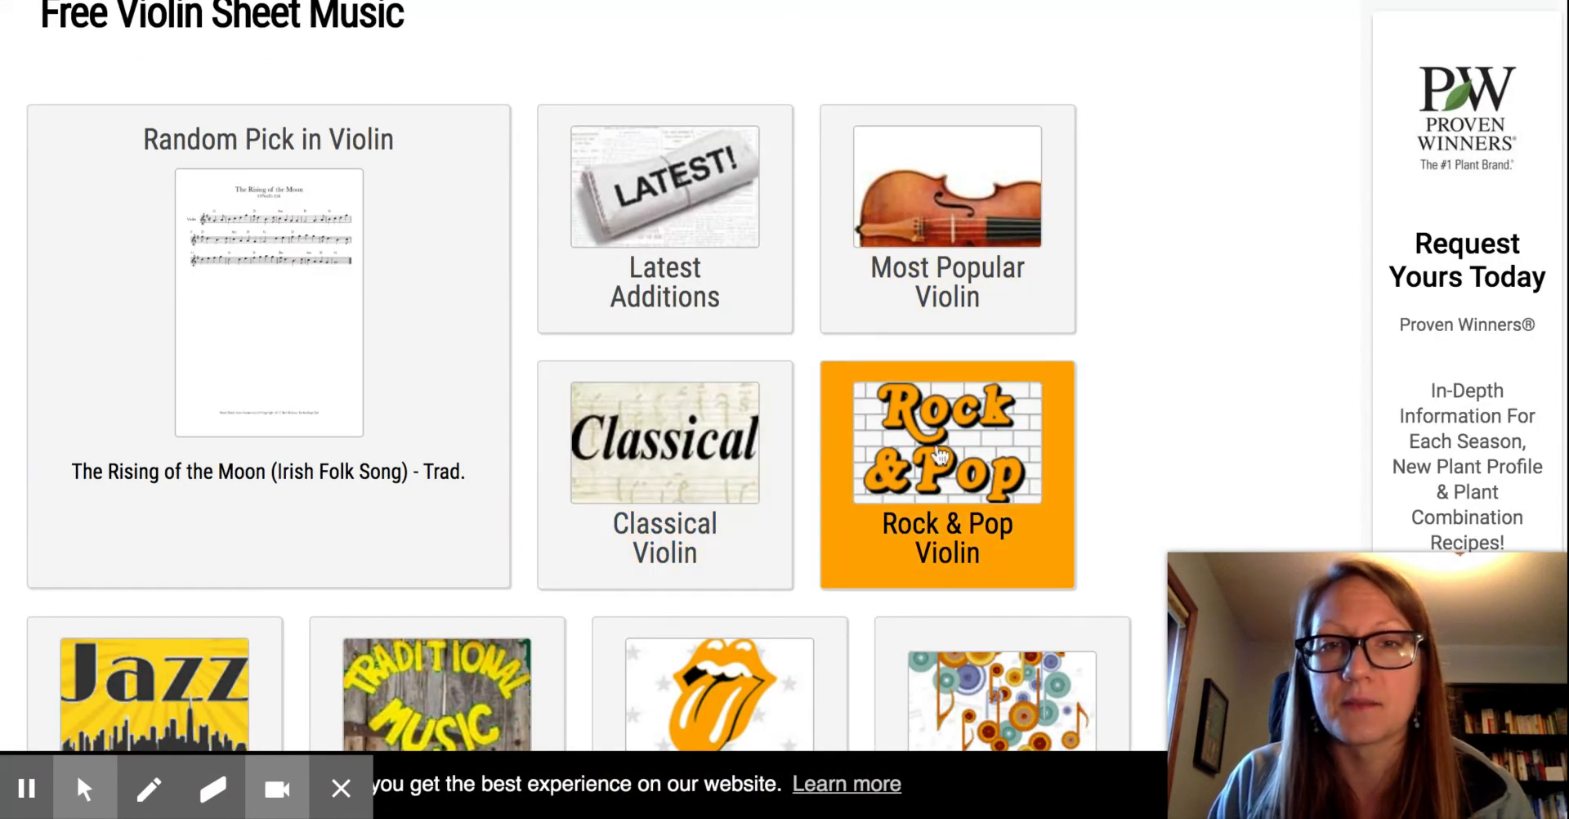
scroll(down, 3)
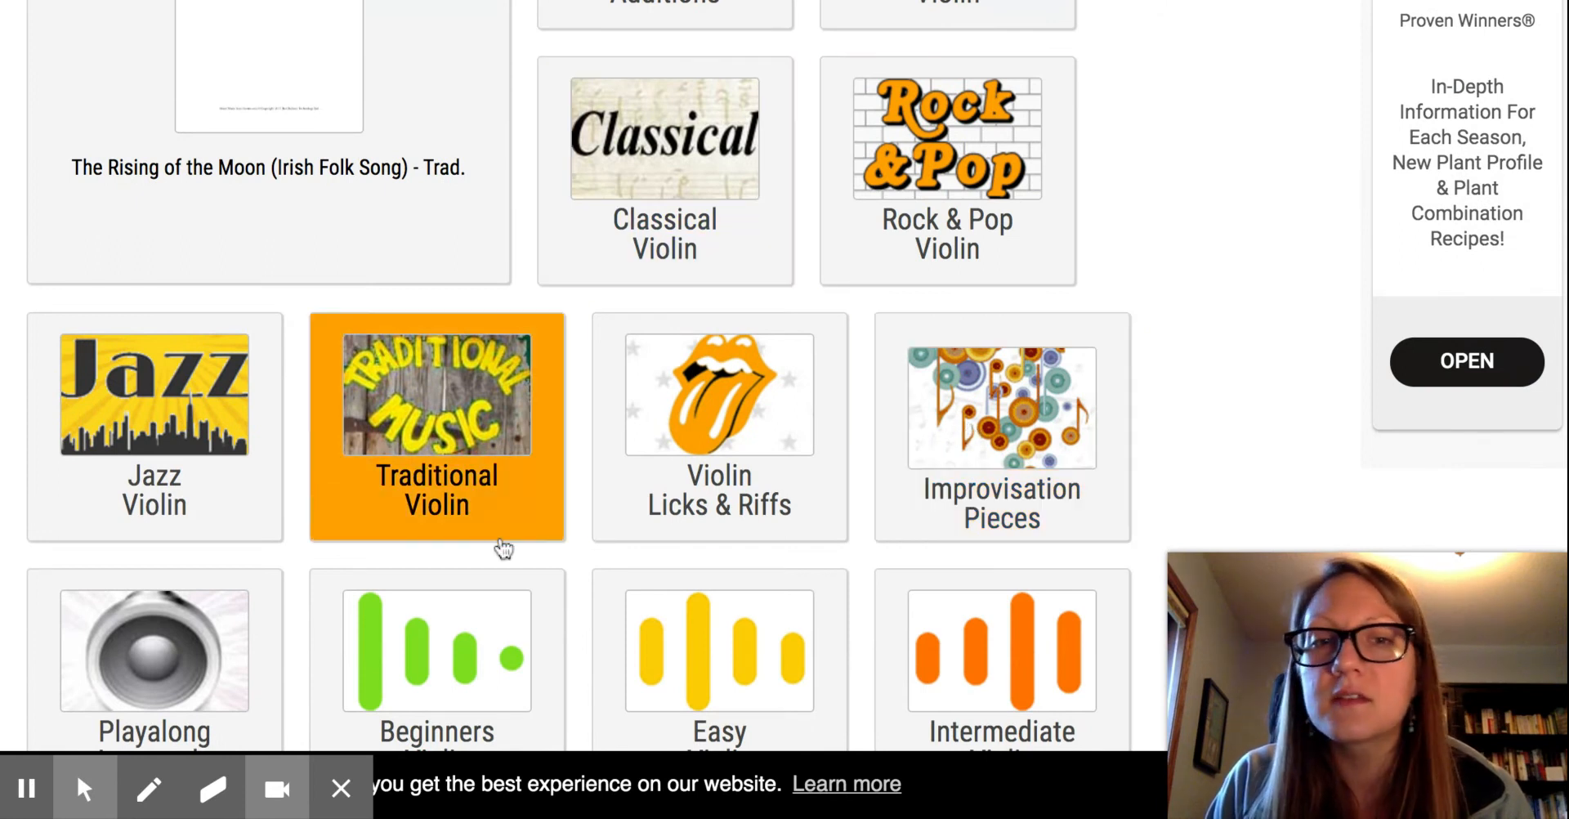
scroll(down, 3)
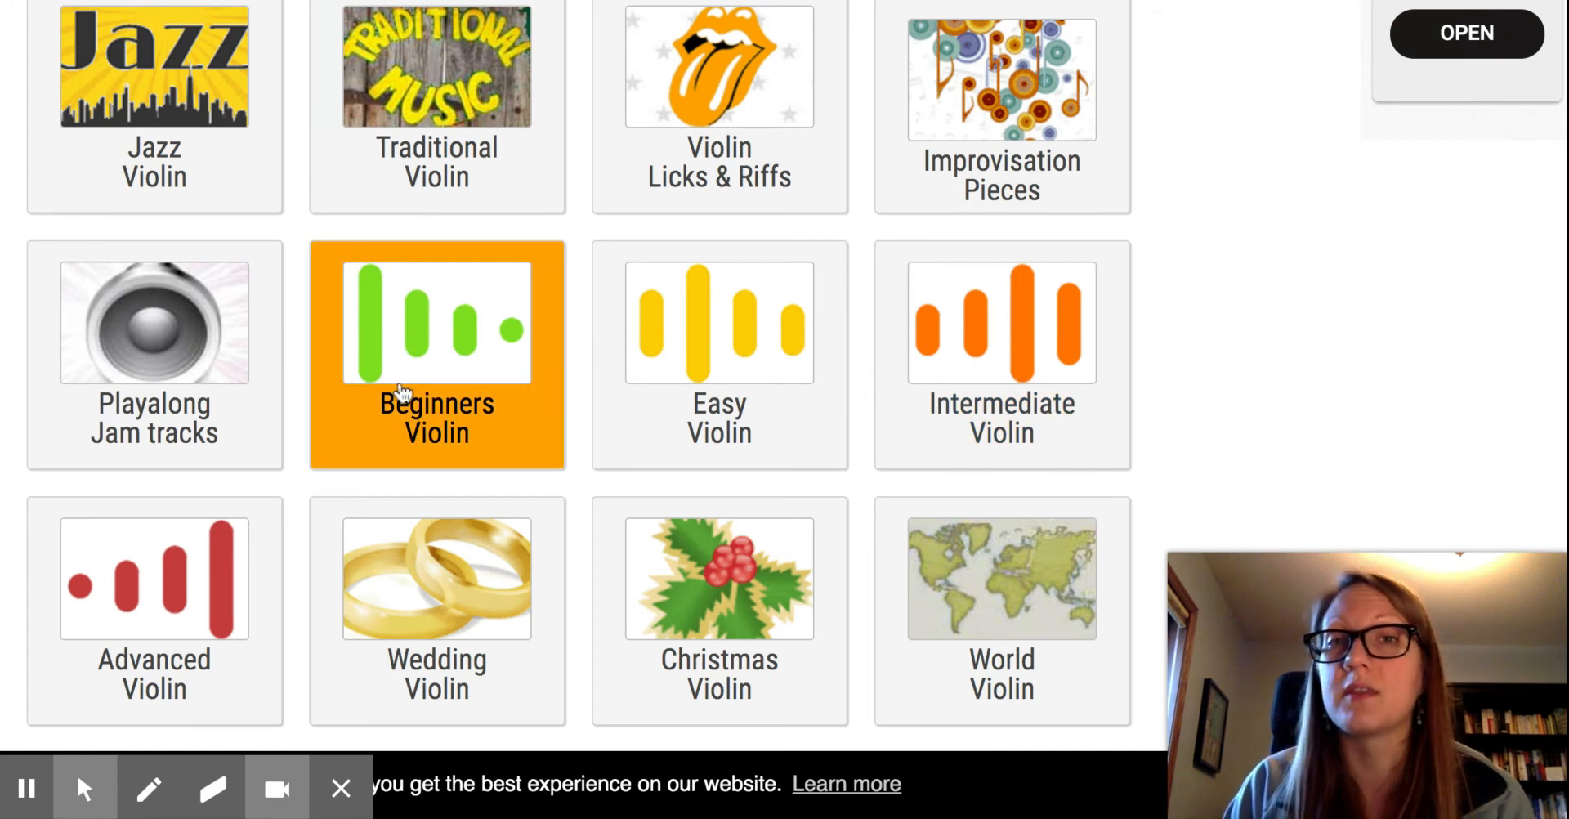
mouse_move(491, 444)
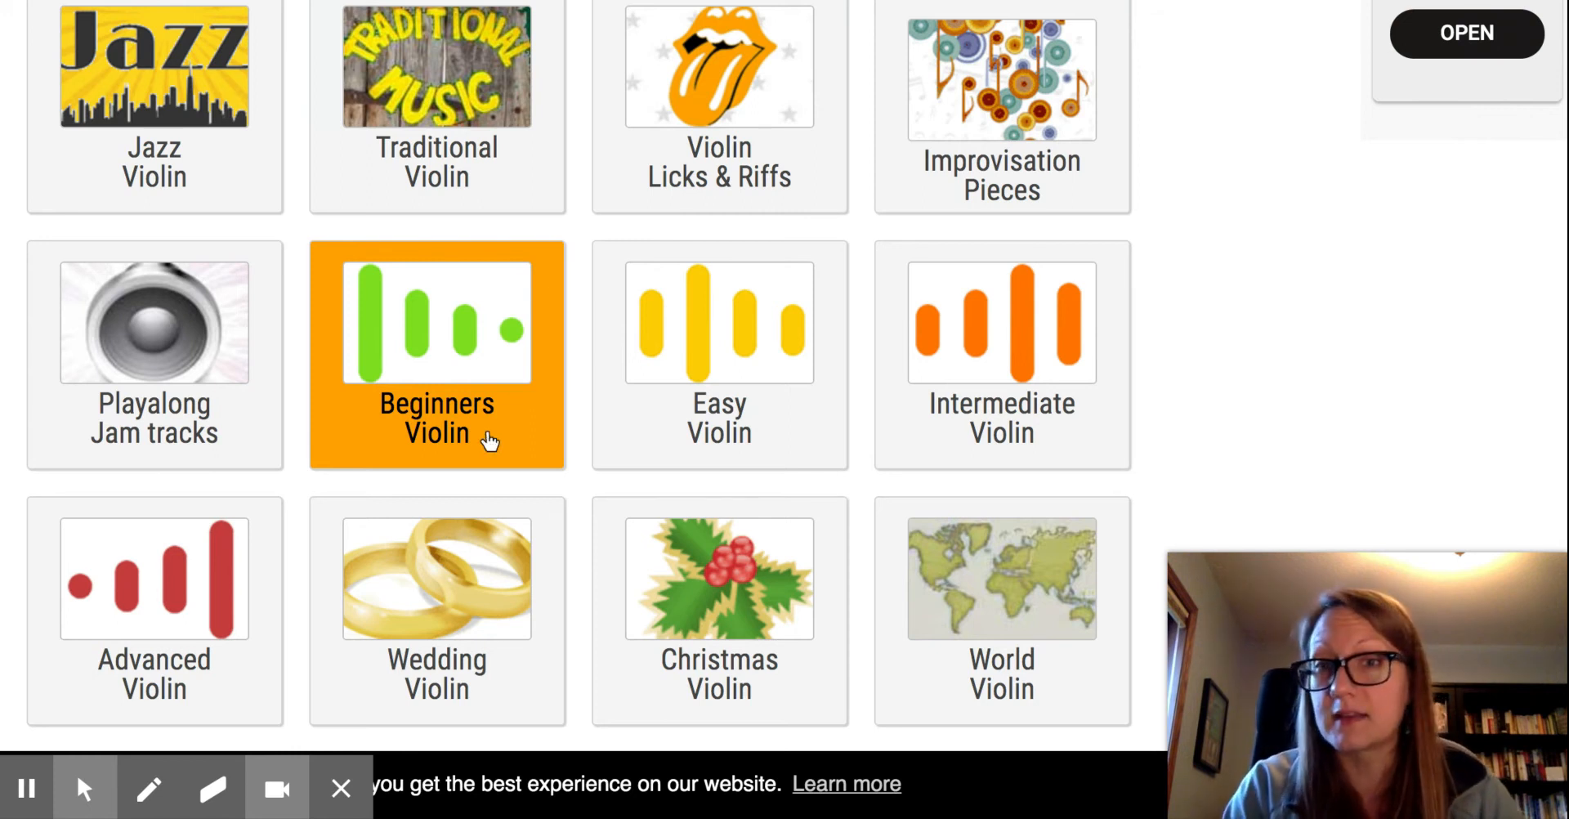
mouse_move(355, 375)
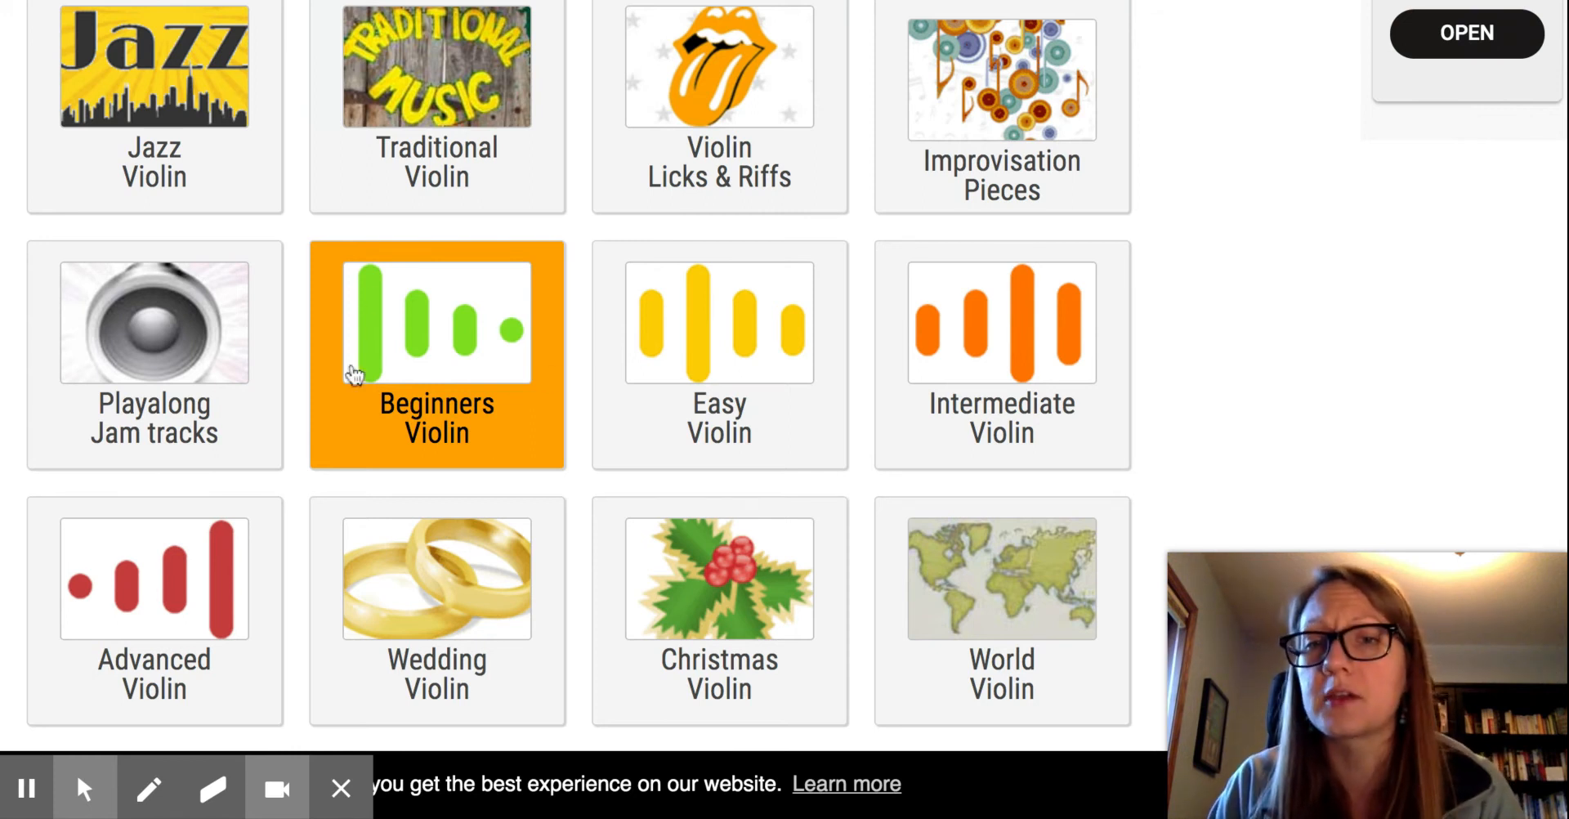
mouse_move(505, 340)
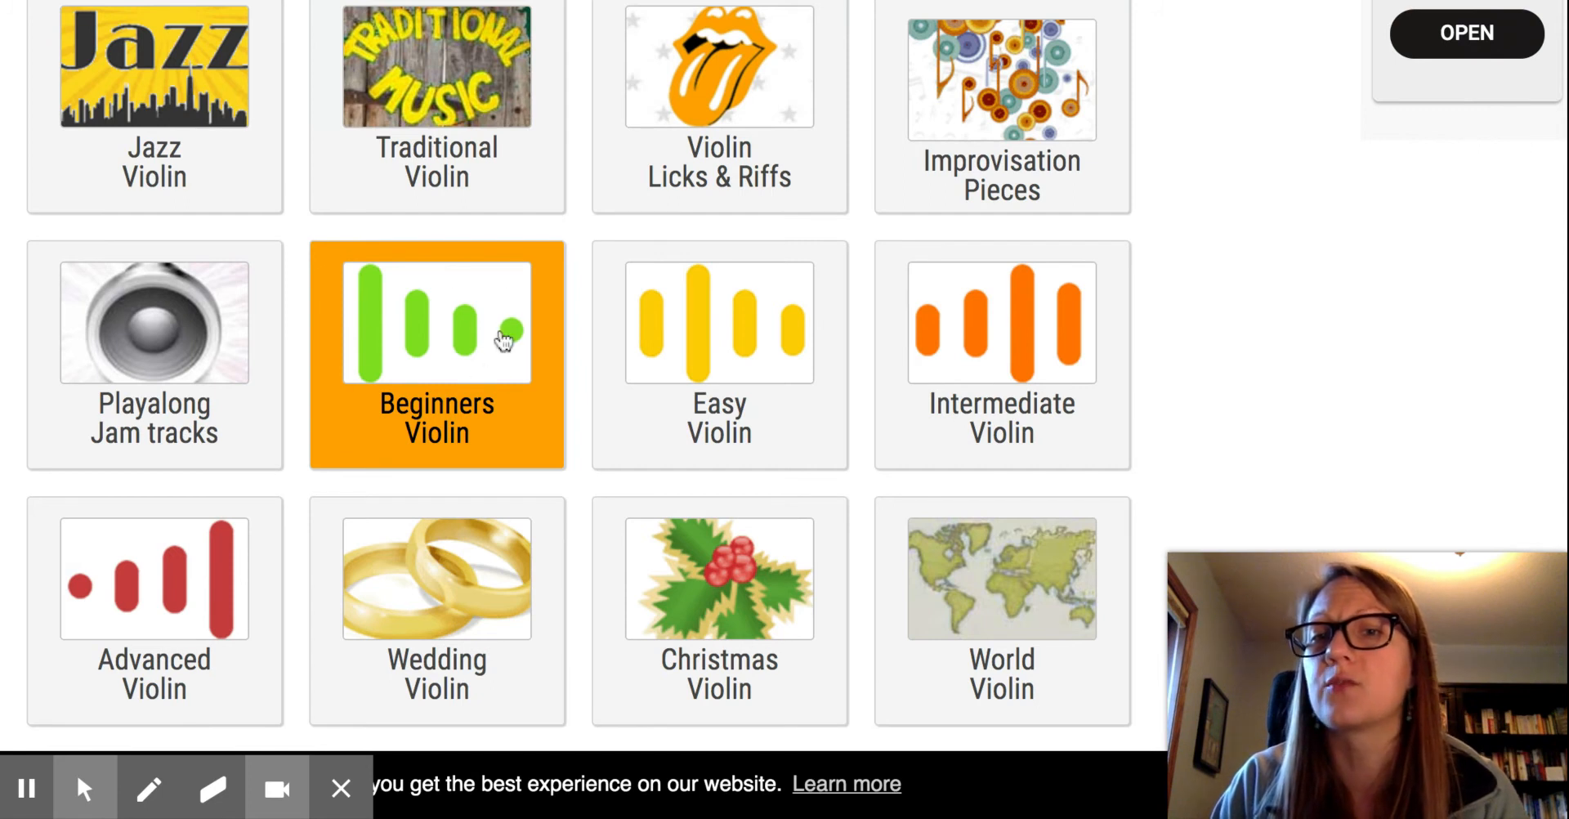
mouse_move(379, 392)
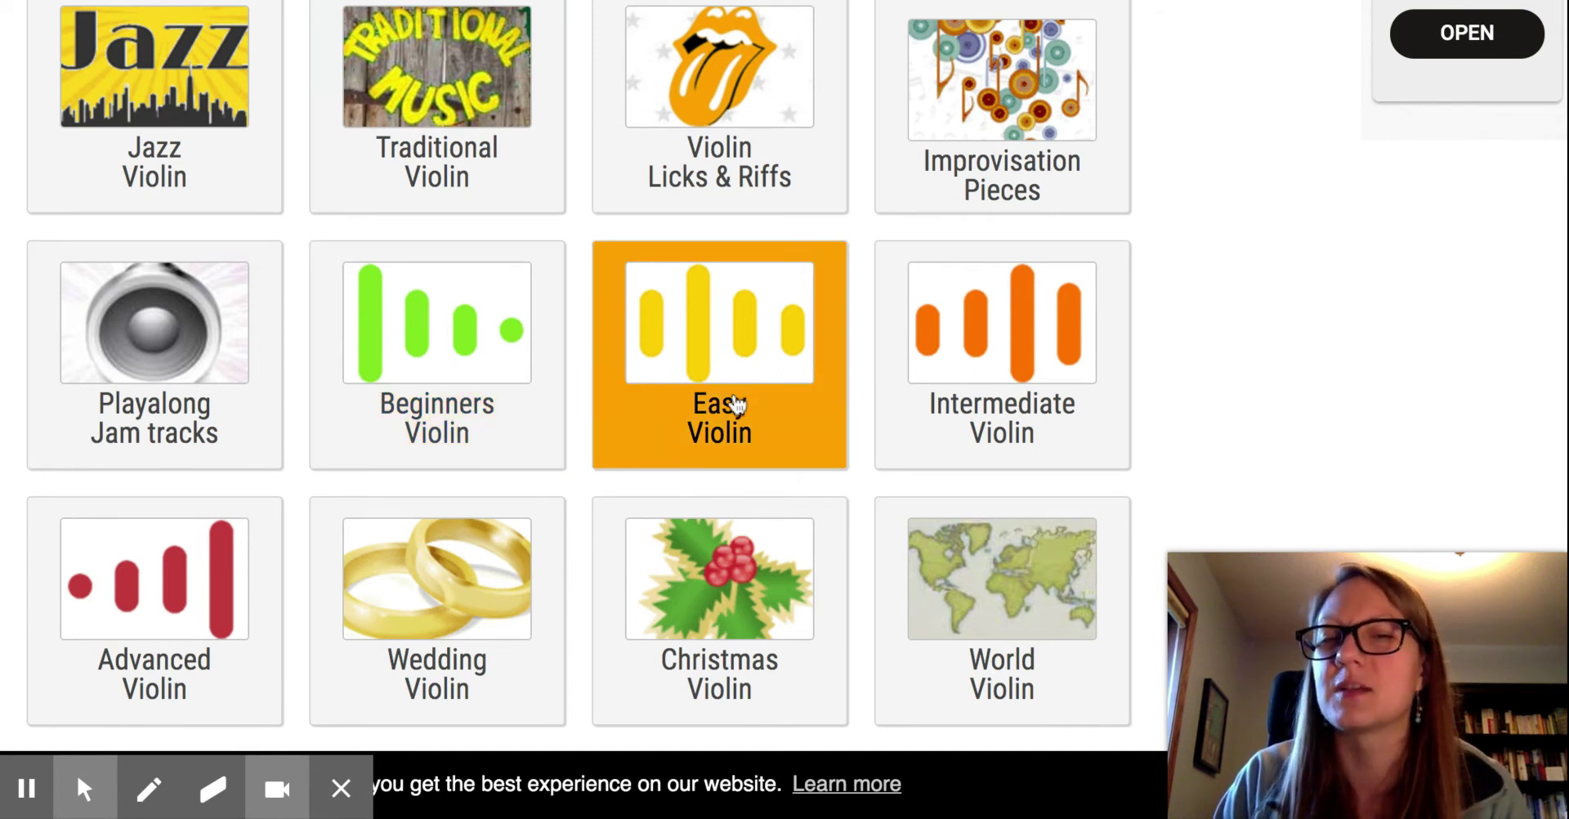
mouse_move(748, 338)
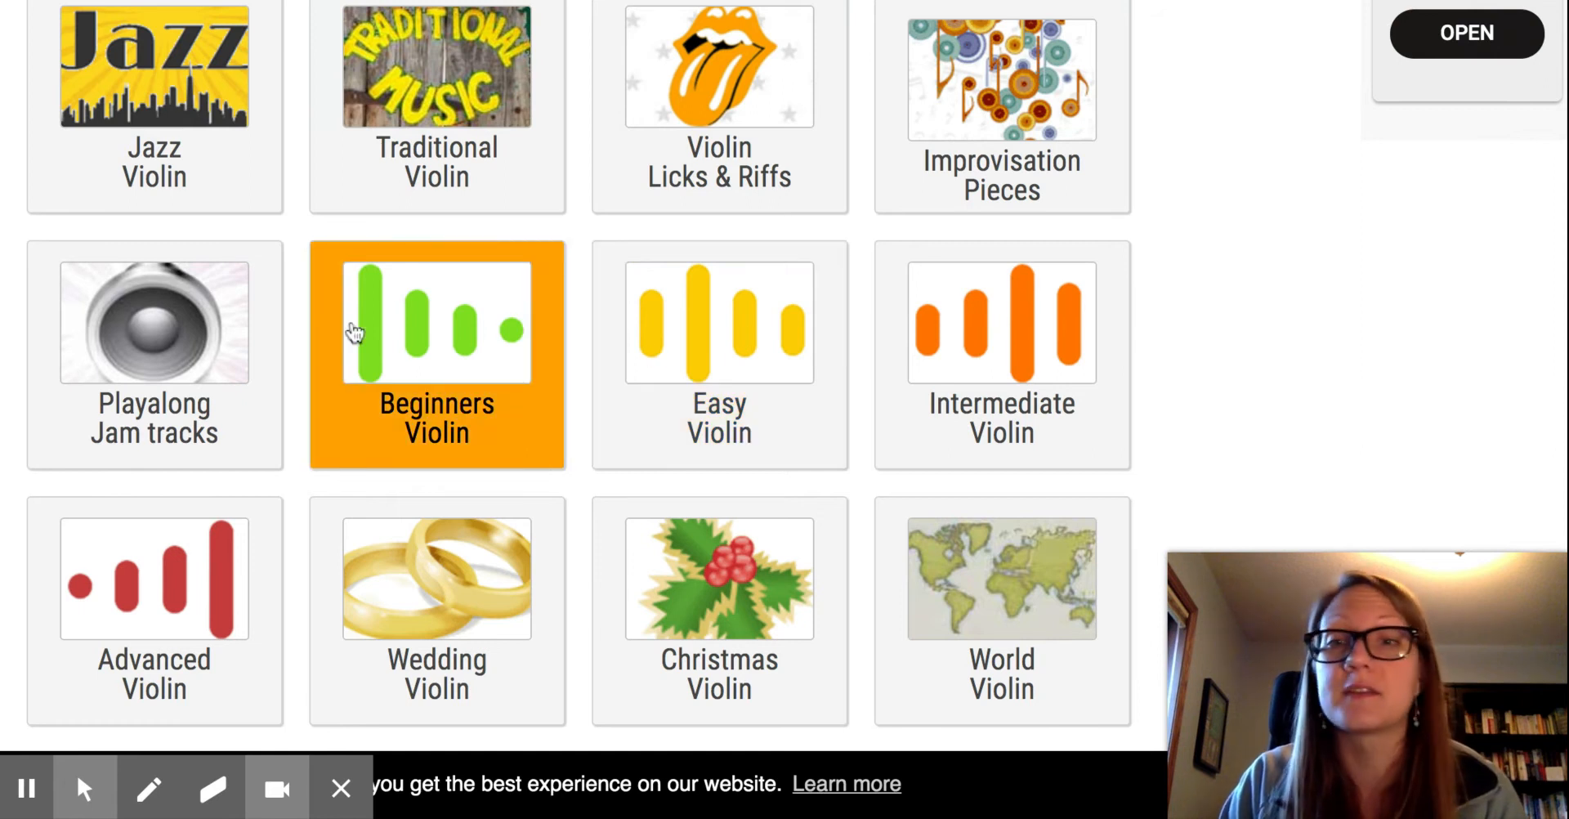
mouse_move(391, 383)
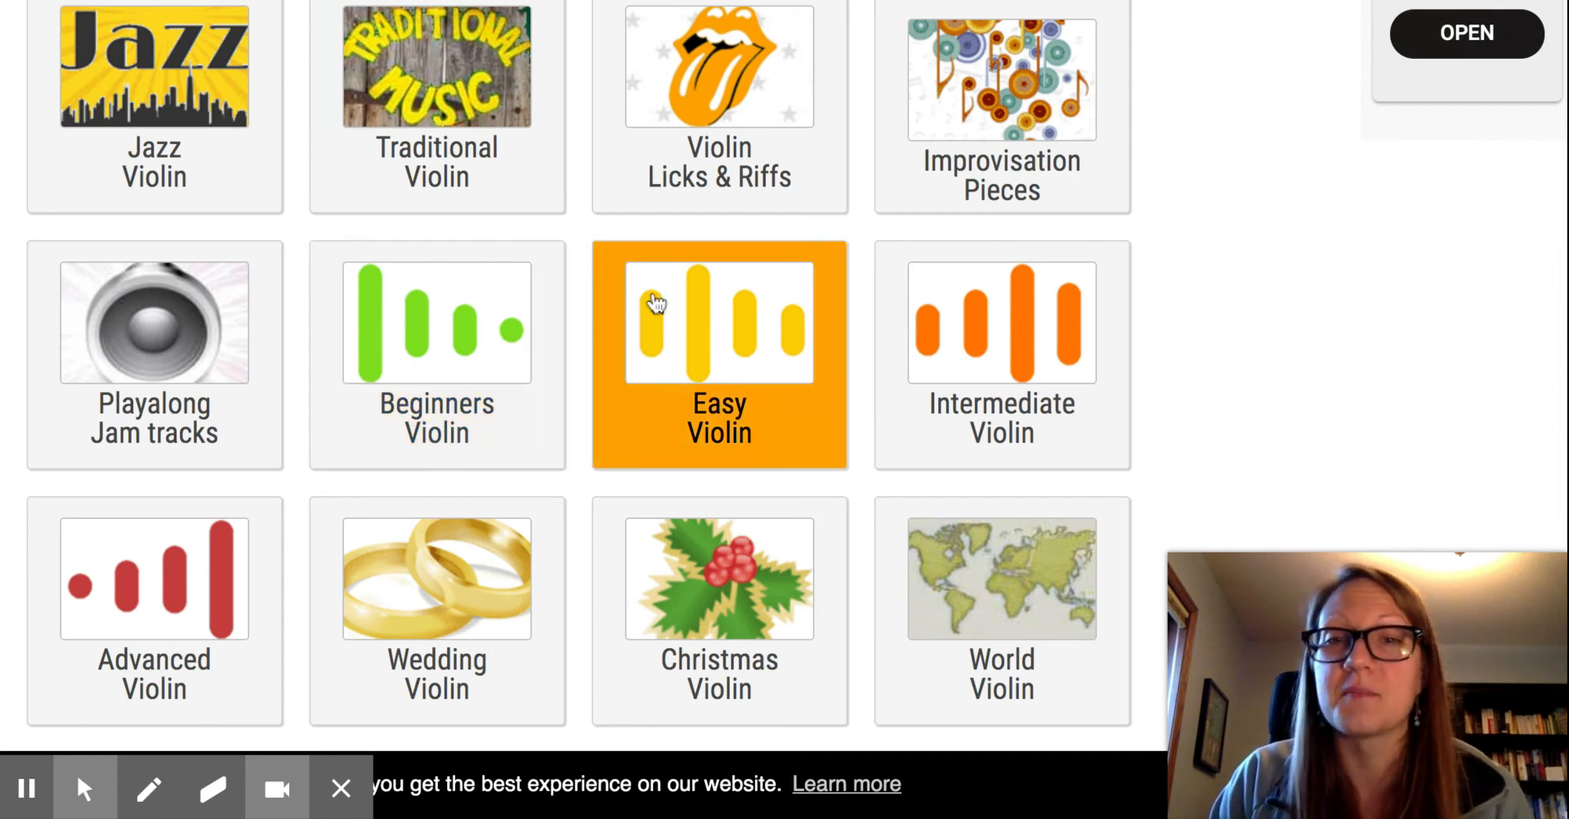
mouse_move(780, 336)
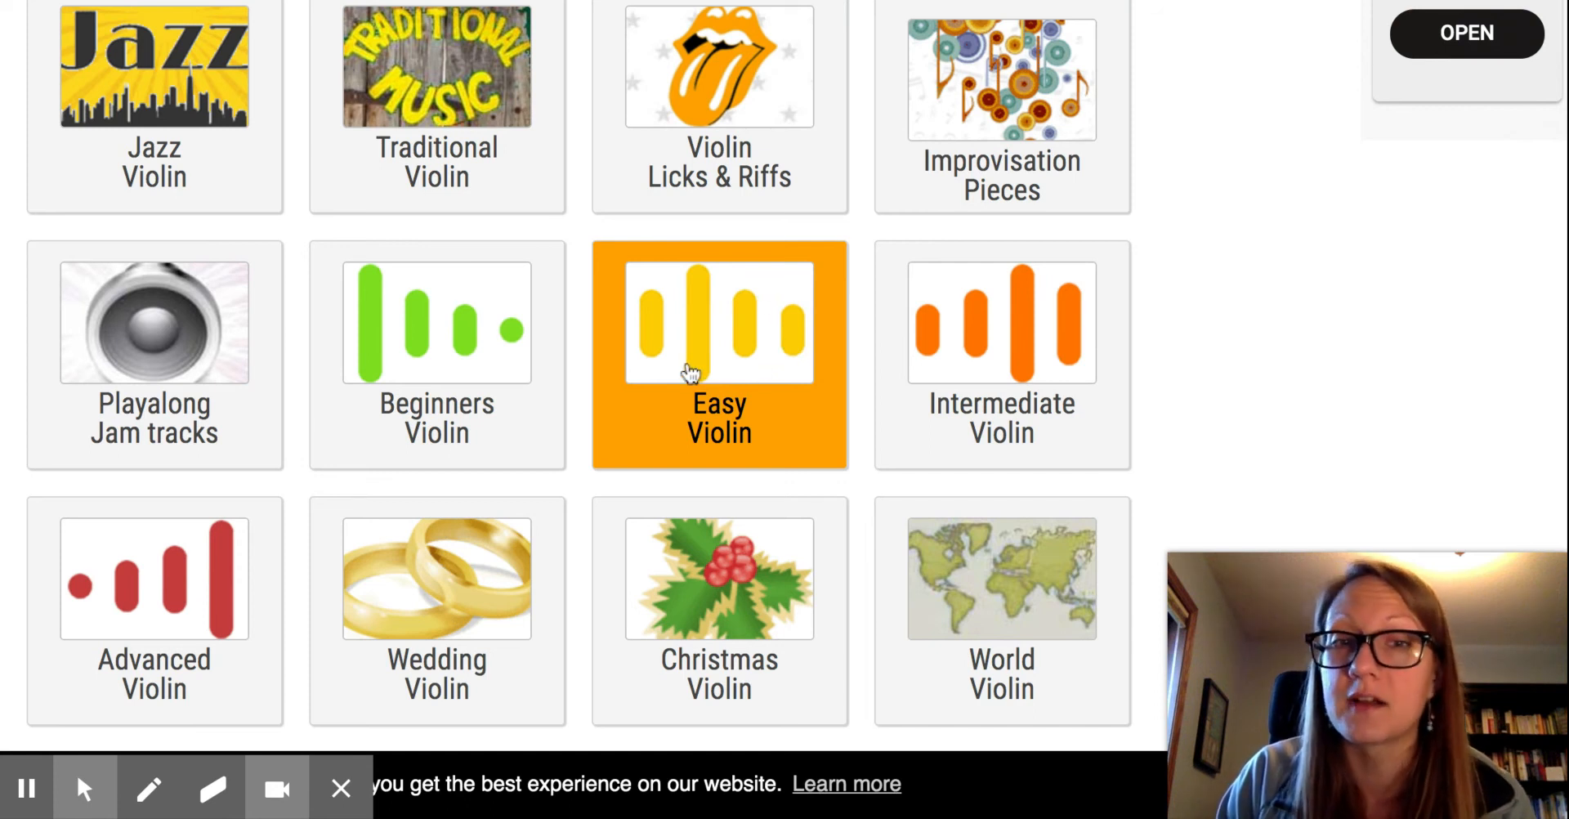
mouse_move(739, 426)
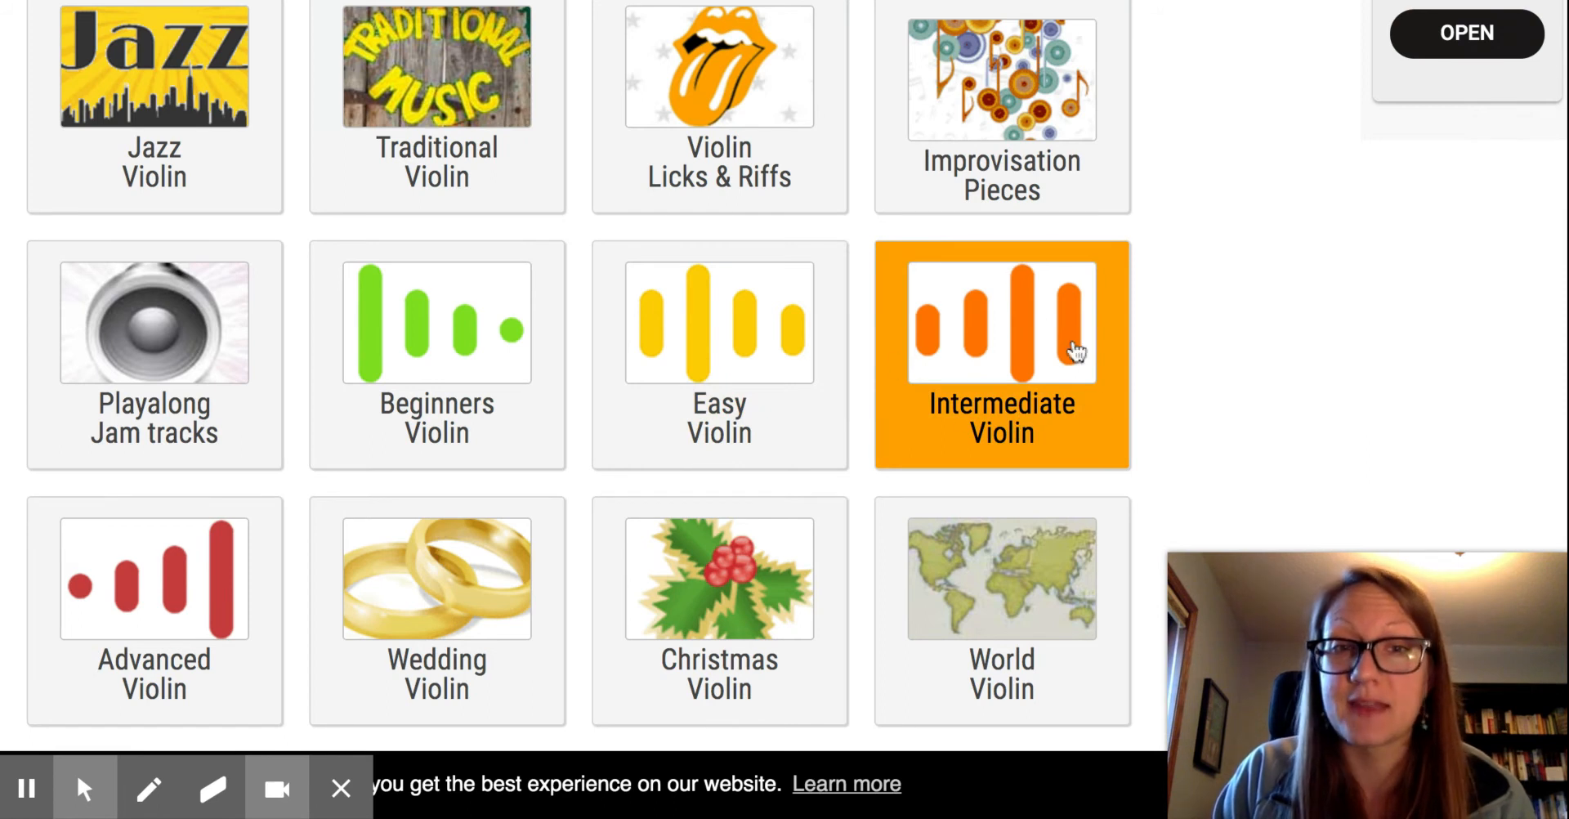
mouse_move(1049, 319)
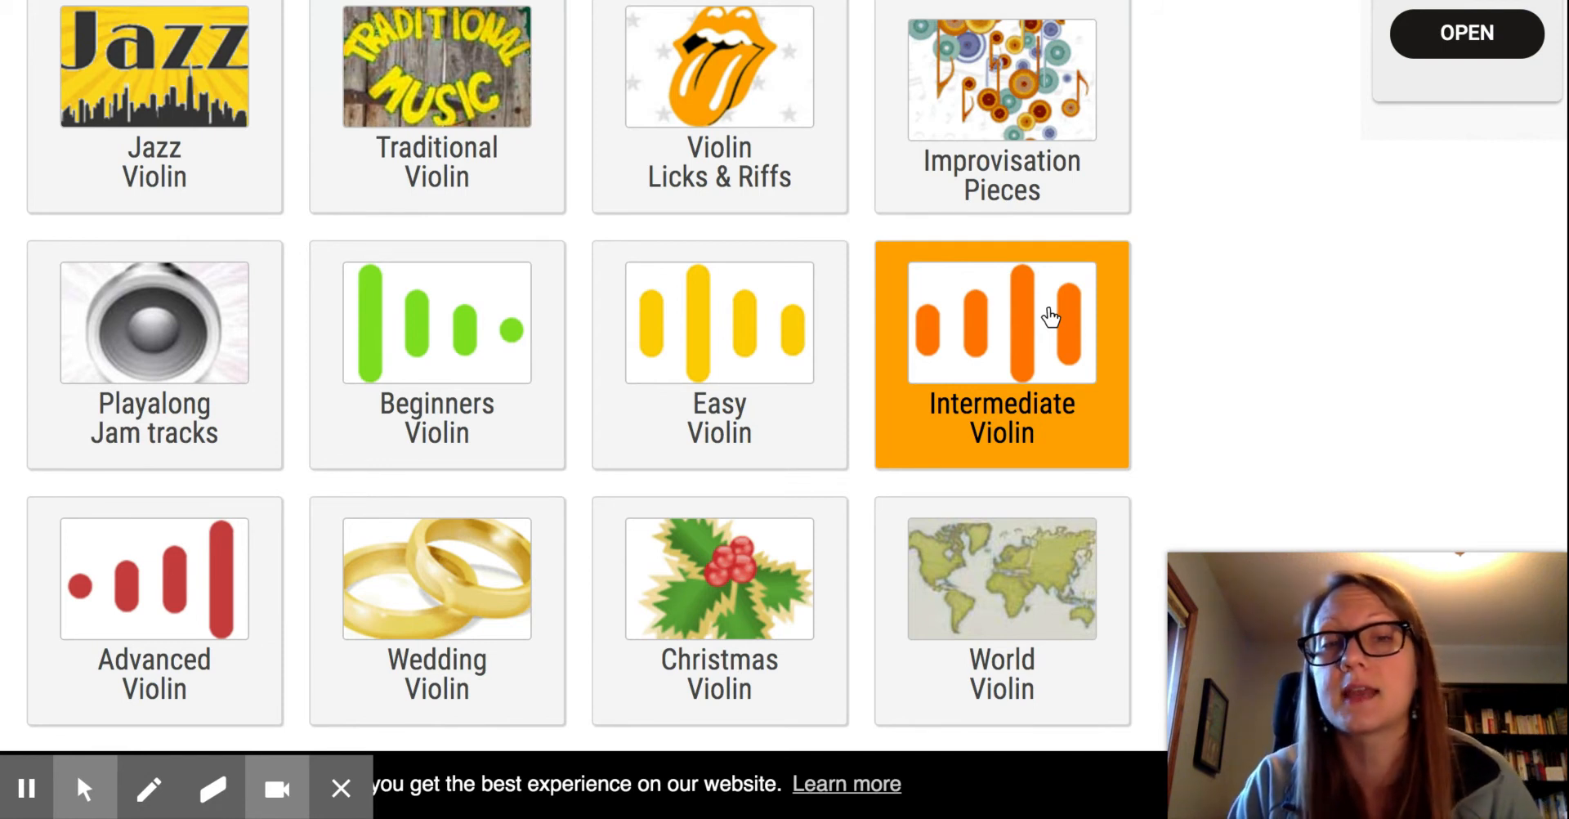
mouse_move(1076, 348)
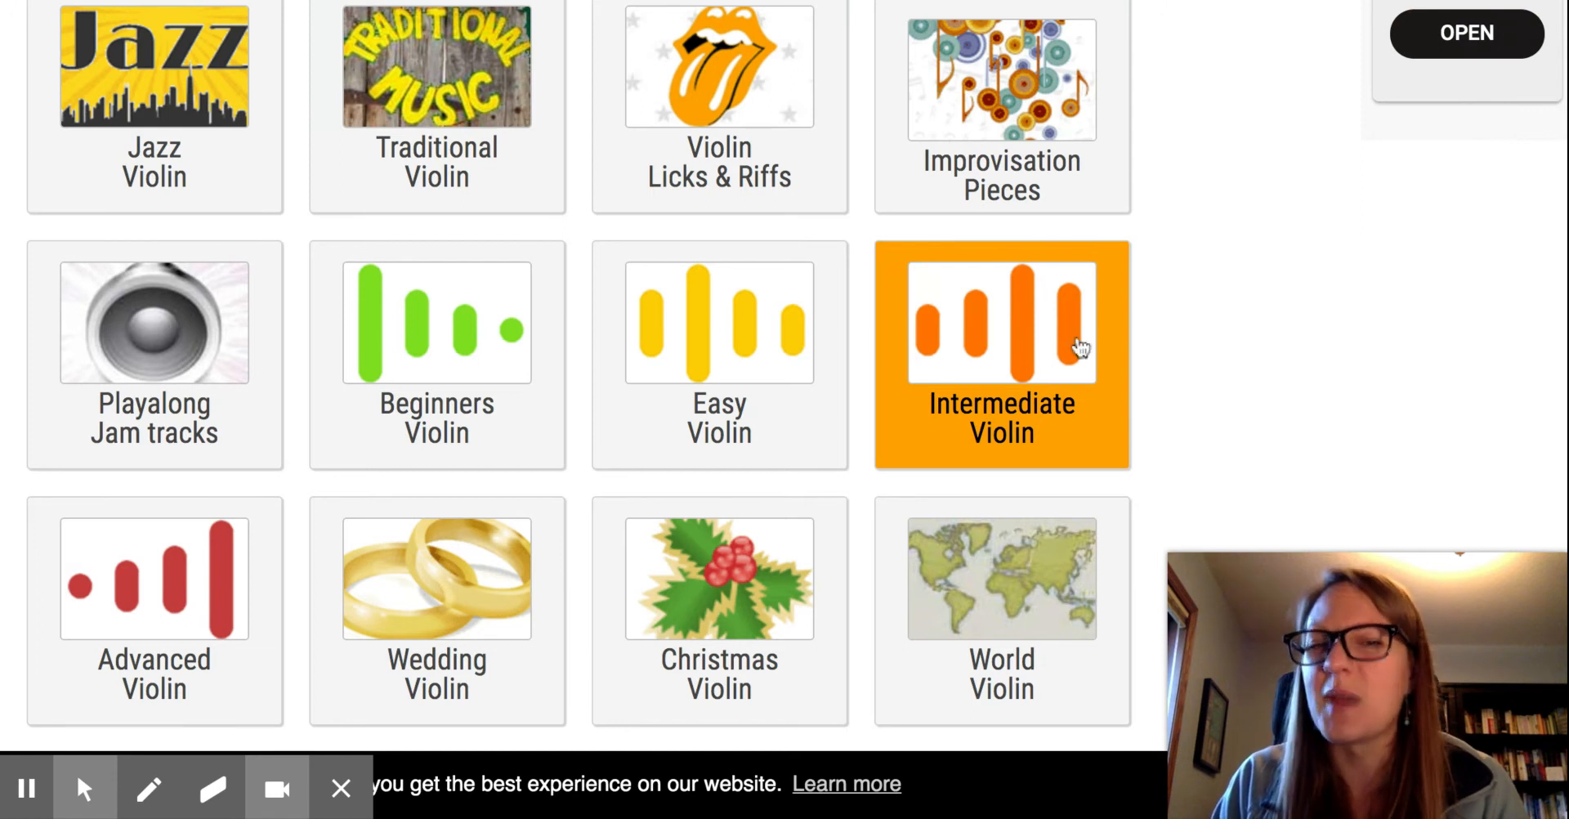
mouse_move(939, 362)
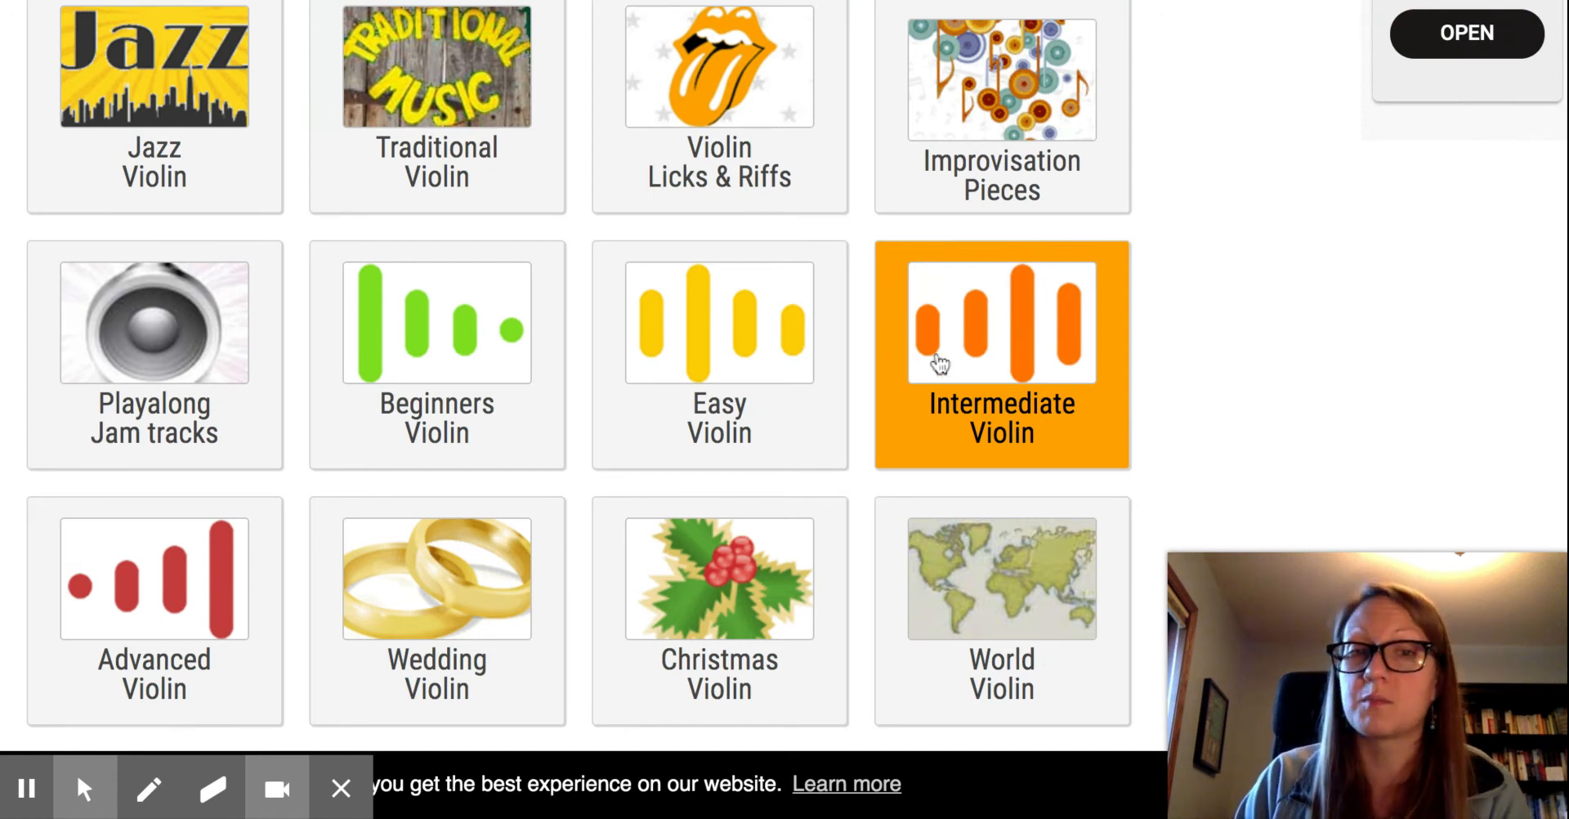
mouse_move(968, 308)
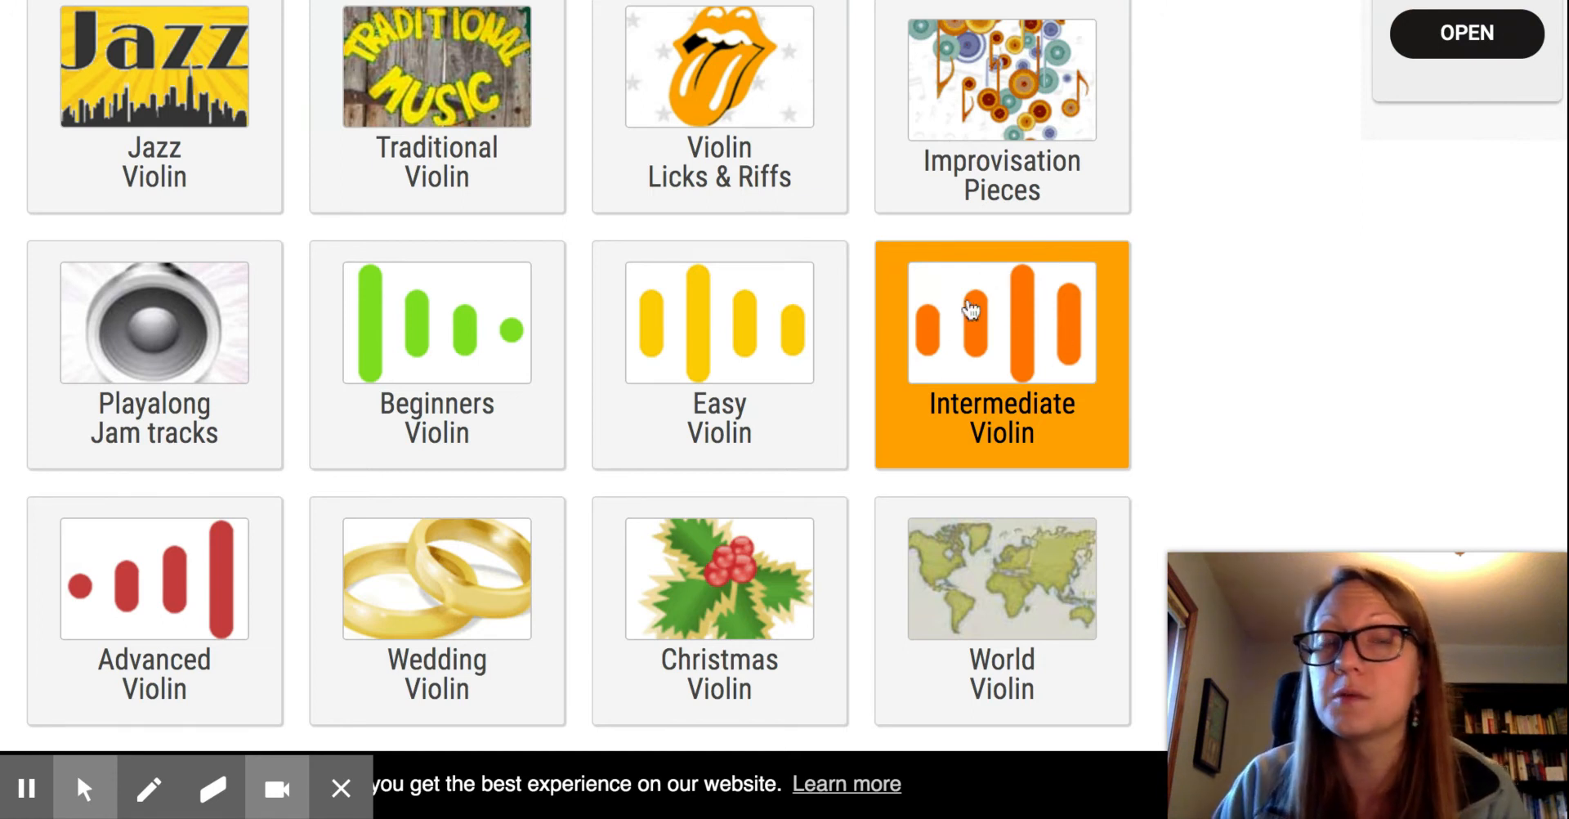
mouse_move(1088, 307)
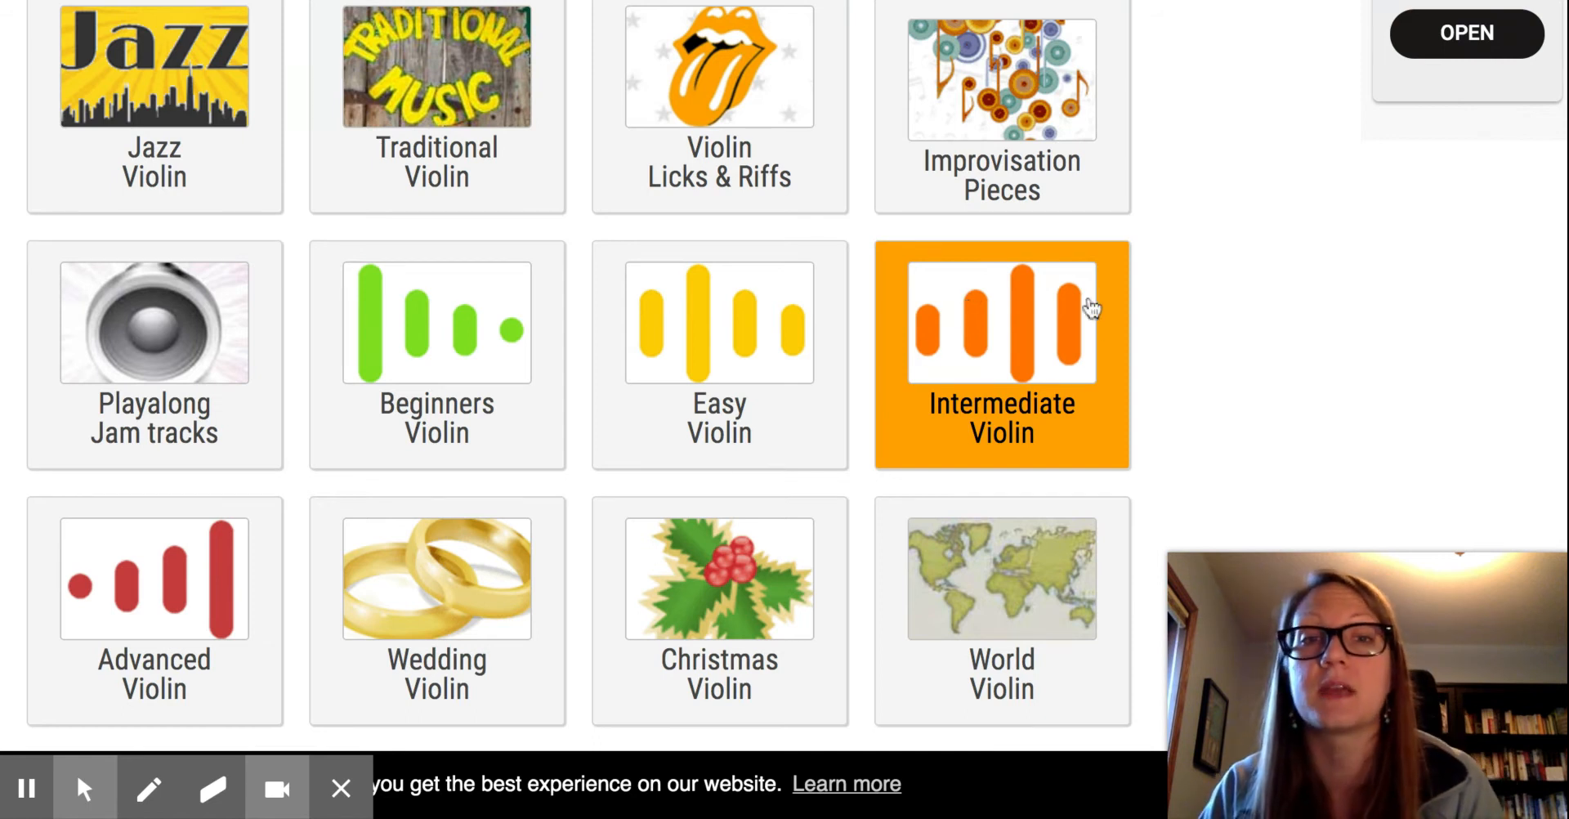
mouse_move(976, 431)
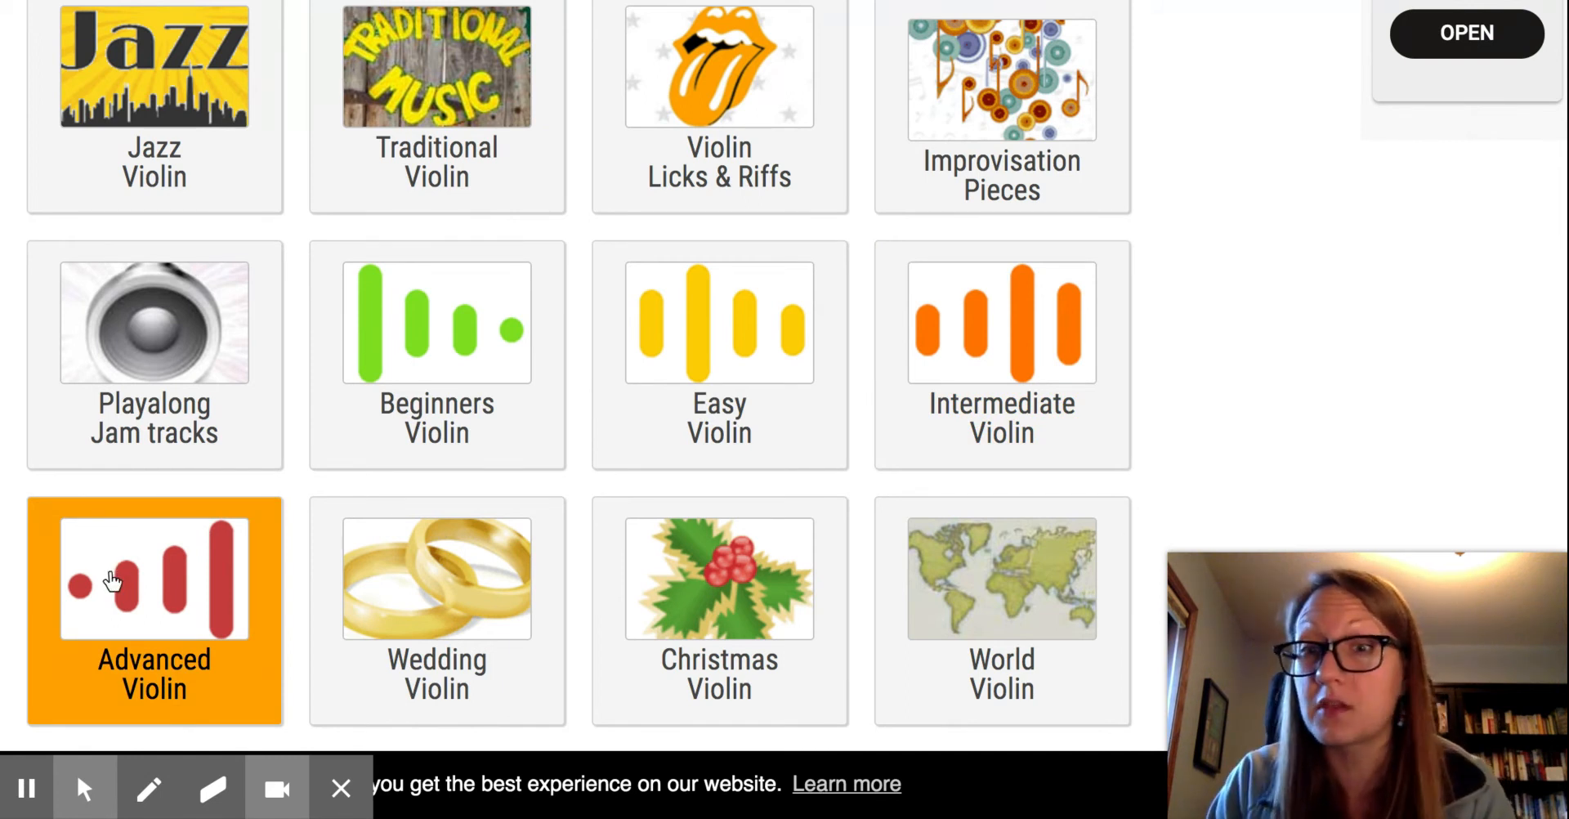
mouse_move(150, 596)
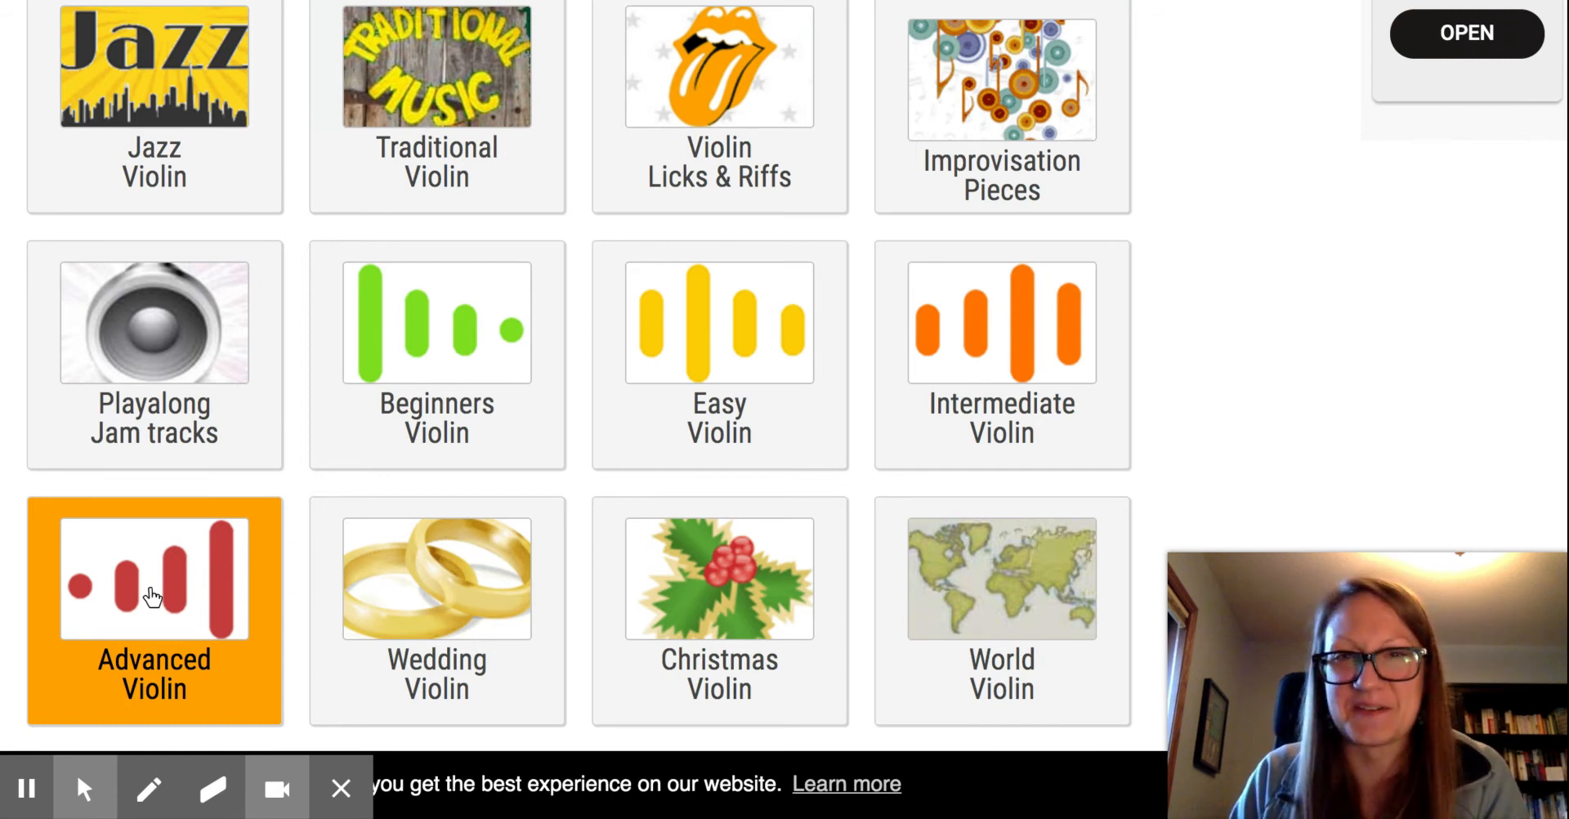
click(719, 330)
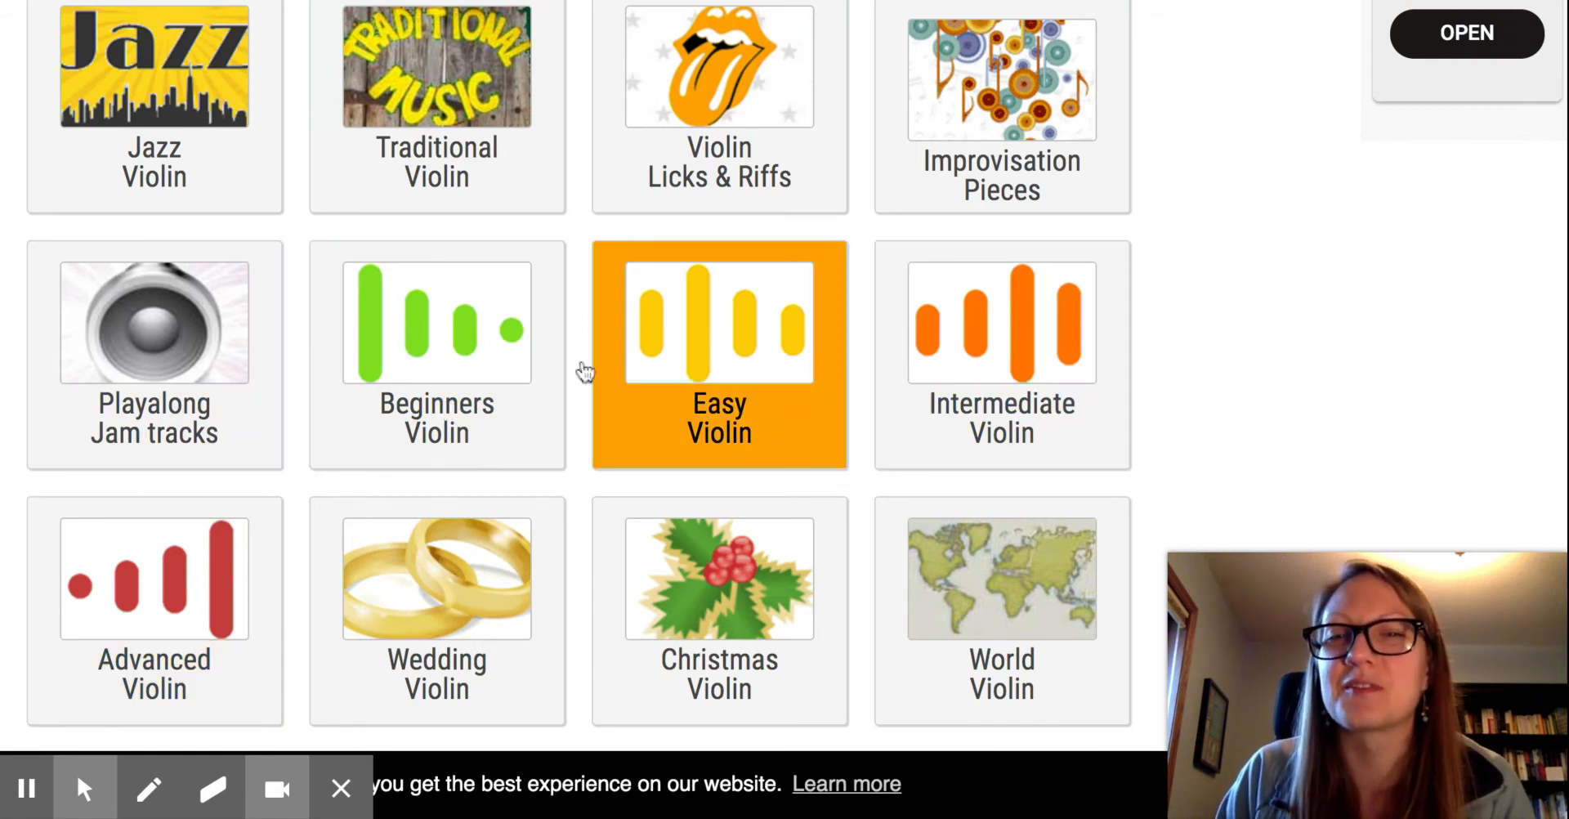
mouse_move(716, 333)
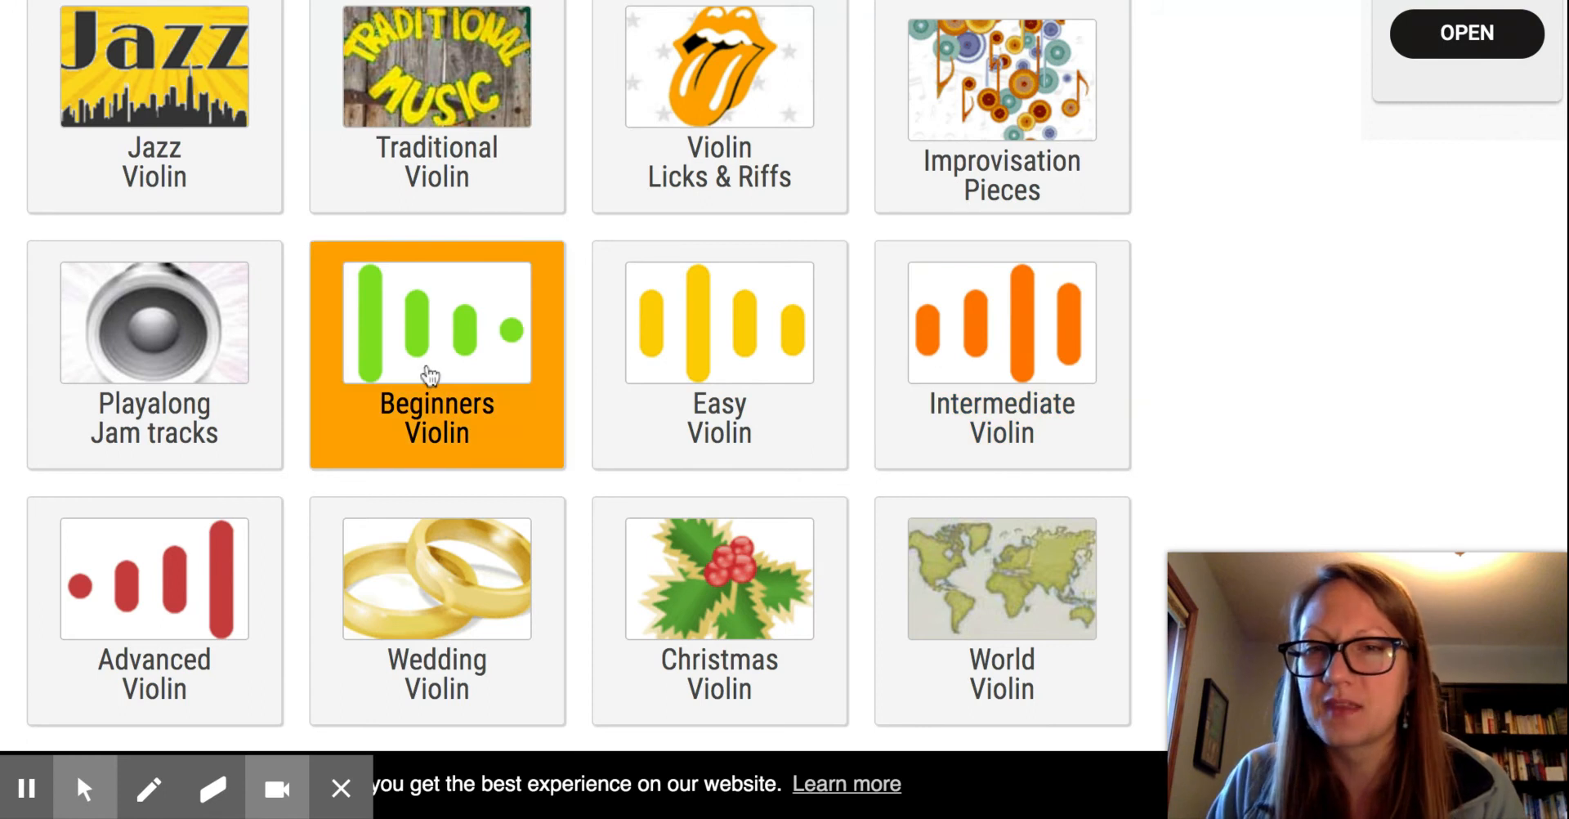
mouse_move(428, 375)
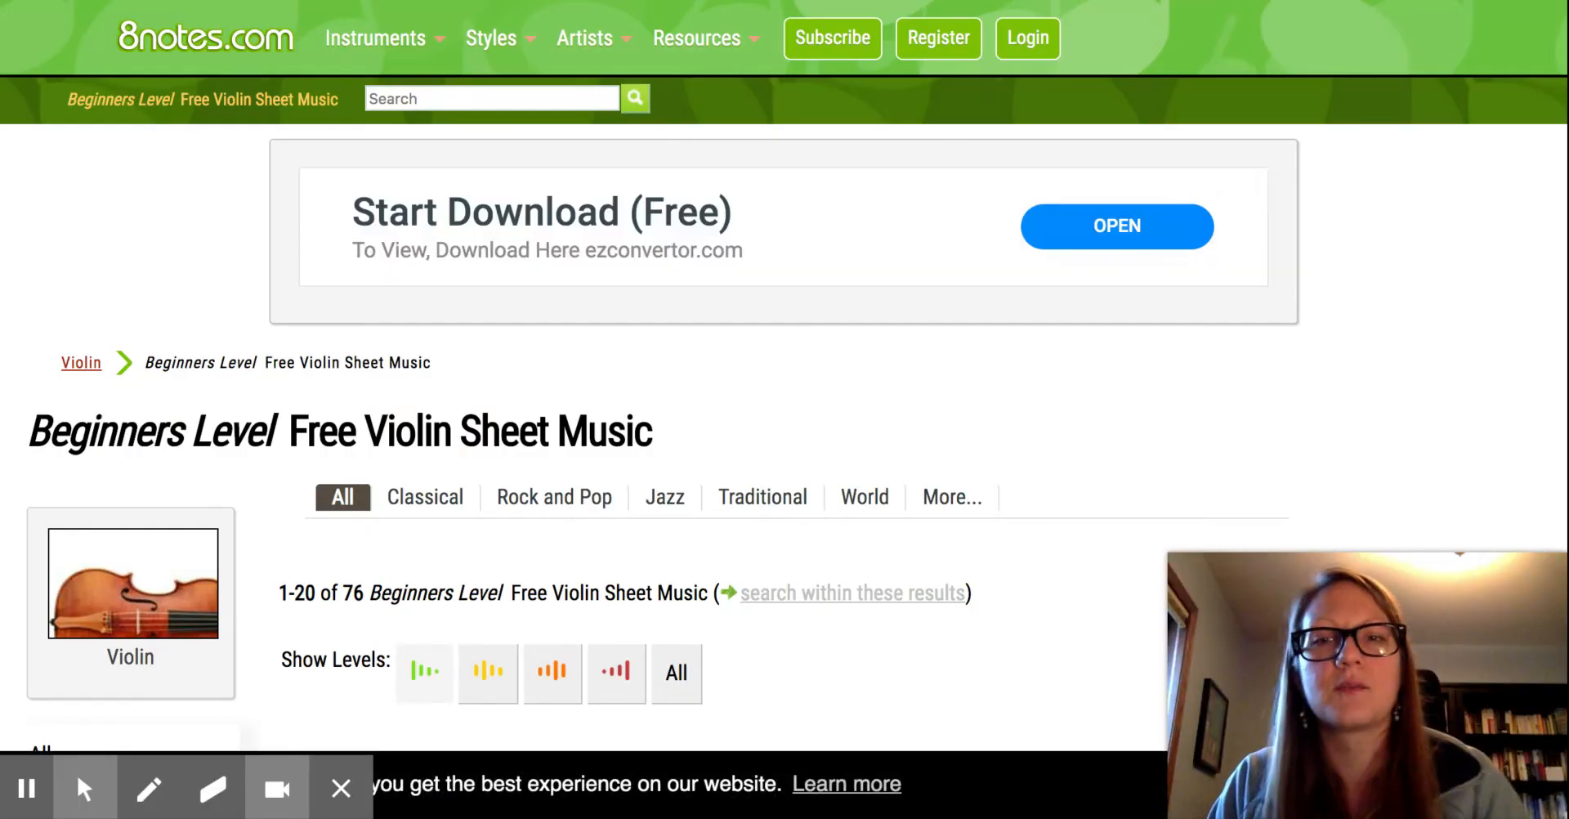
scroll(down, 3)
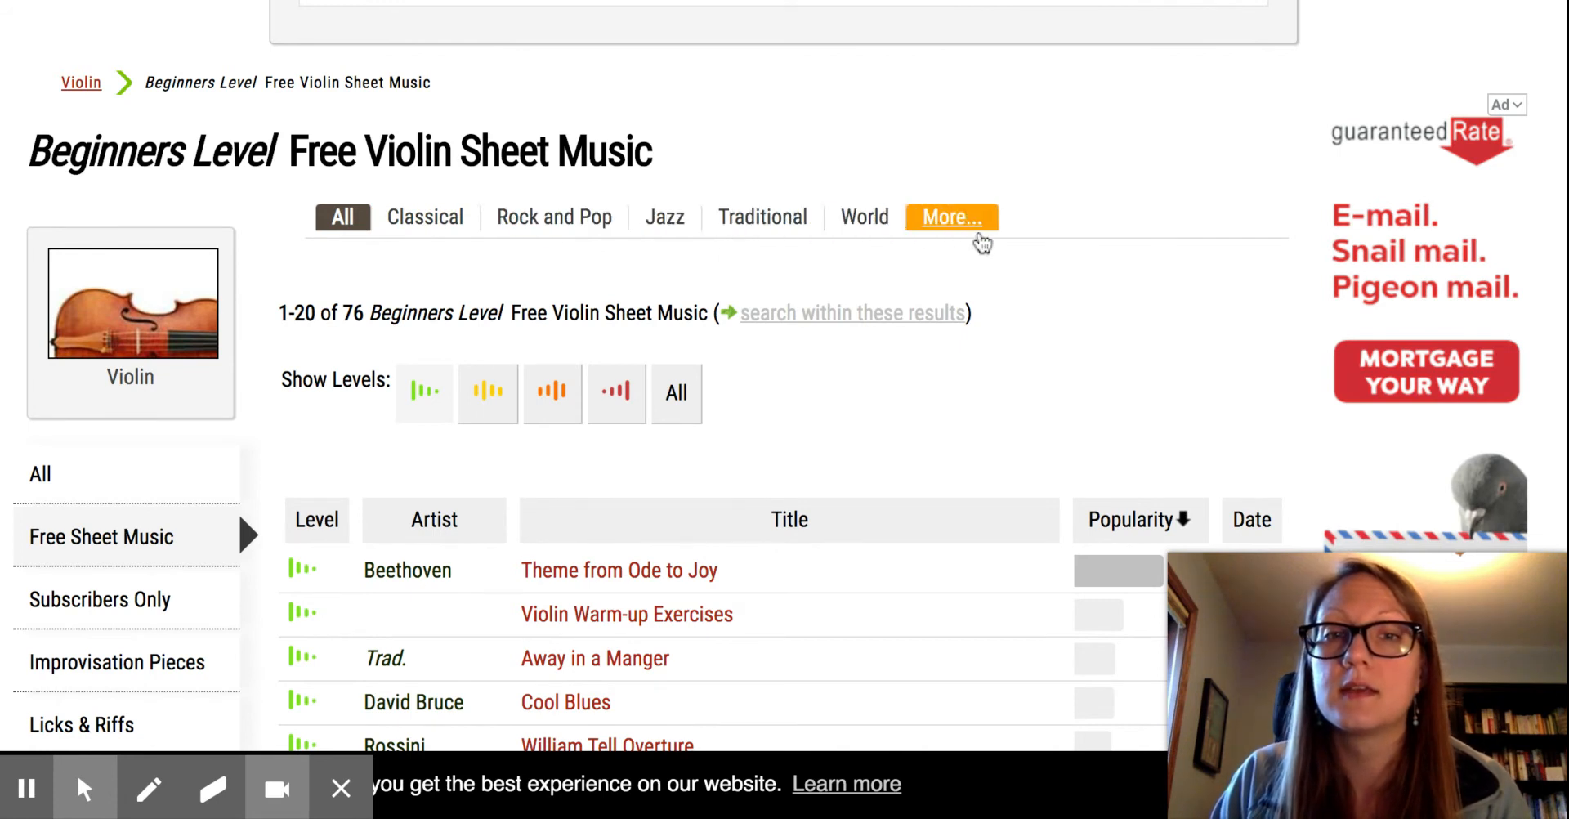
scroll(down, 3)
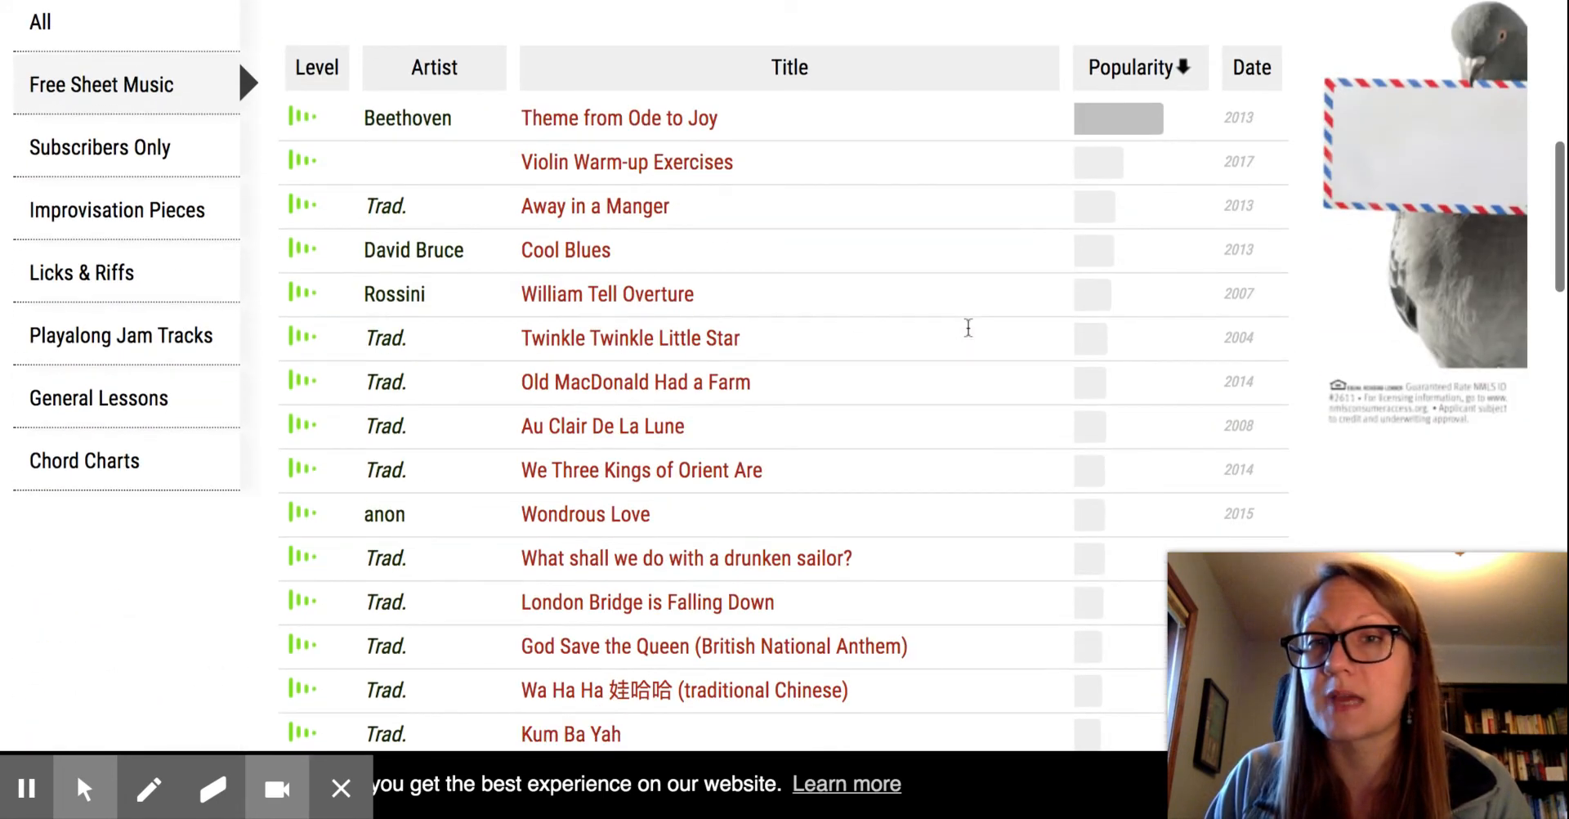
mouse_move(455, 156)
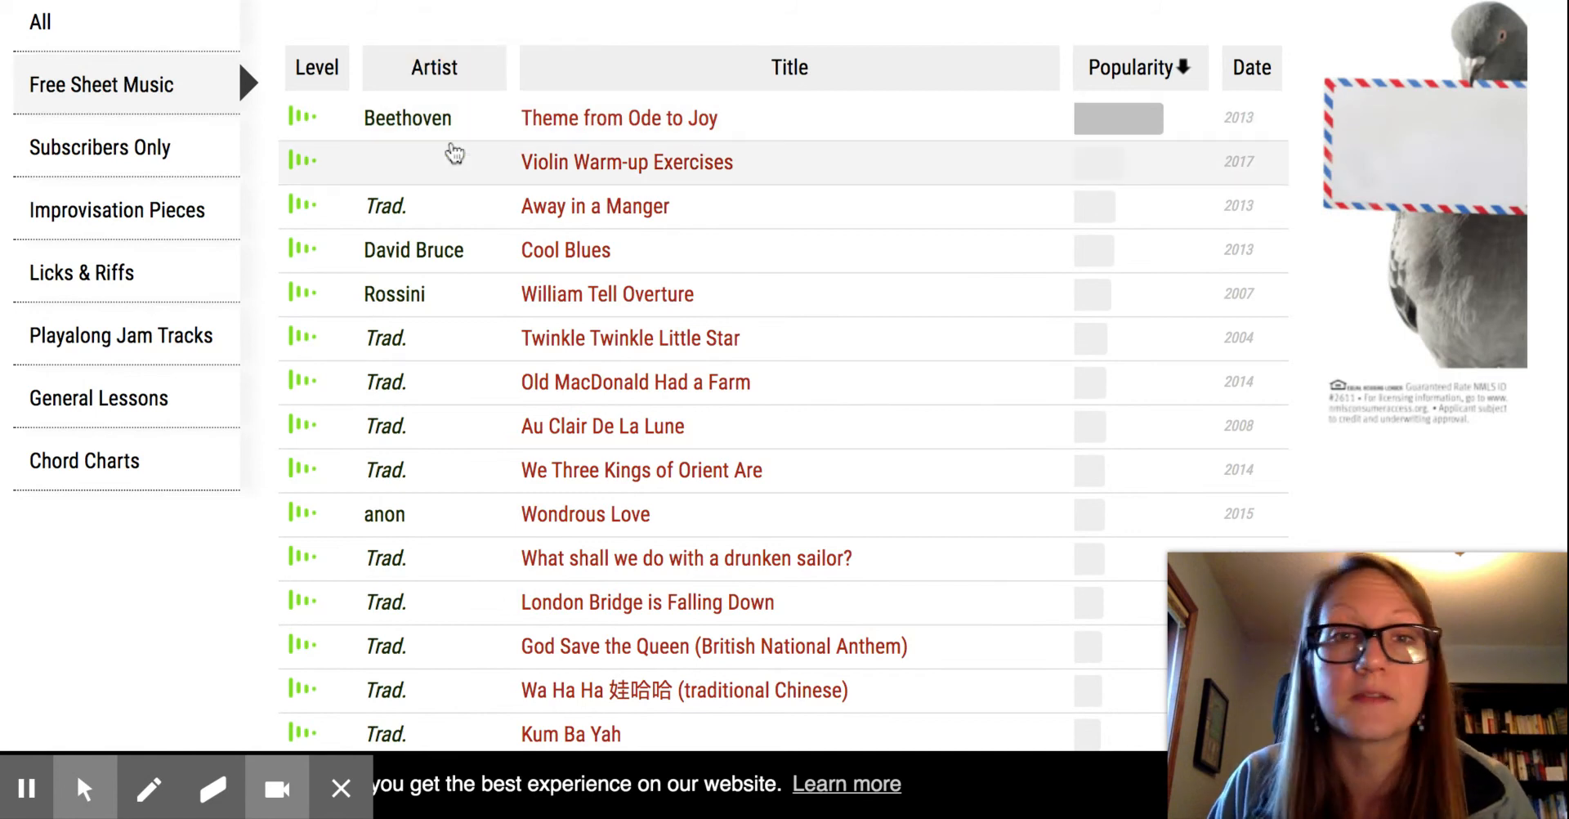
mouse_move(304, 118)
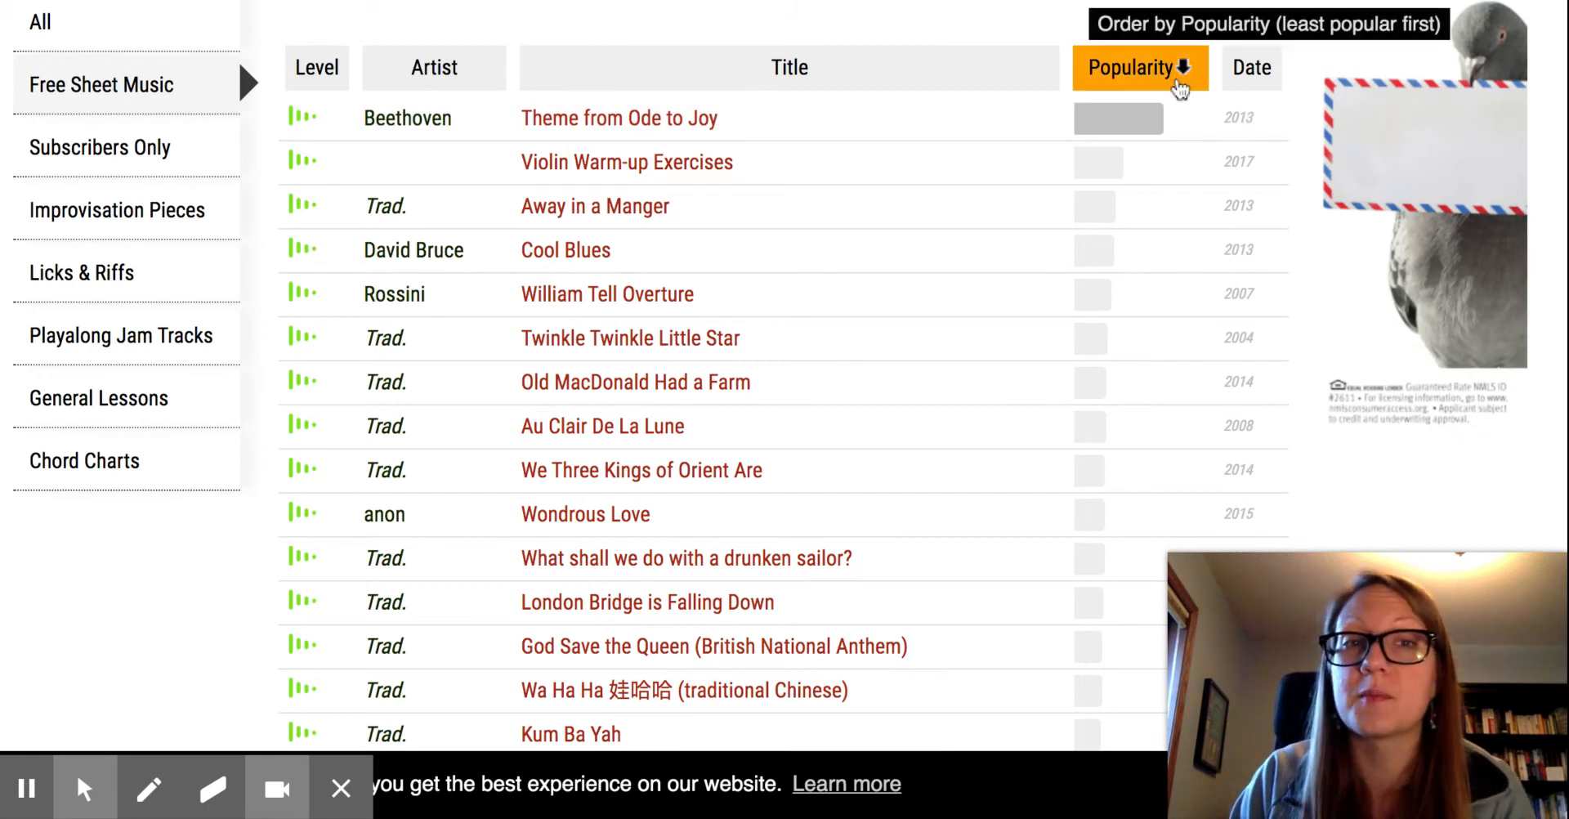
mouse_move(316, 67)
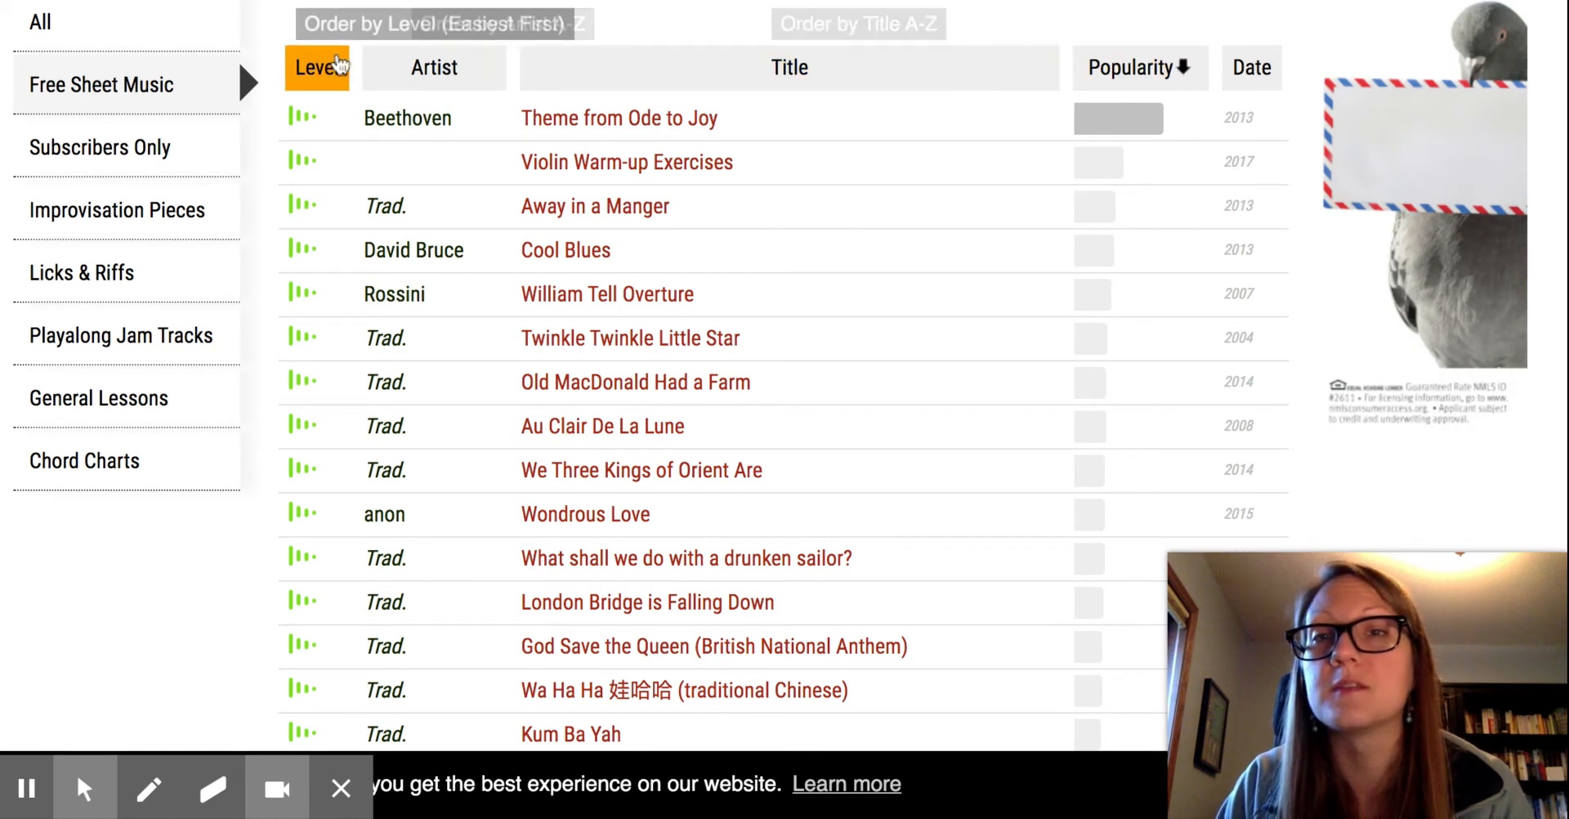
mouse_move(1139, 67)
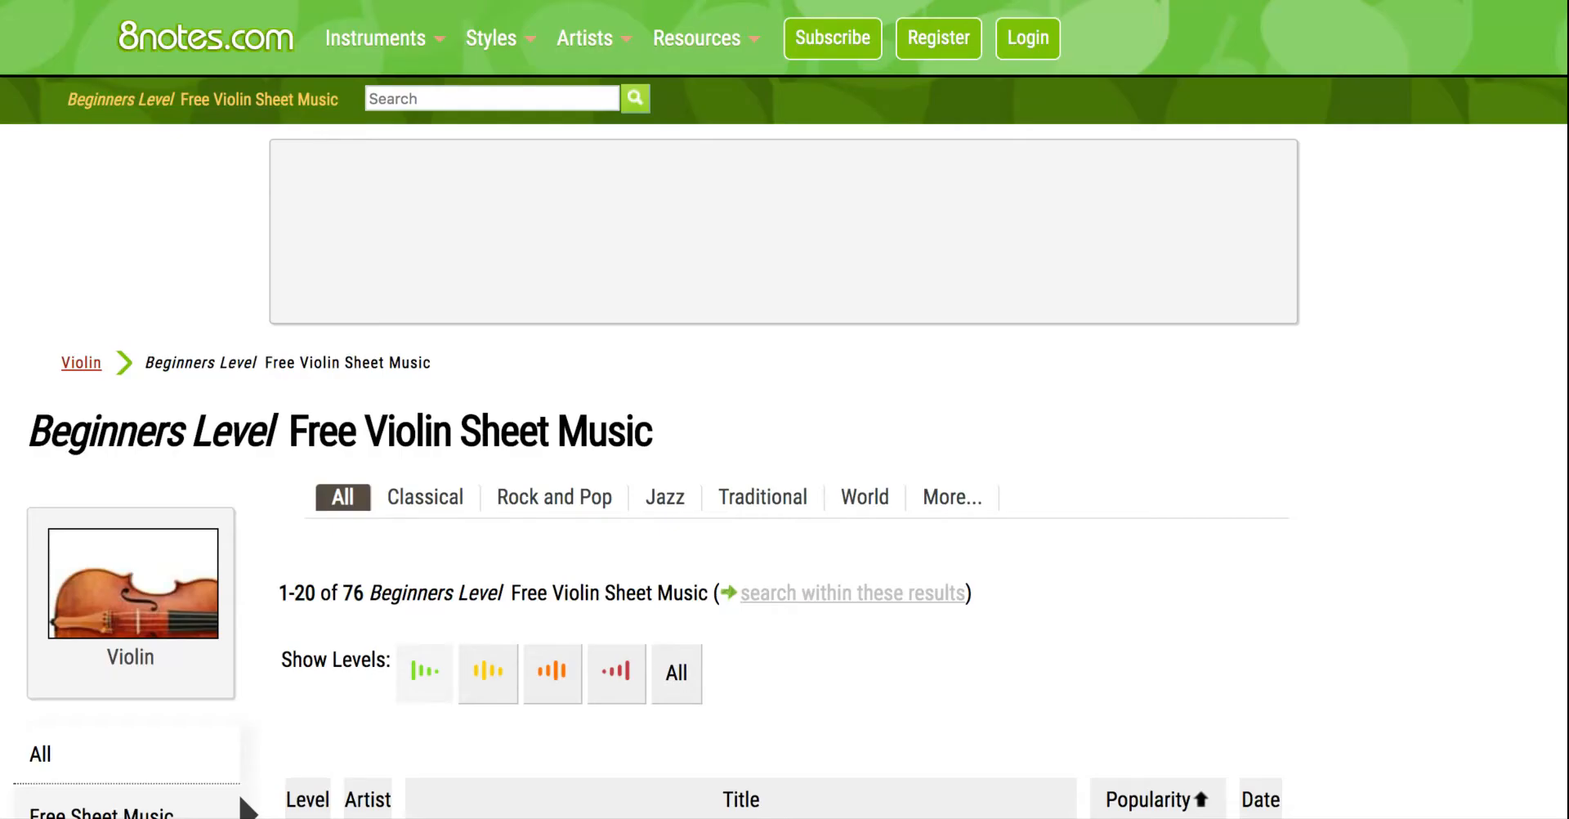
- Sort the Beginners Level violin list by Popularity, putting Theme from Ode to Joy first
scroll(down, 3)
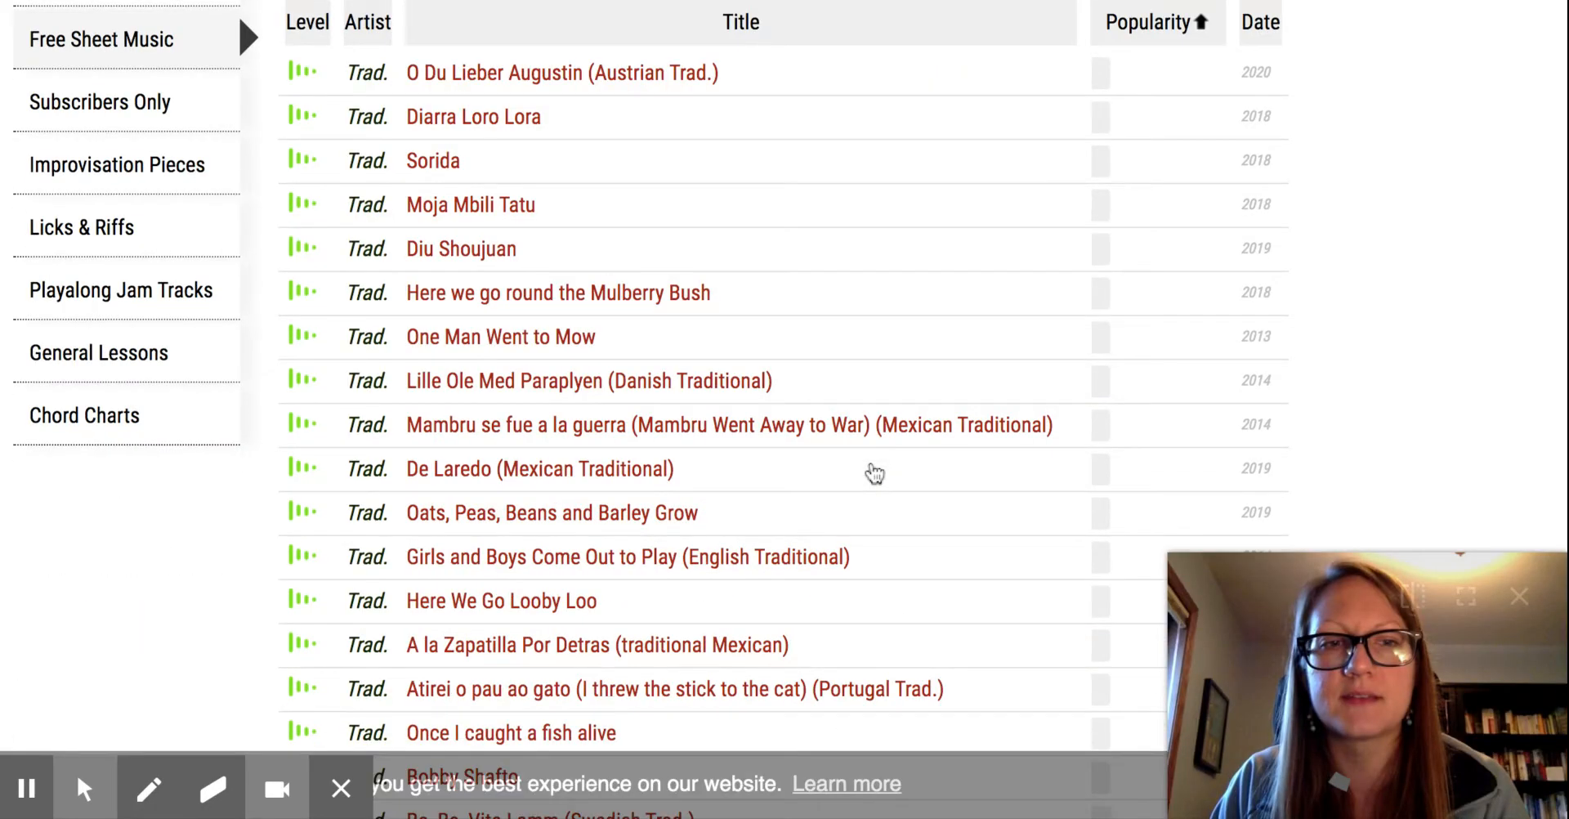
scroll(up, 3)
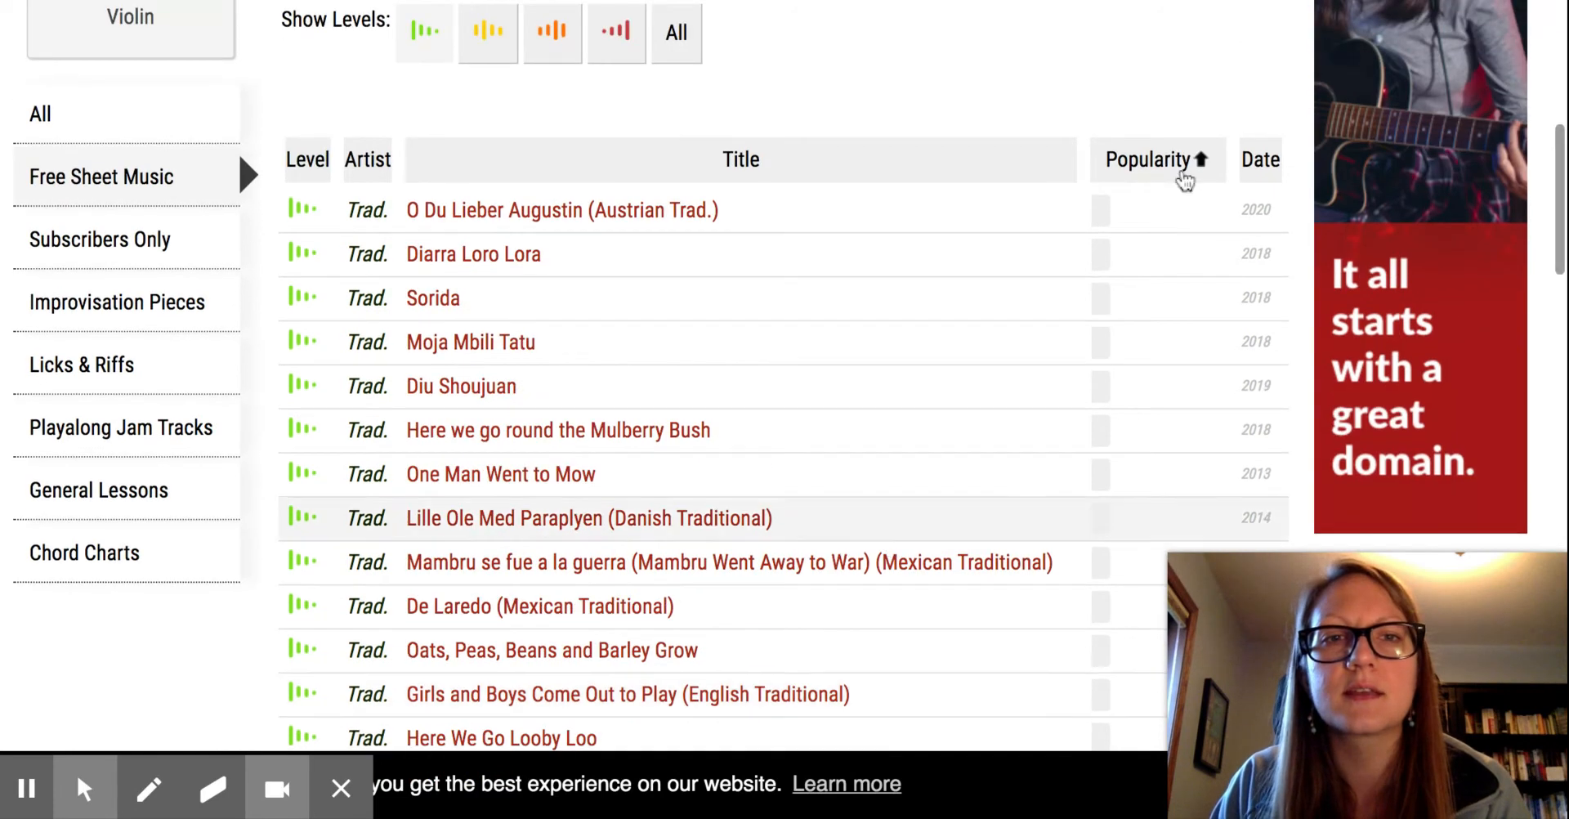
mouse_move(1158, 161)
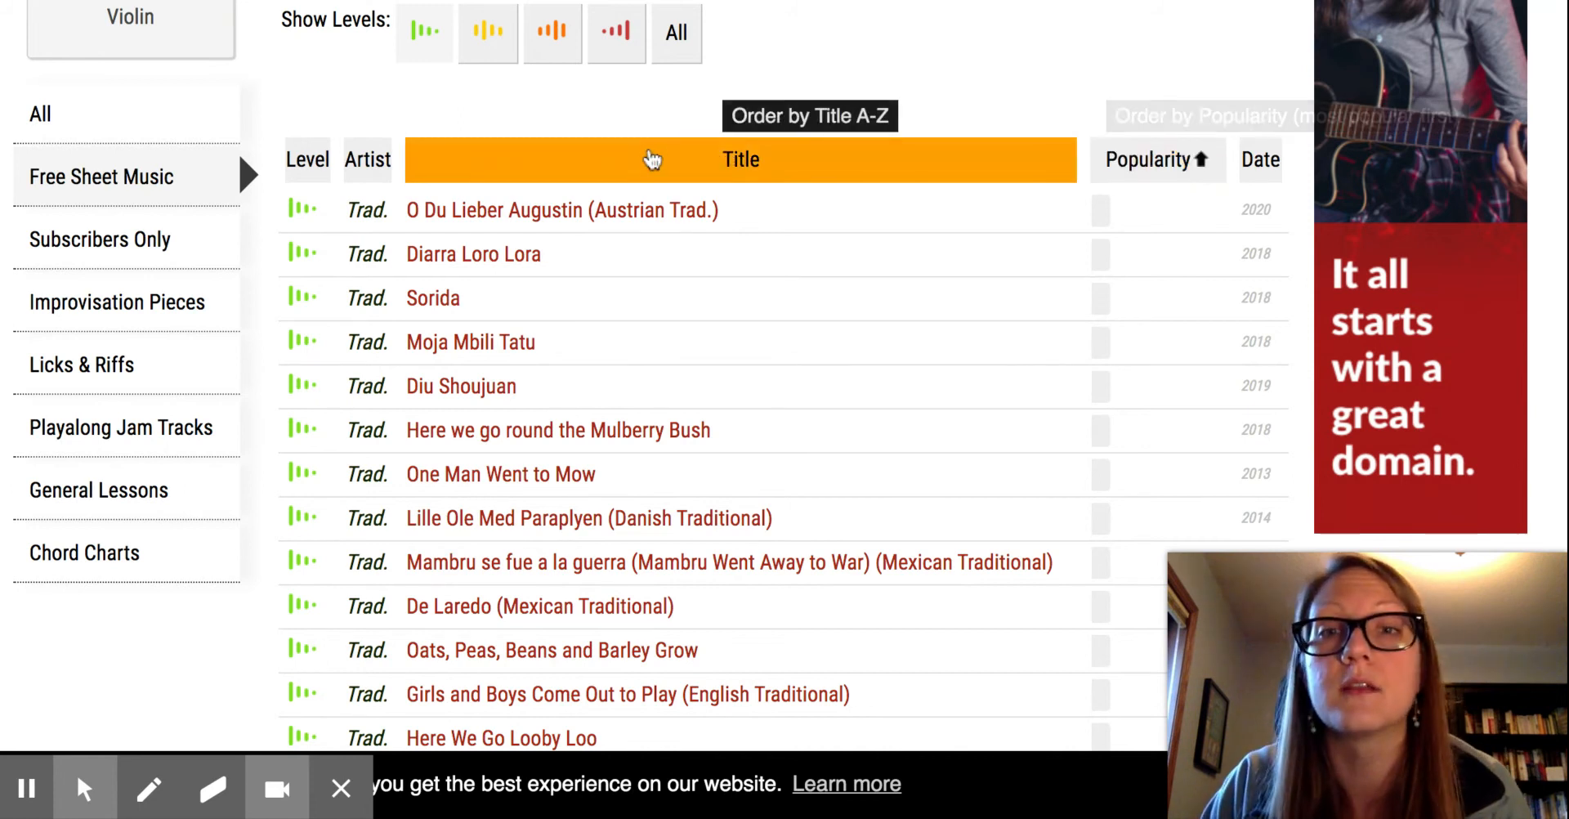
scroll(up, 3)
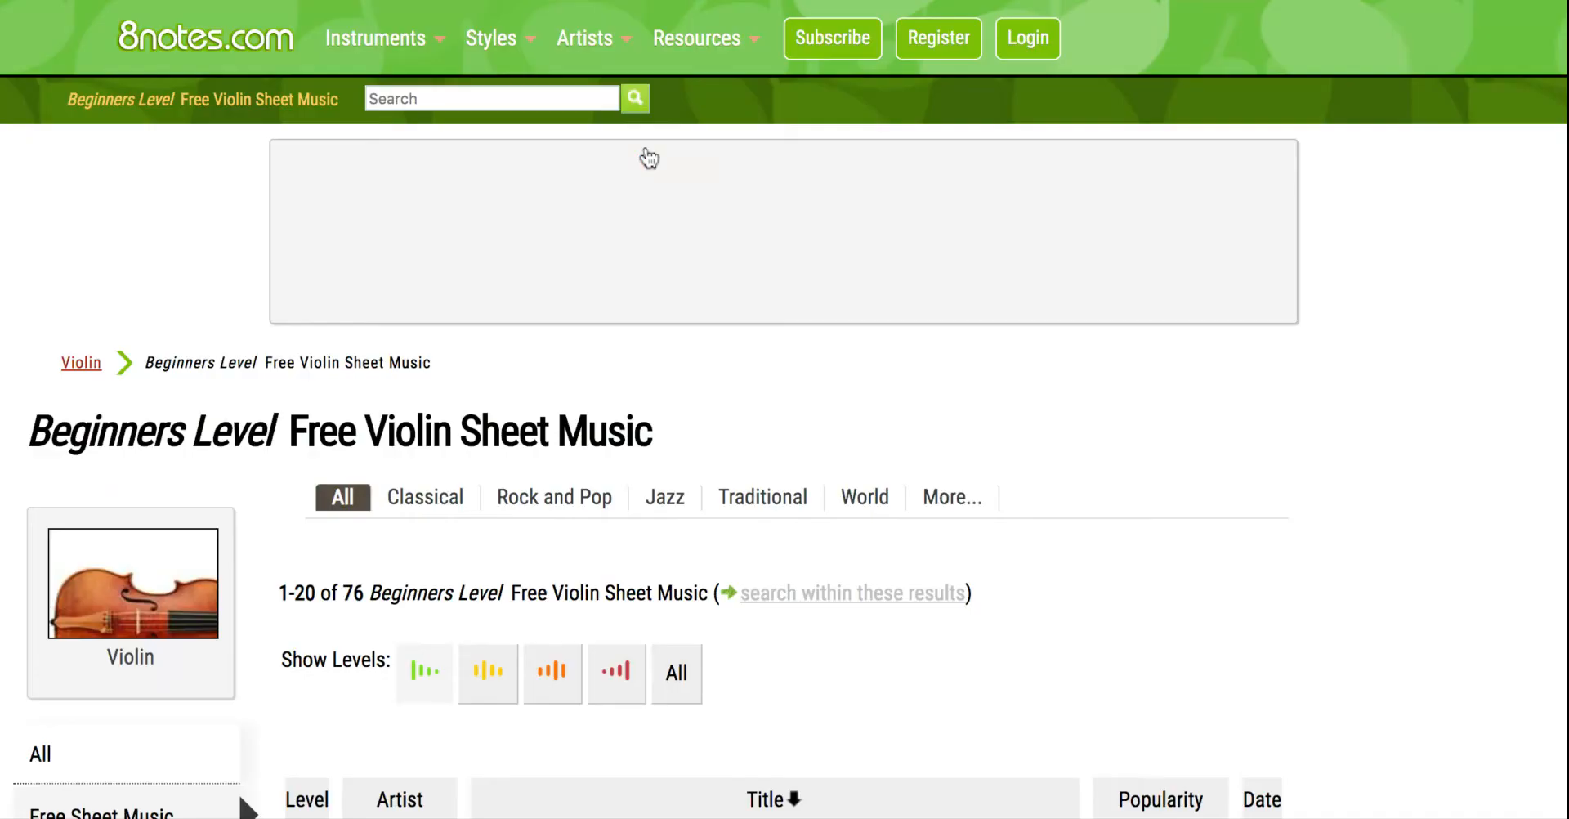
scroll(down, 3)
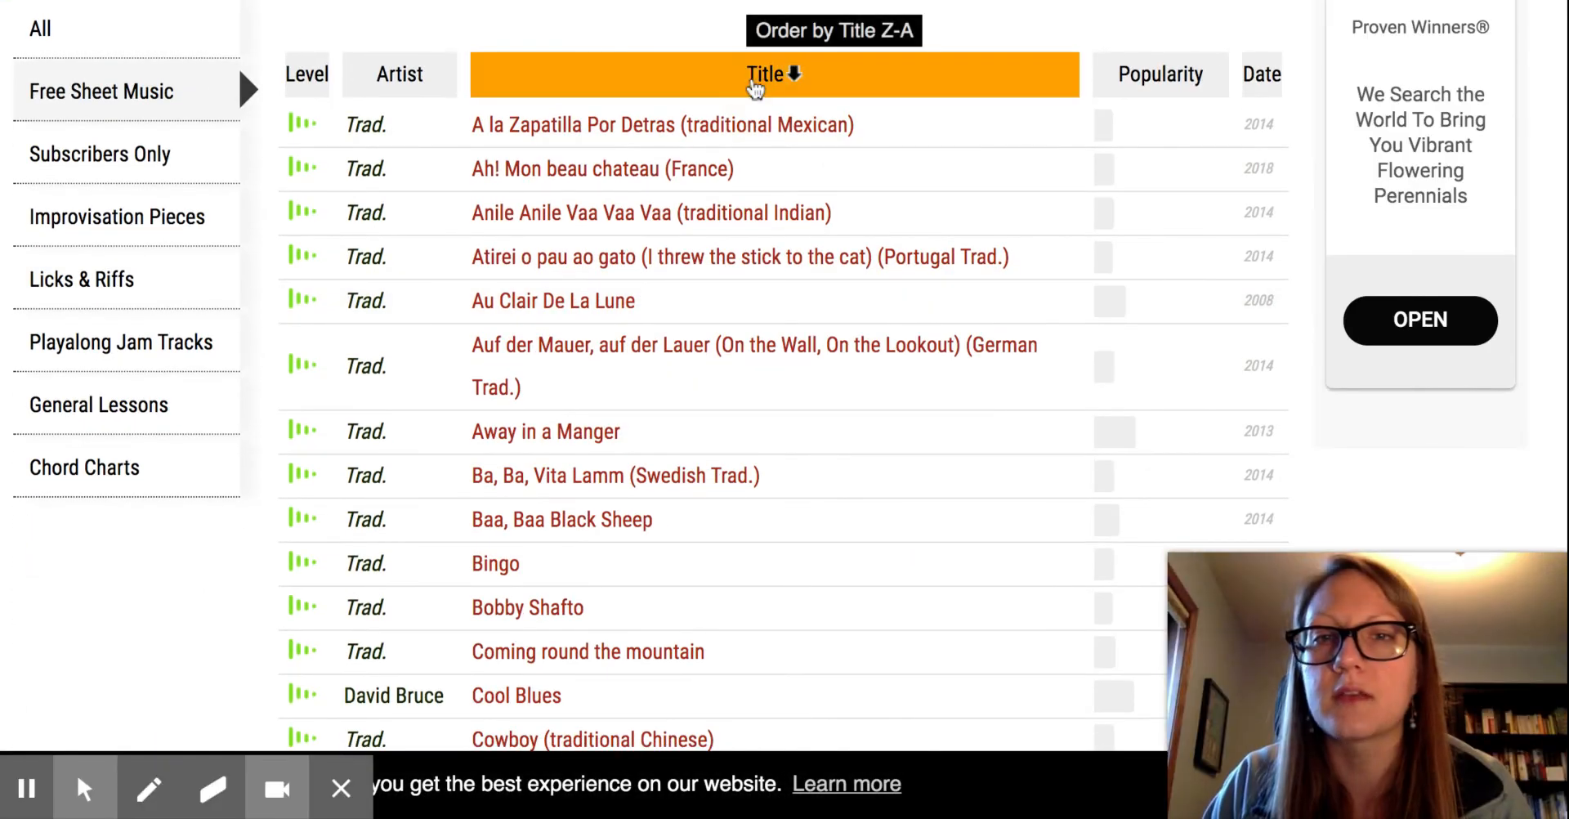
mouse_move(549, 249)
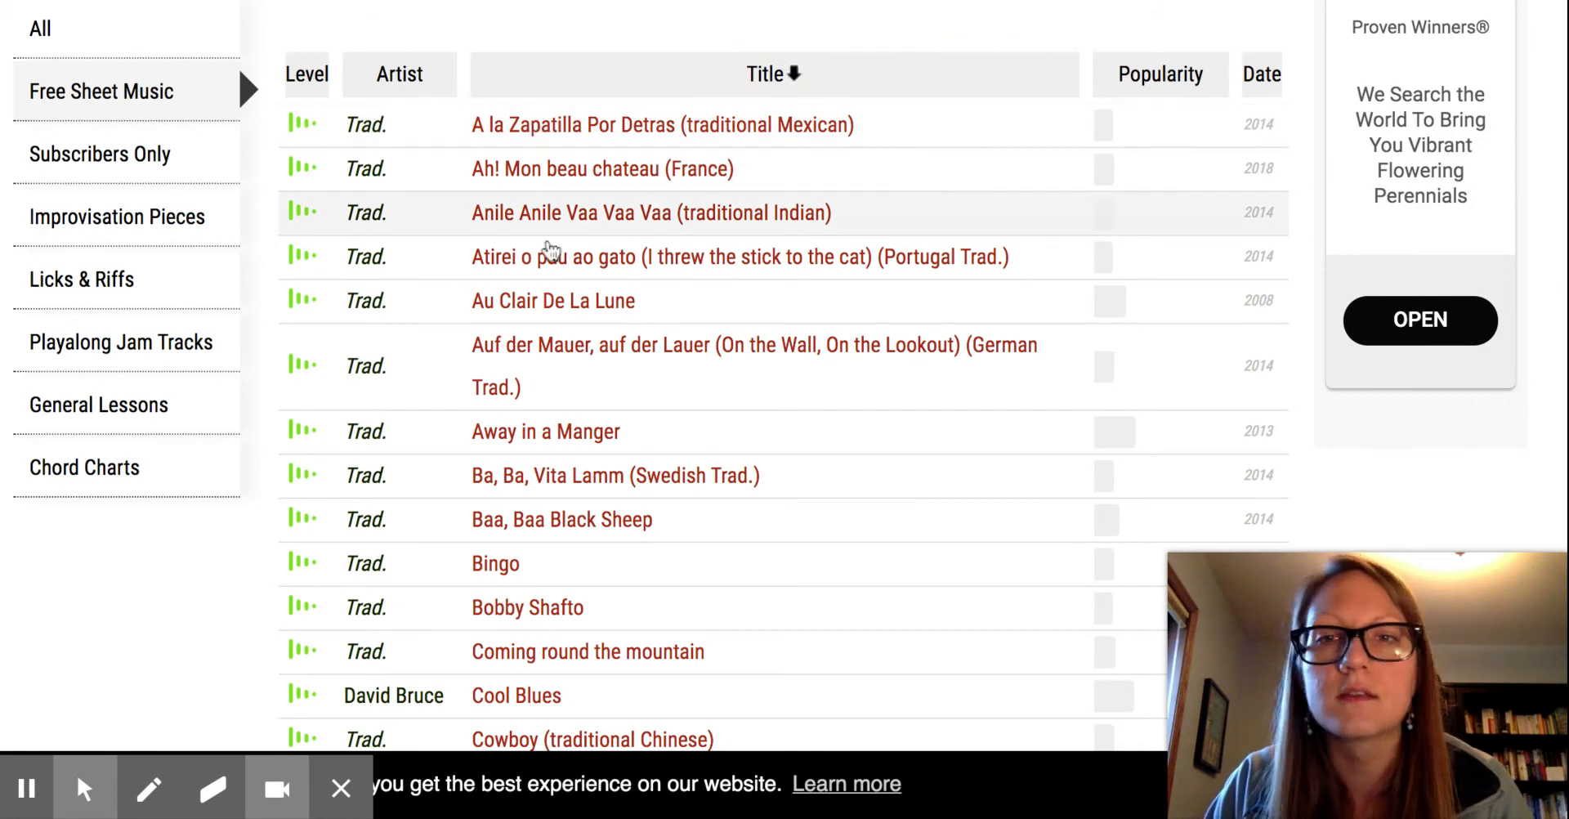
mouse_move(400, 75)
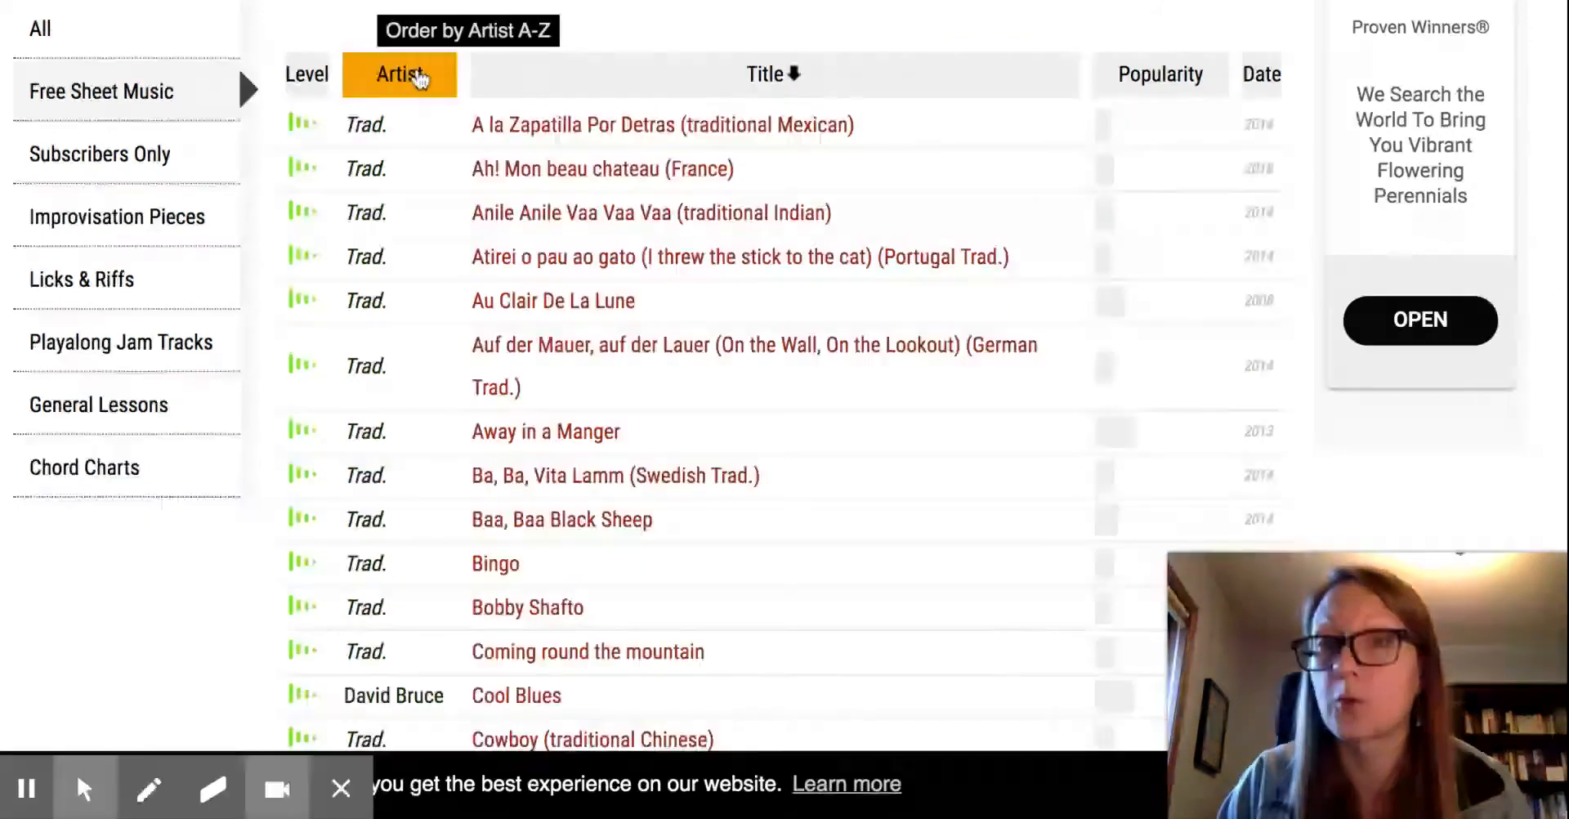
mouse_move(369, 130)
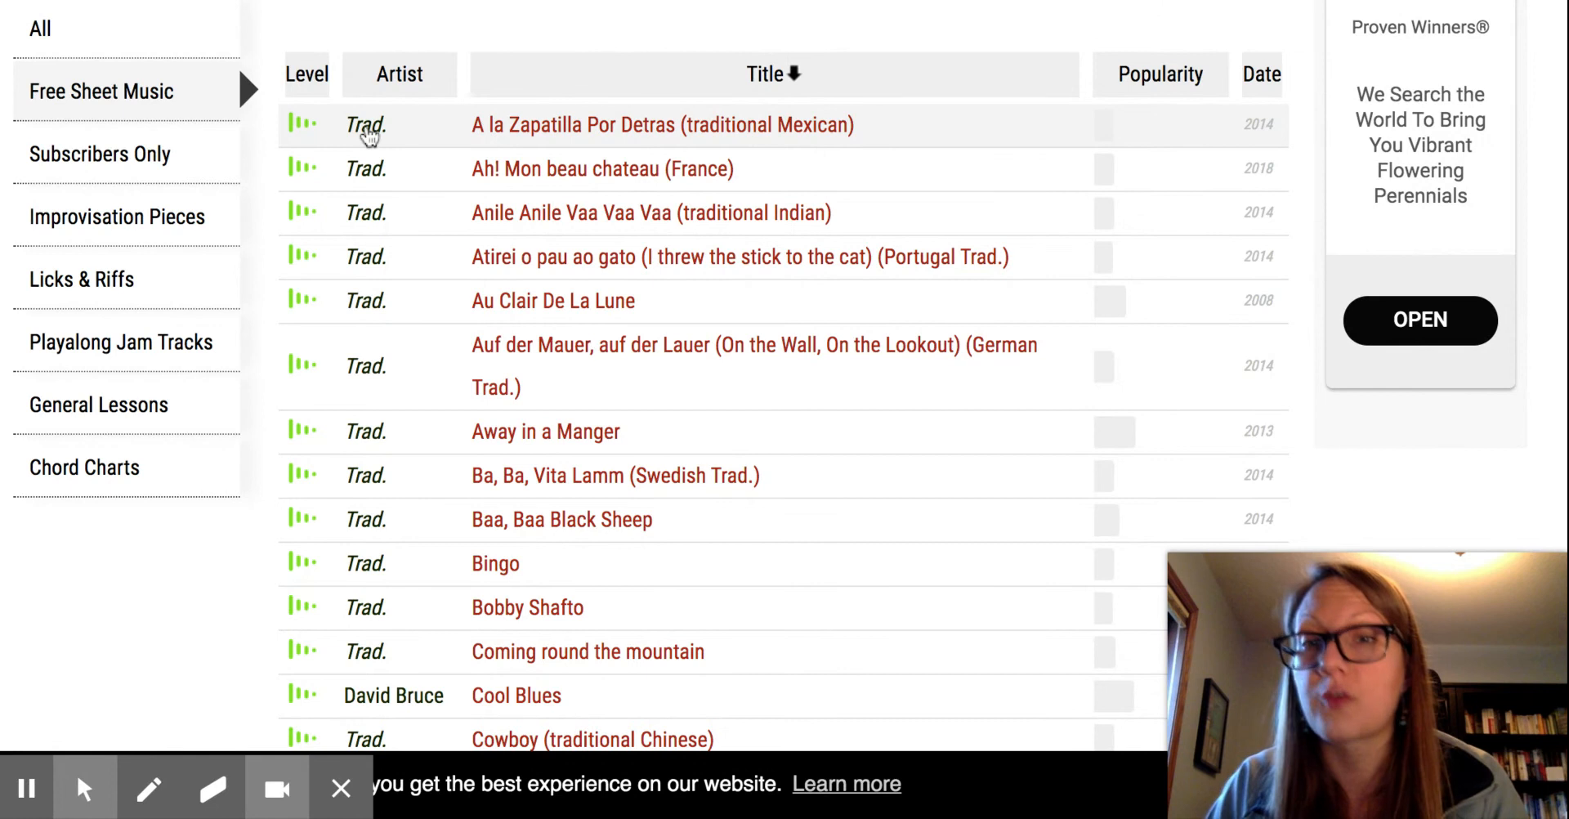
mouse_move(375, 143)
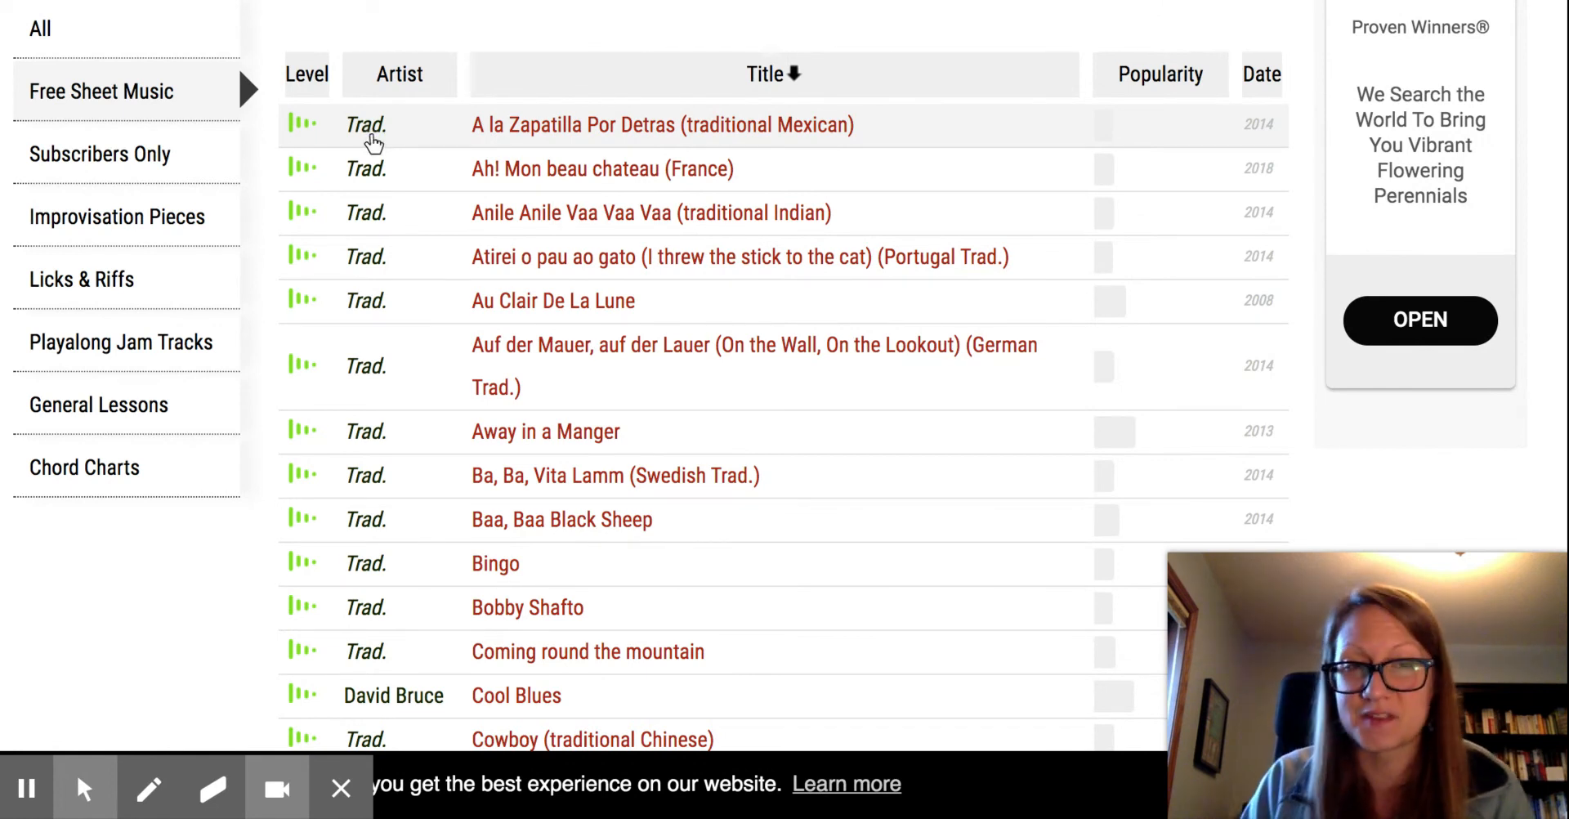
mouse_move(420, 115)
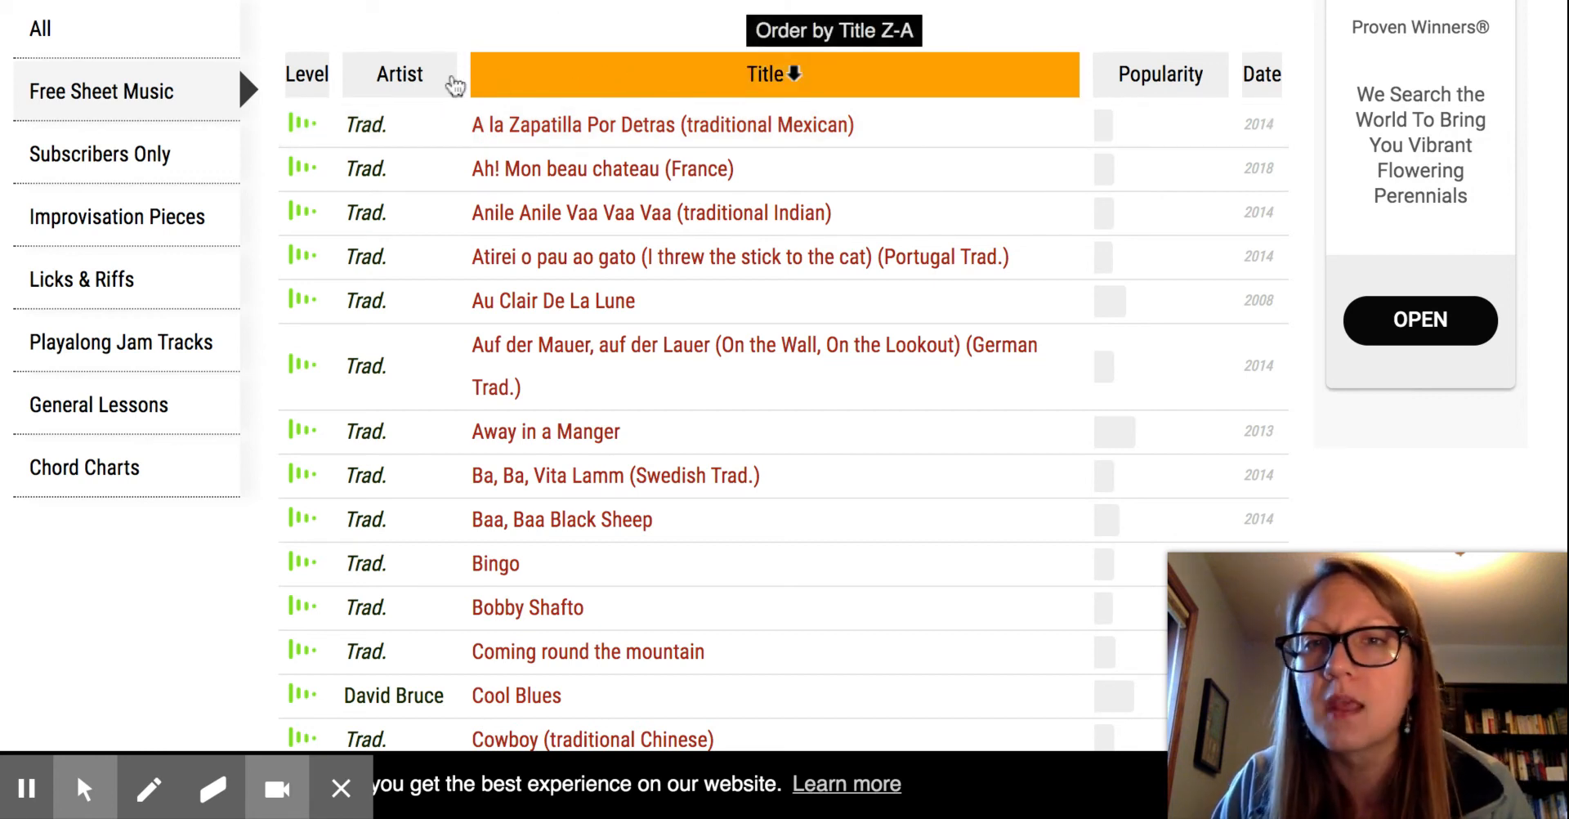
mouse_move(1160, 74)
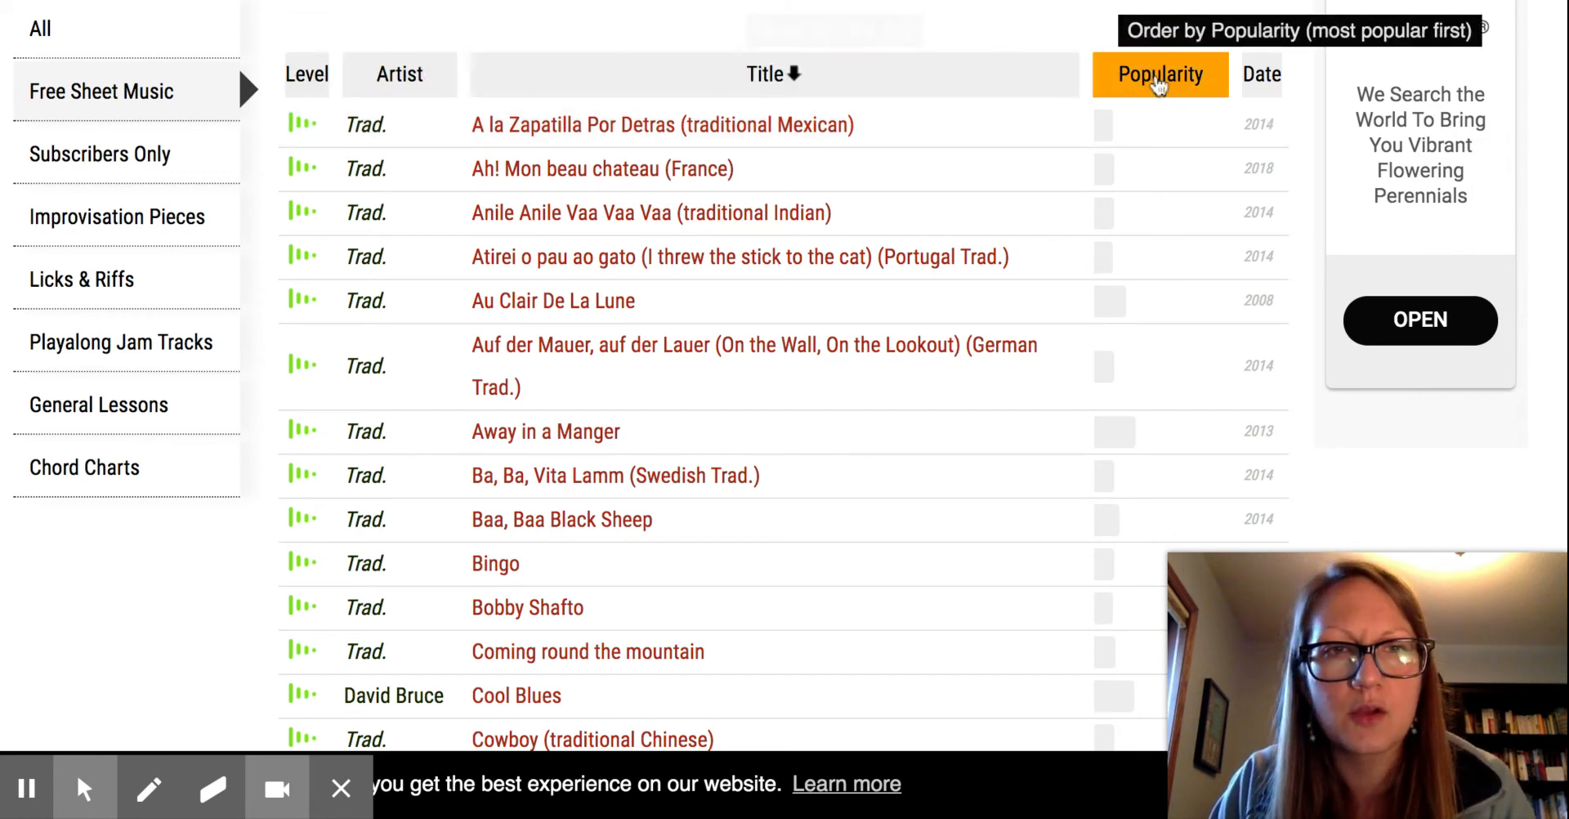
click(1159, 74)
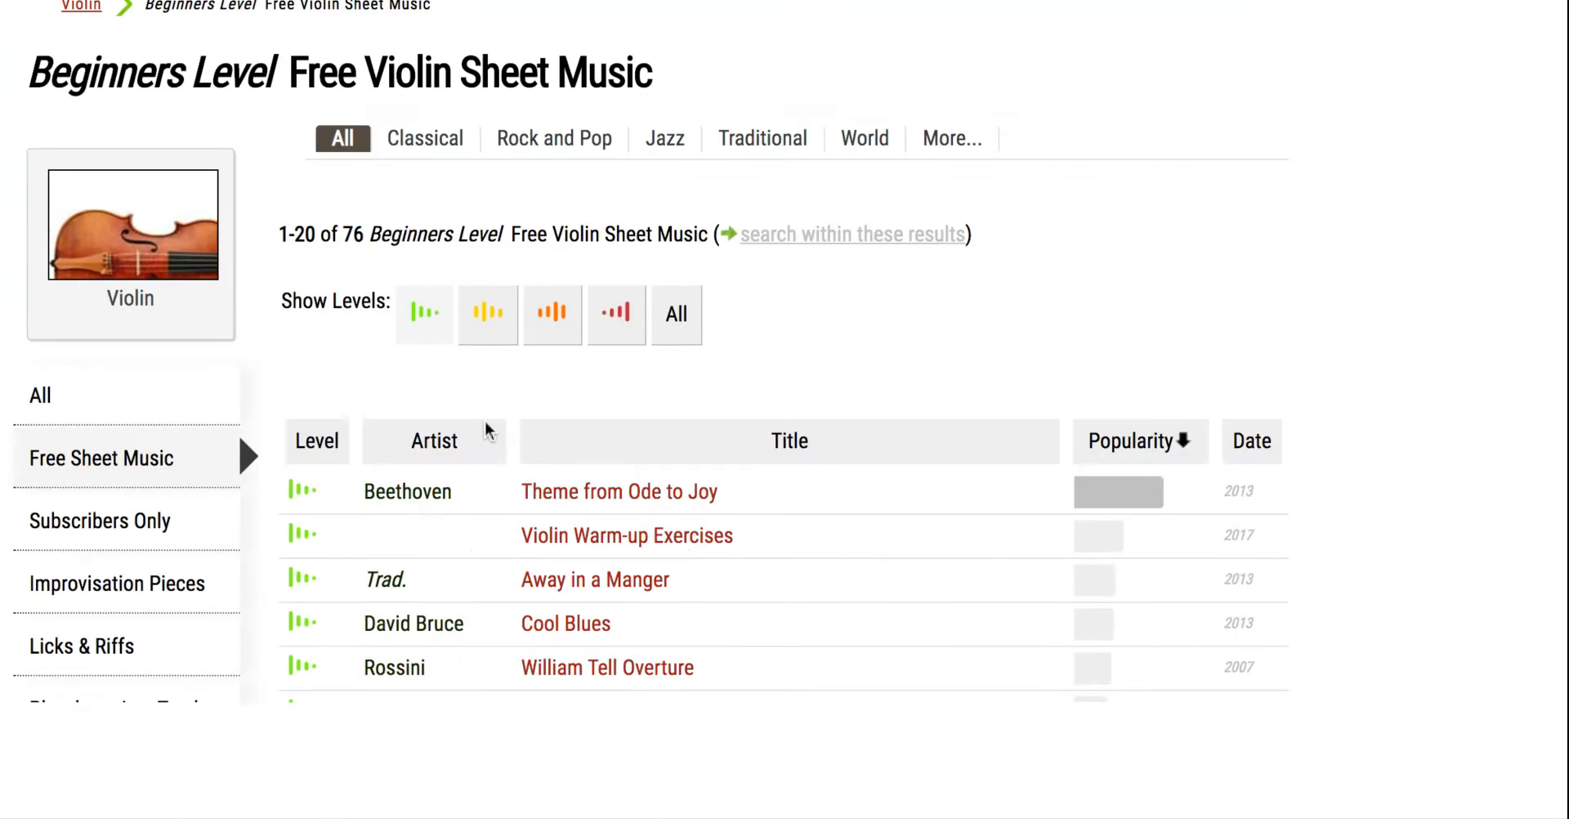
- Open the Theme from Ode to Joy violin and piano score page
scroll(down, 3)
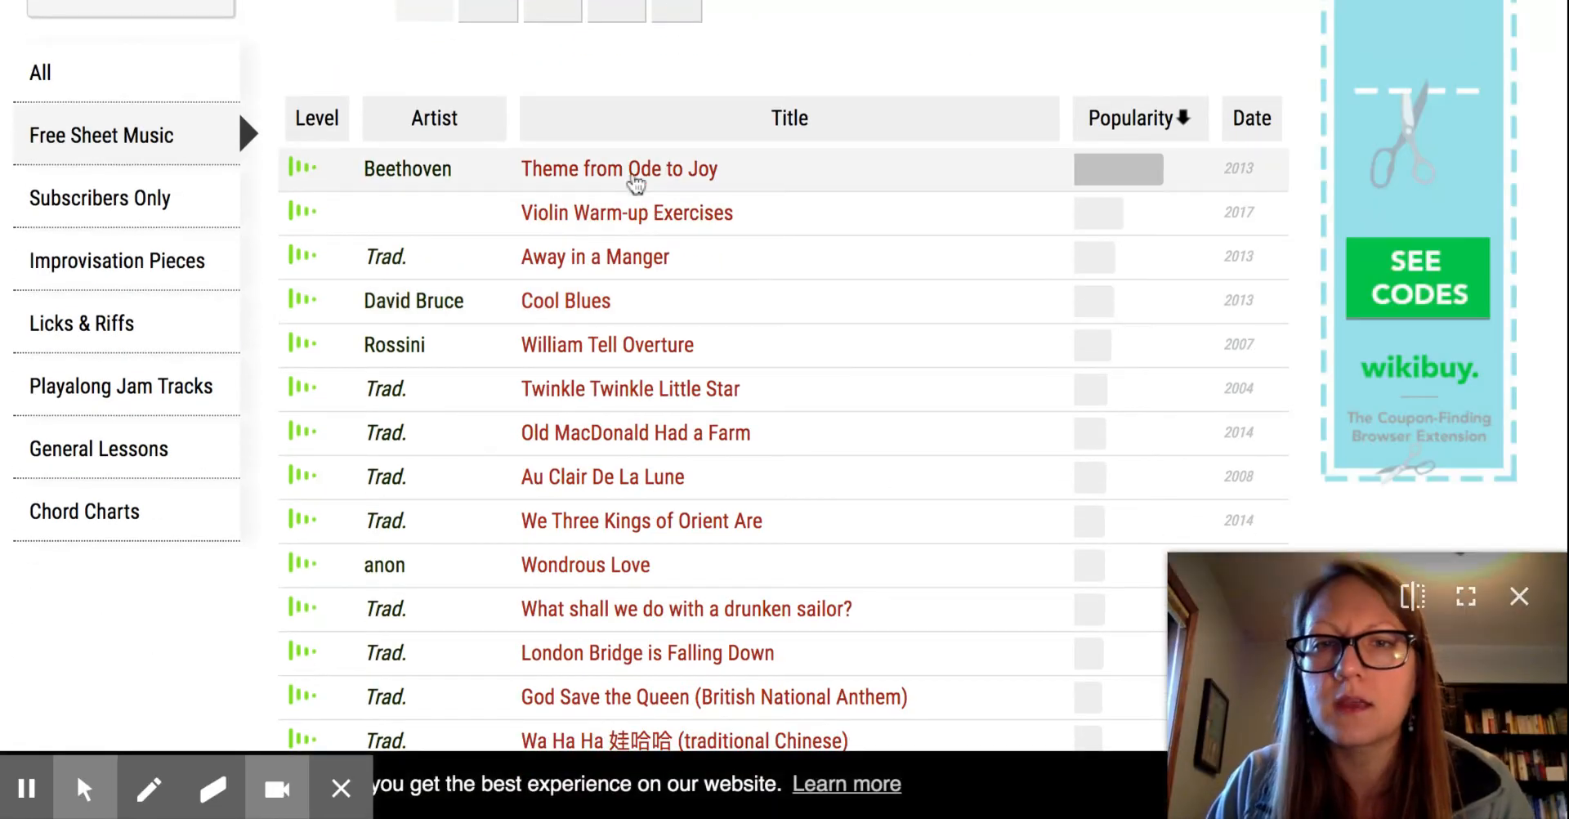
click(619, 169)
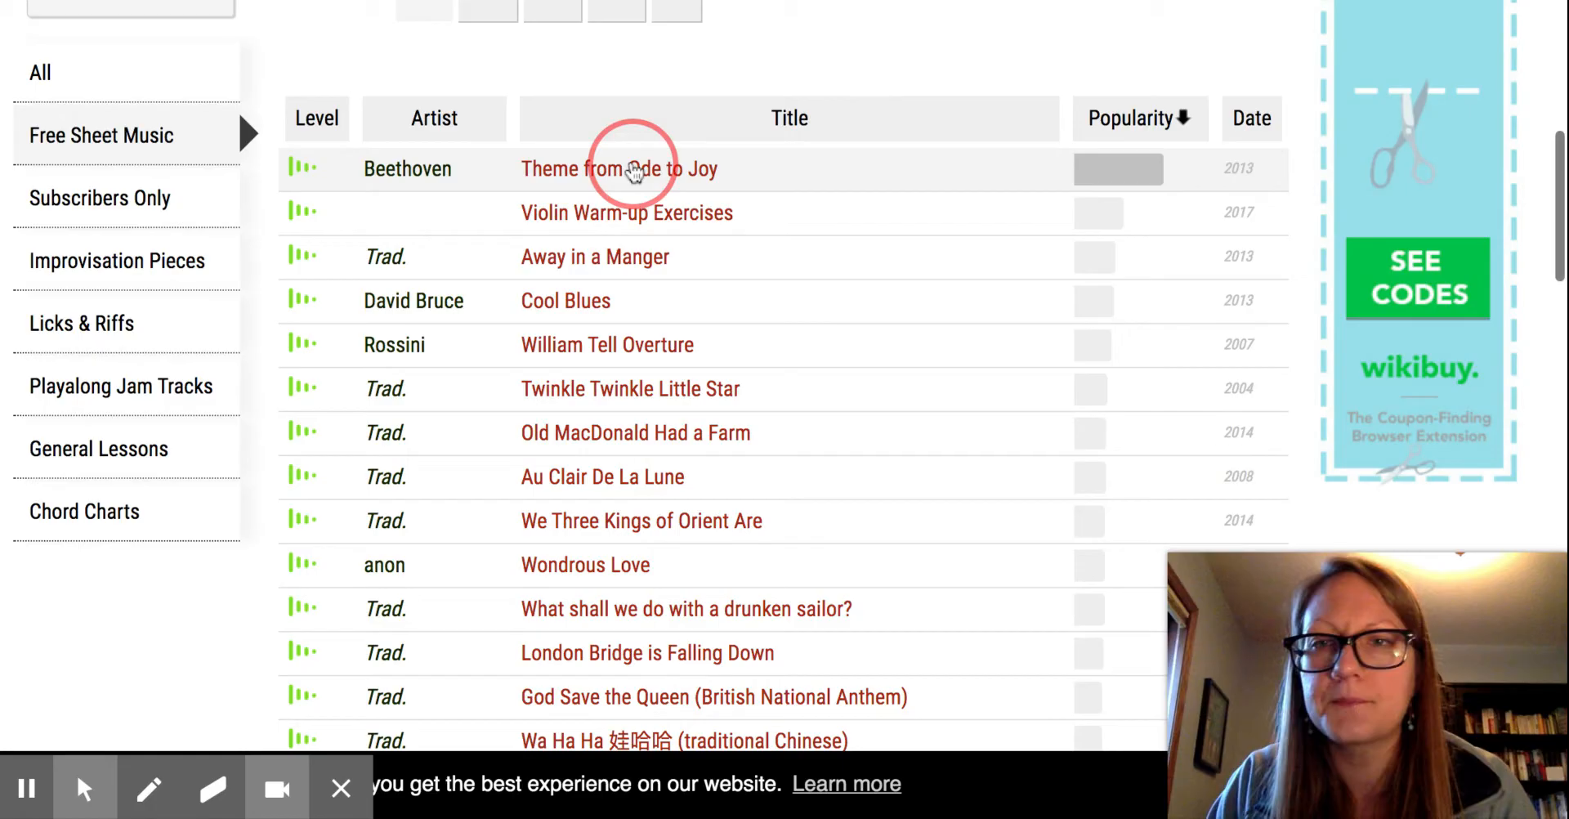
click(619, 168)
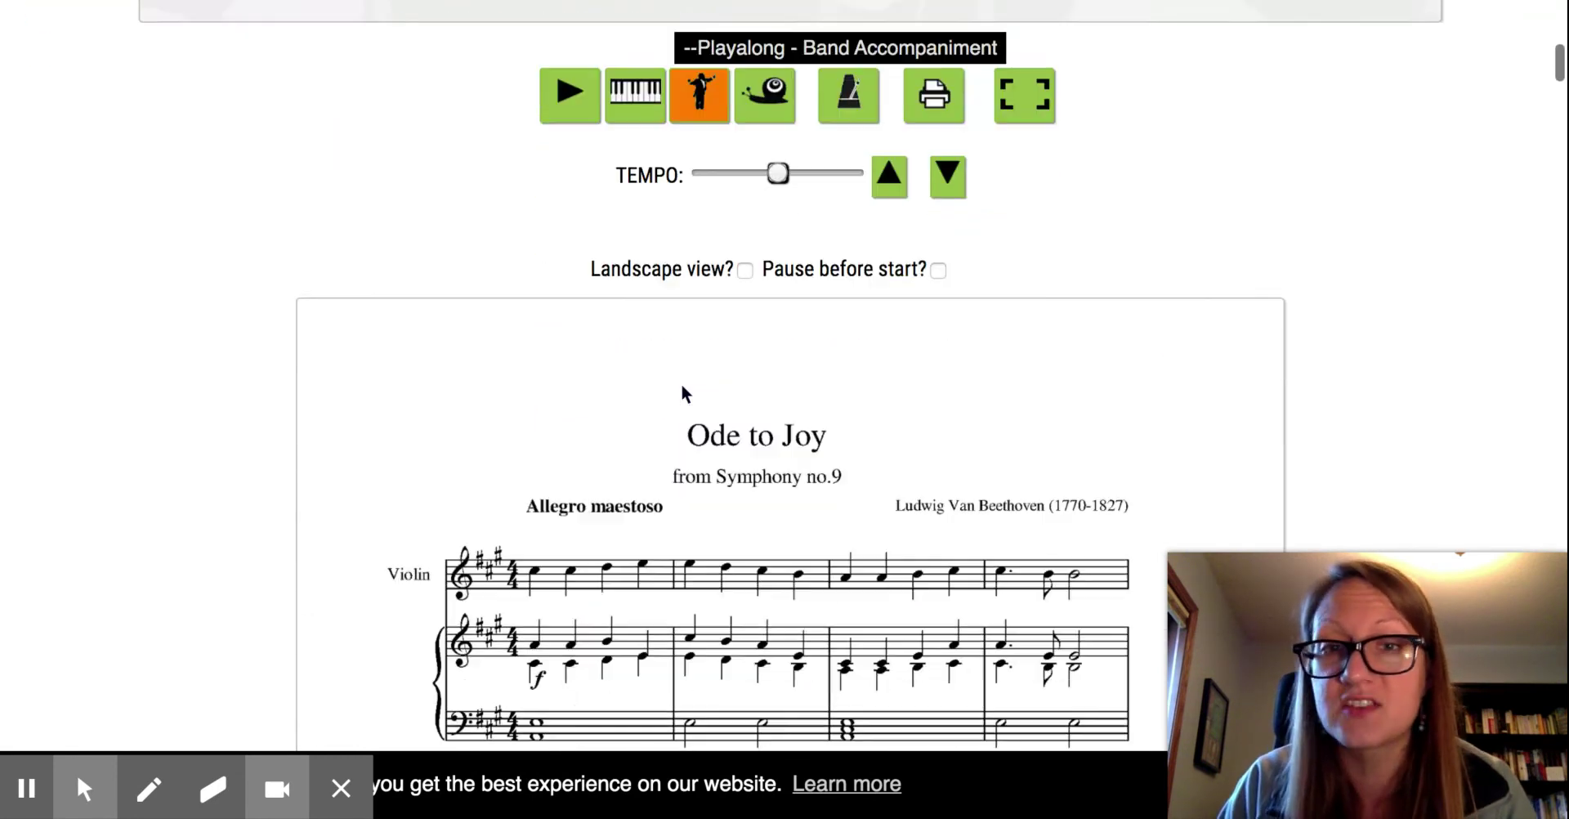
scroll(down, 3)
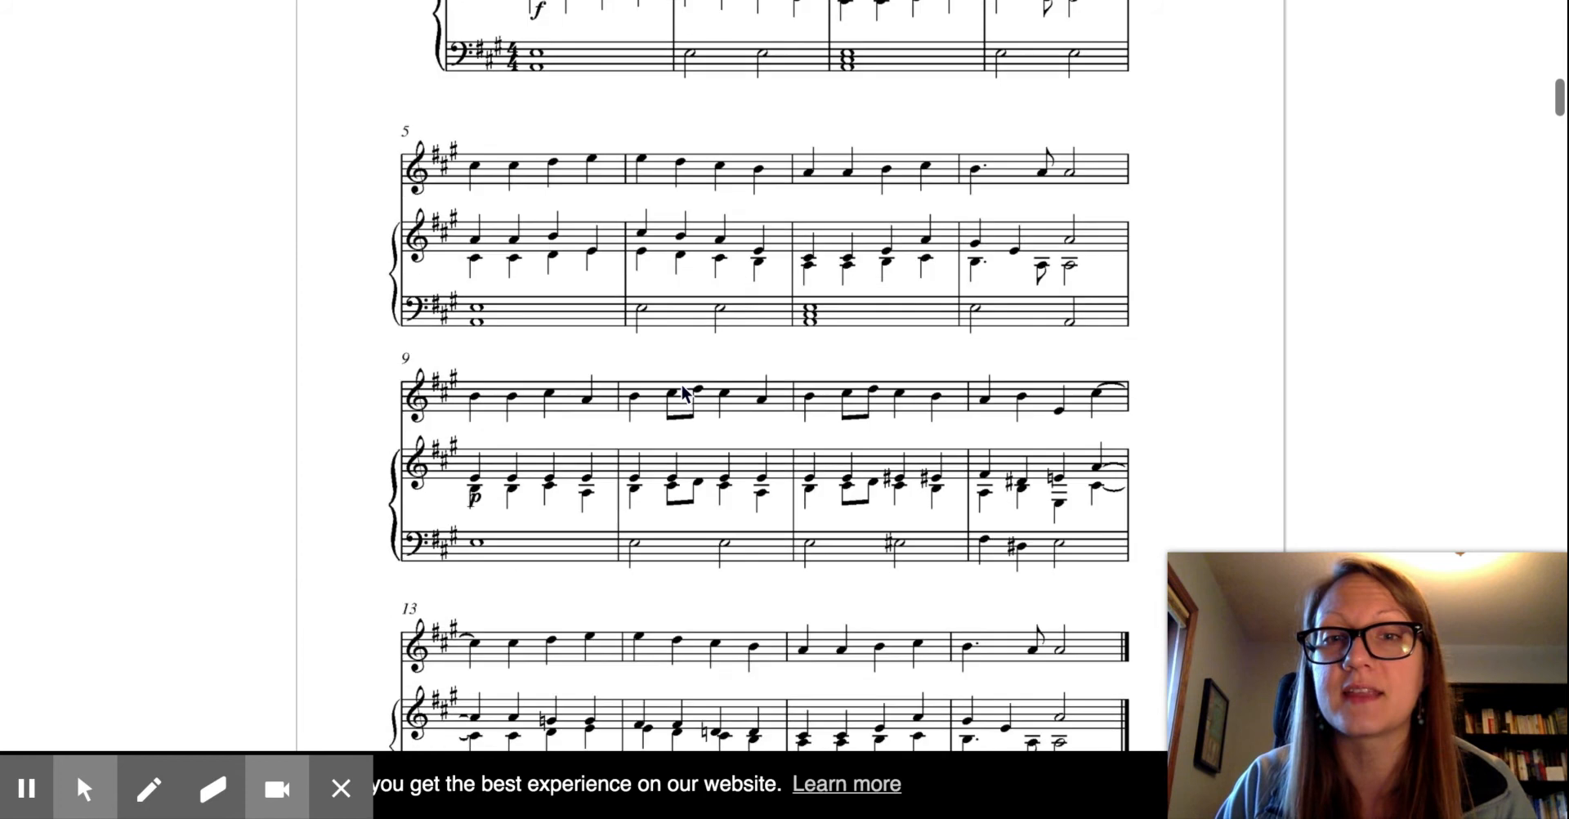
scroll(down, 3)
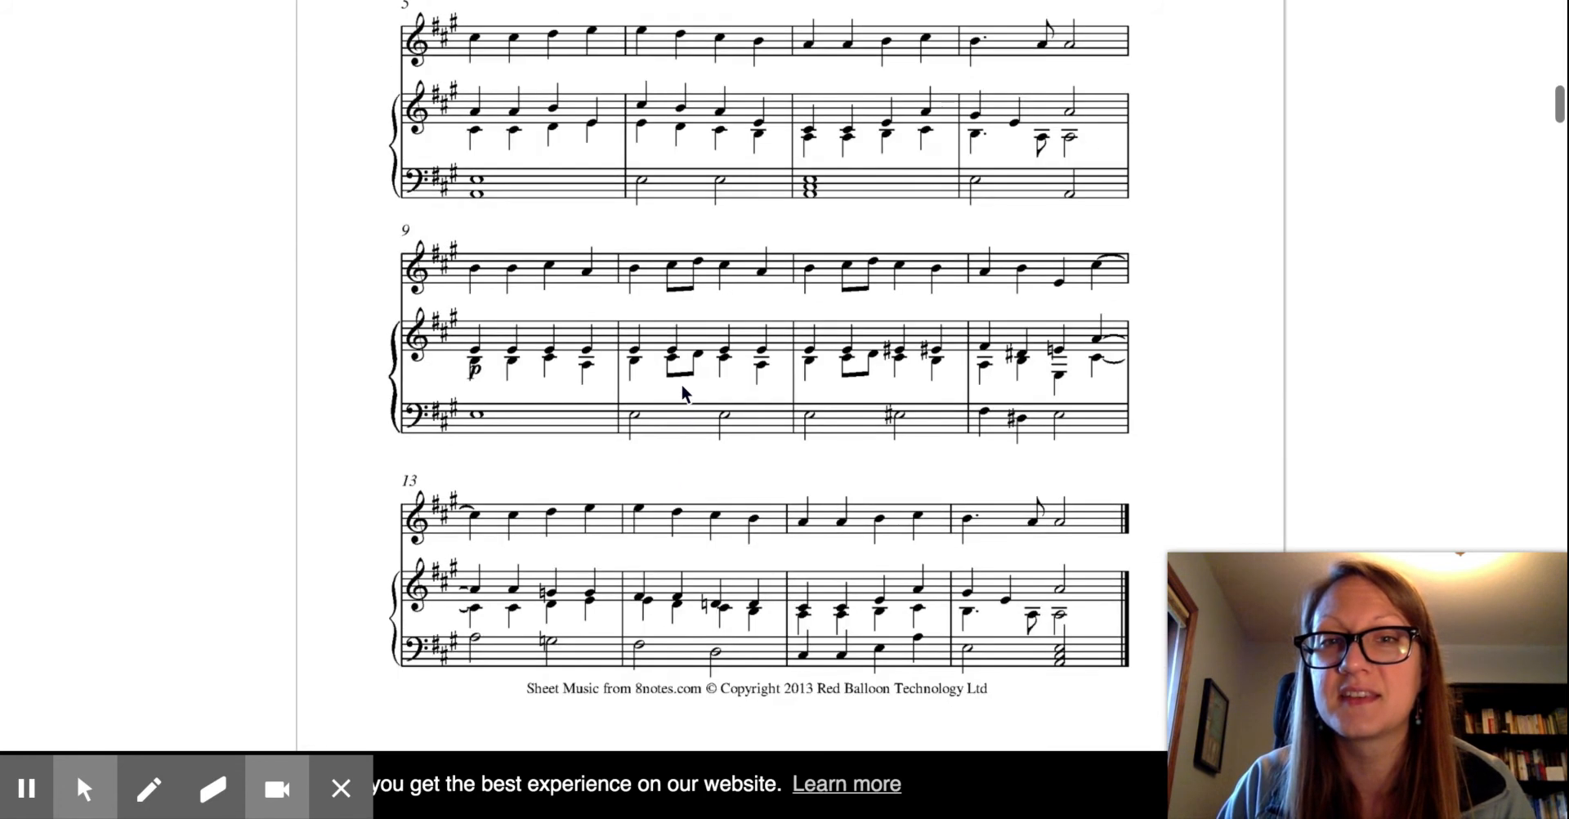
scroll(up, 3)
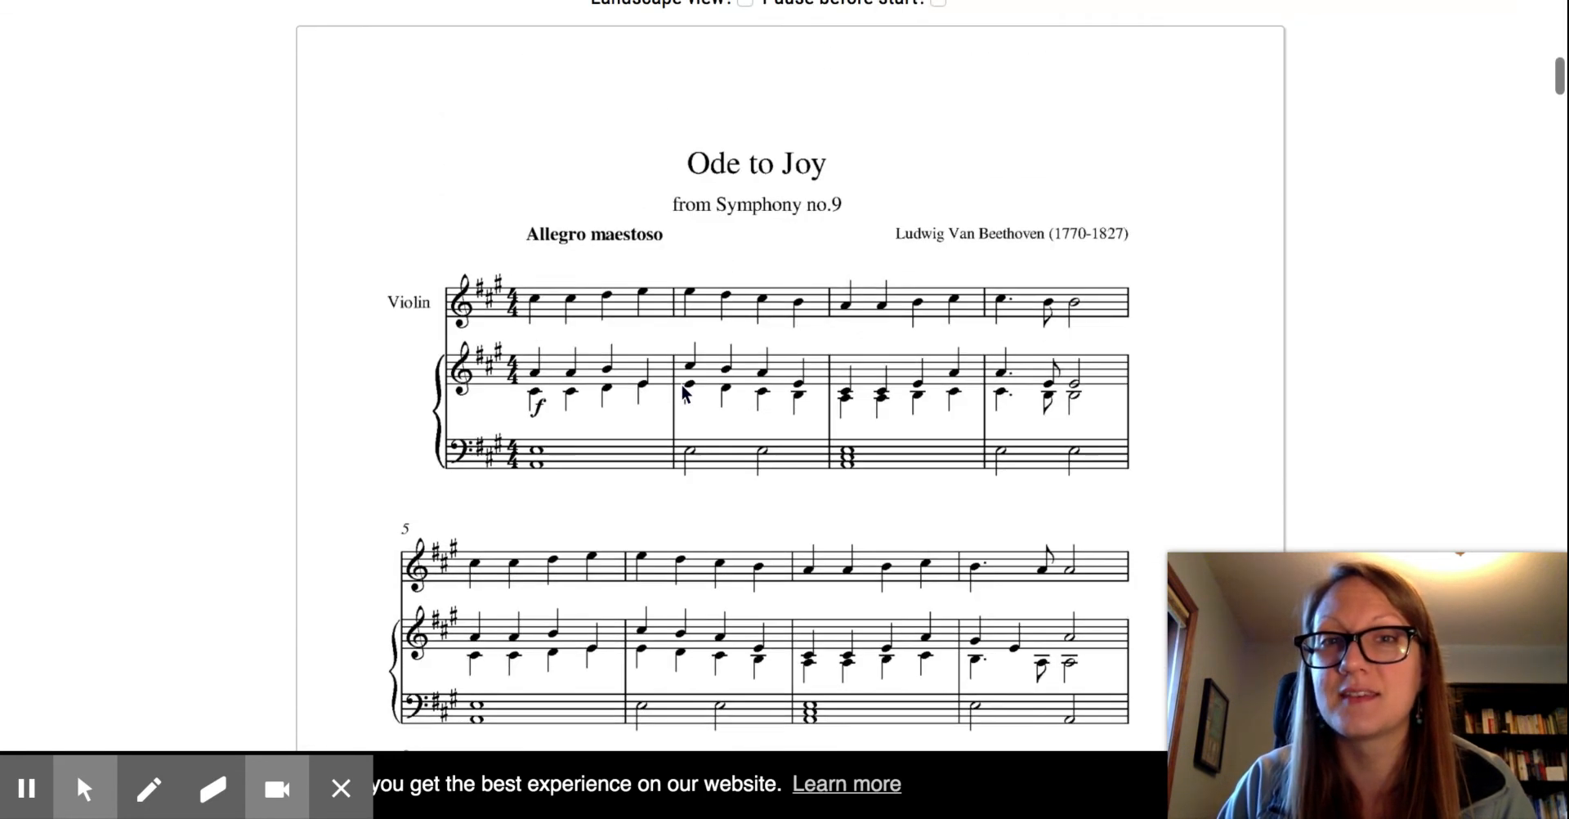
mouse_move(661, 215)
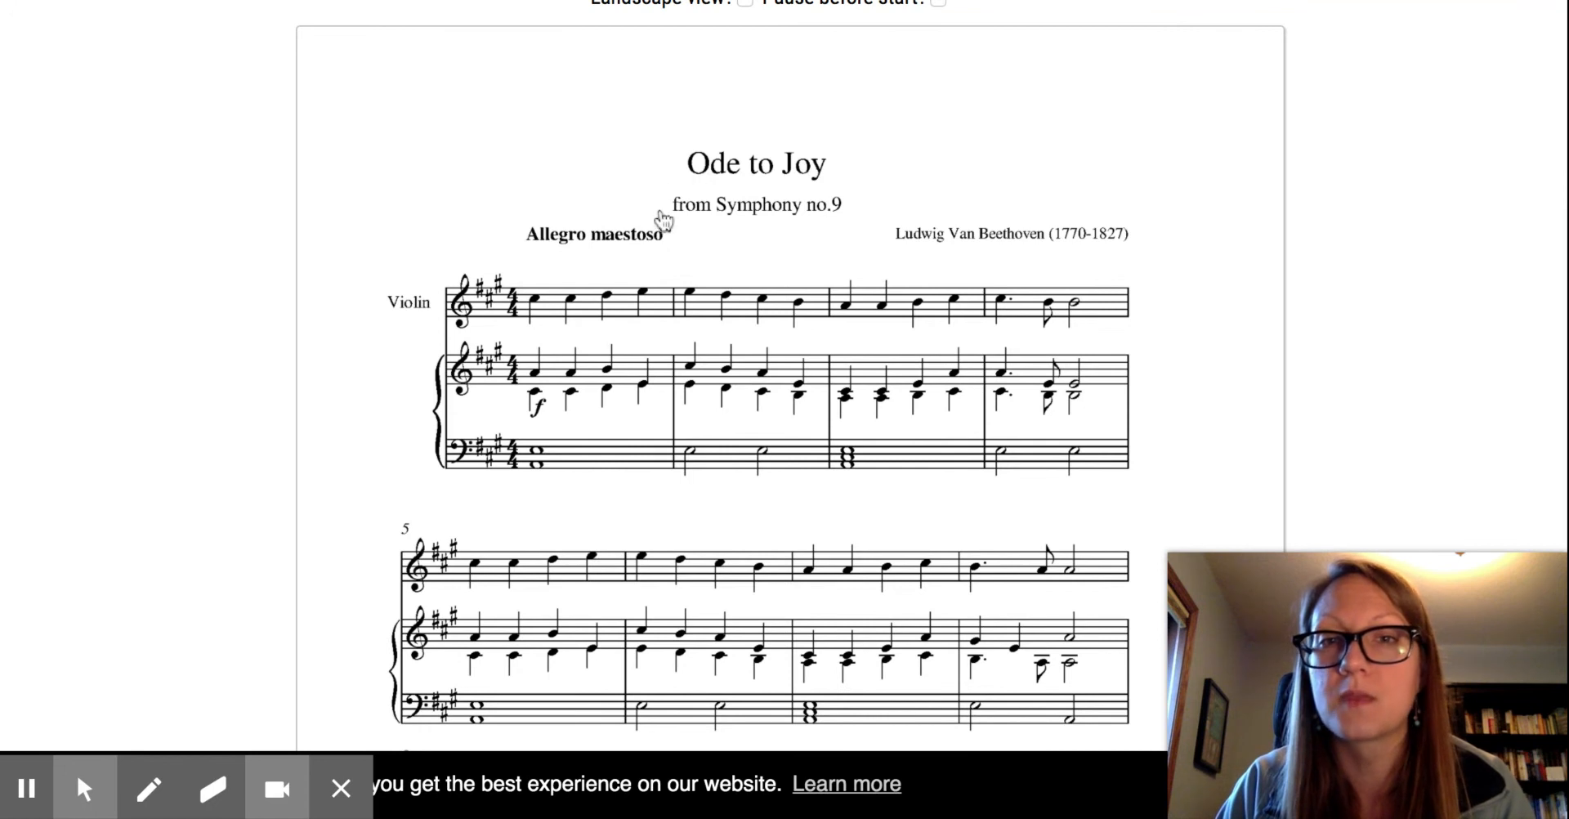
mouse_move(1269, 63)
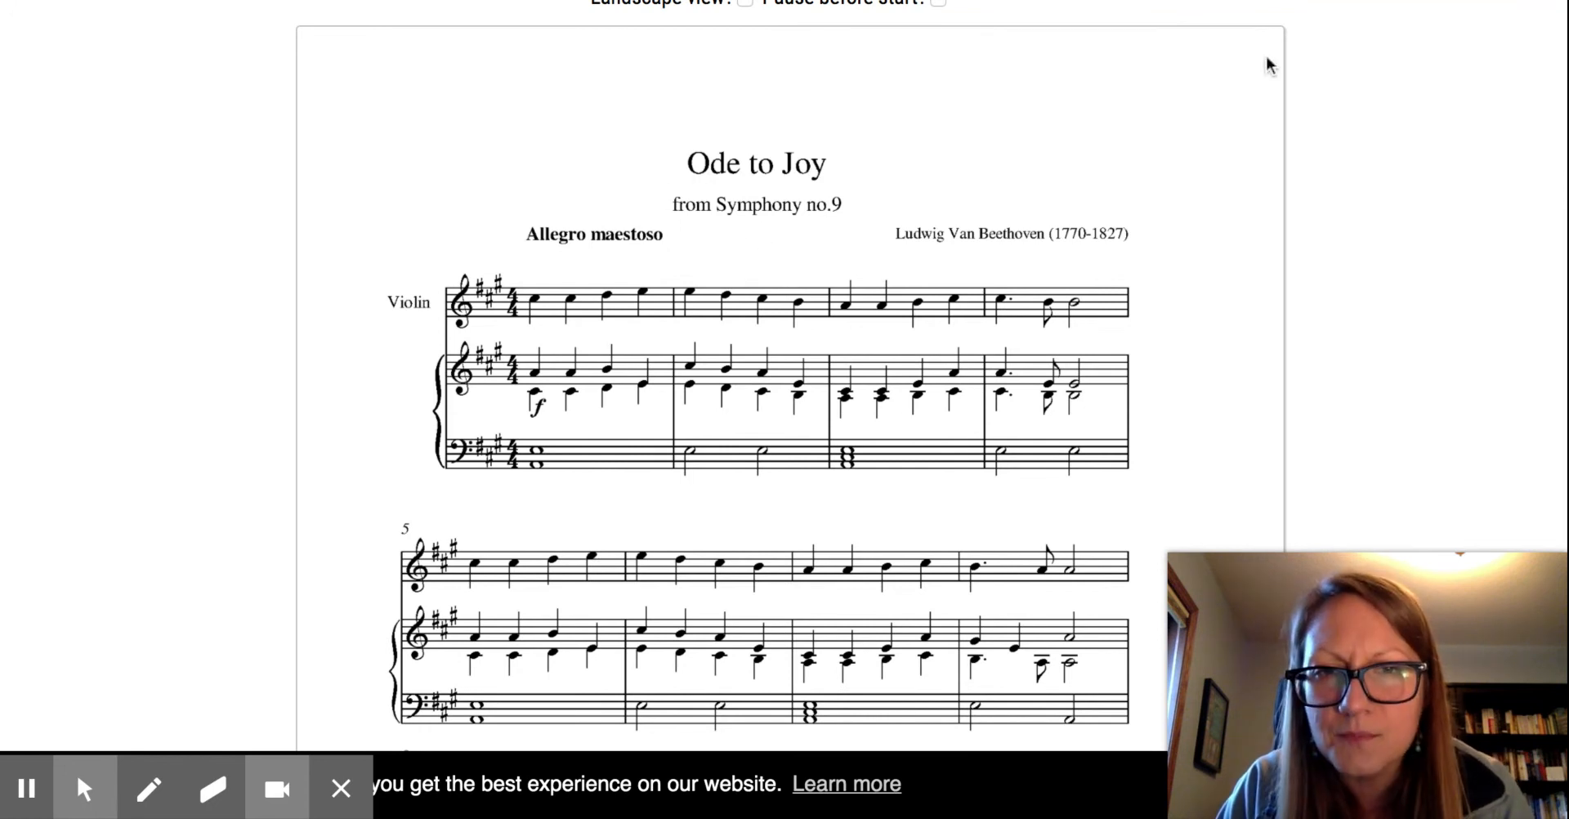
mouse_move(896, 183)
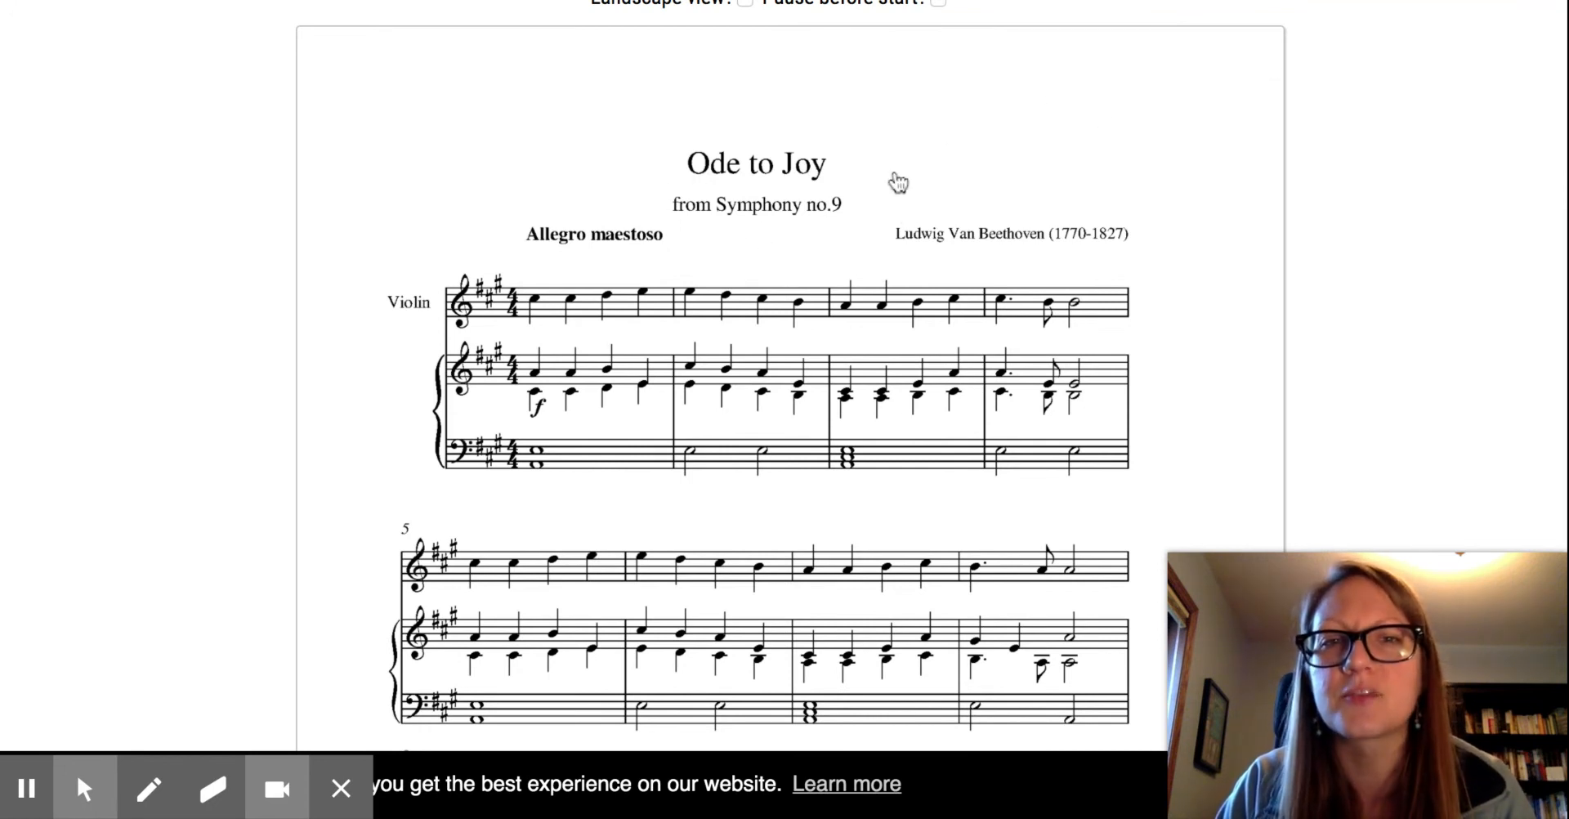
mouse_move(1190, 249)
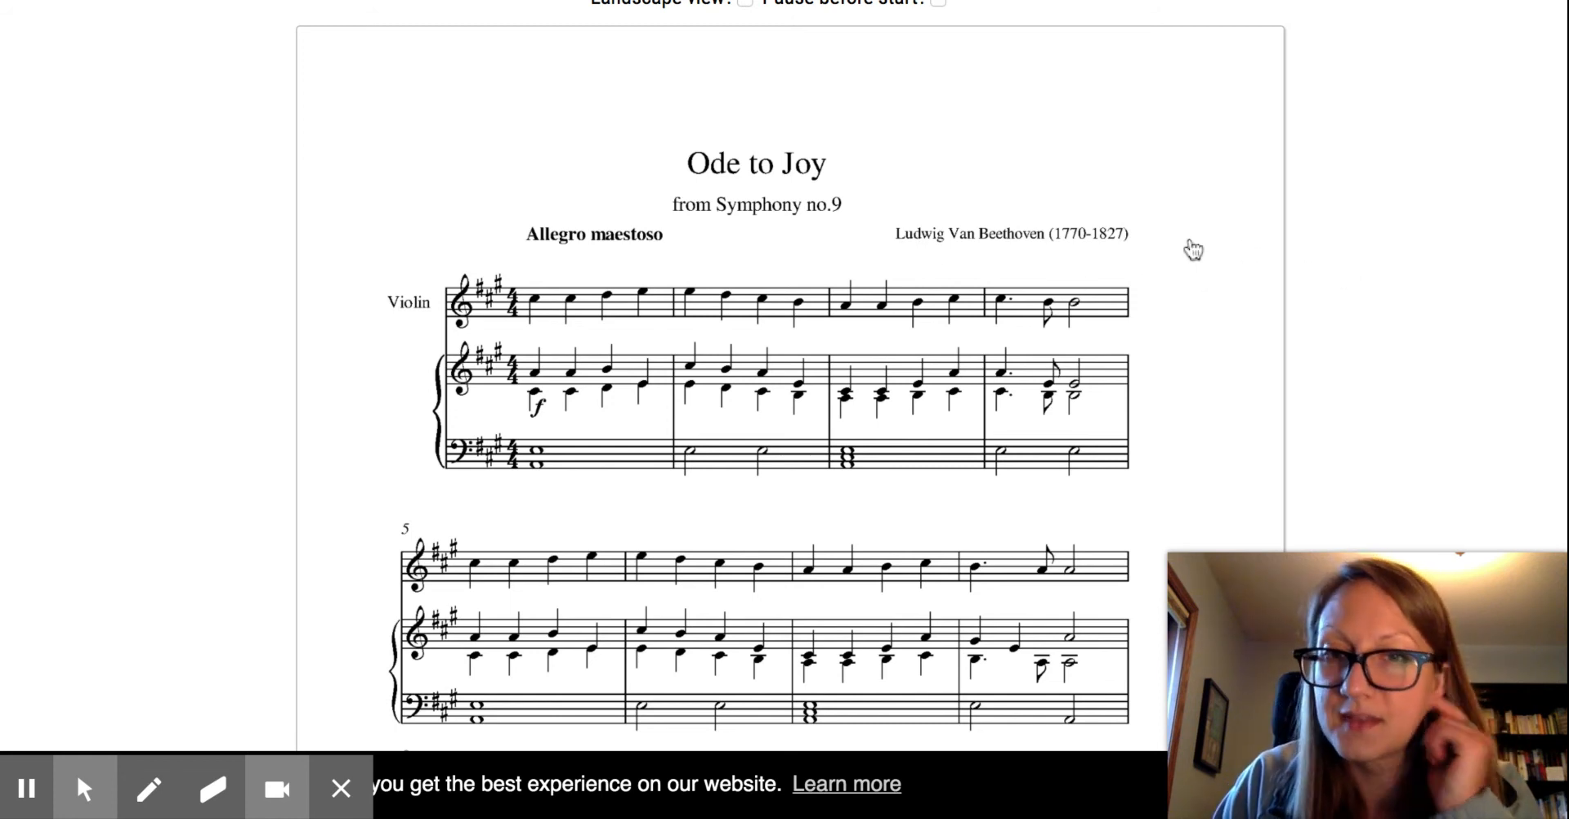
mouse_move(372, 316)
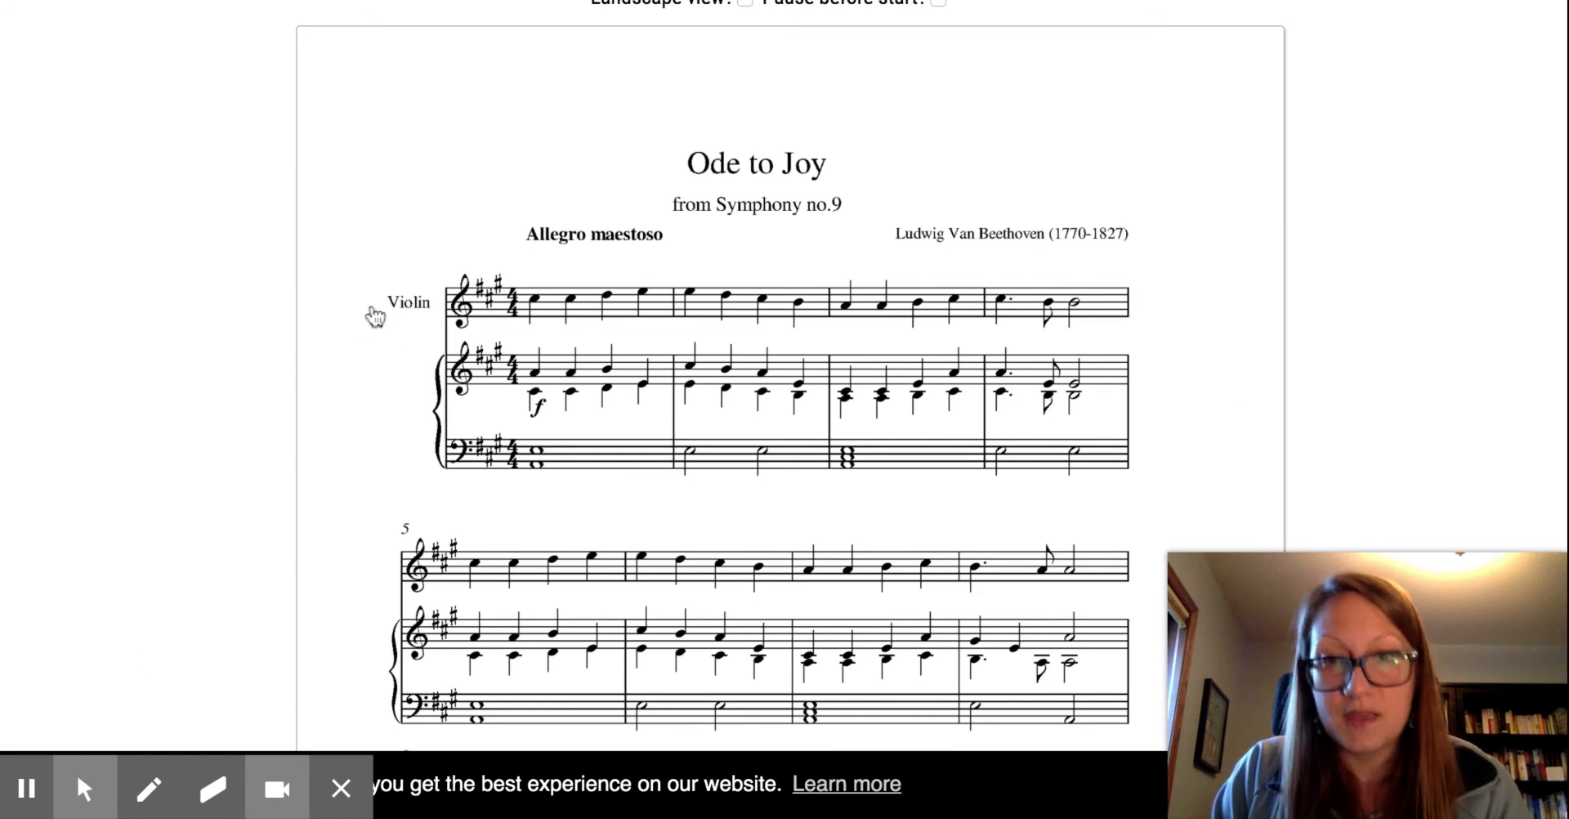
mouse_move(299, 375)
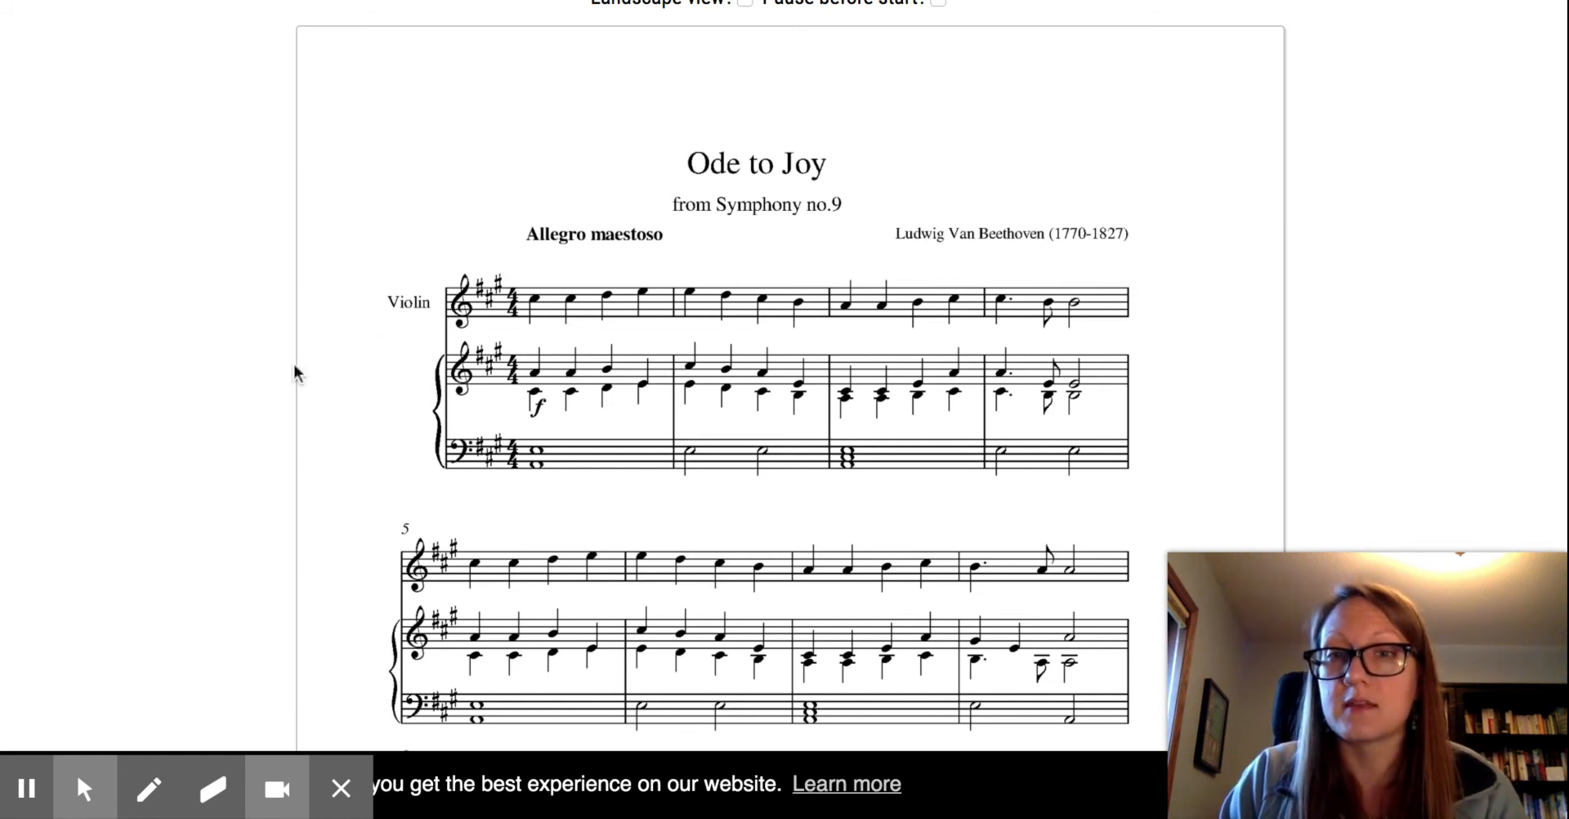
mouse_move(280, 357)
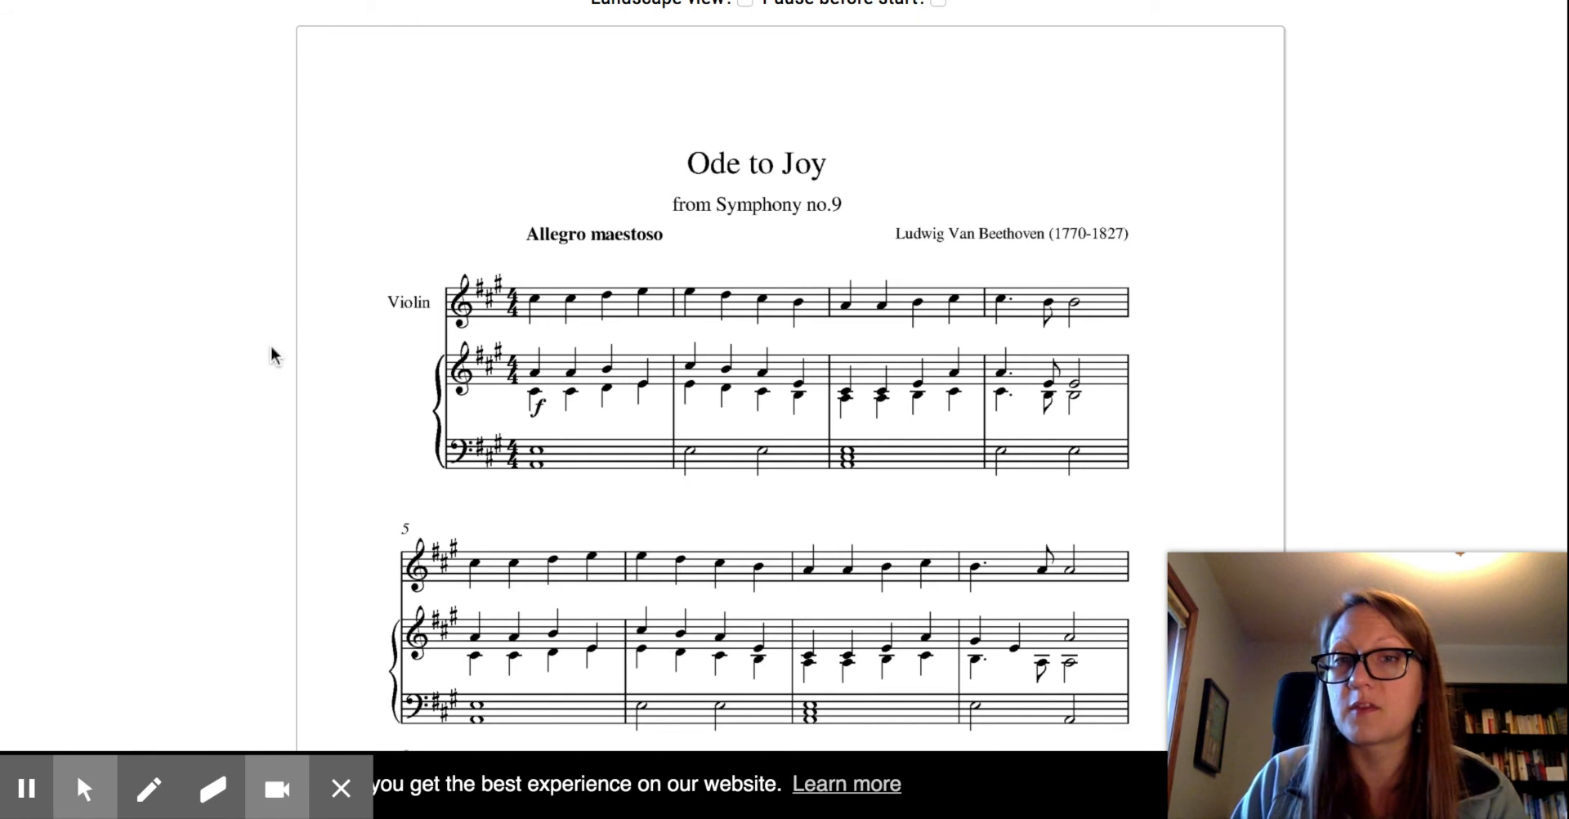
mouse_move(374, 312)
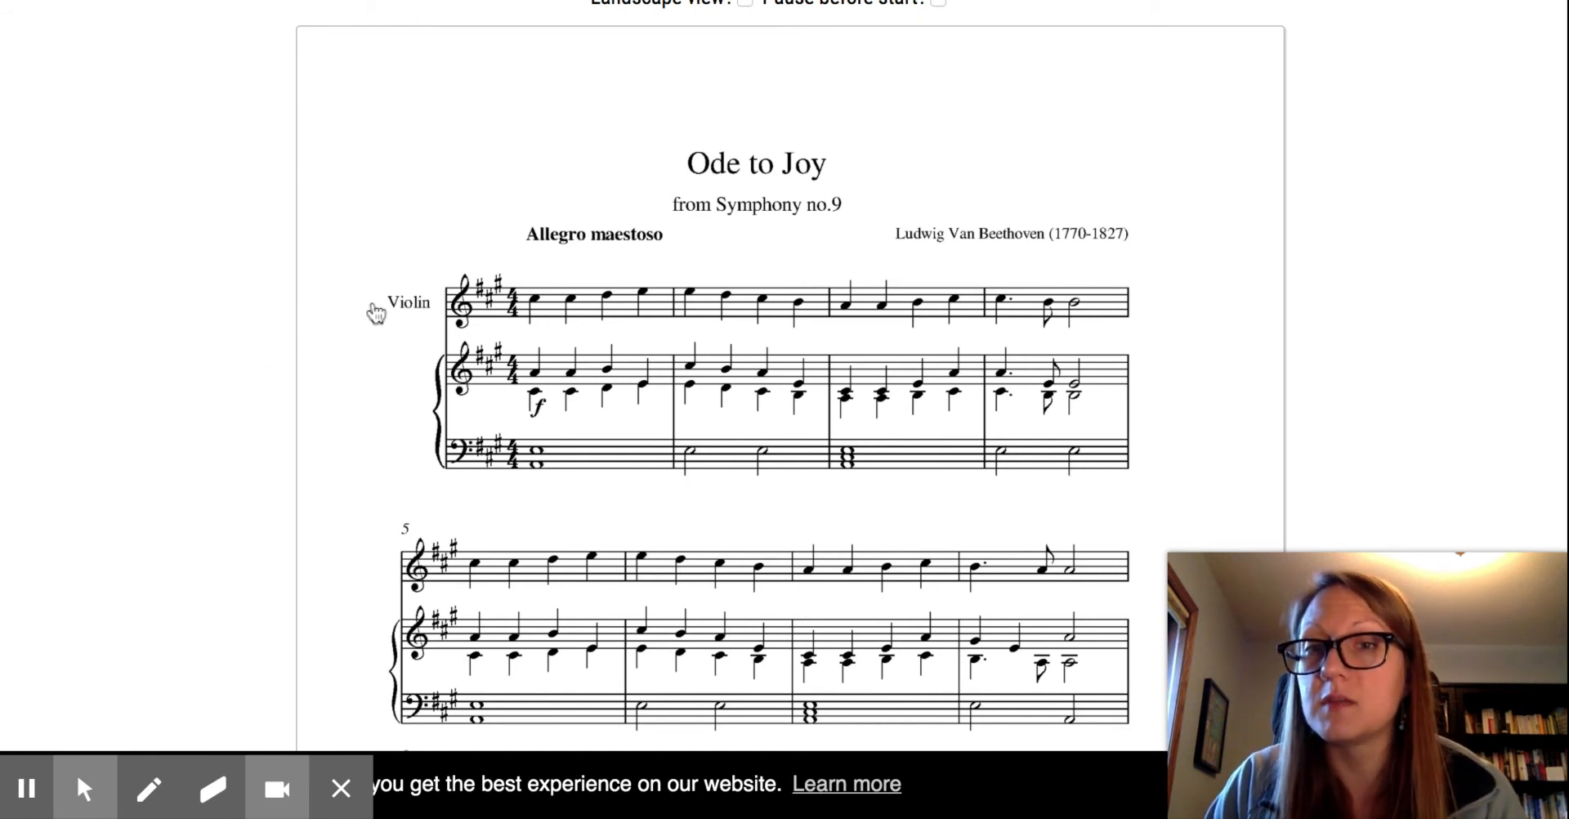
mouse_move(472, 310)
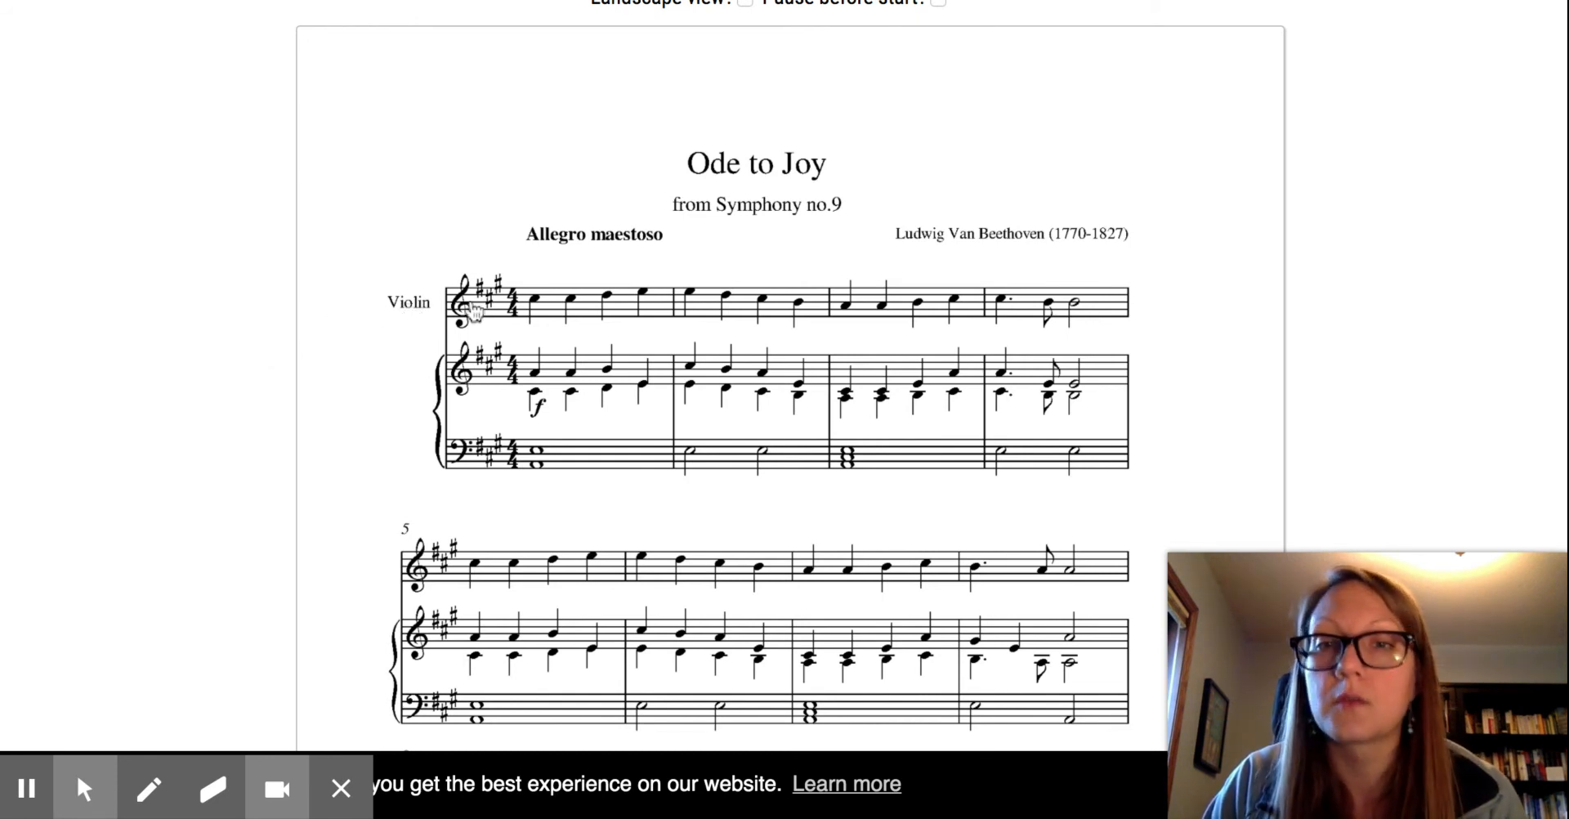
mouse_move(456, 436)
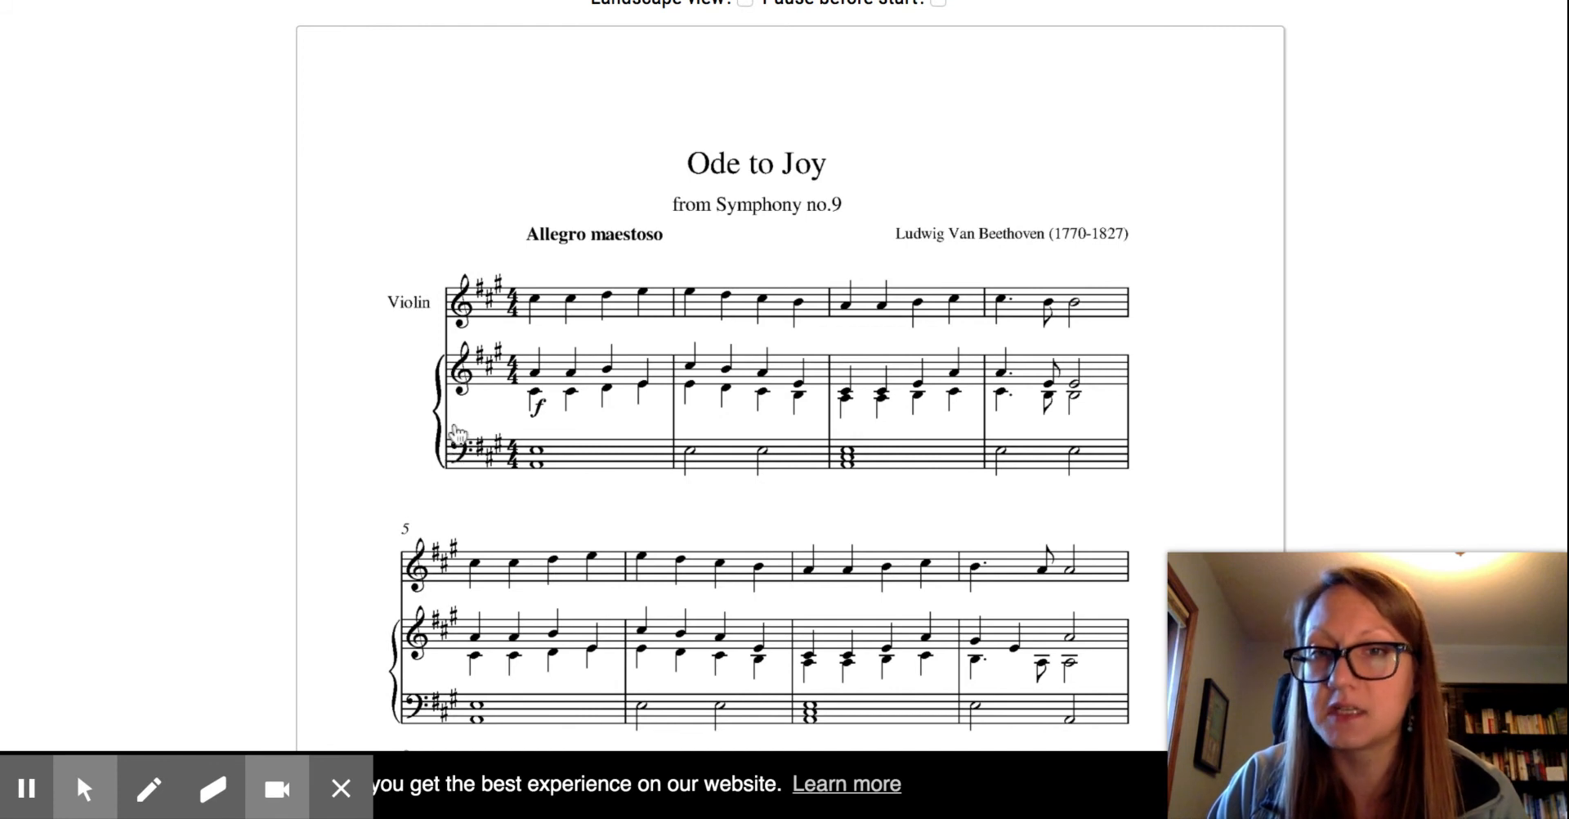
mouse_move(736, 308)
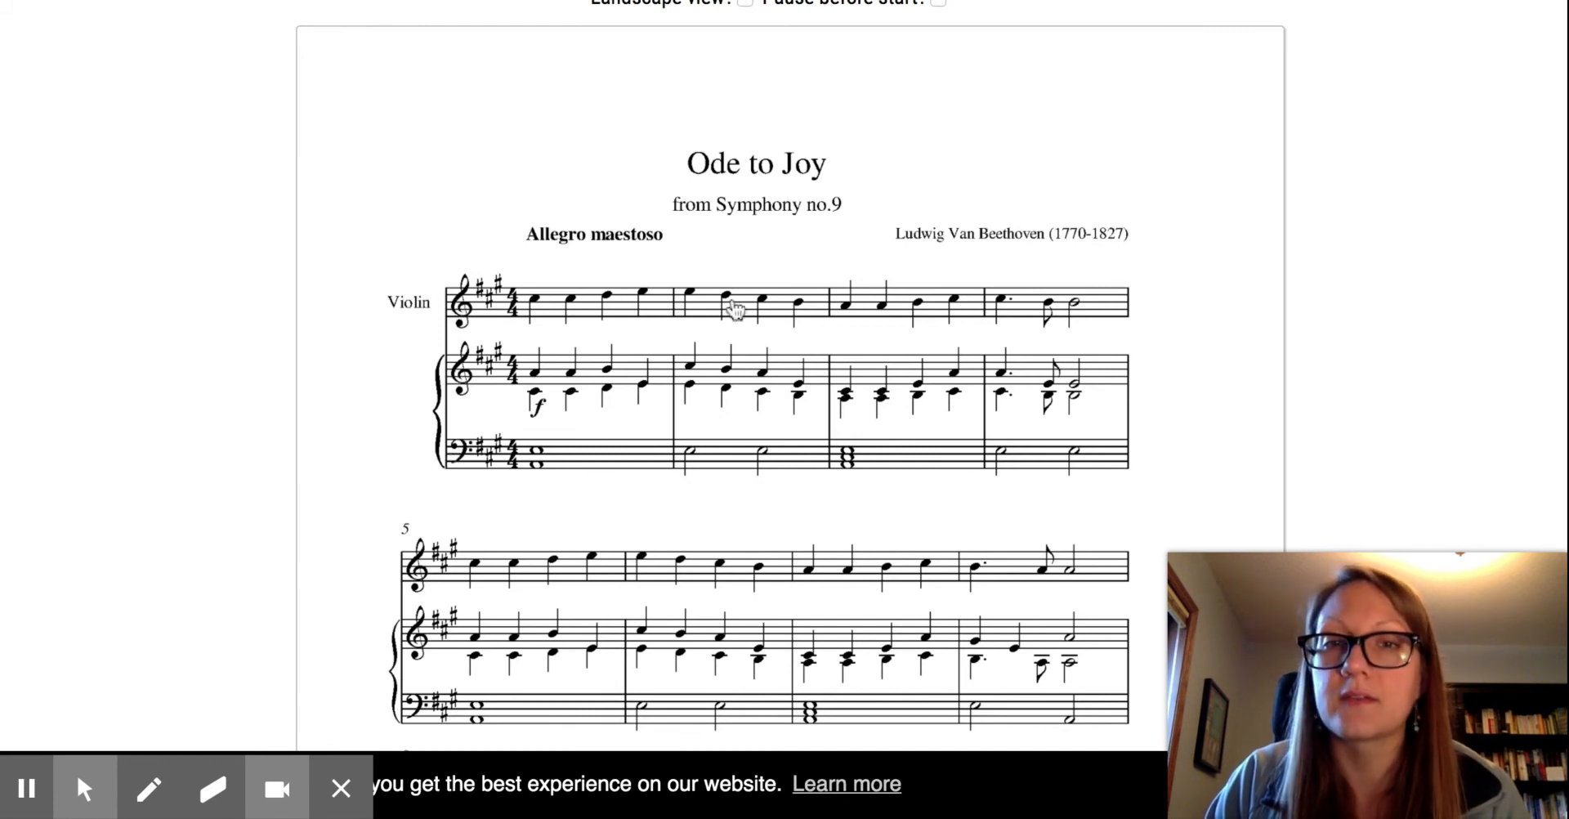
mouse_move(1153, 301)
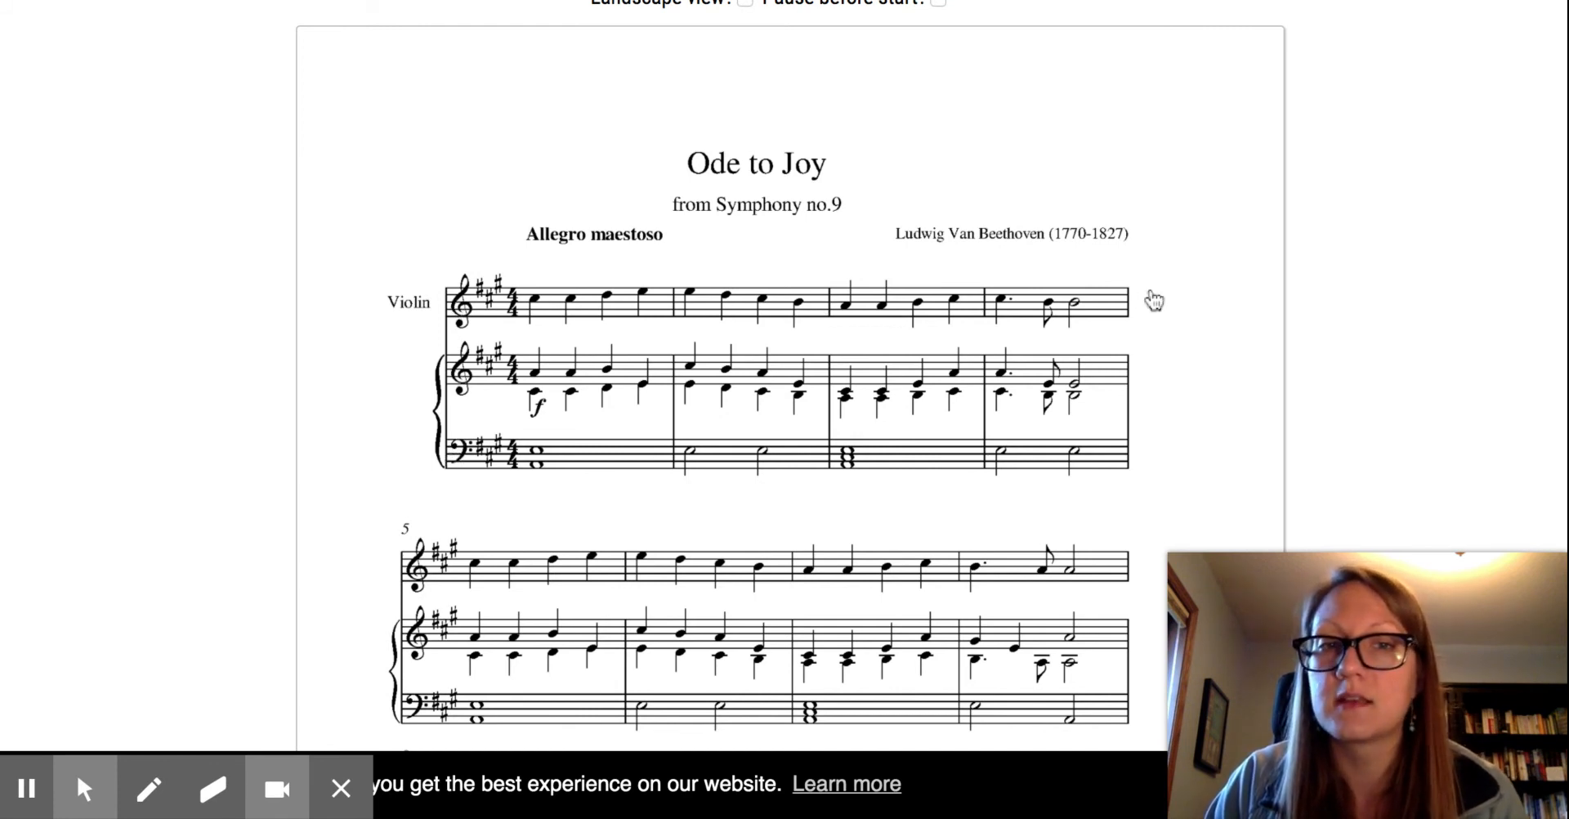
mouse_move(516, 391)
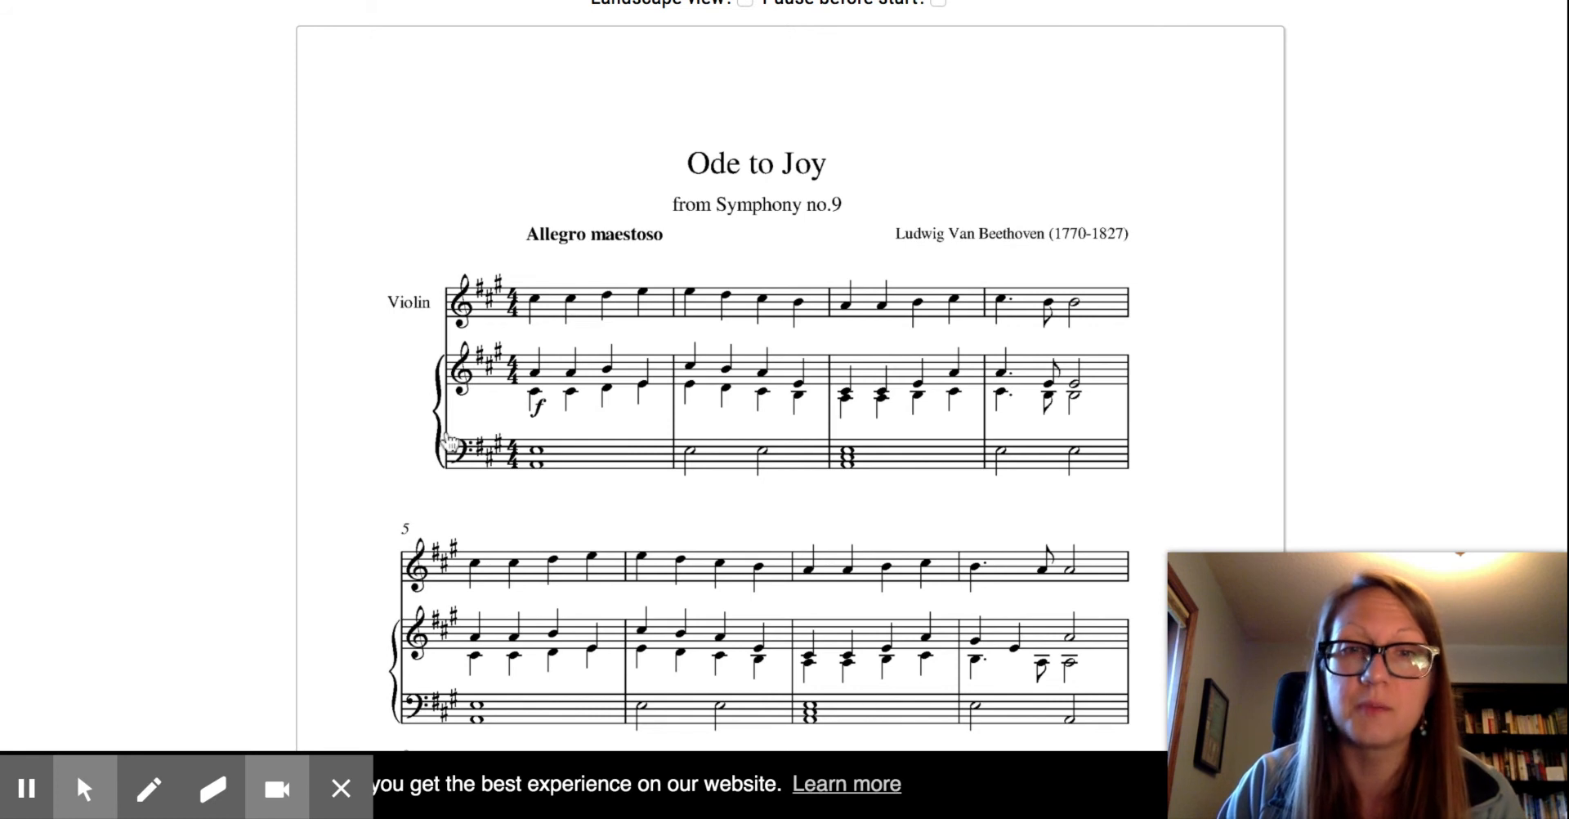
scroll(down, 3)
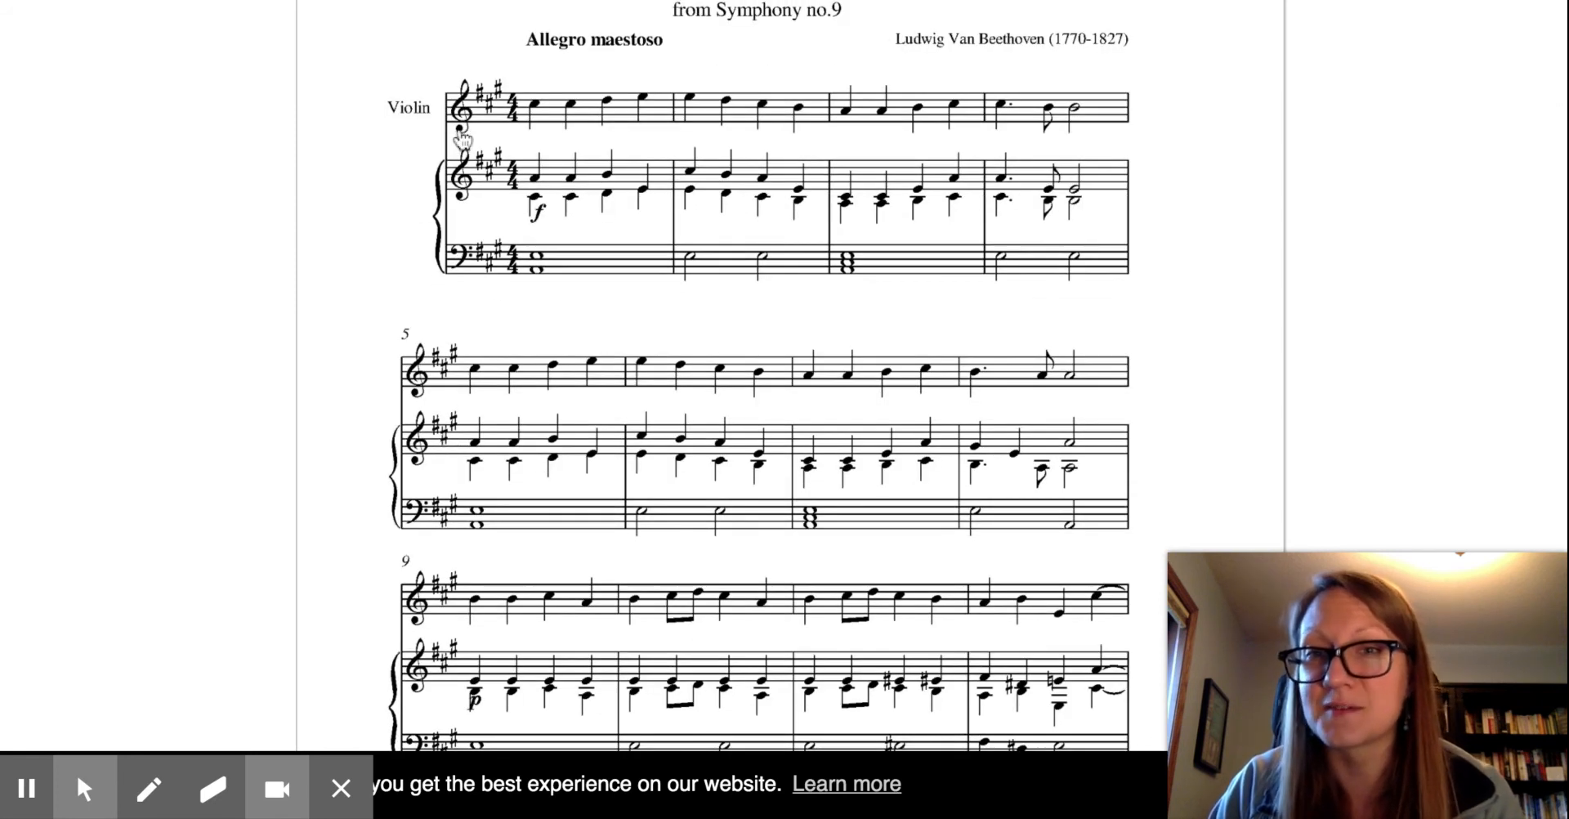
mouse_move(811, 106)
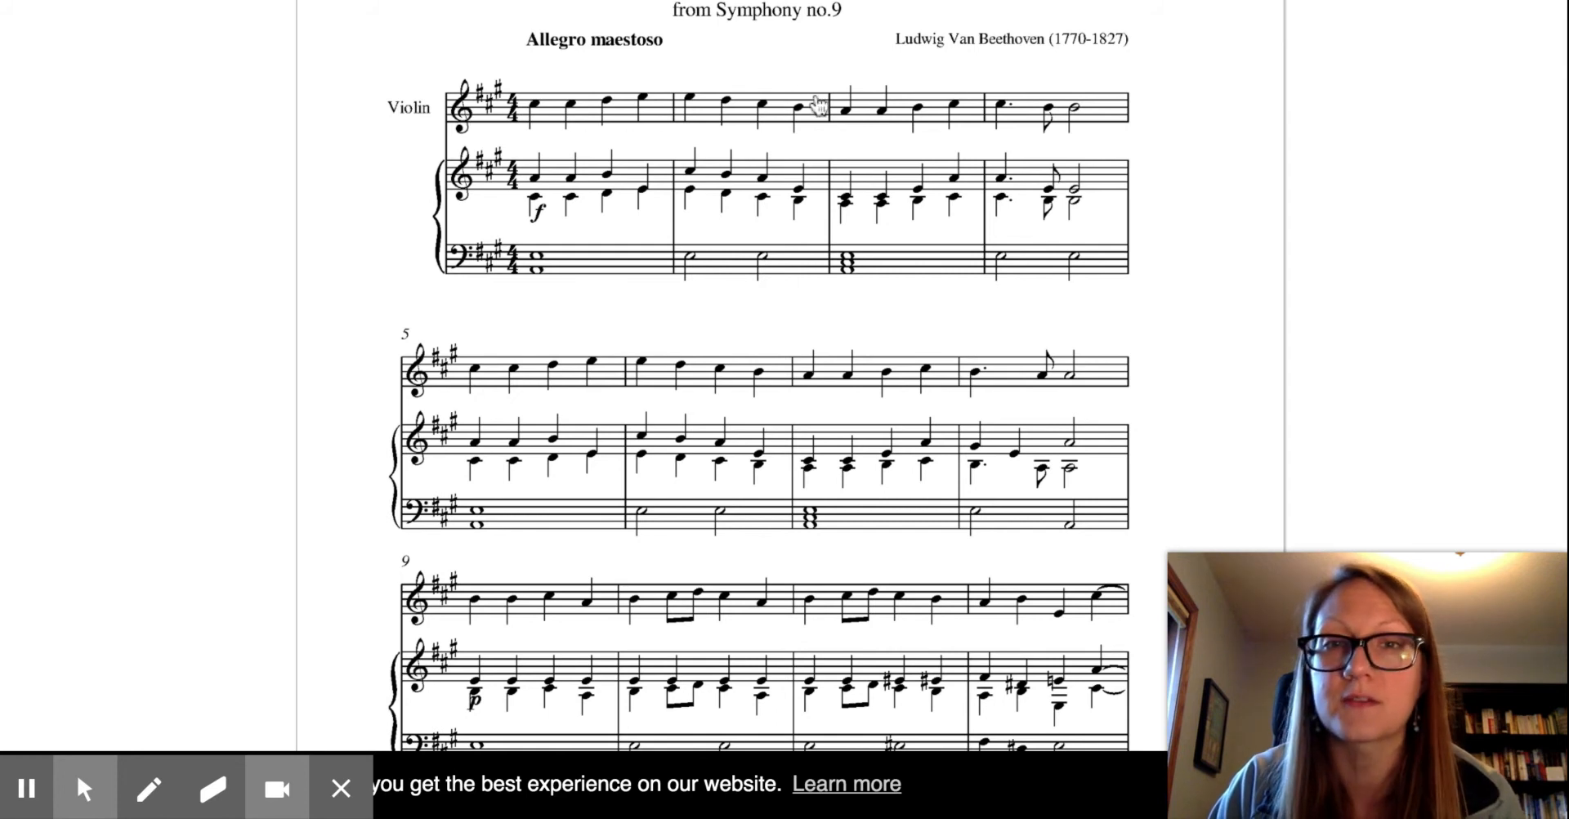
mouse_move(1208, 195)
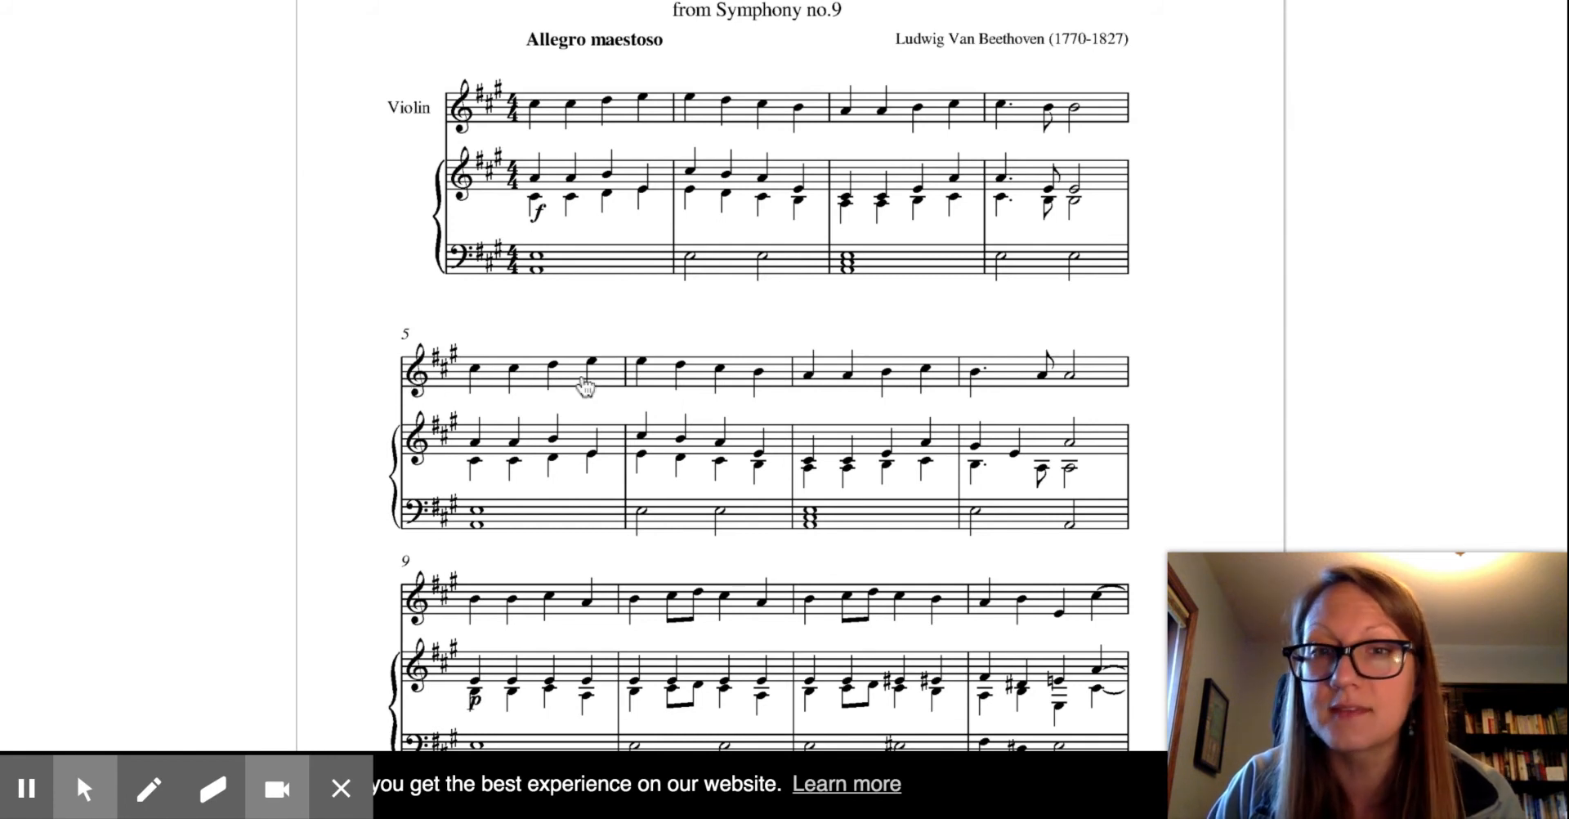
mouse_move(388, 382)
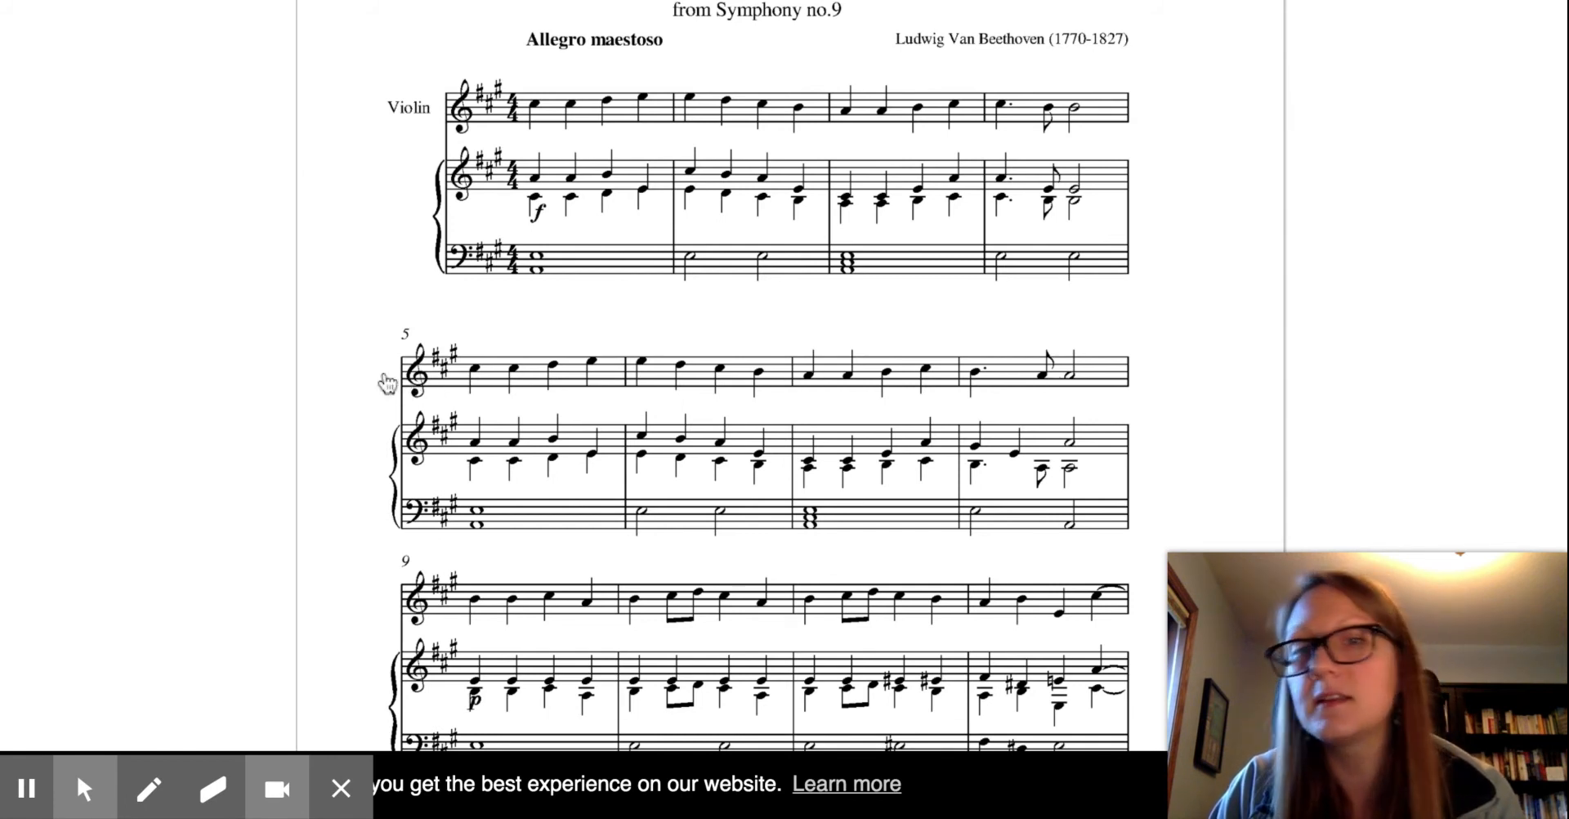
scroll(down, 3)
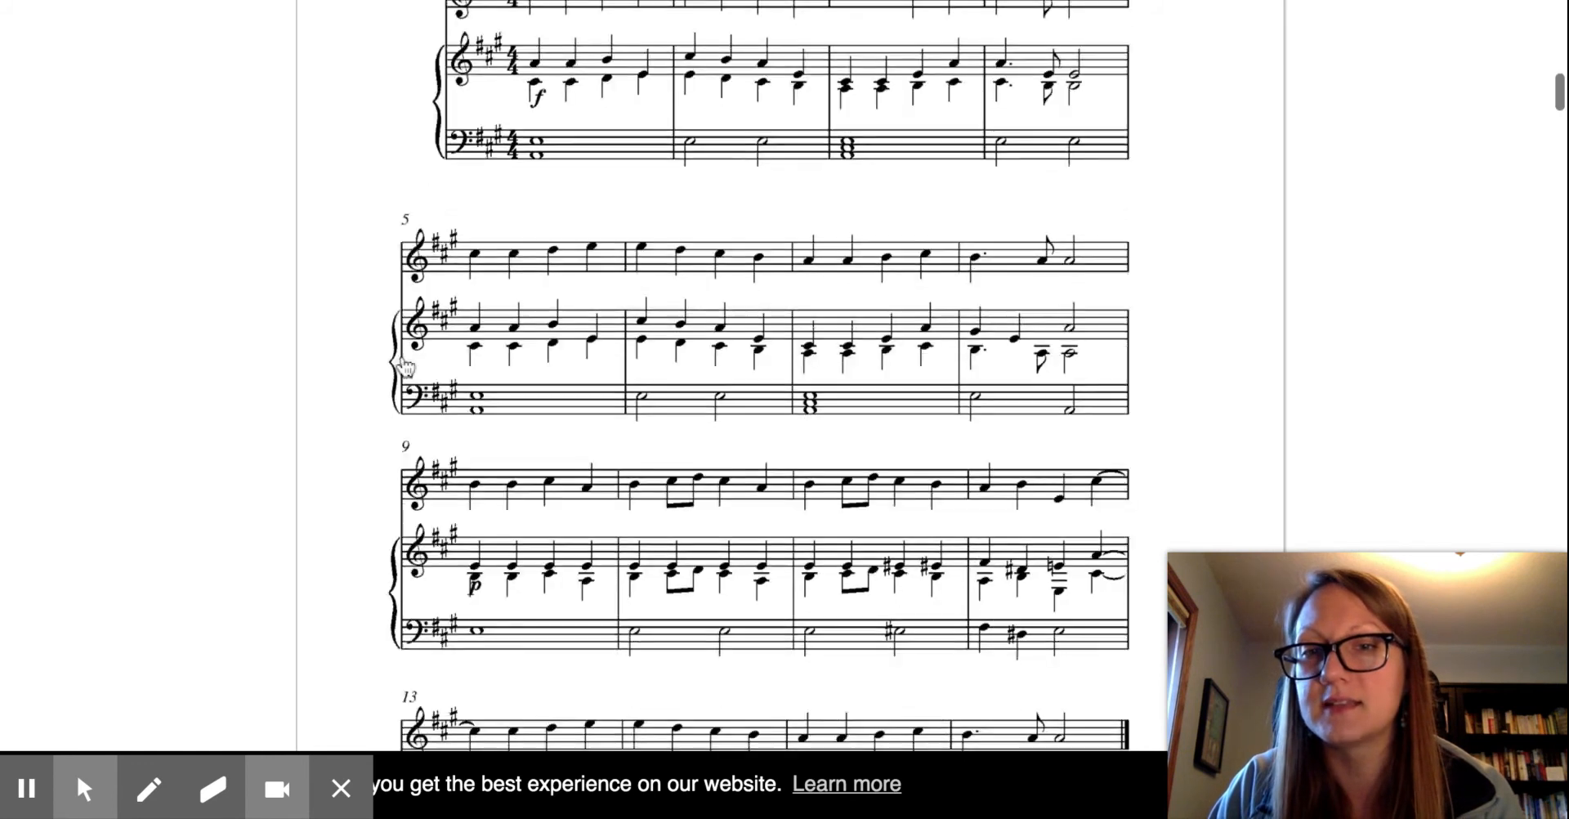
scroll(down, 3)
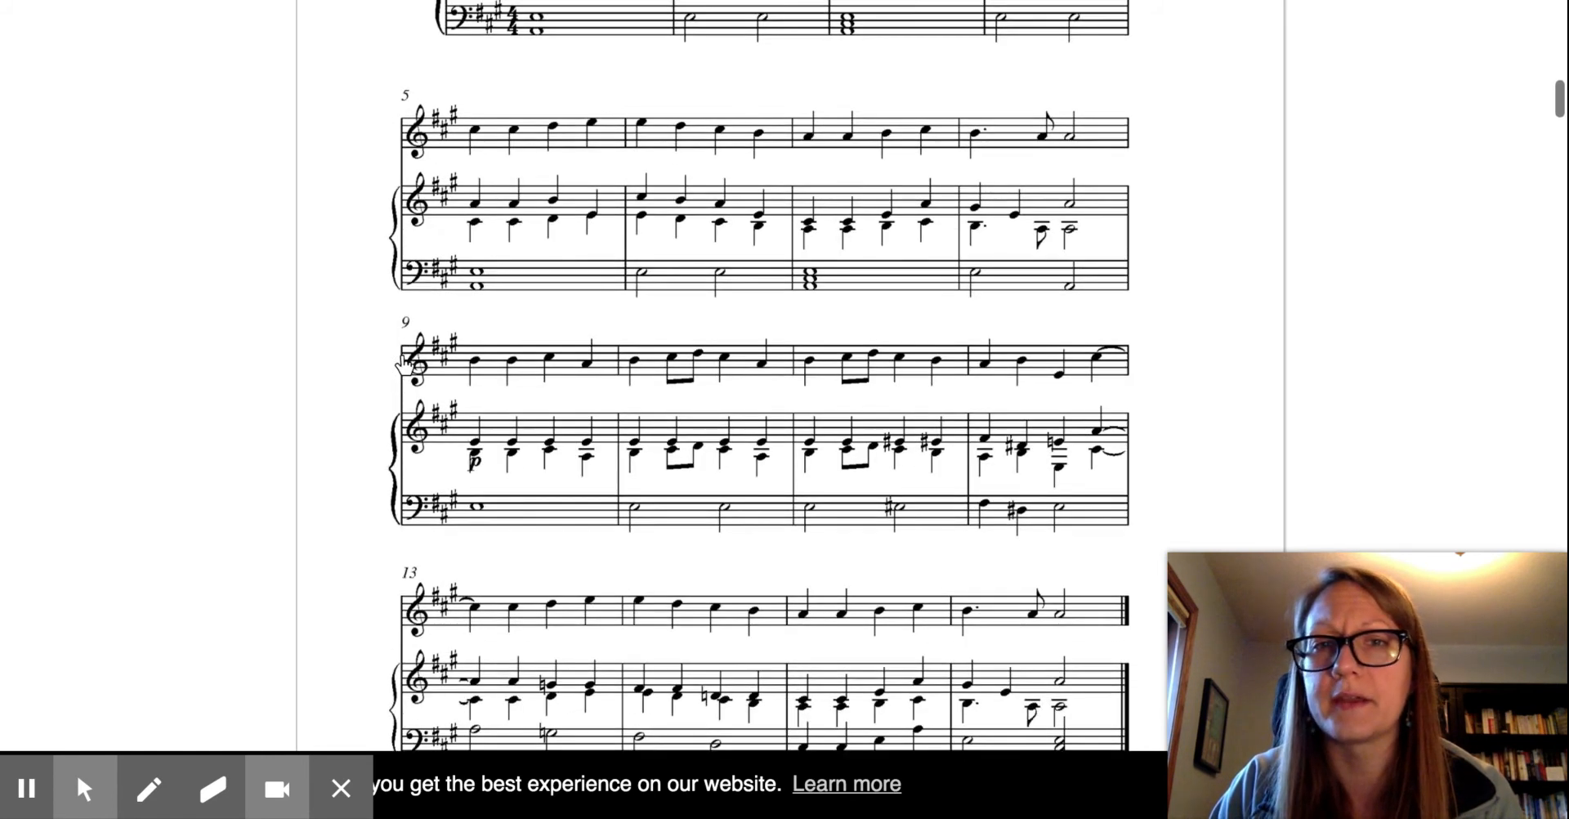
scroll(up, 3)
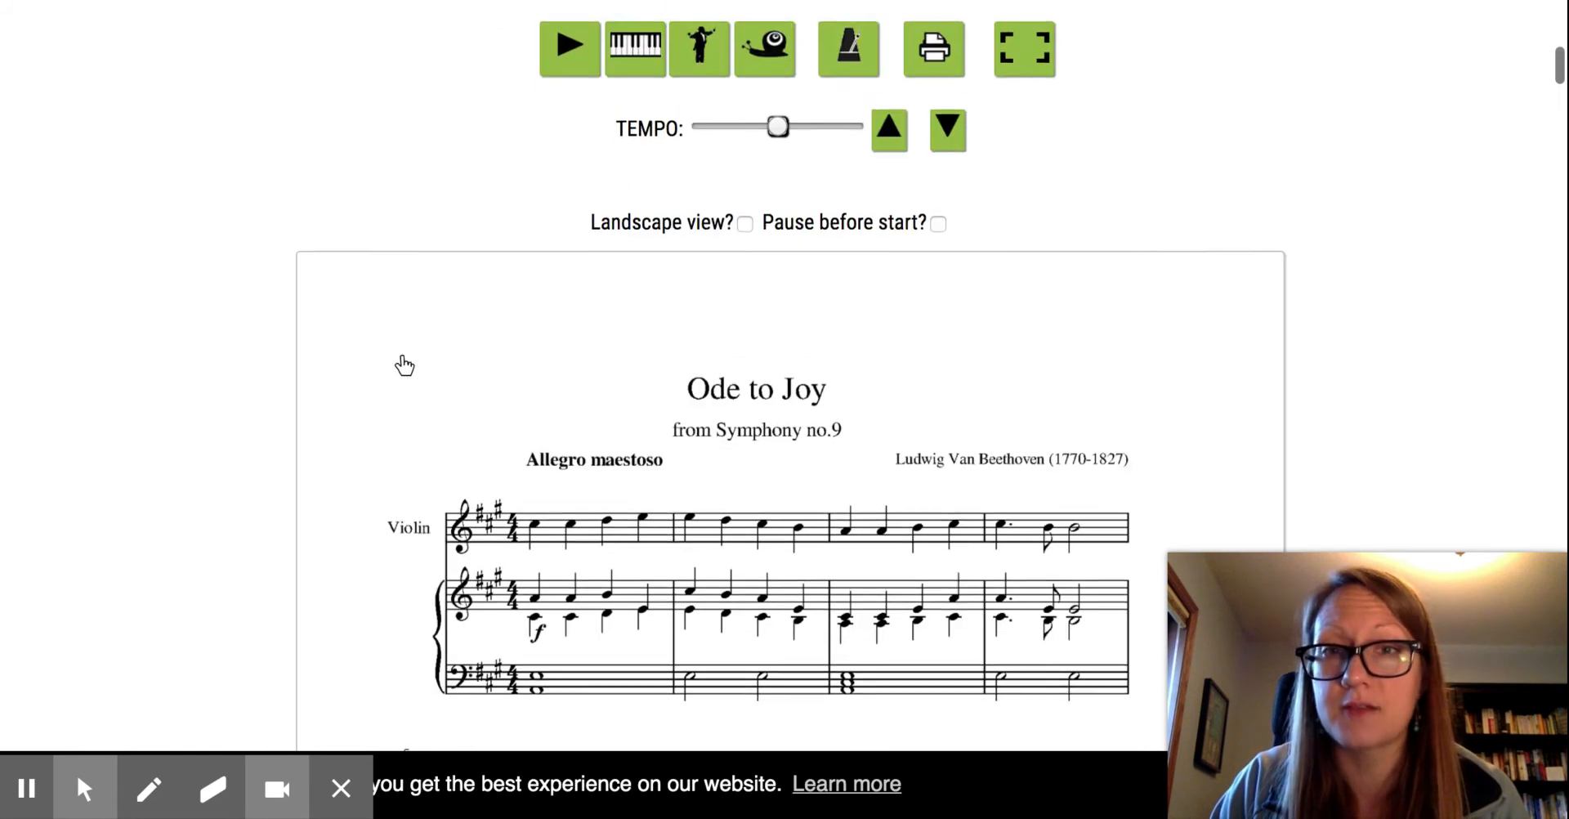
mouse_move(933, 58)
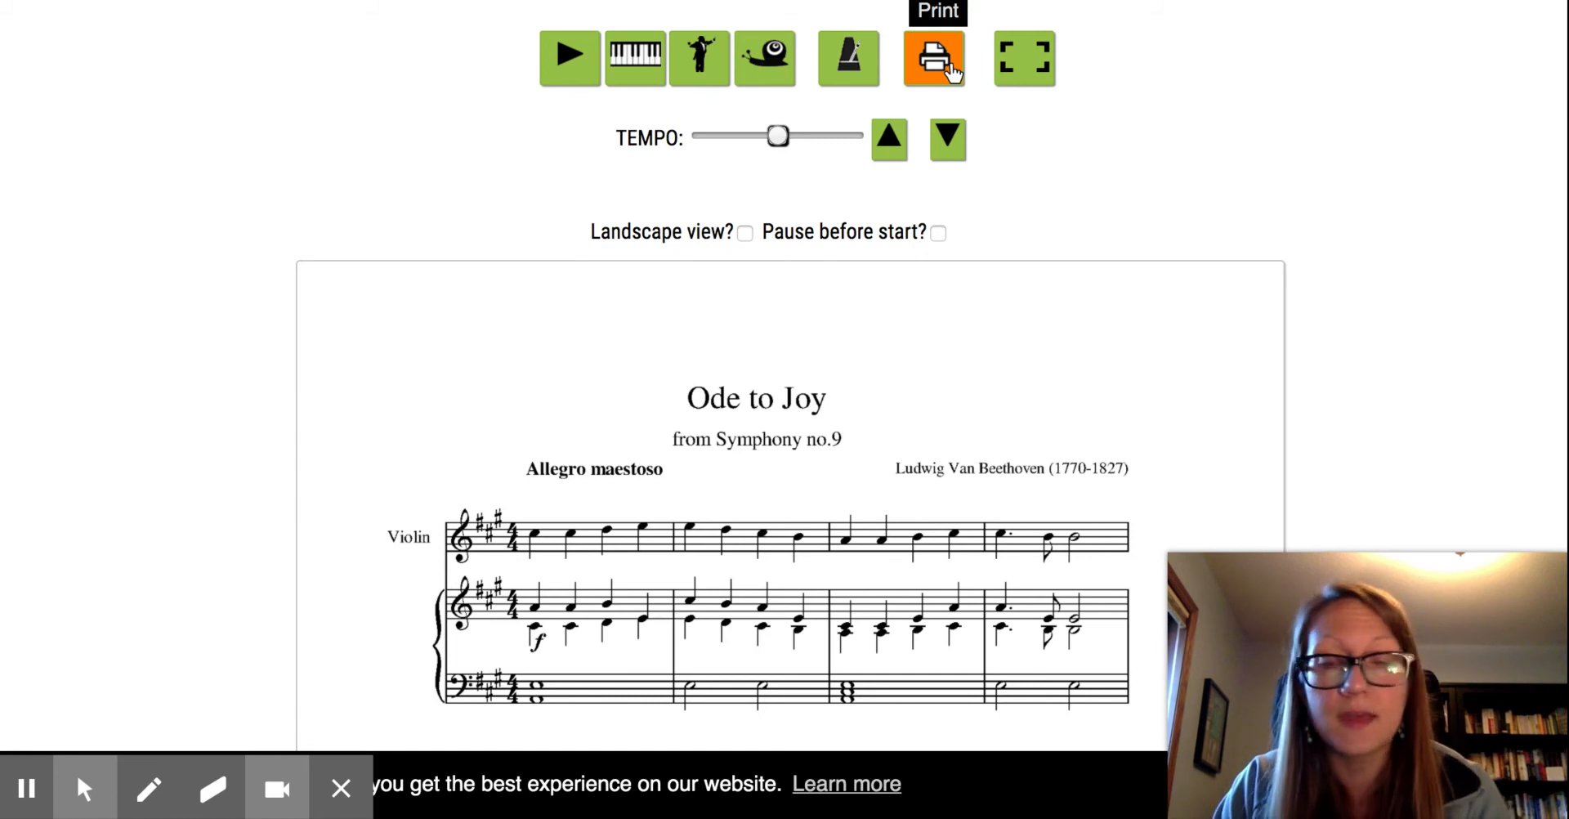
mouse_move(495, 544)
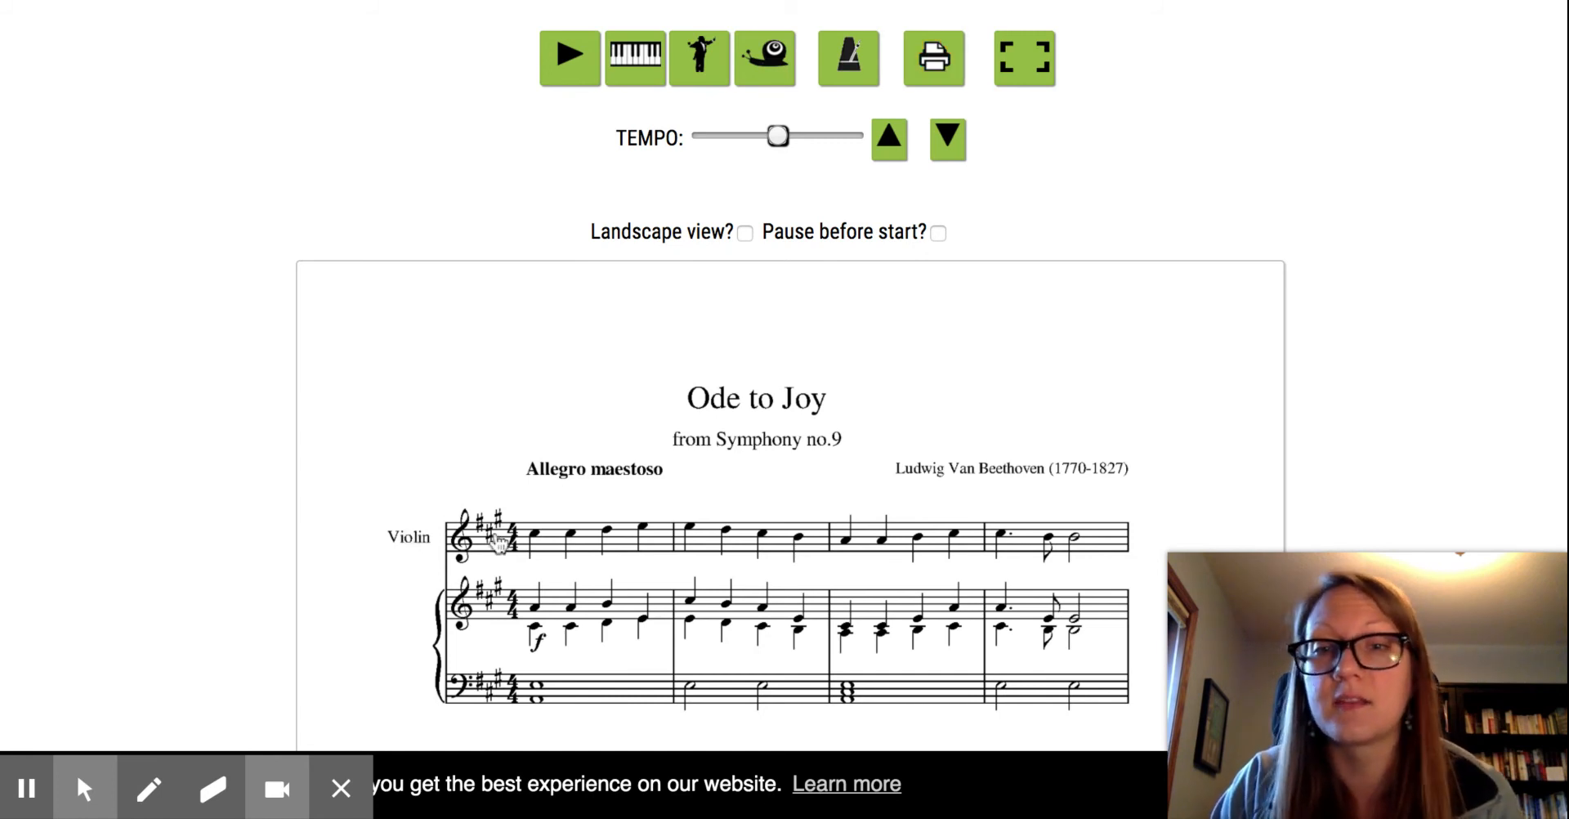
mouse_move(1101, 534)
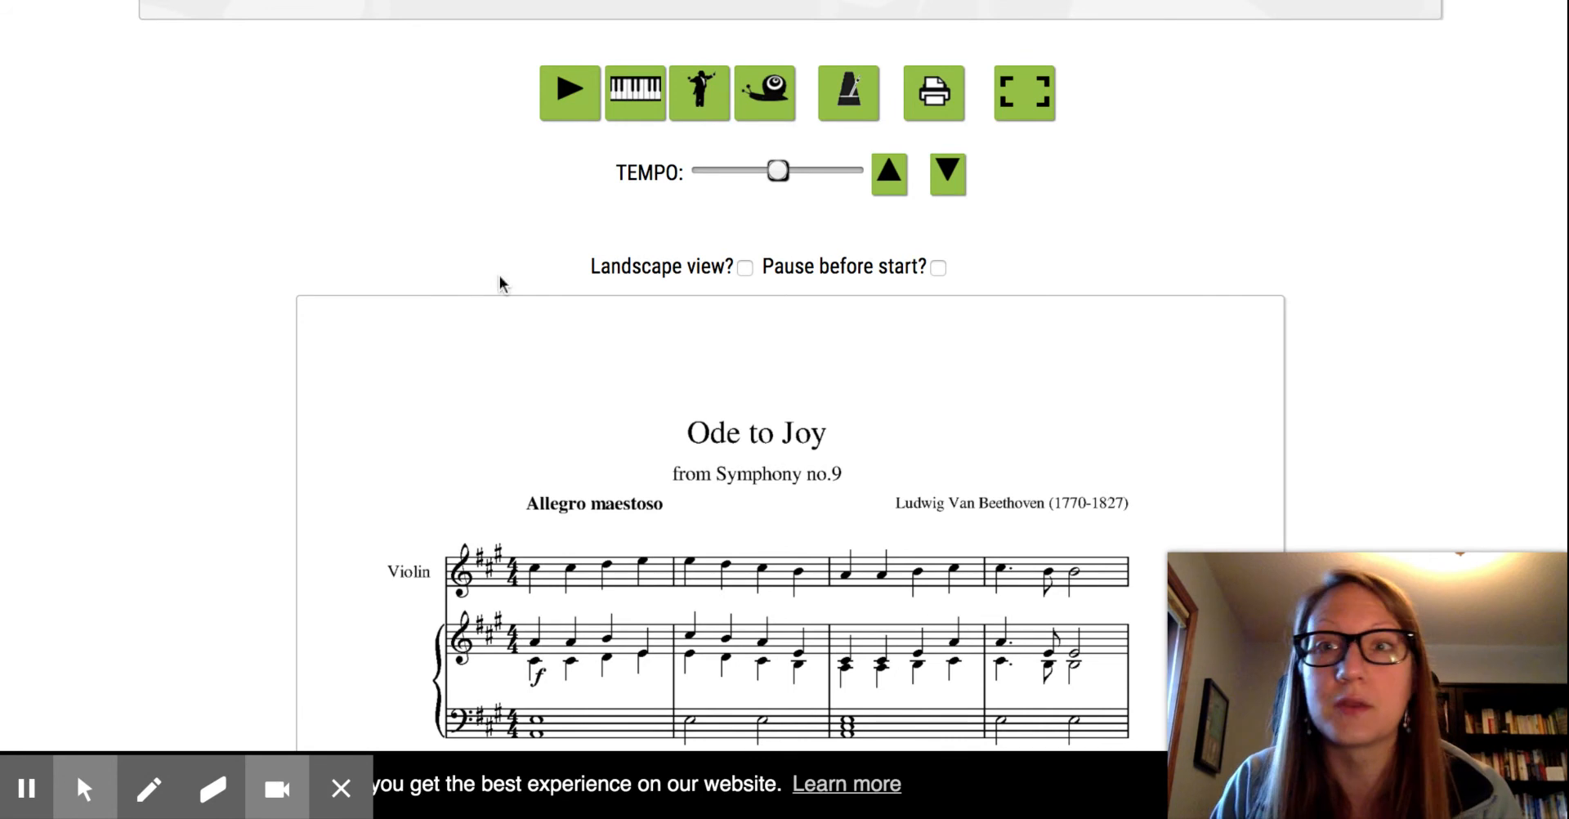
mouse_move(569, 92)
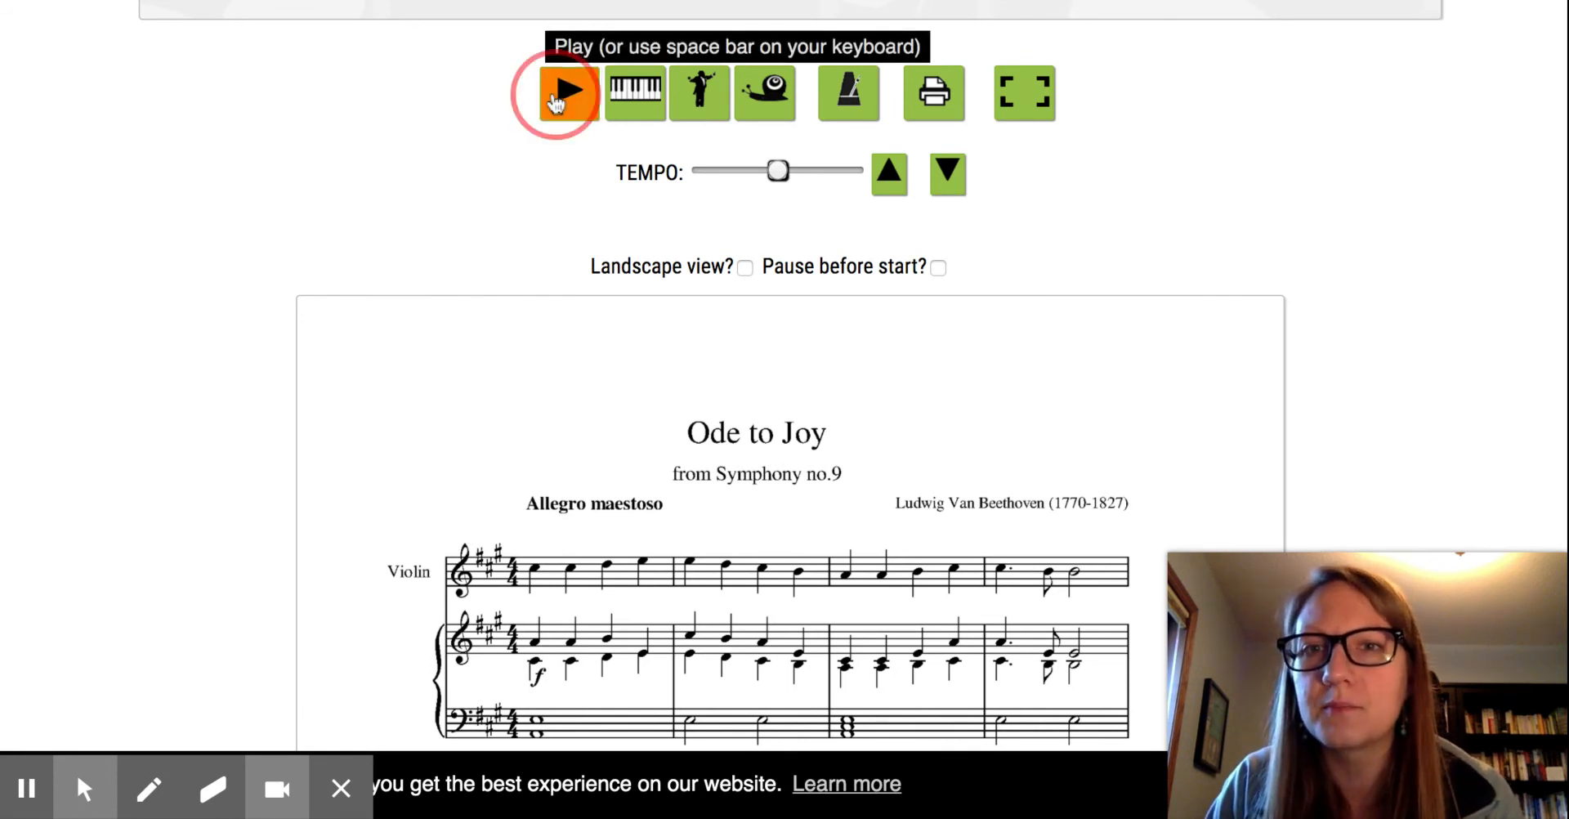
- Play Ode to Joy, follow the highlighted measures, and stop at 00:28 of 00:55
click(558, 93)
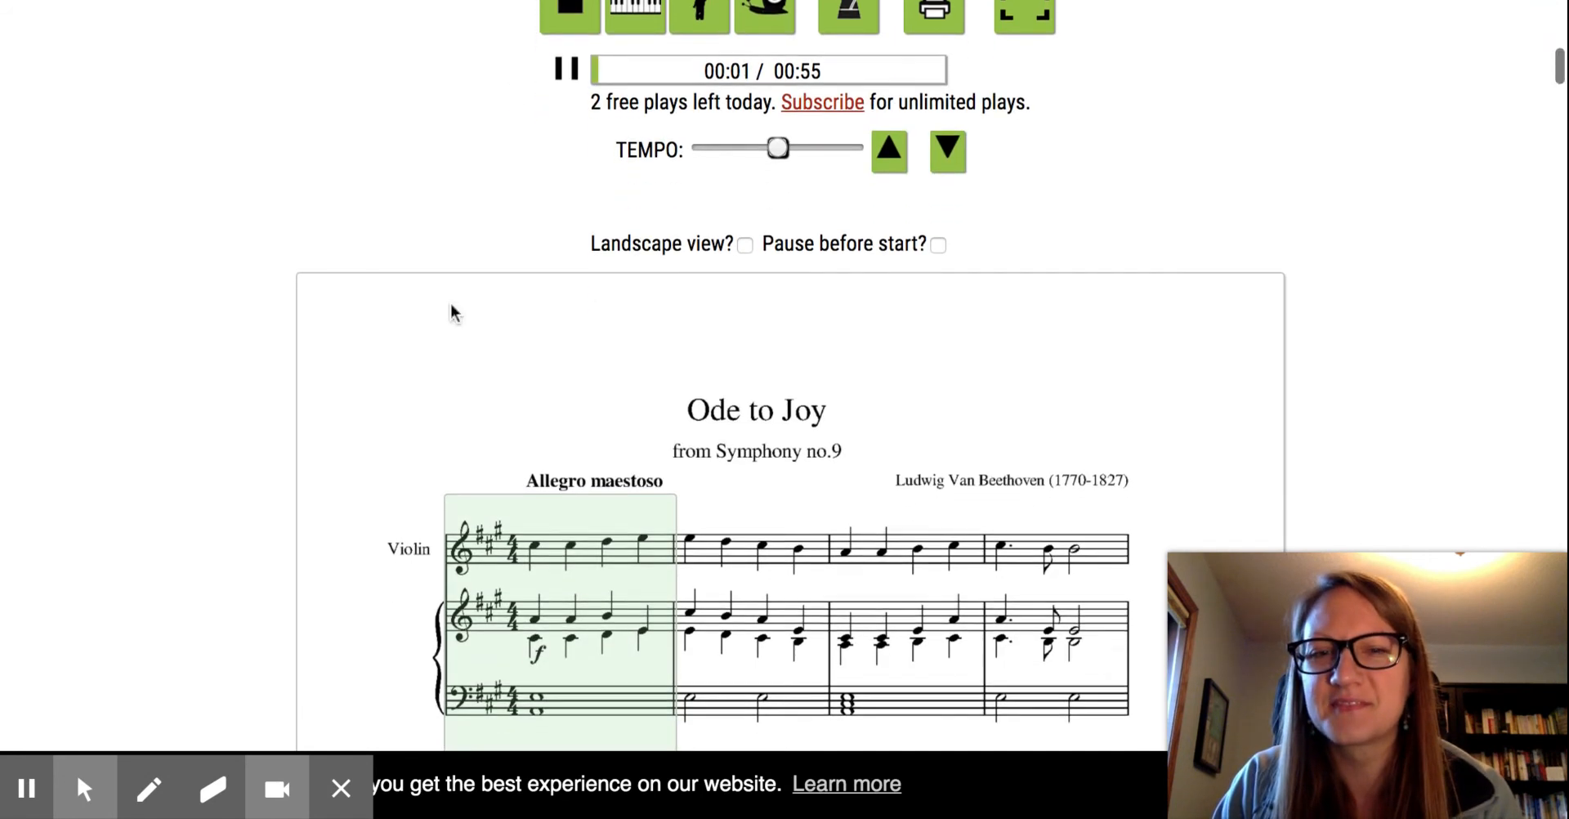
scroll(down, 3)
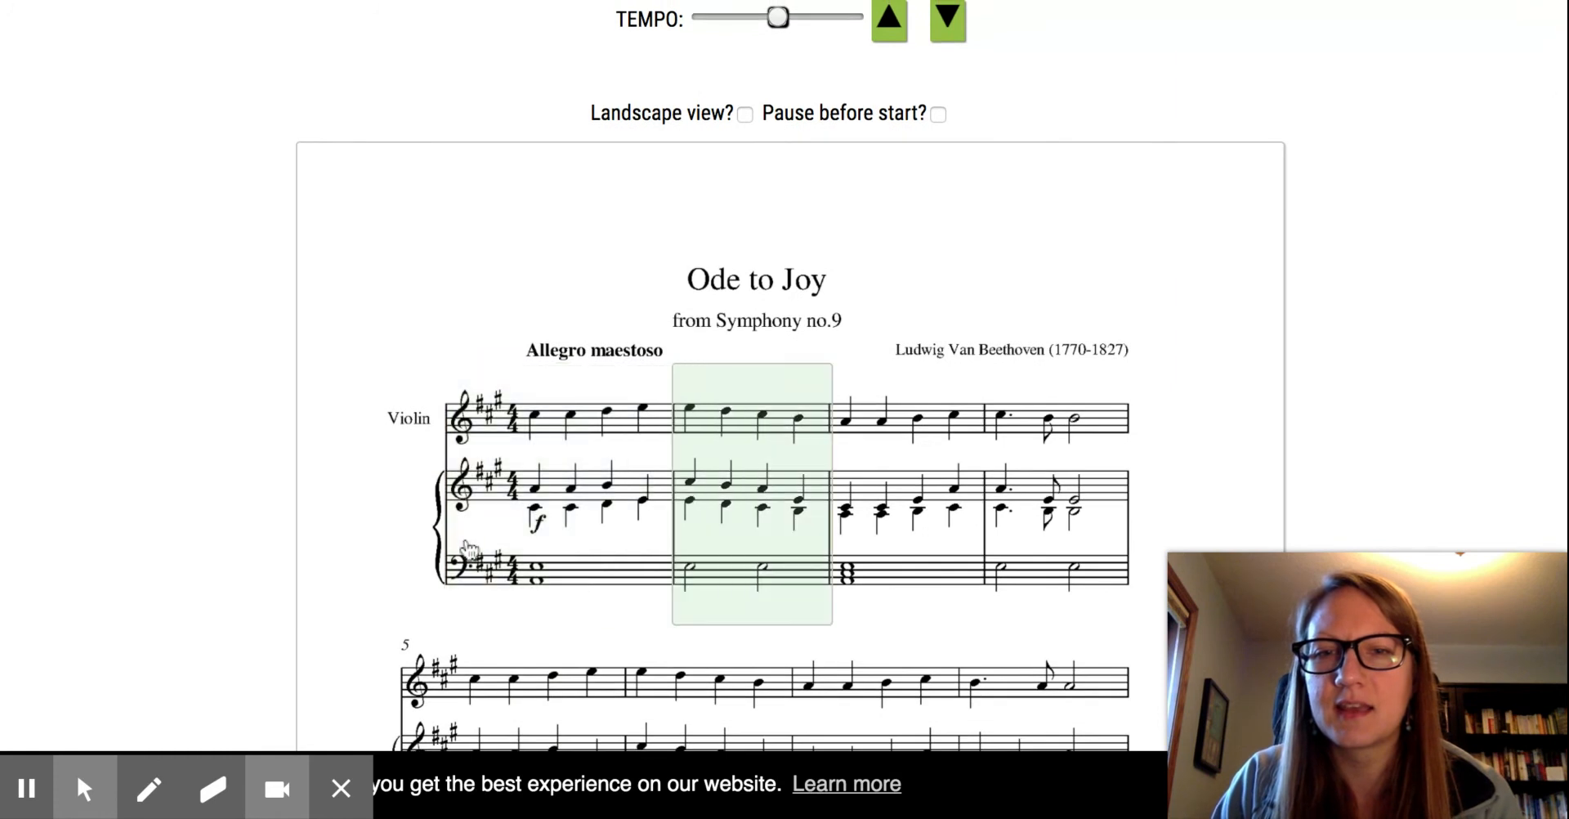
mouse_move(681, 578)
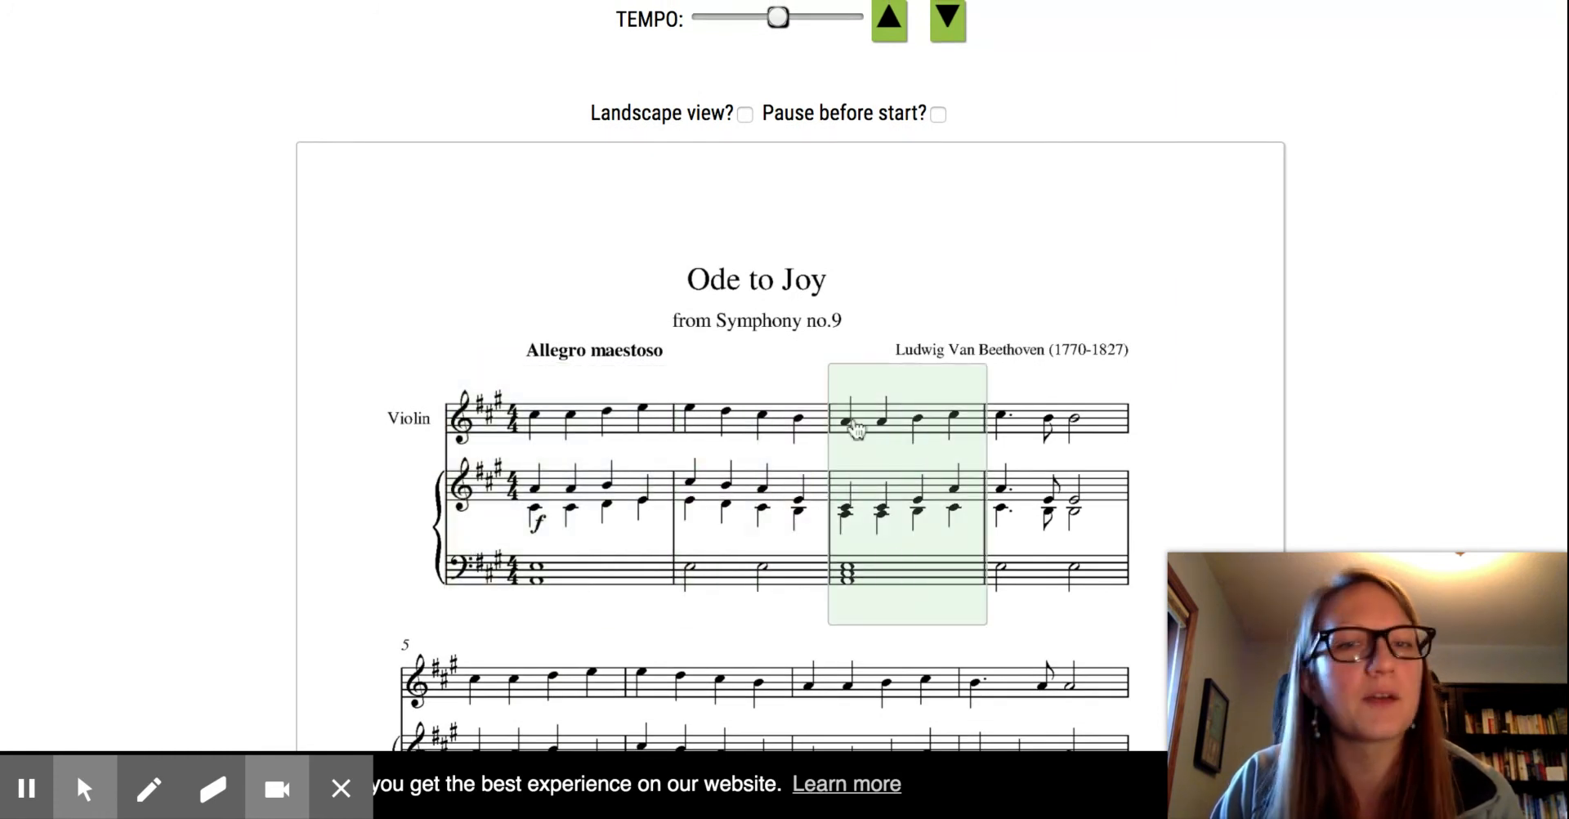
mouse_move(979, 506)
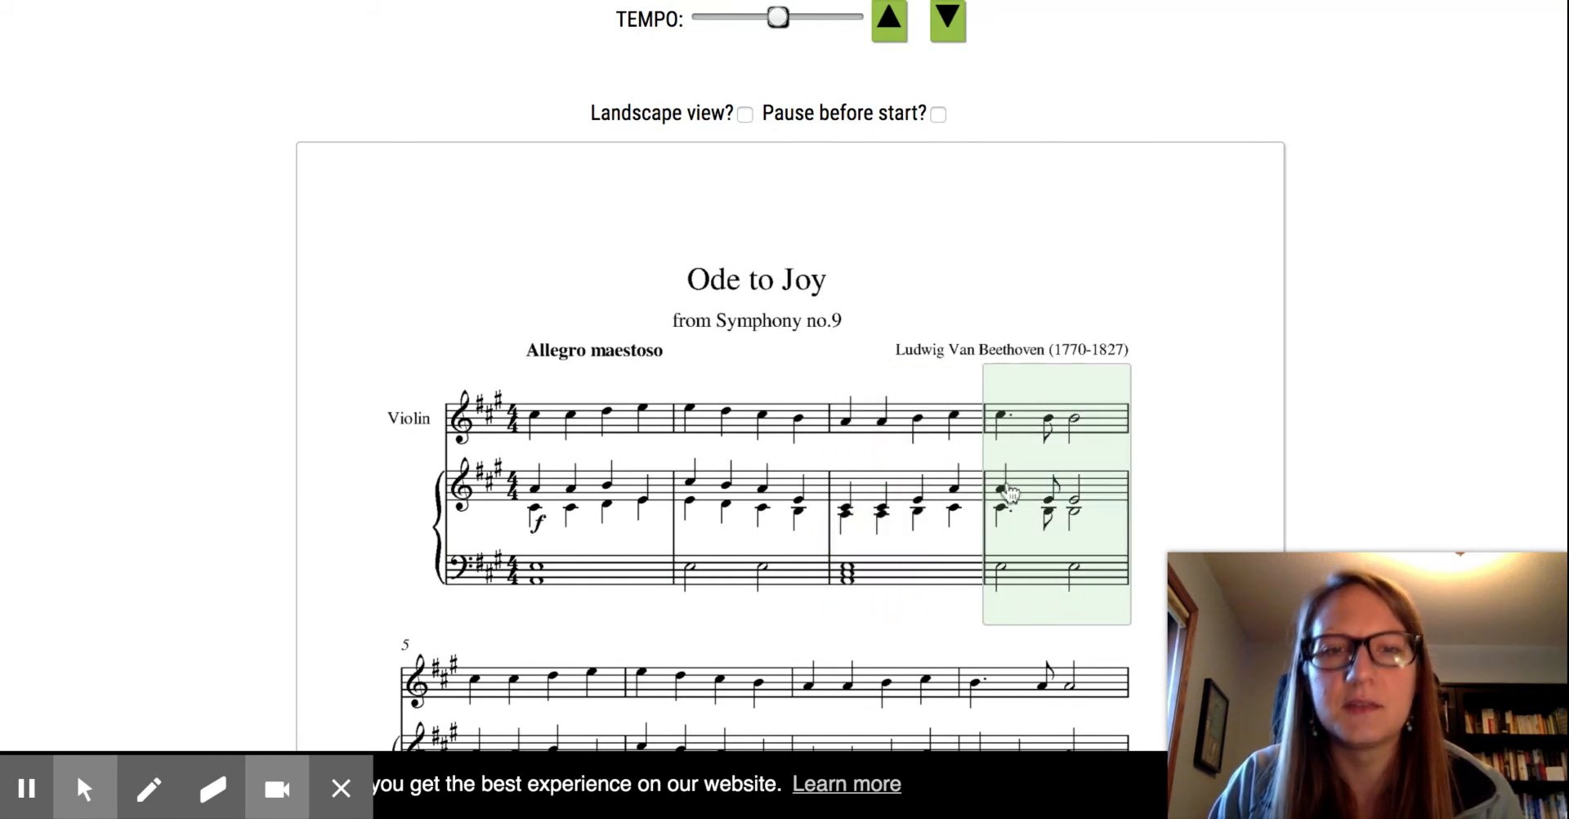
scroll(down, 3)
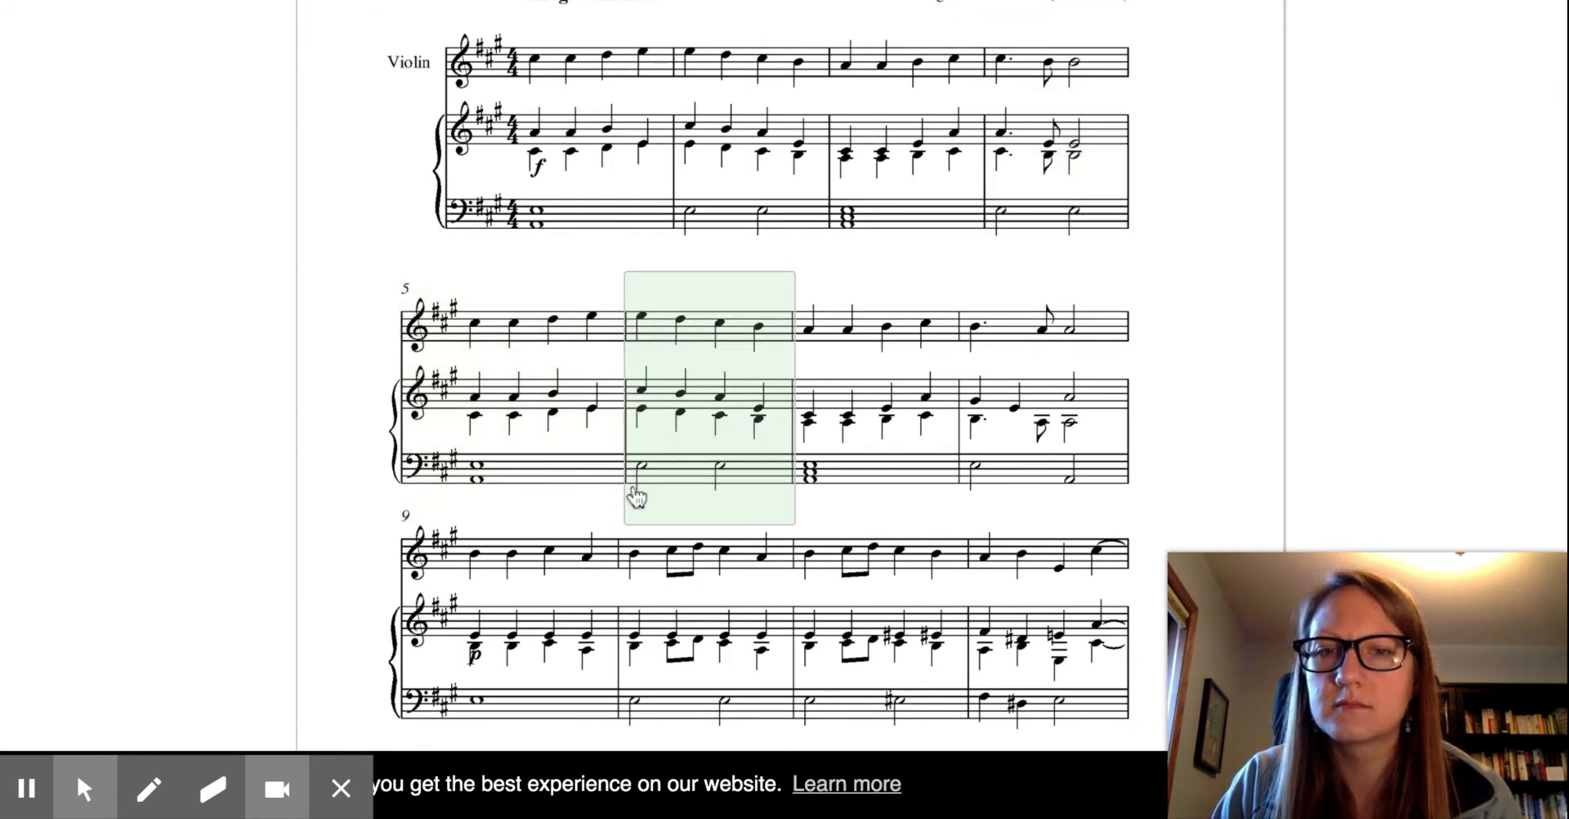
mouse_move(755, 360)
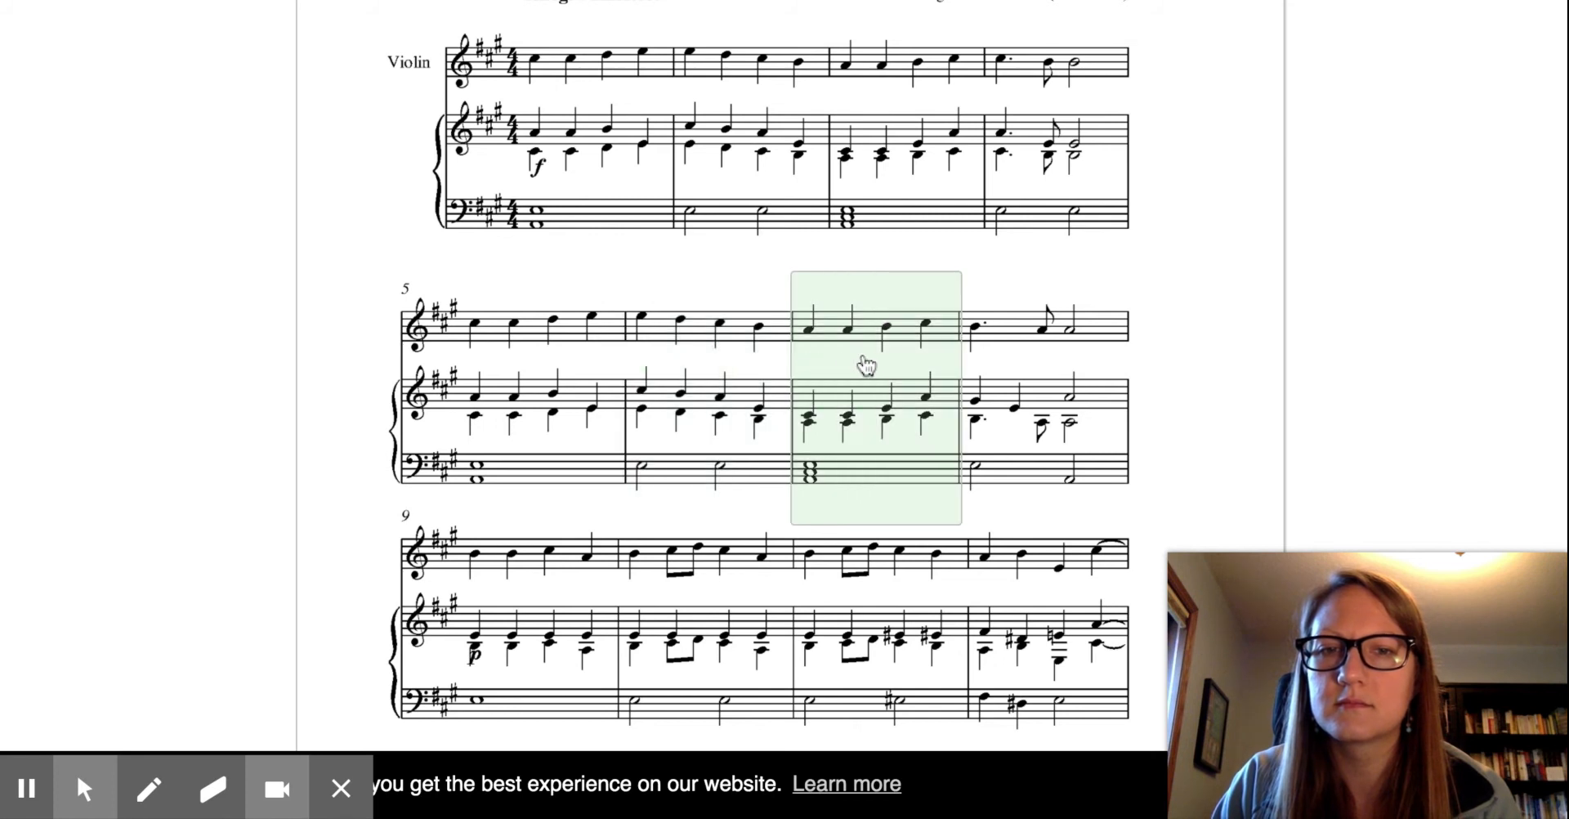
mouse_move(981, 368)
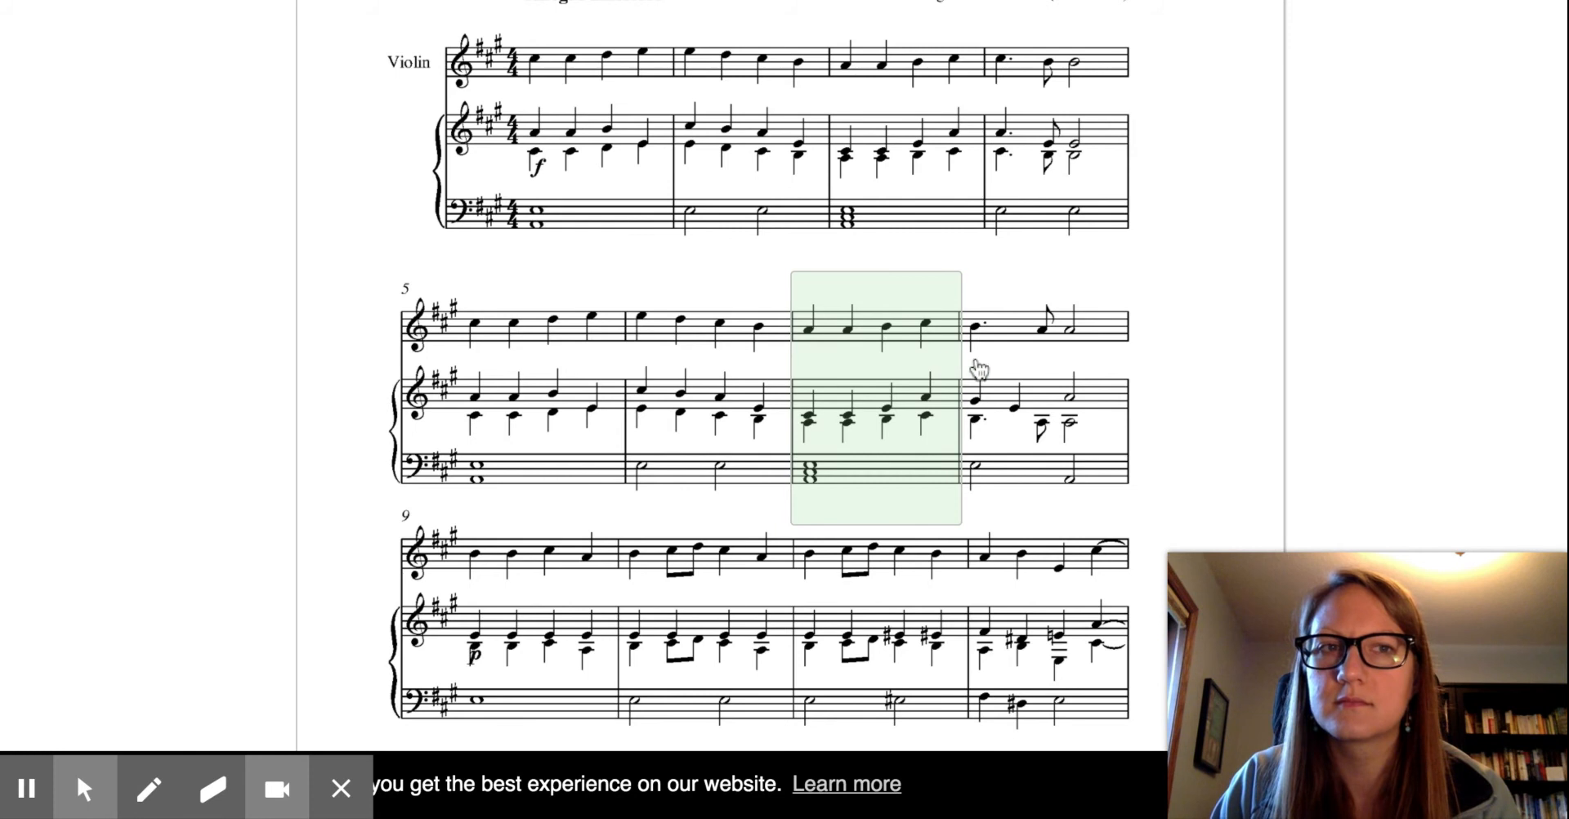
click(1040, 401)
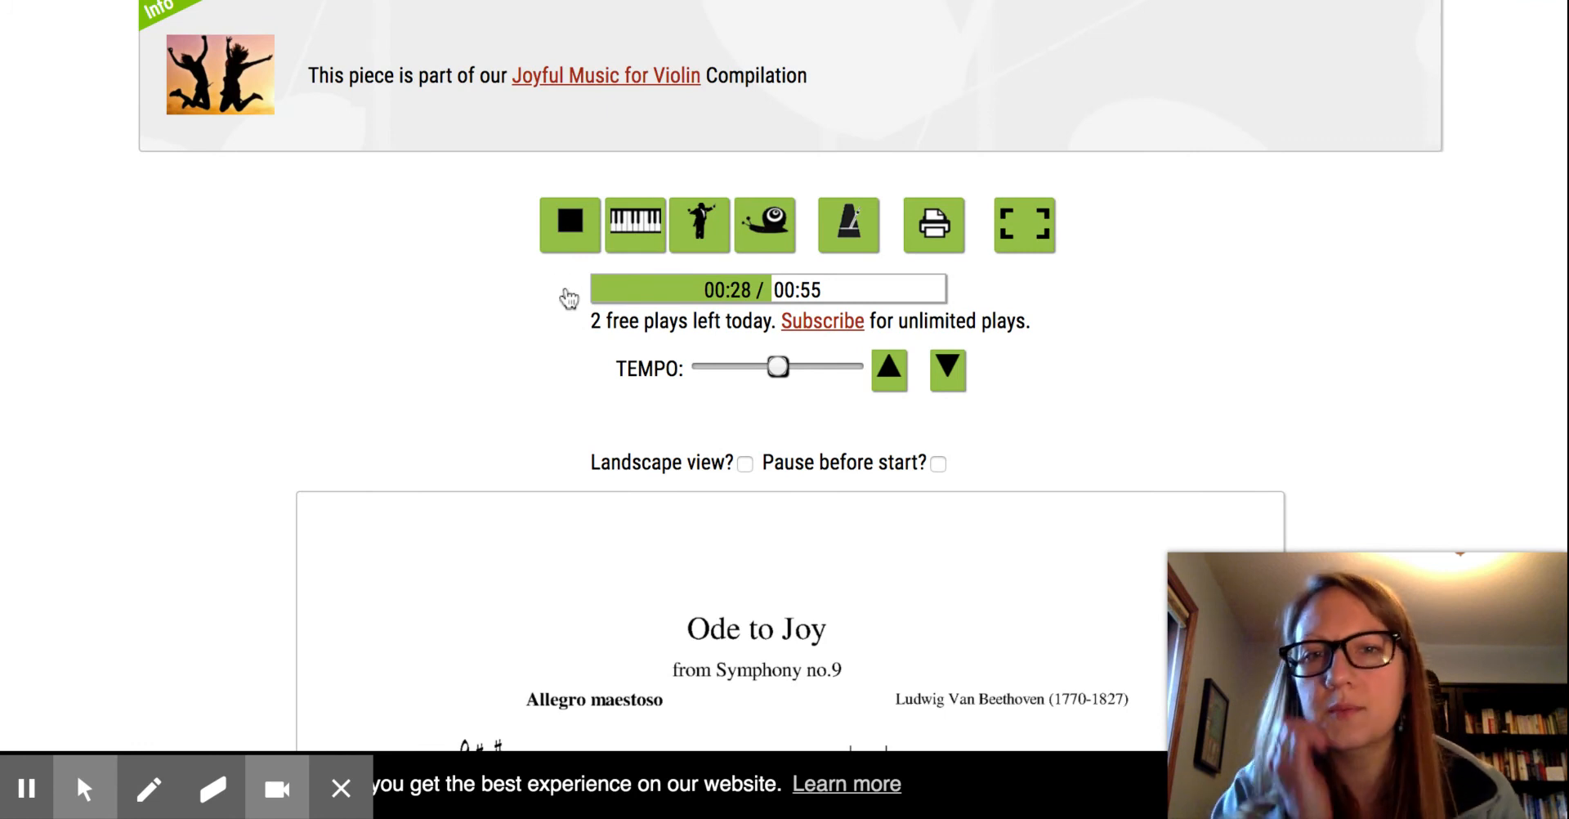
mouse_move(634, 224)
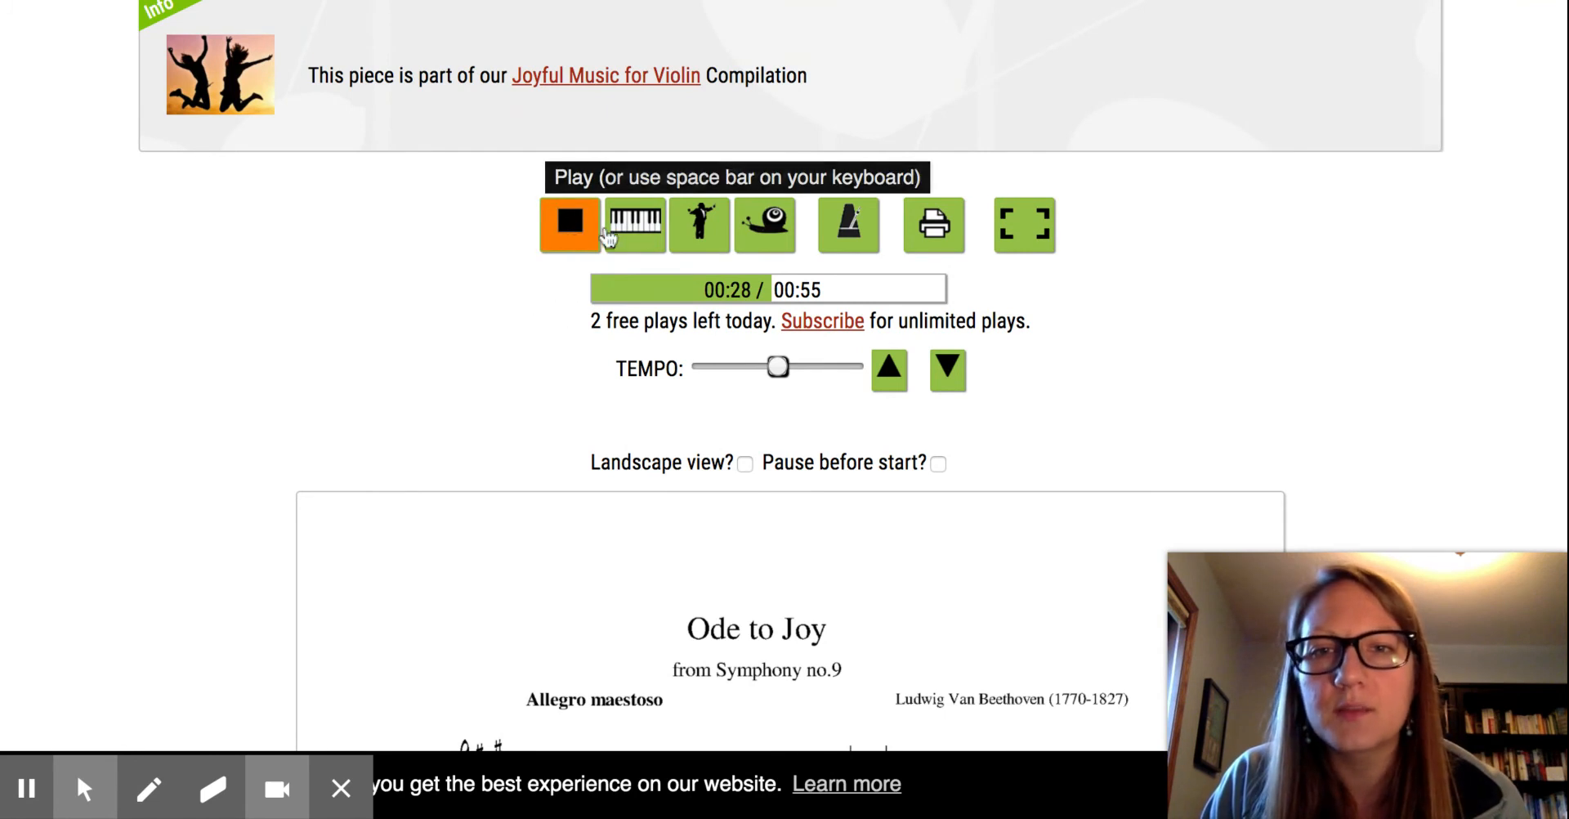
mouse_move(634, 224)
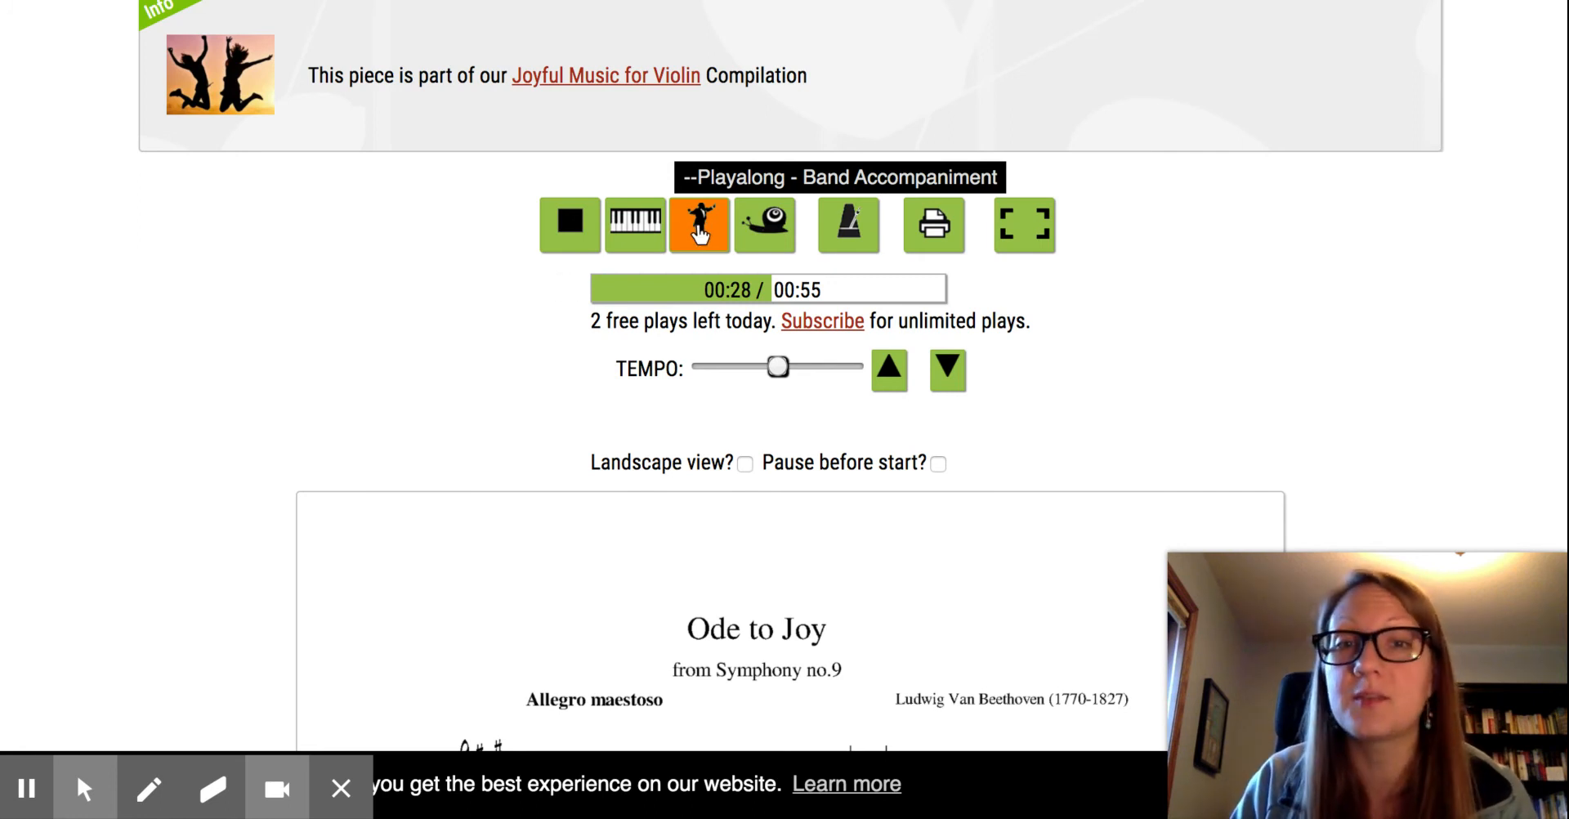
click(765, 224)
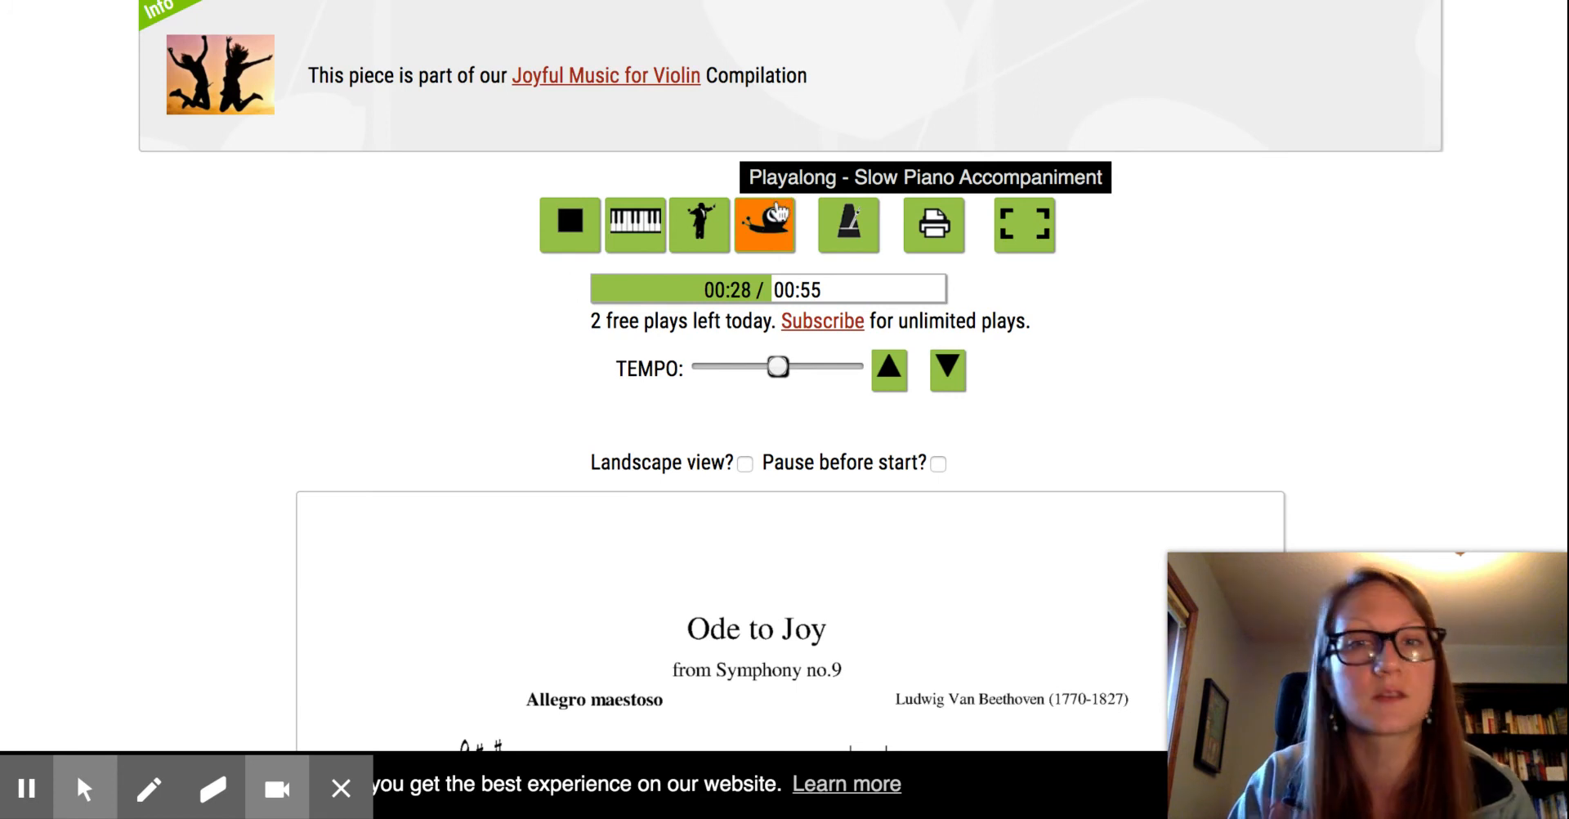
click(847, 224)
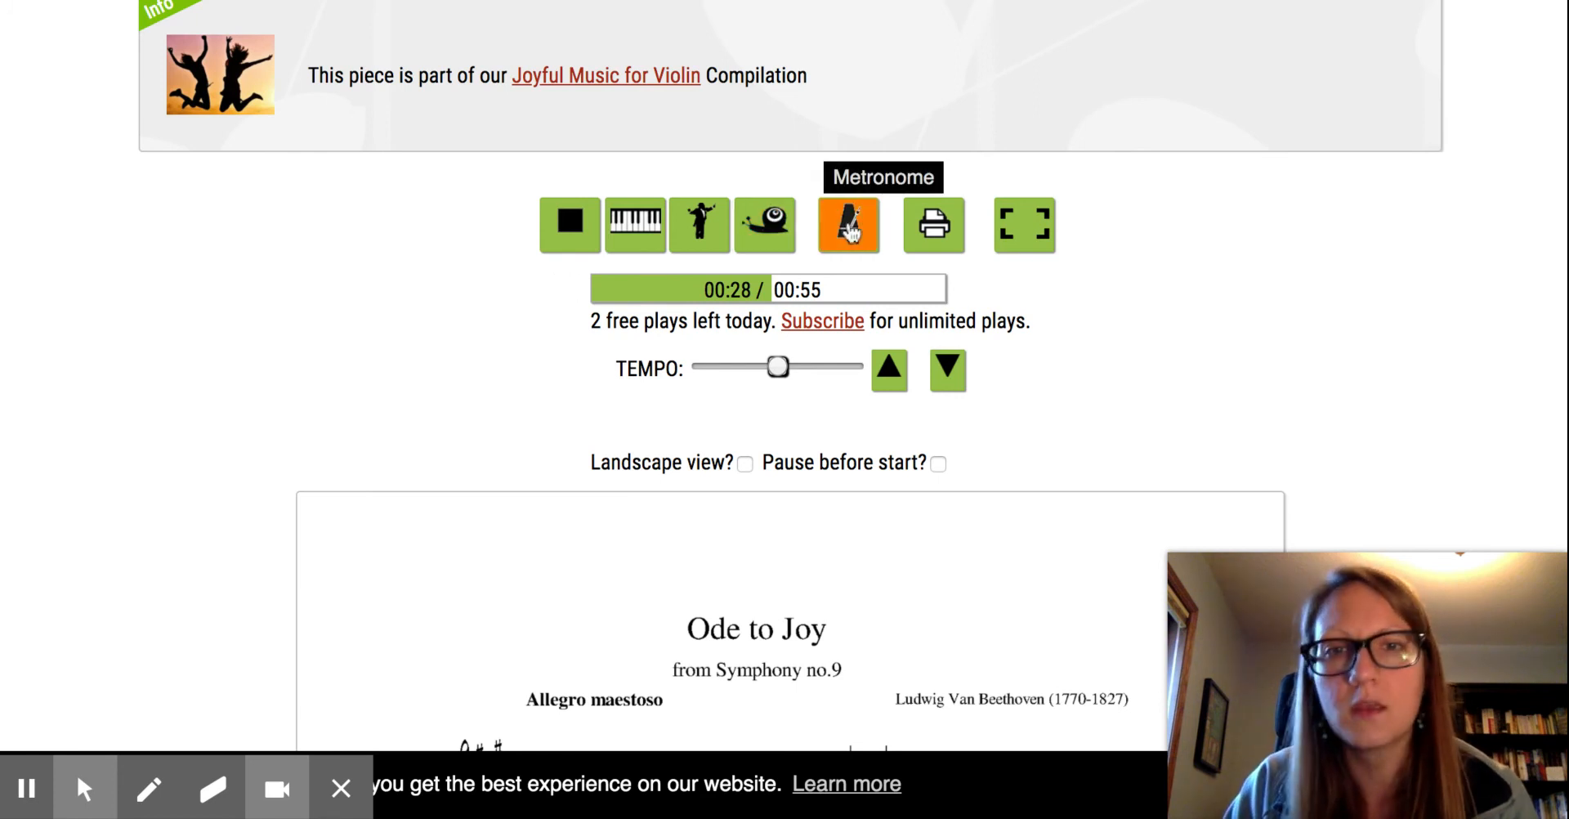
- Start the metronome, slow it to 60 BPM, then raise it to 224 BPM
click(848, 224)
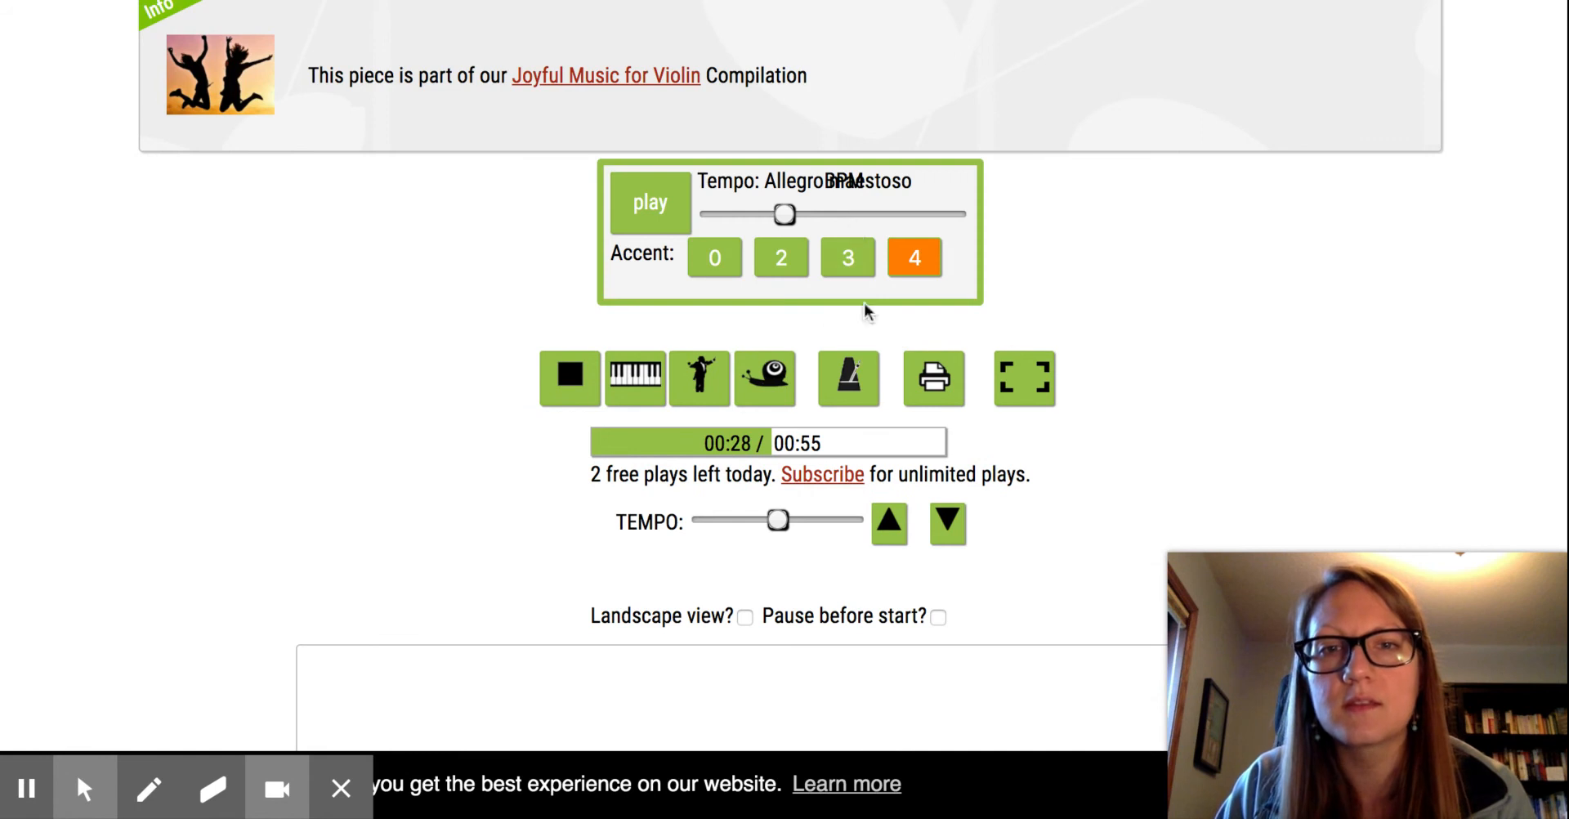
click(649, 202)
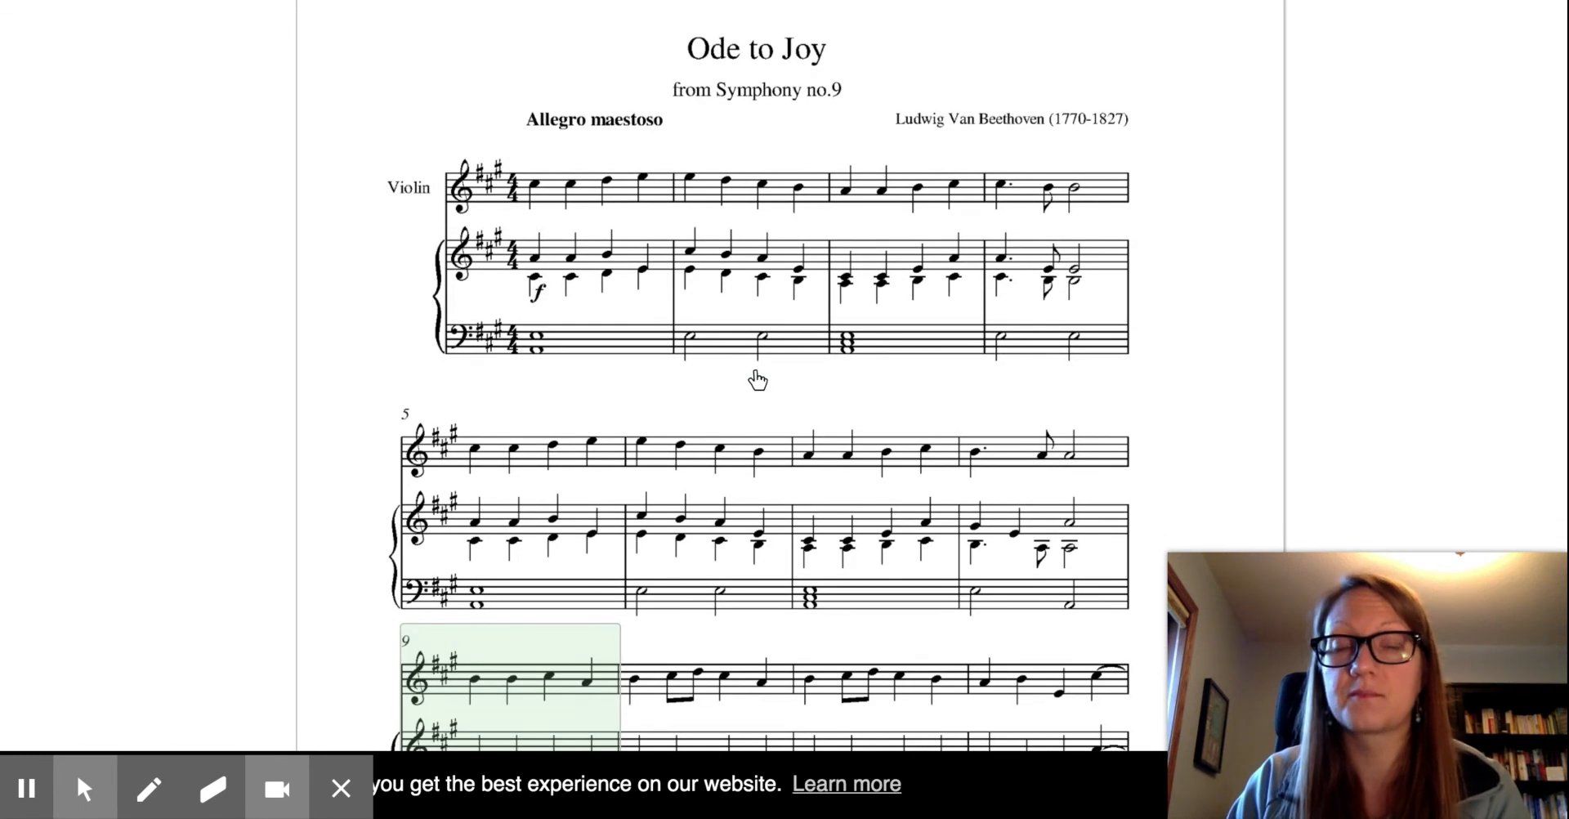
scroll(up, 3)
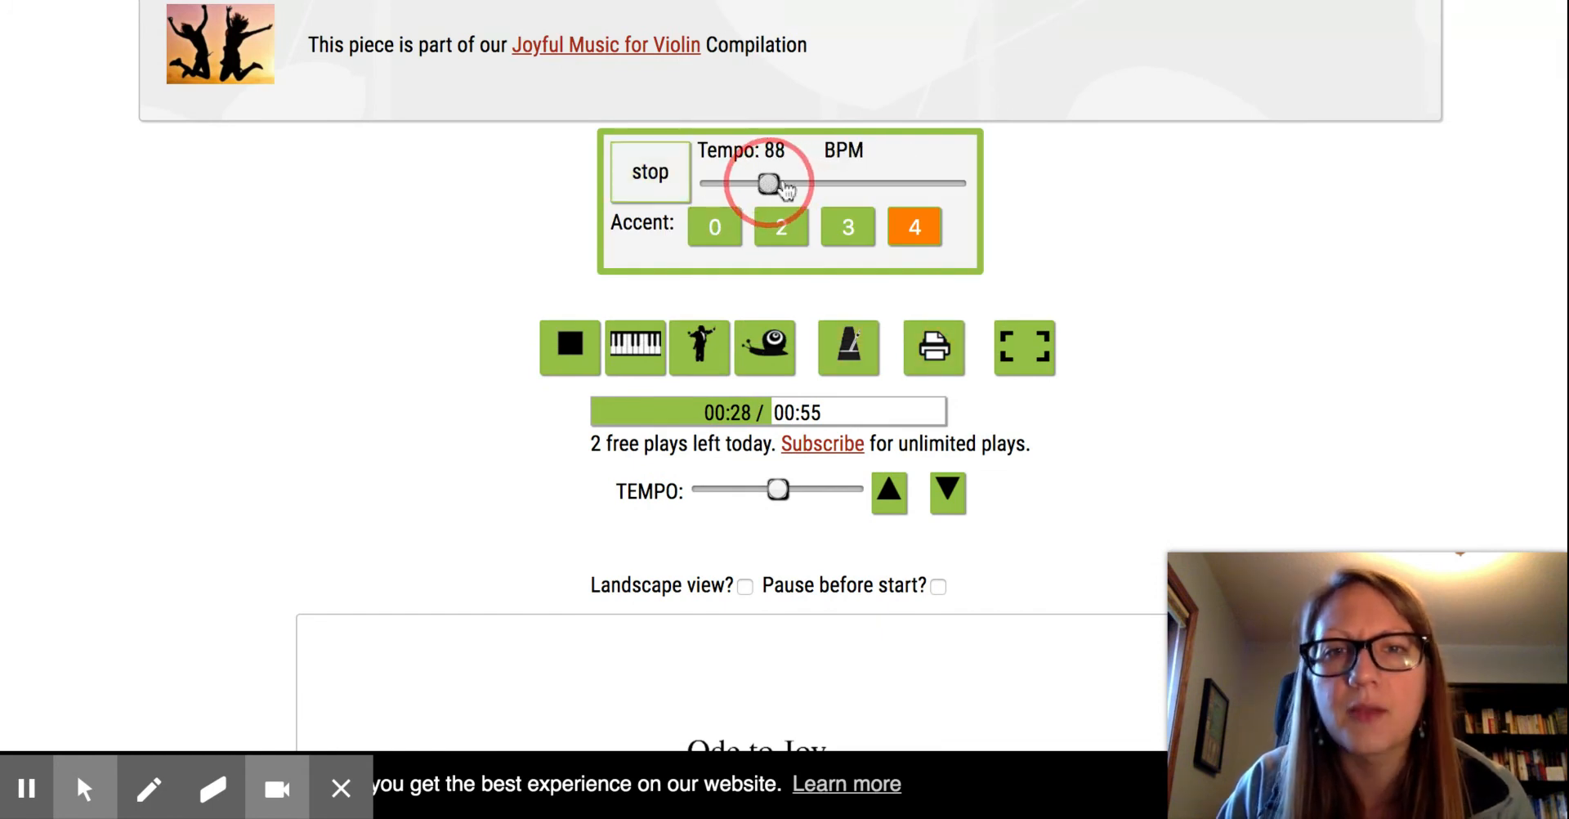
drag(768, 183, 740, 184)
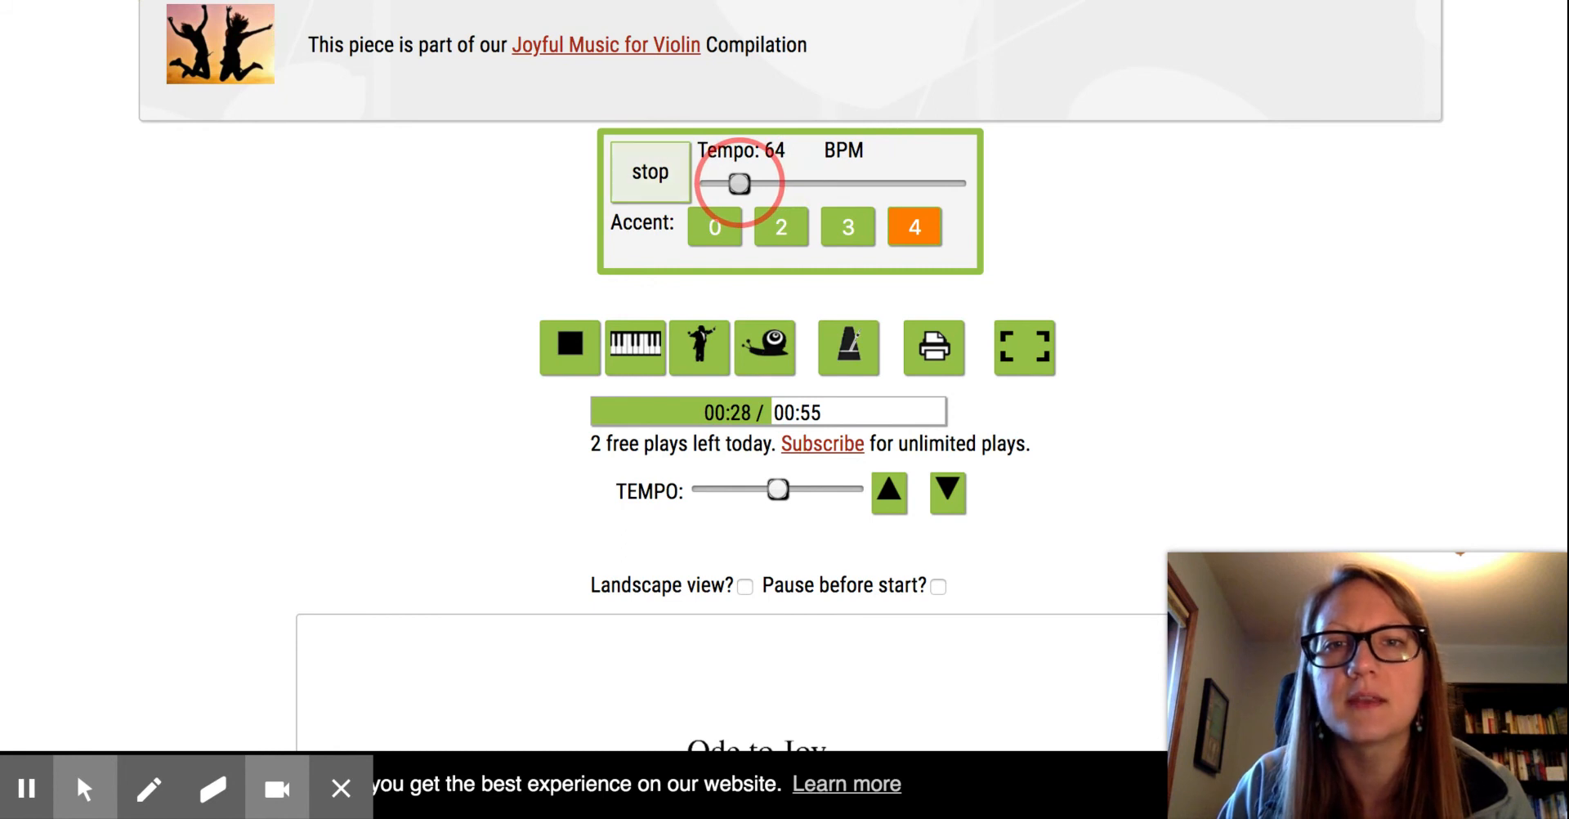
drag(741, 183, 735, 183)
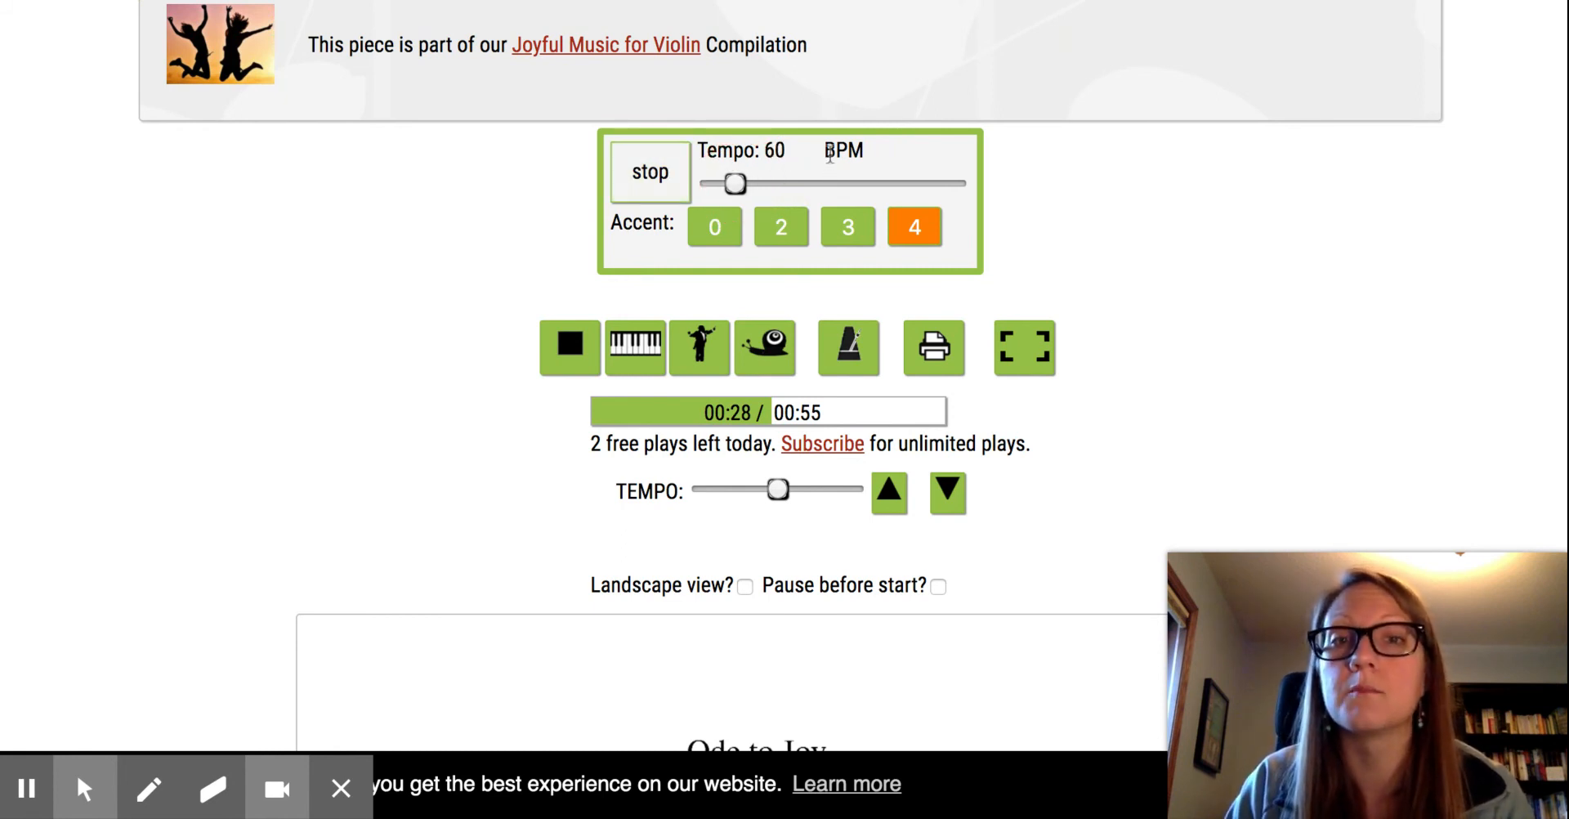
mouse_move(857, 173)
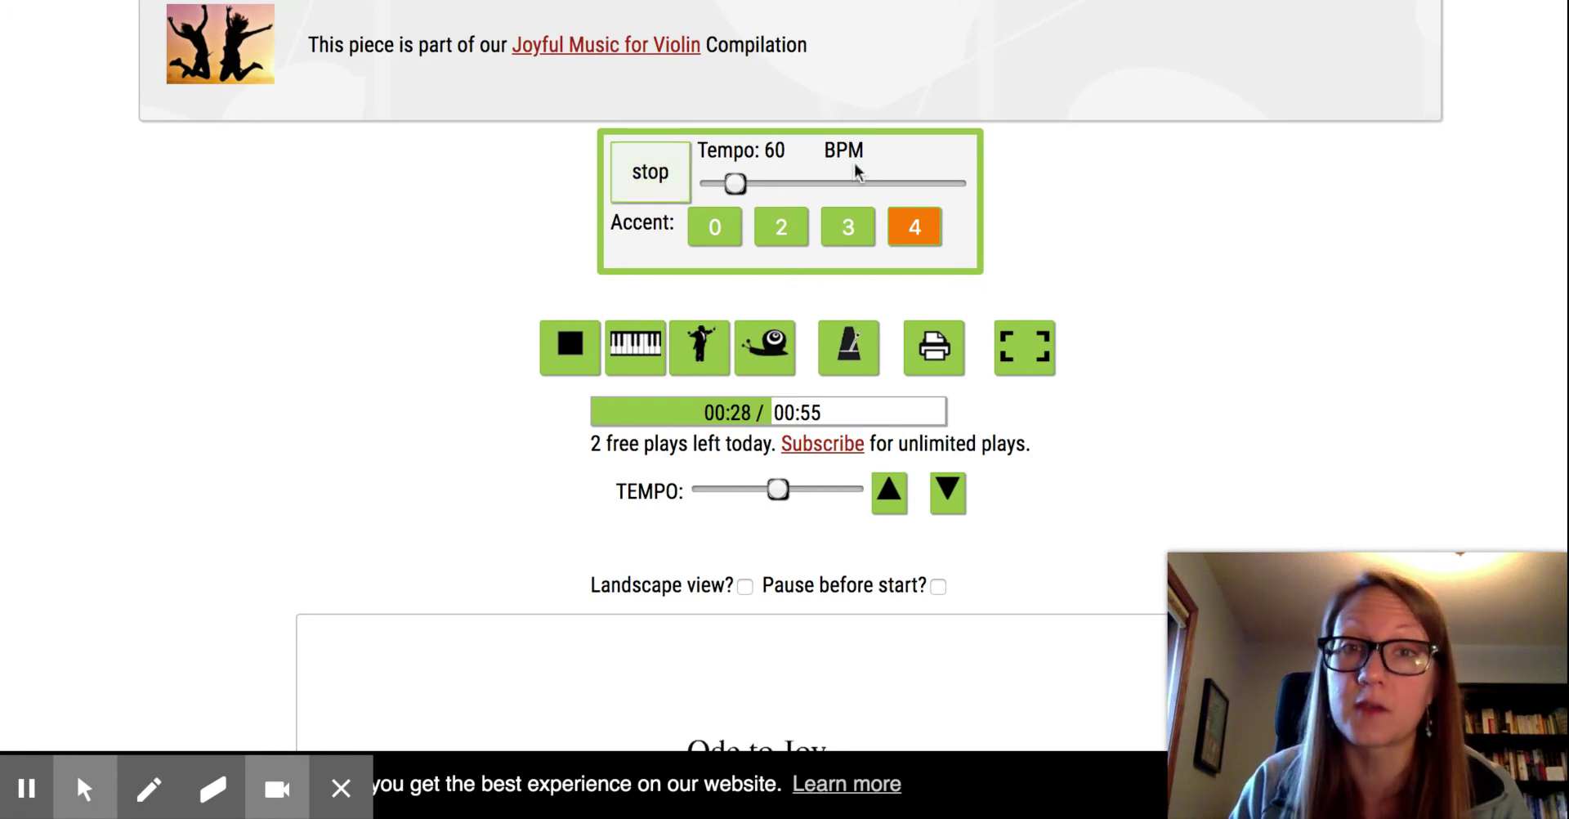
drag(734, 182, 848, 183)
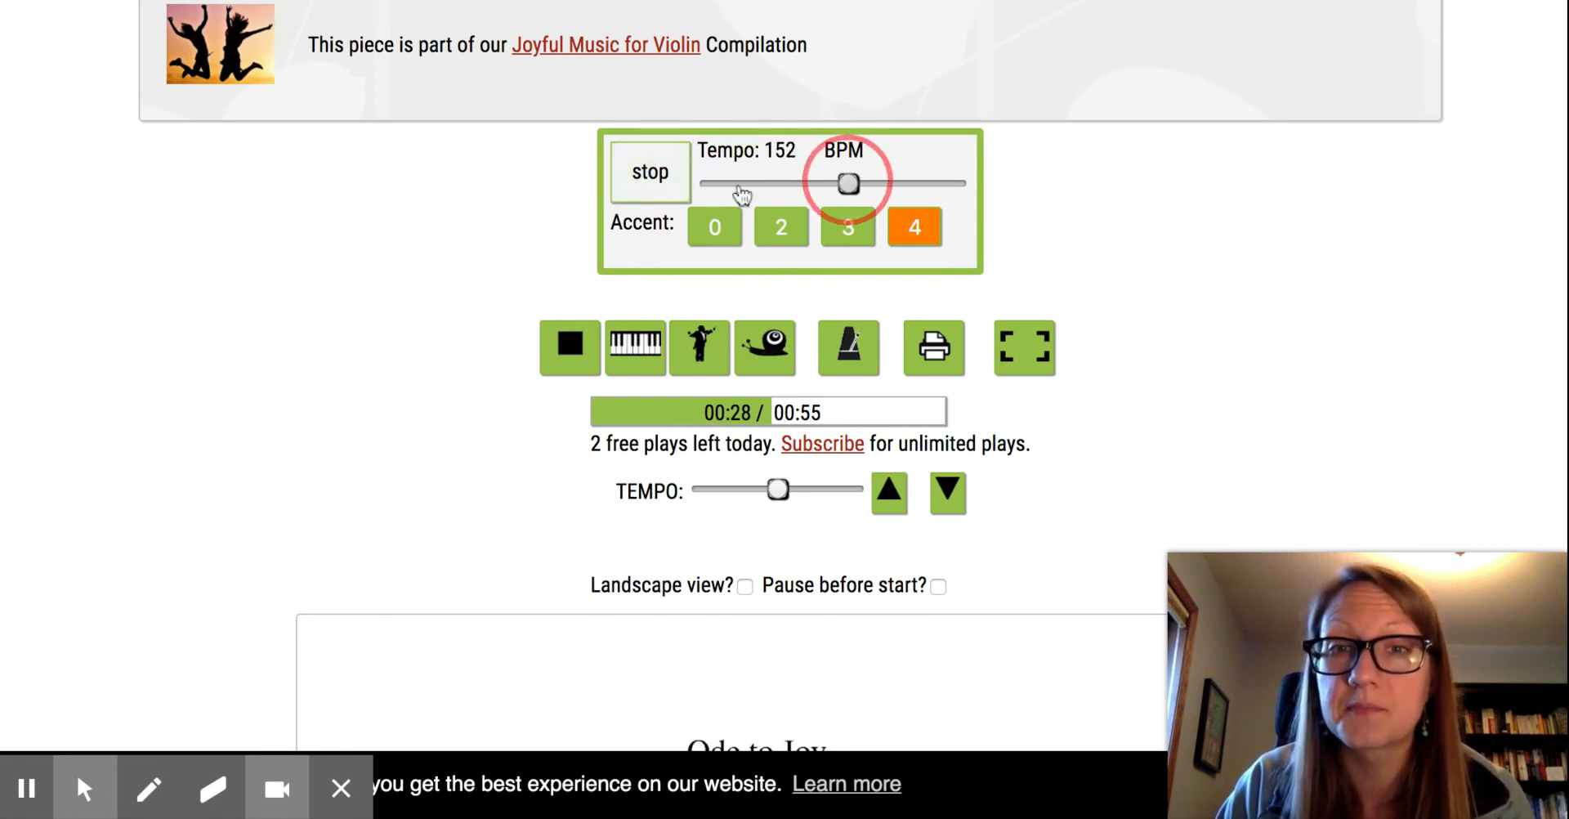
drag(850, 182, 936, 182)
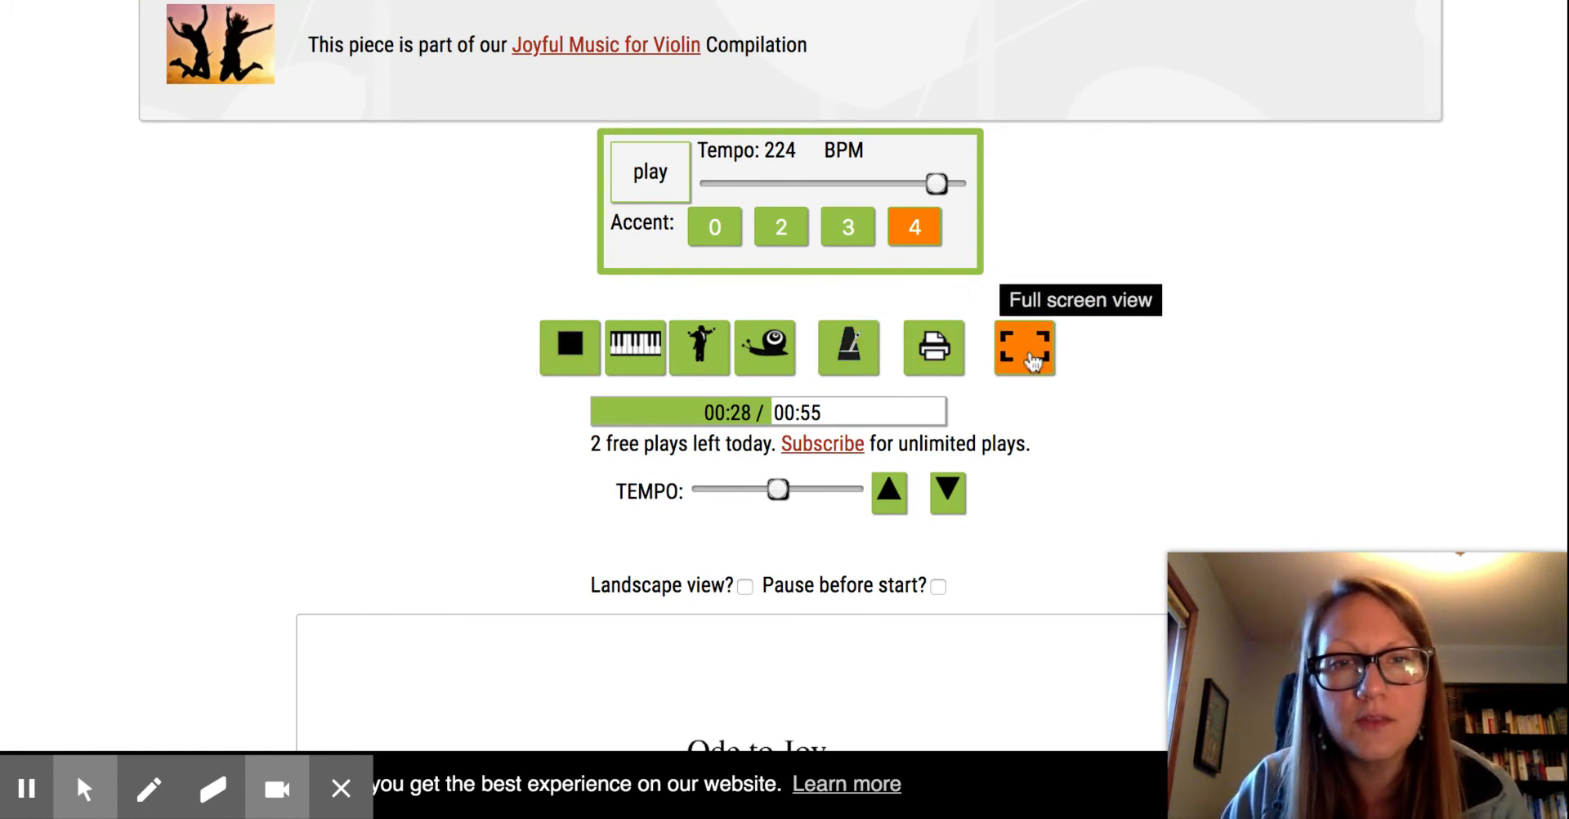
- Switch to full-screen view and play Ode to Joy with piano accompaniment at a slower tempo
click(1023, 348)
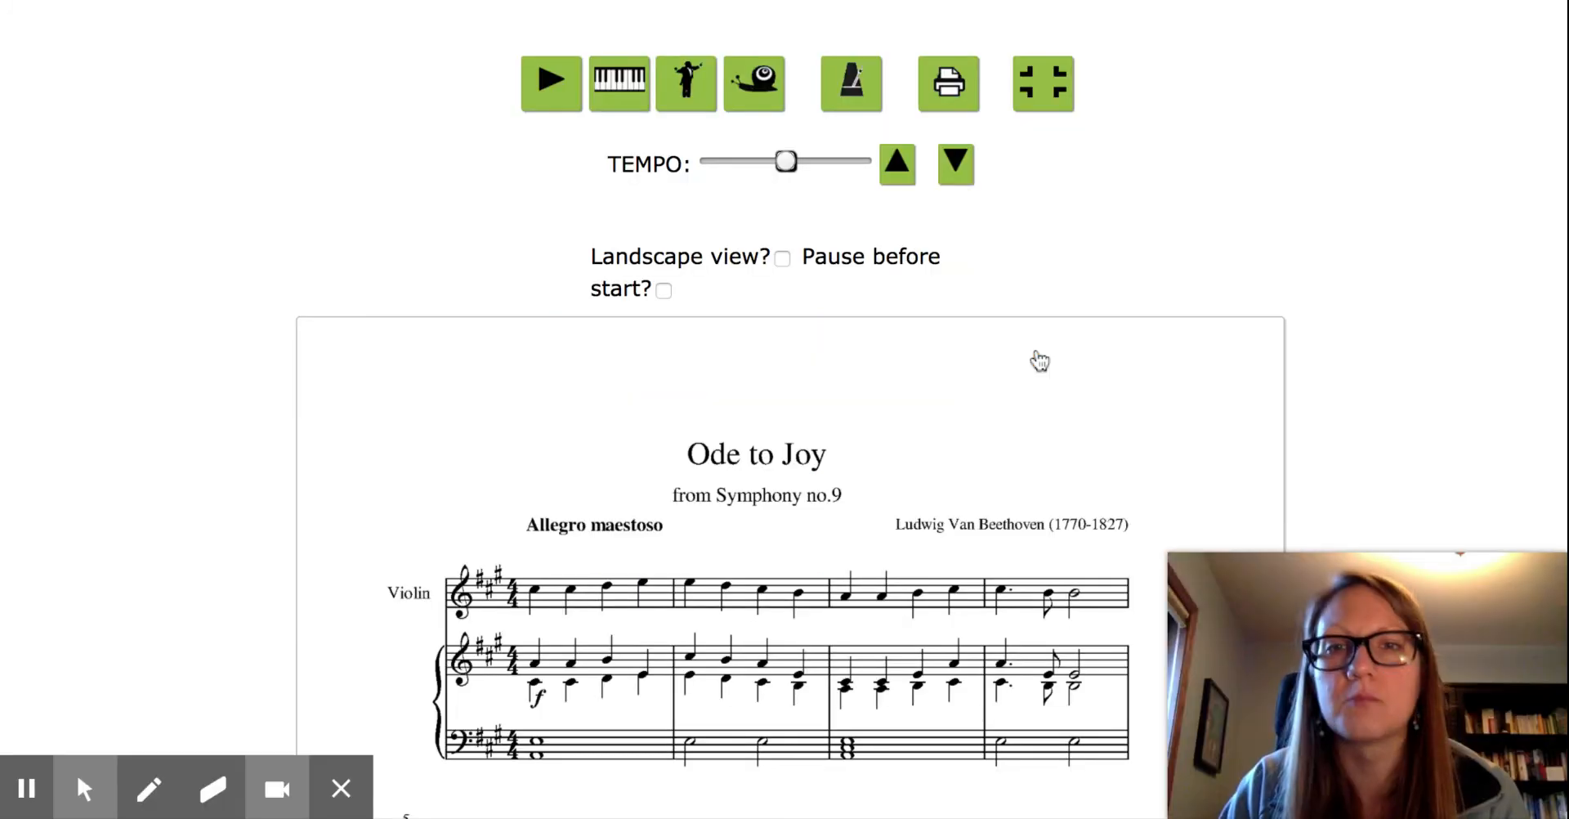
scroll(down, 3)
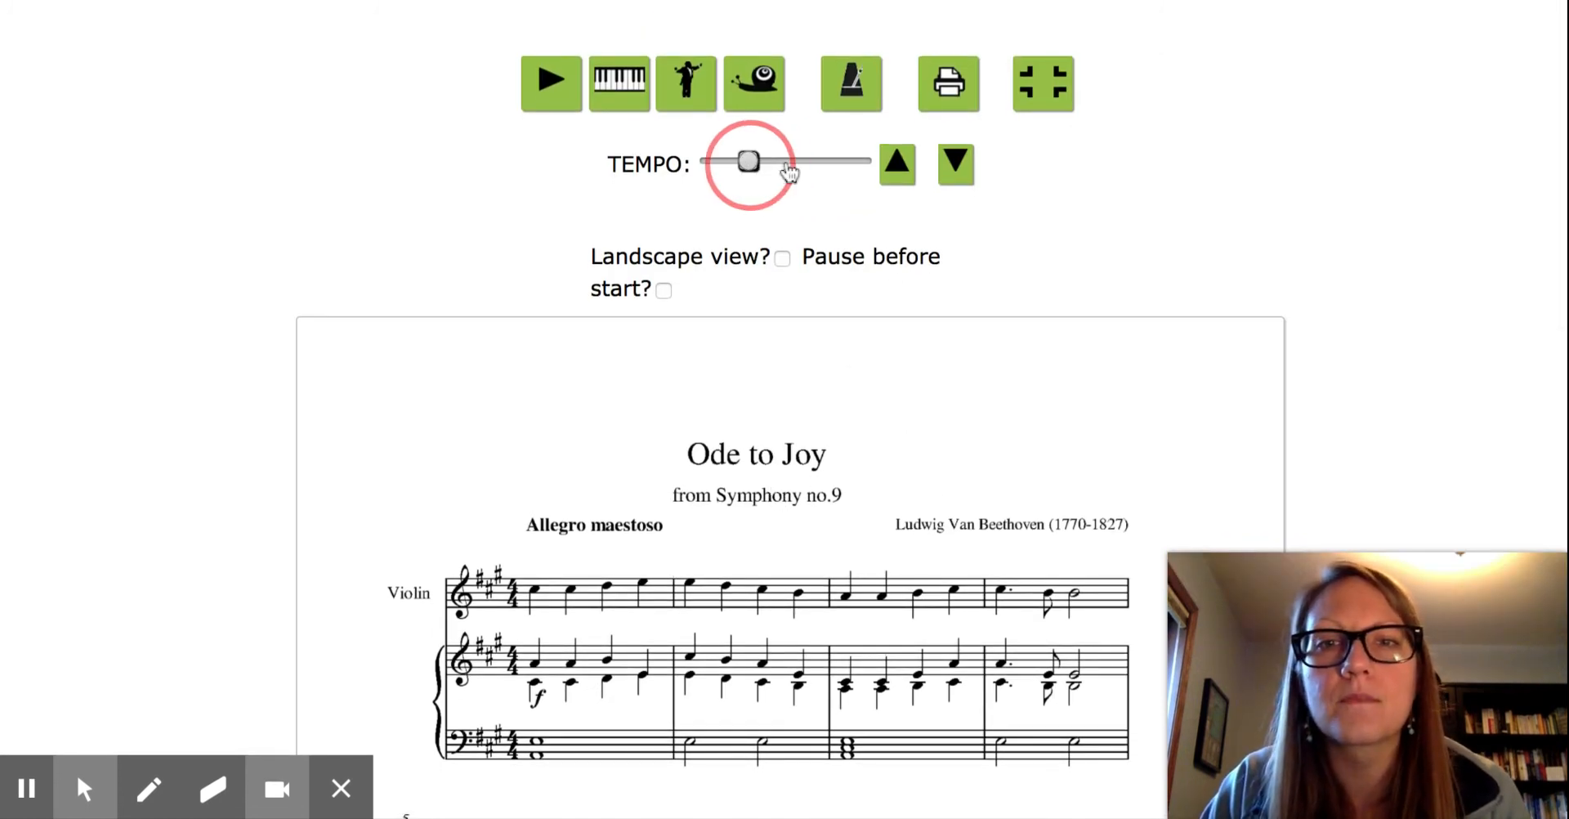
drag(751, 161, 830, 161)
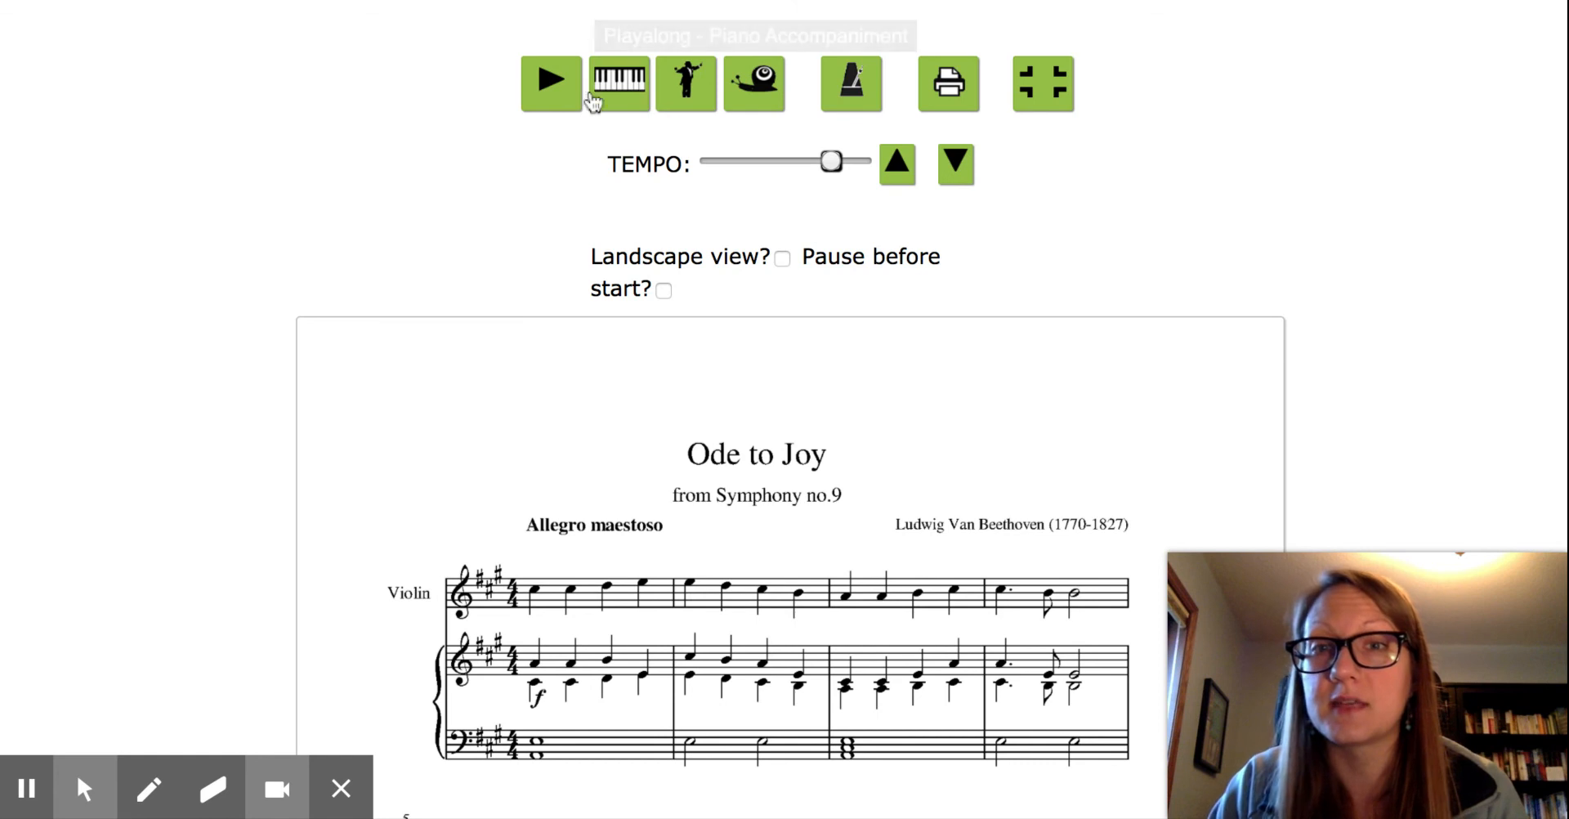
click(550, 82)
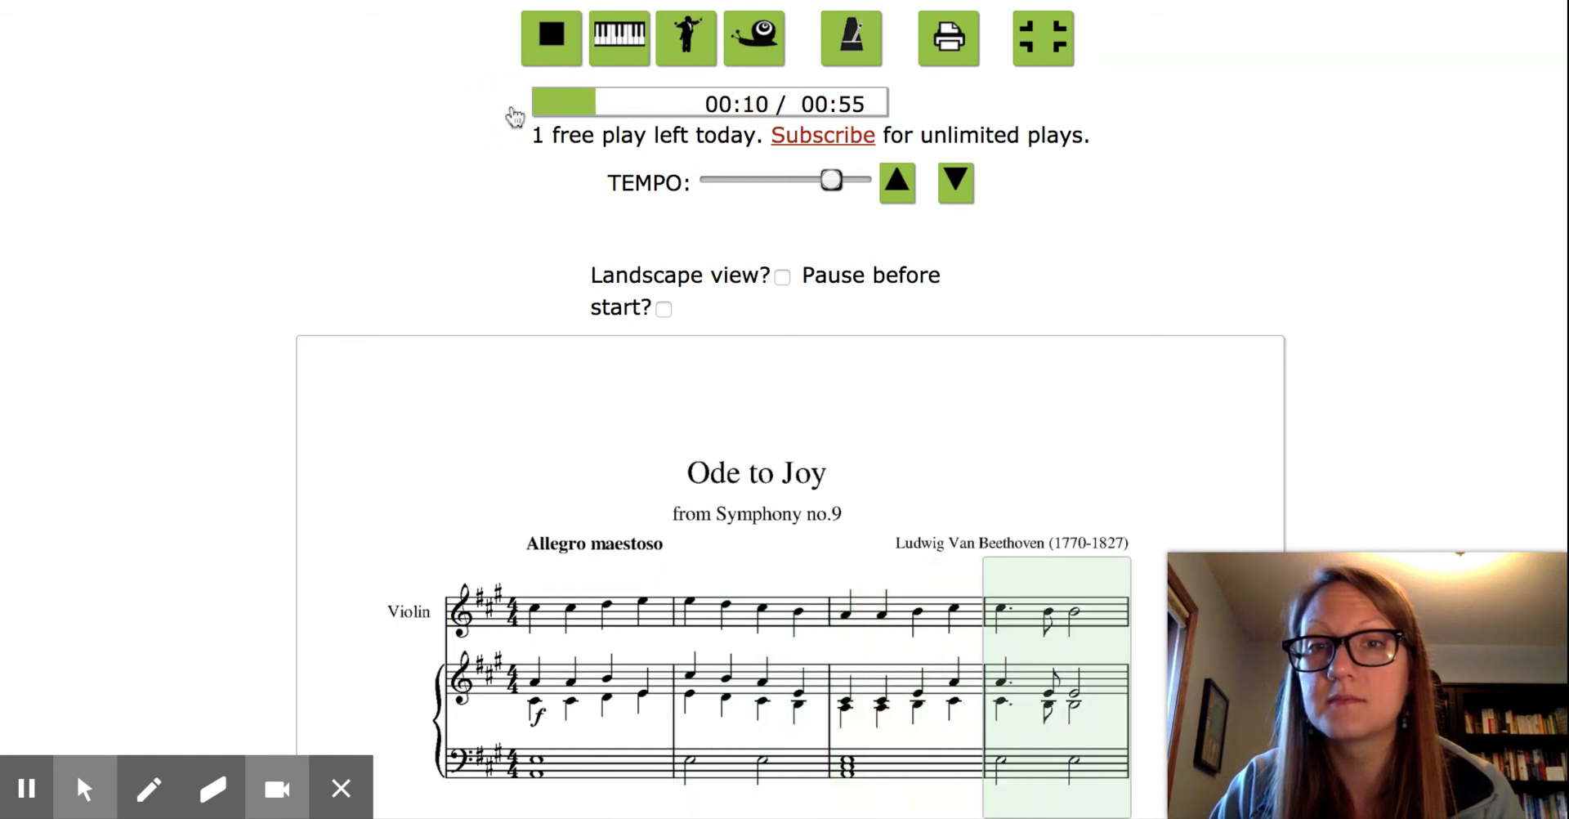
drag(826, 179, 750, 179)
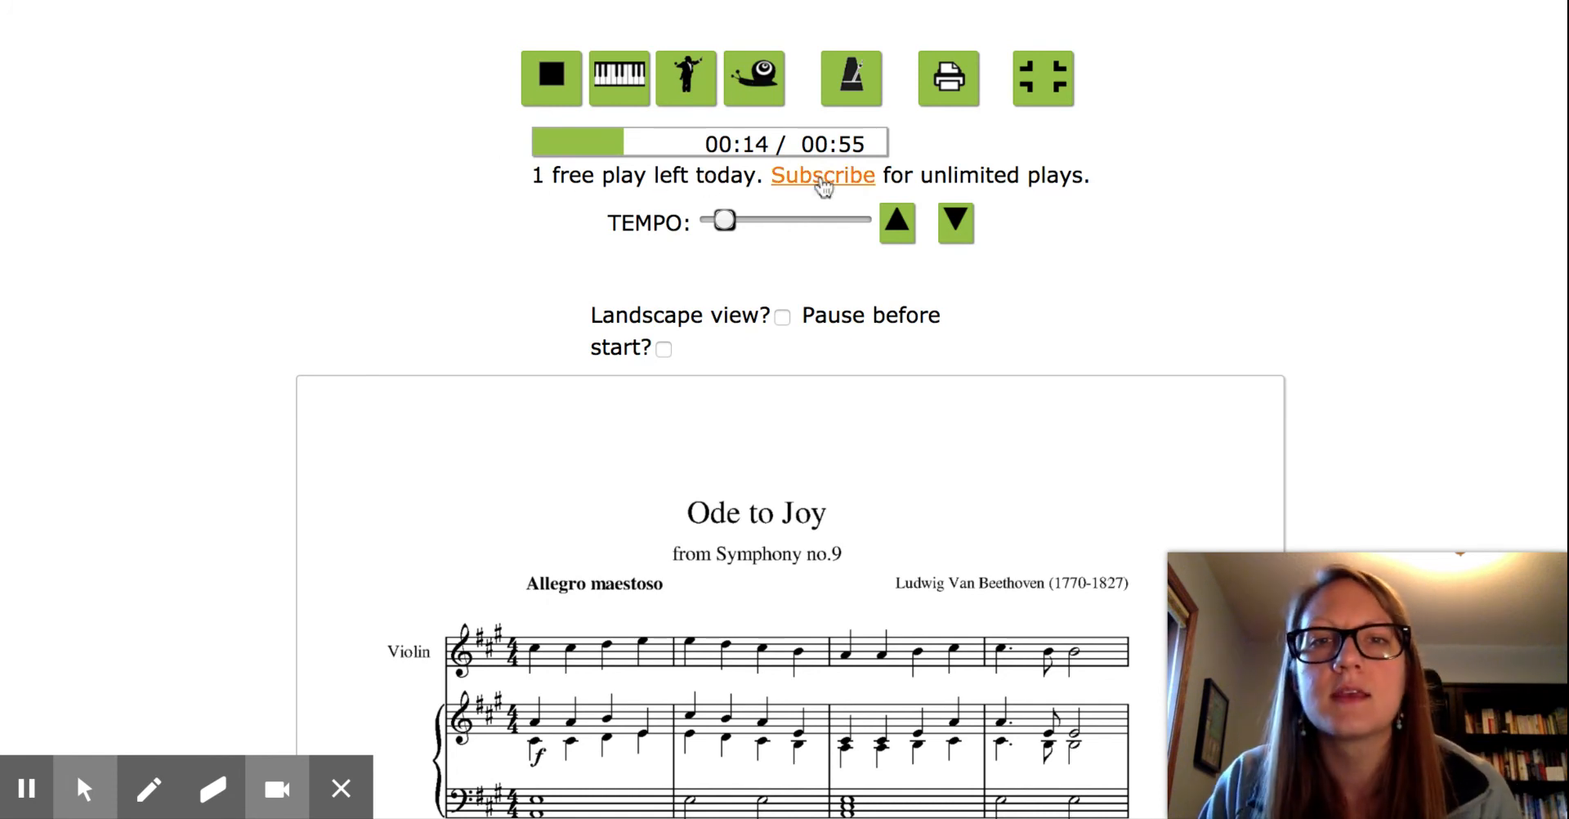
- Open the Subscribe page and scroll through the $20-per-year individual plan benefits
click(822, 174)
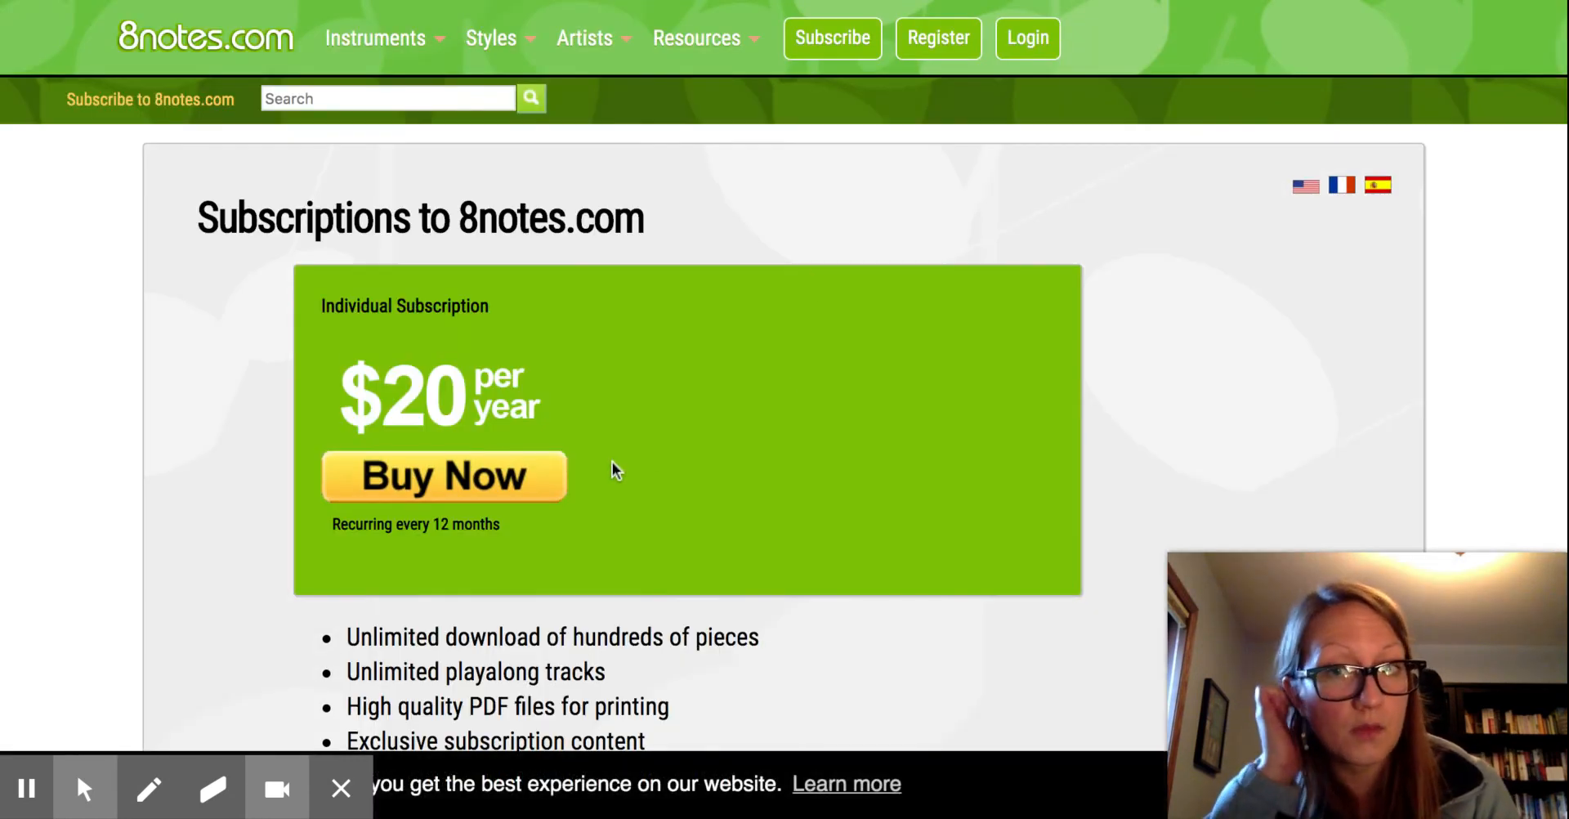
scroll(down, 3)
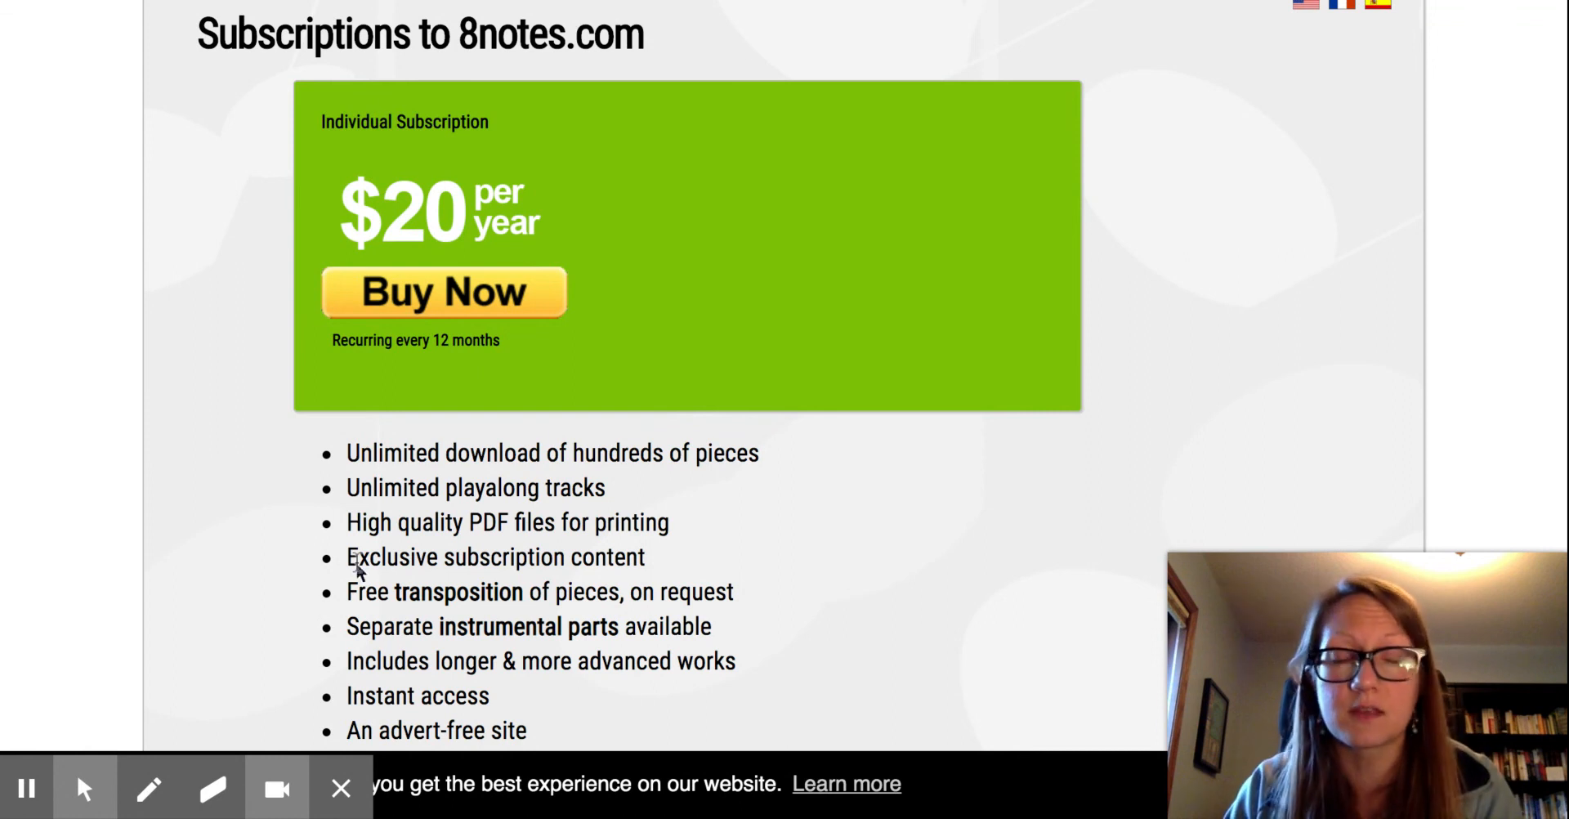
scroll(down, 3)
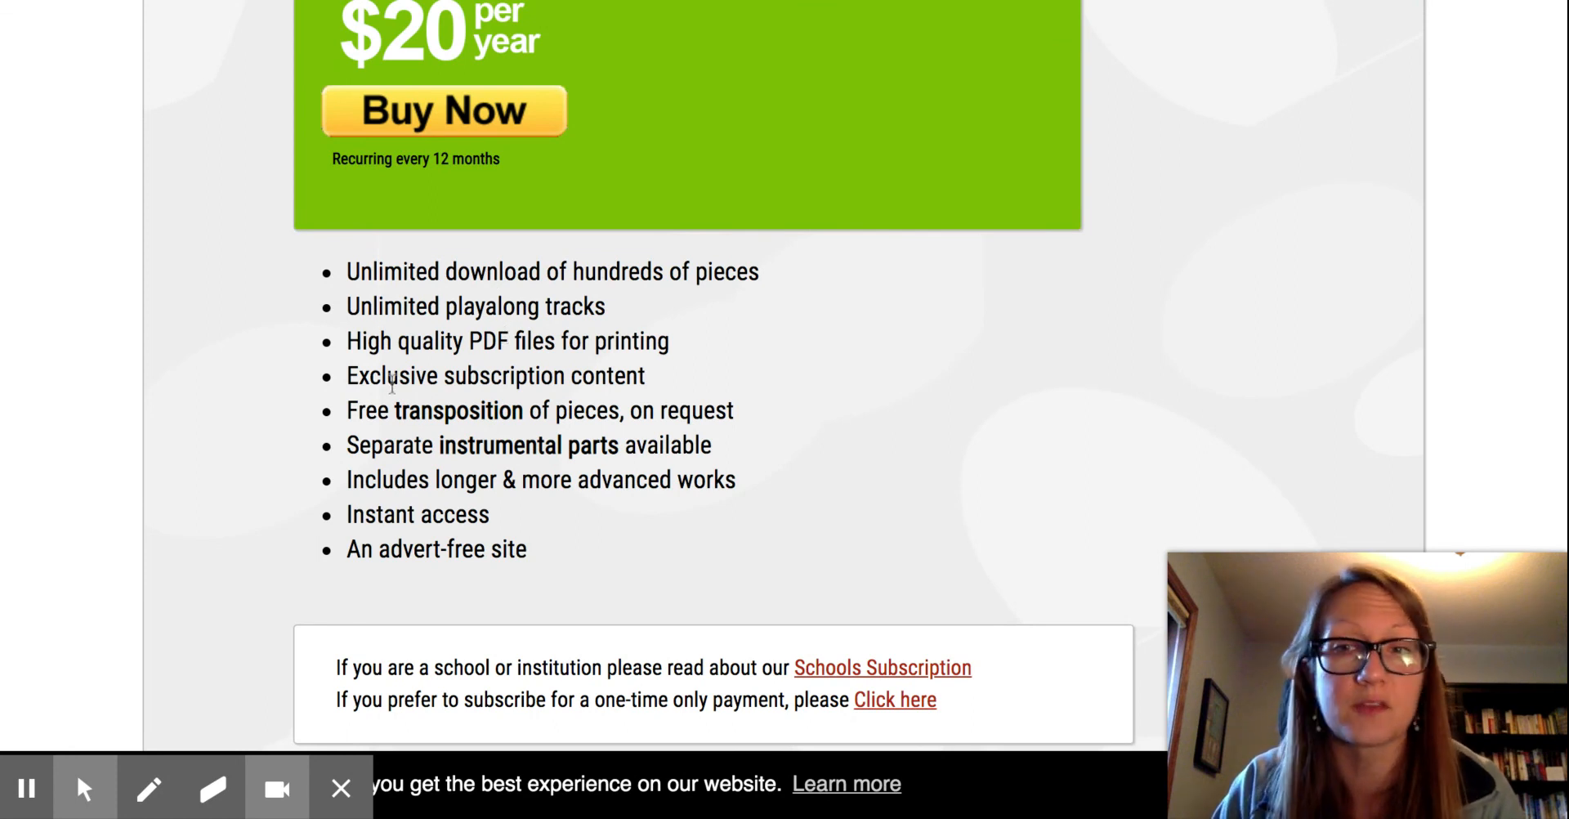
scroll(up, 3)
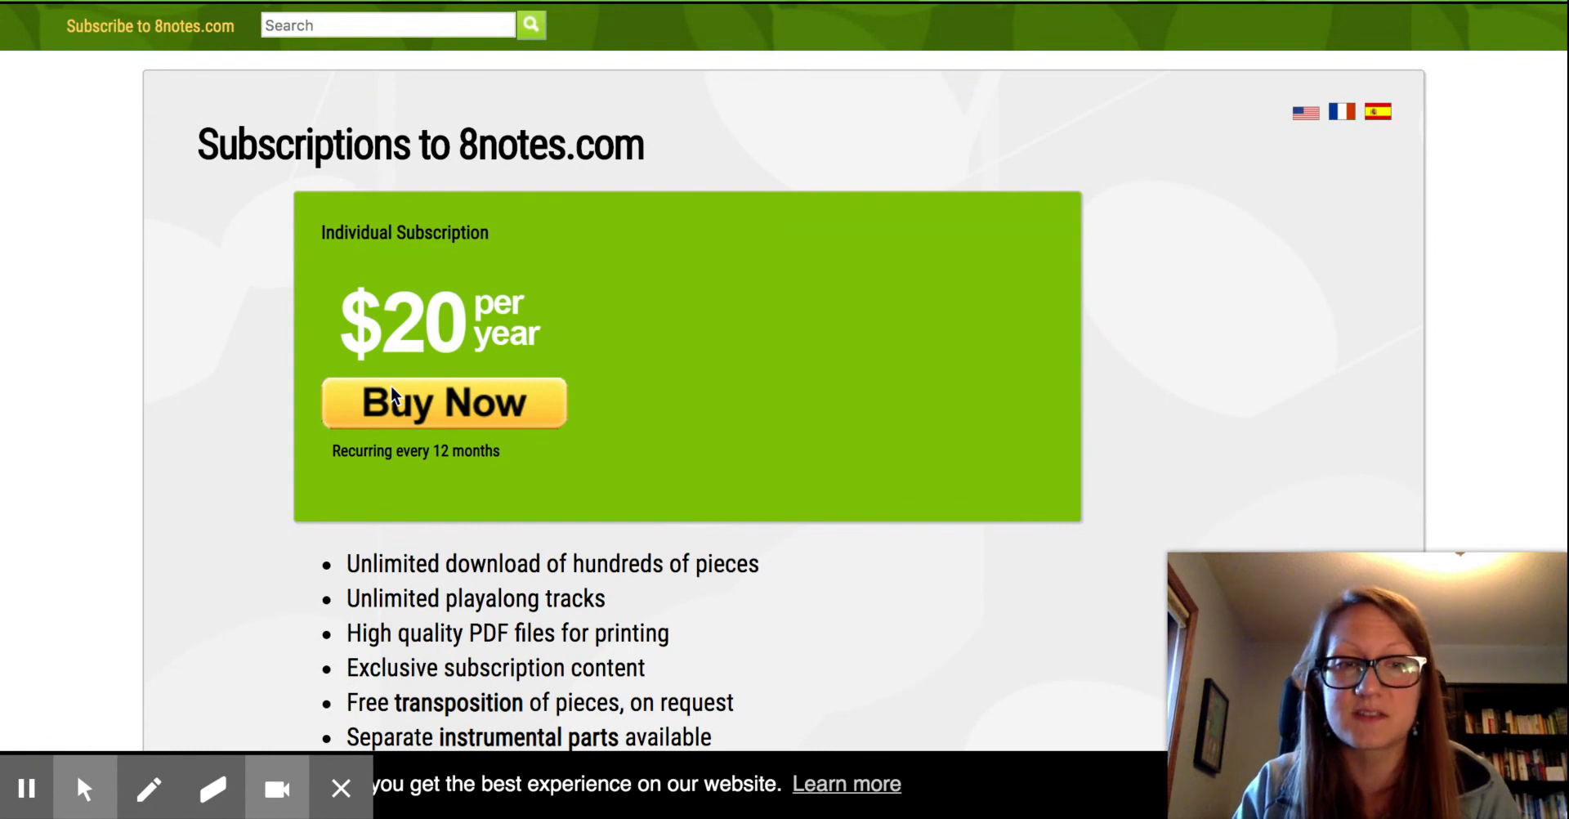
scroll(up, 3)
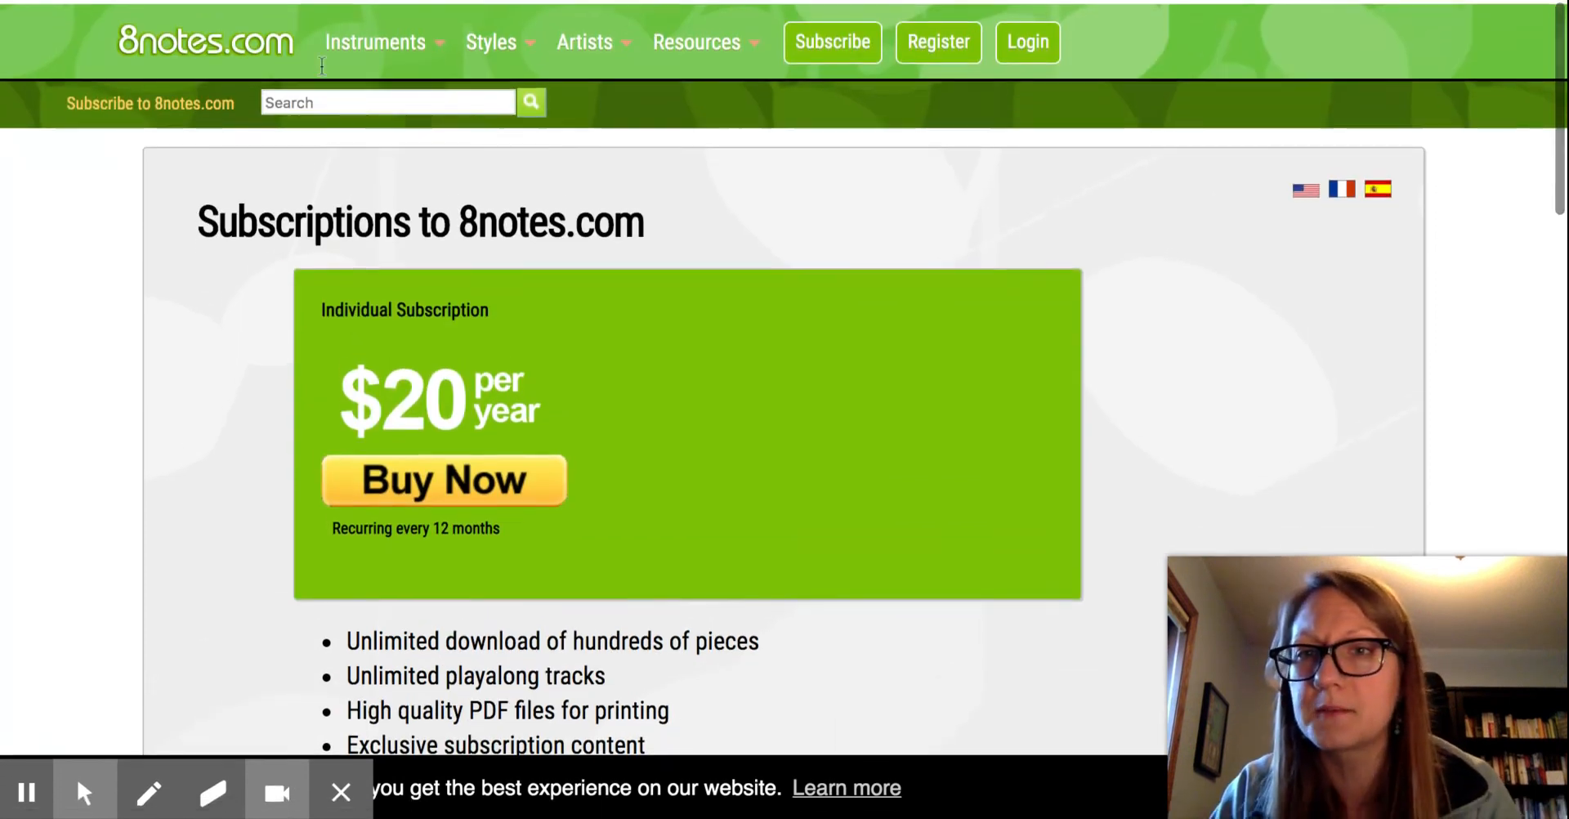
- Return to the home page and open the Double Bass tile
click(375, 41)
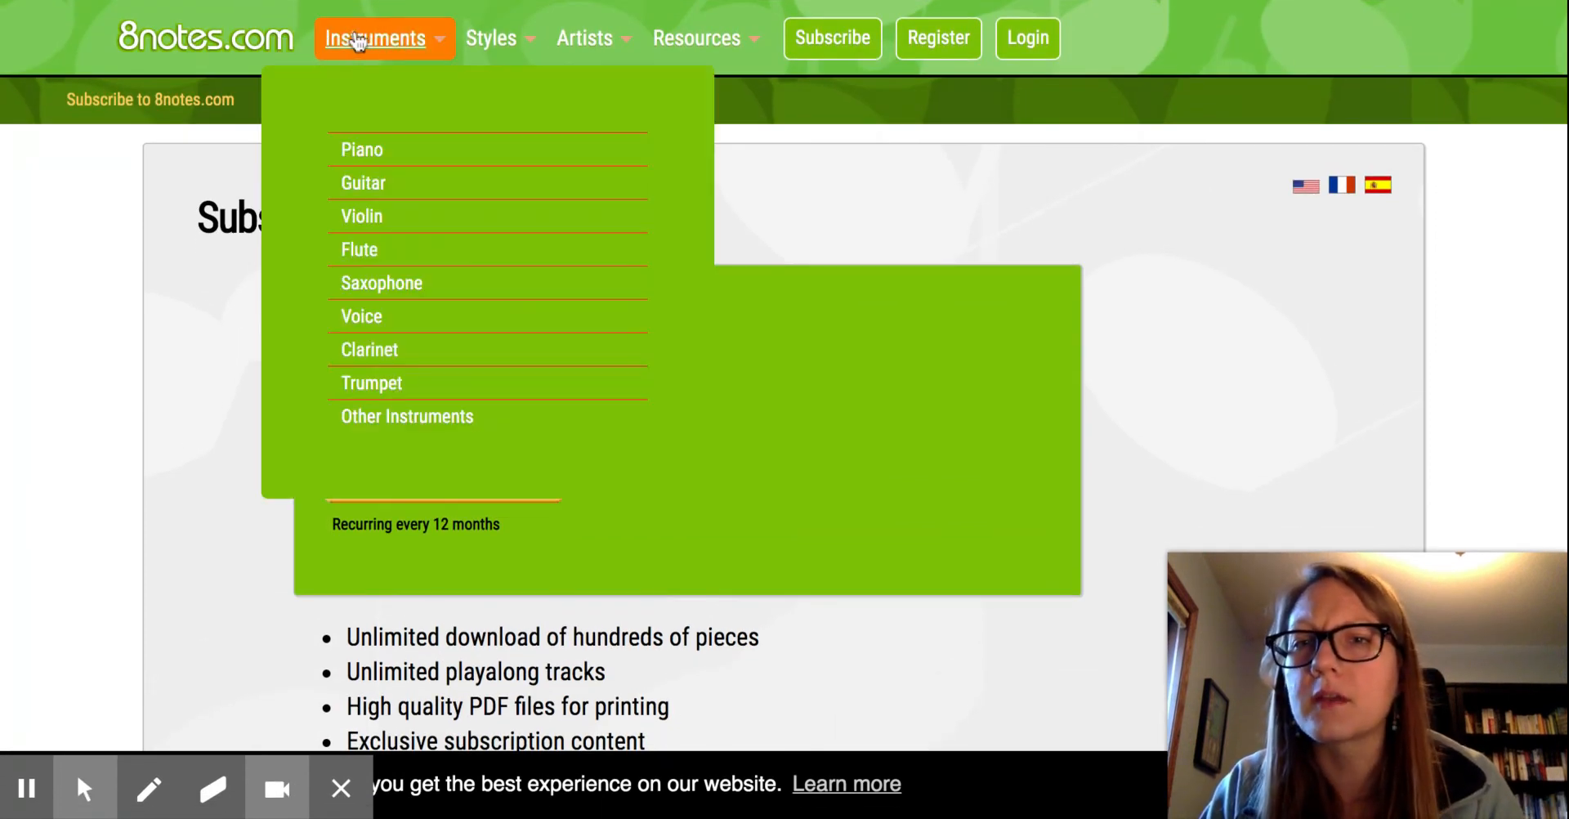
click(240, 40)
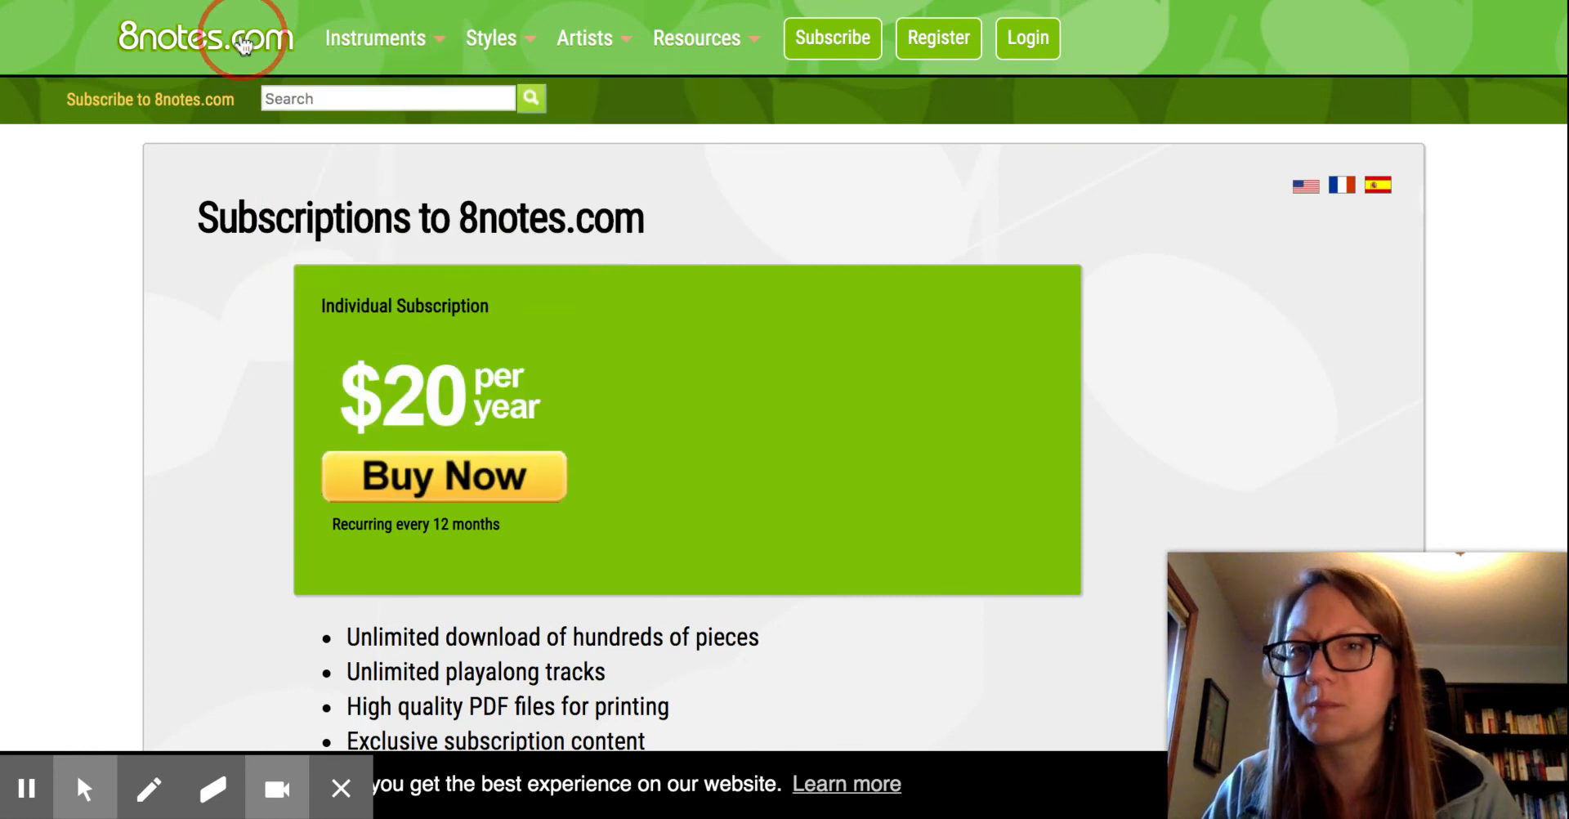
click(376, 38)
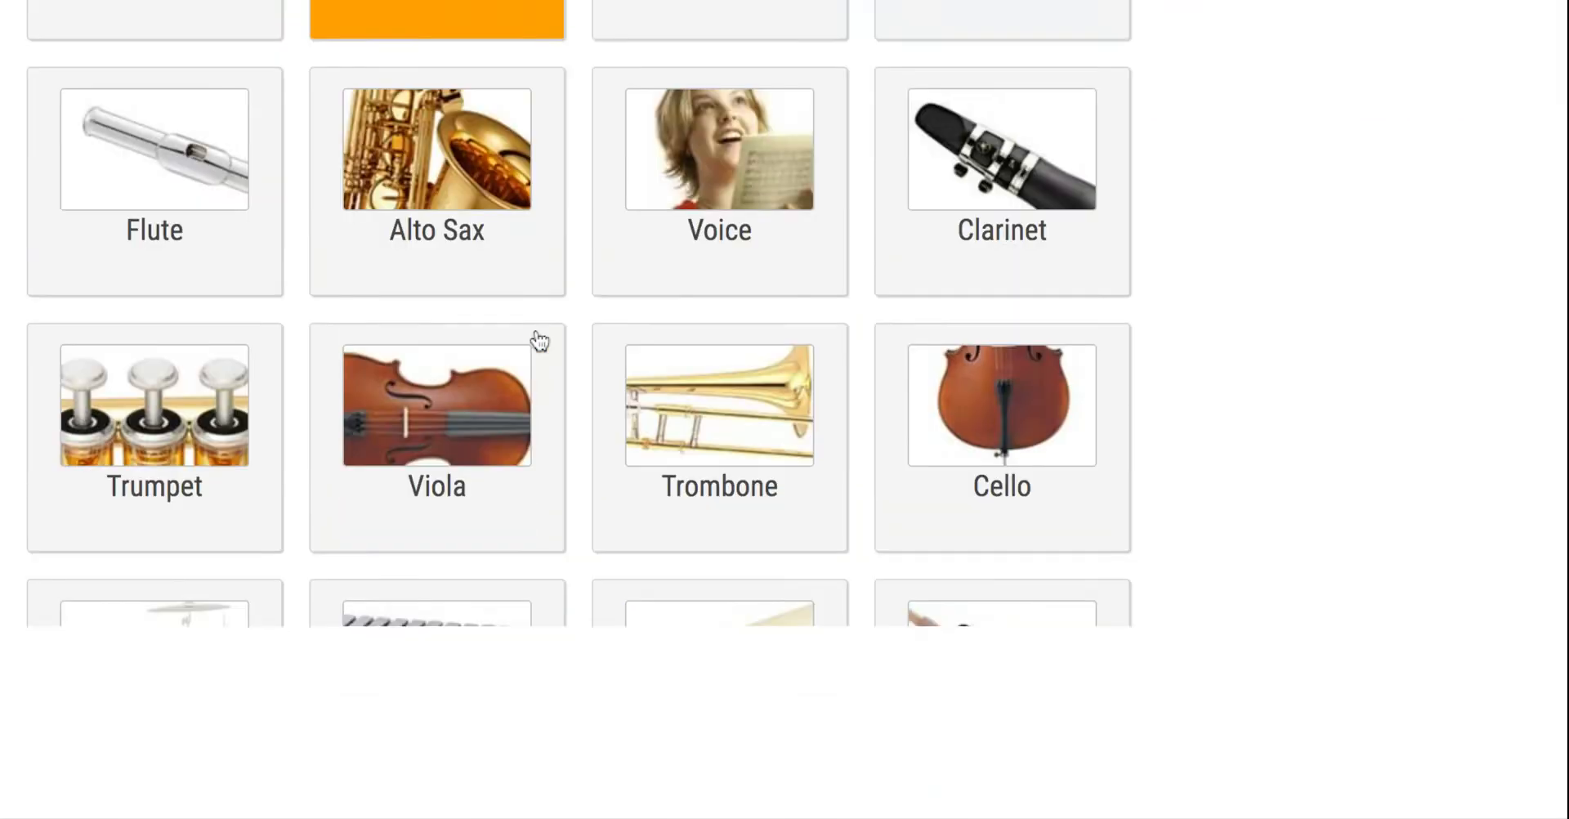
scroll(down, 3)
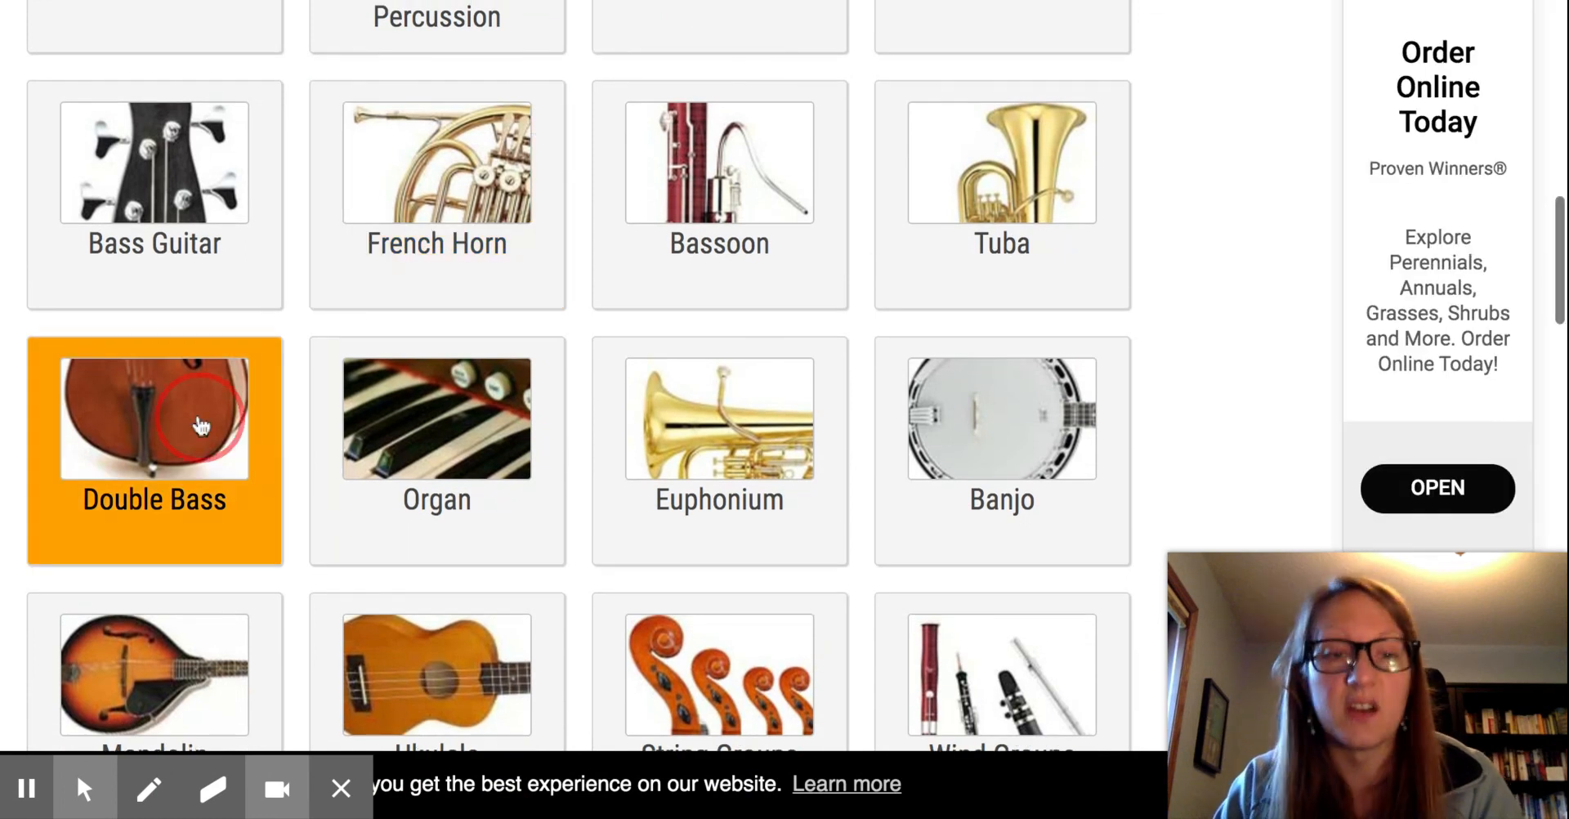
click(155, 451)
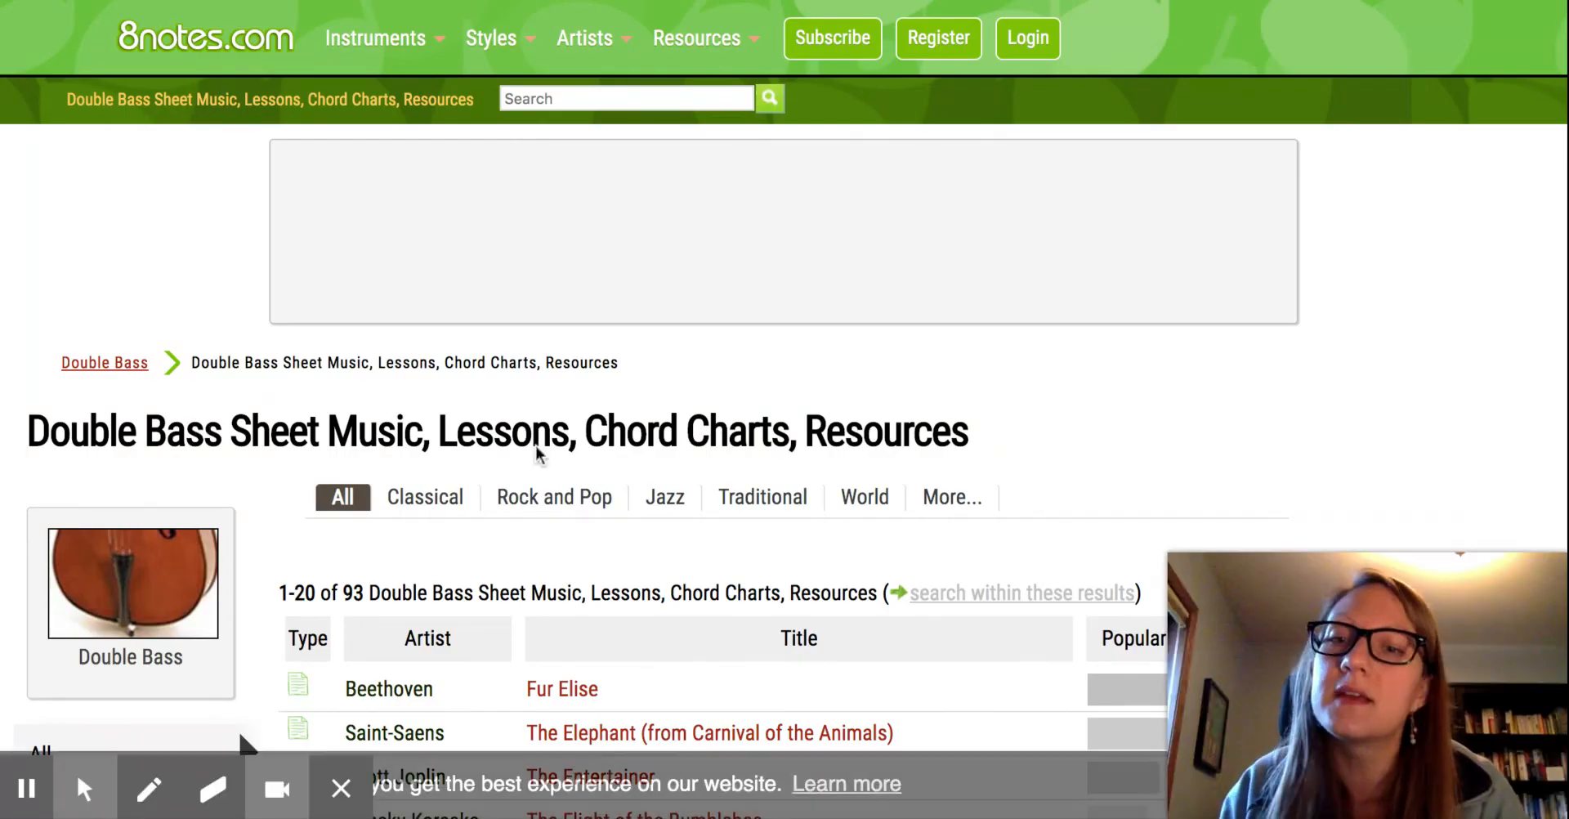
- Scroll through the 93 double bass resources, led by Fur Elise and The Elephant
scroll(down, 3)
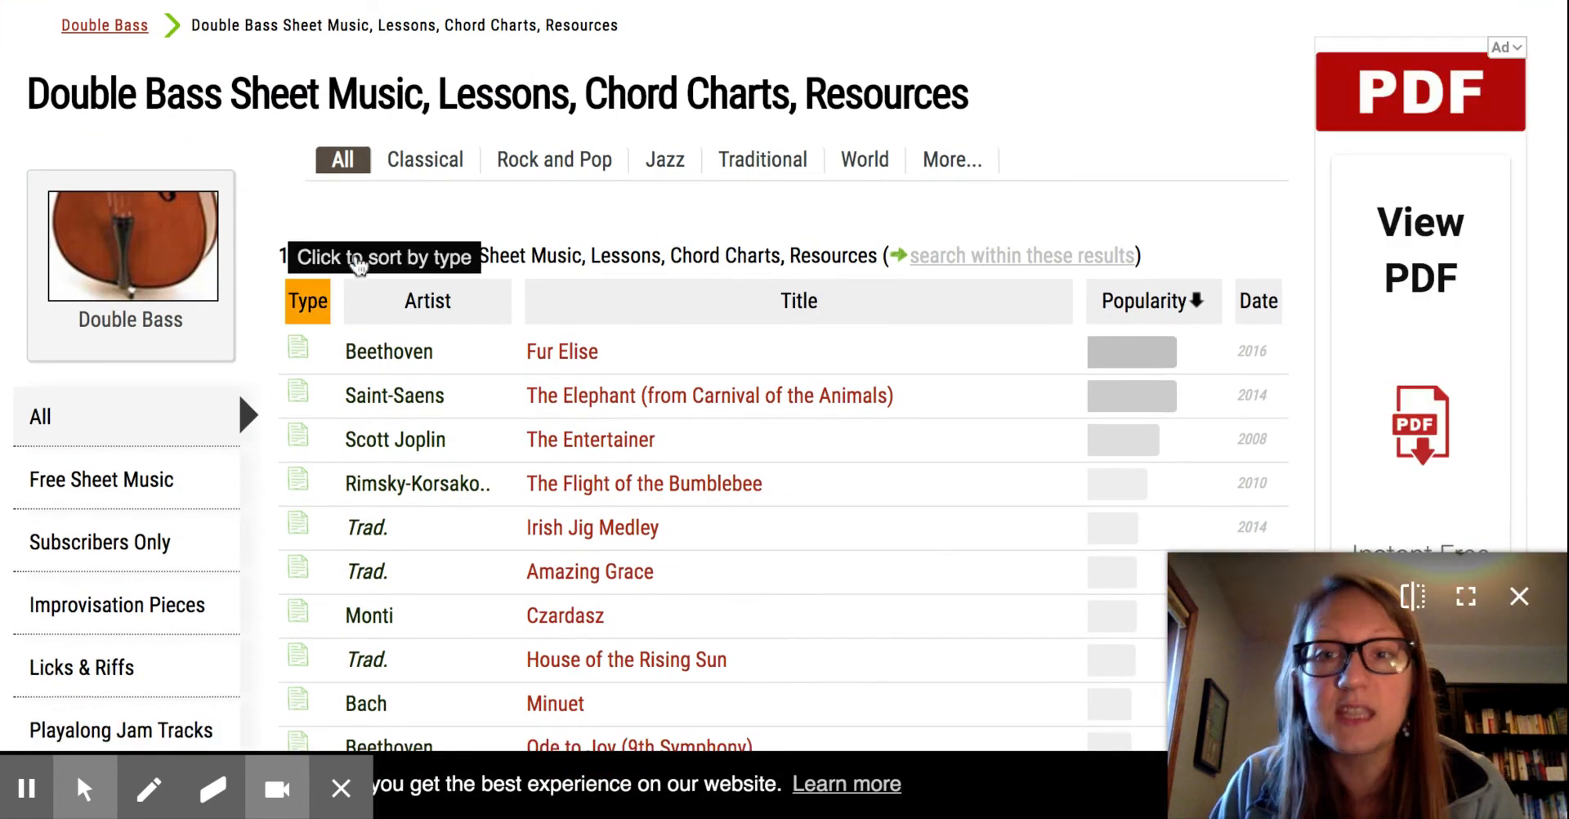
scroll(down, 3)
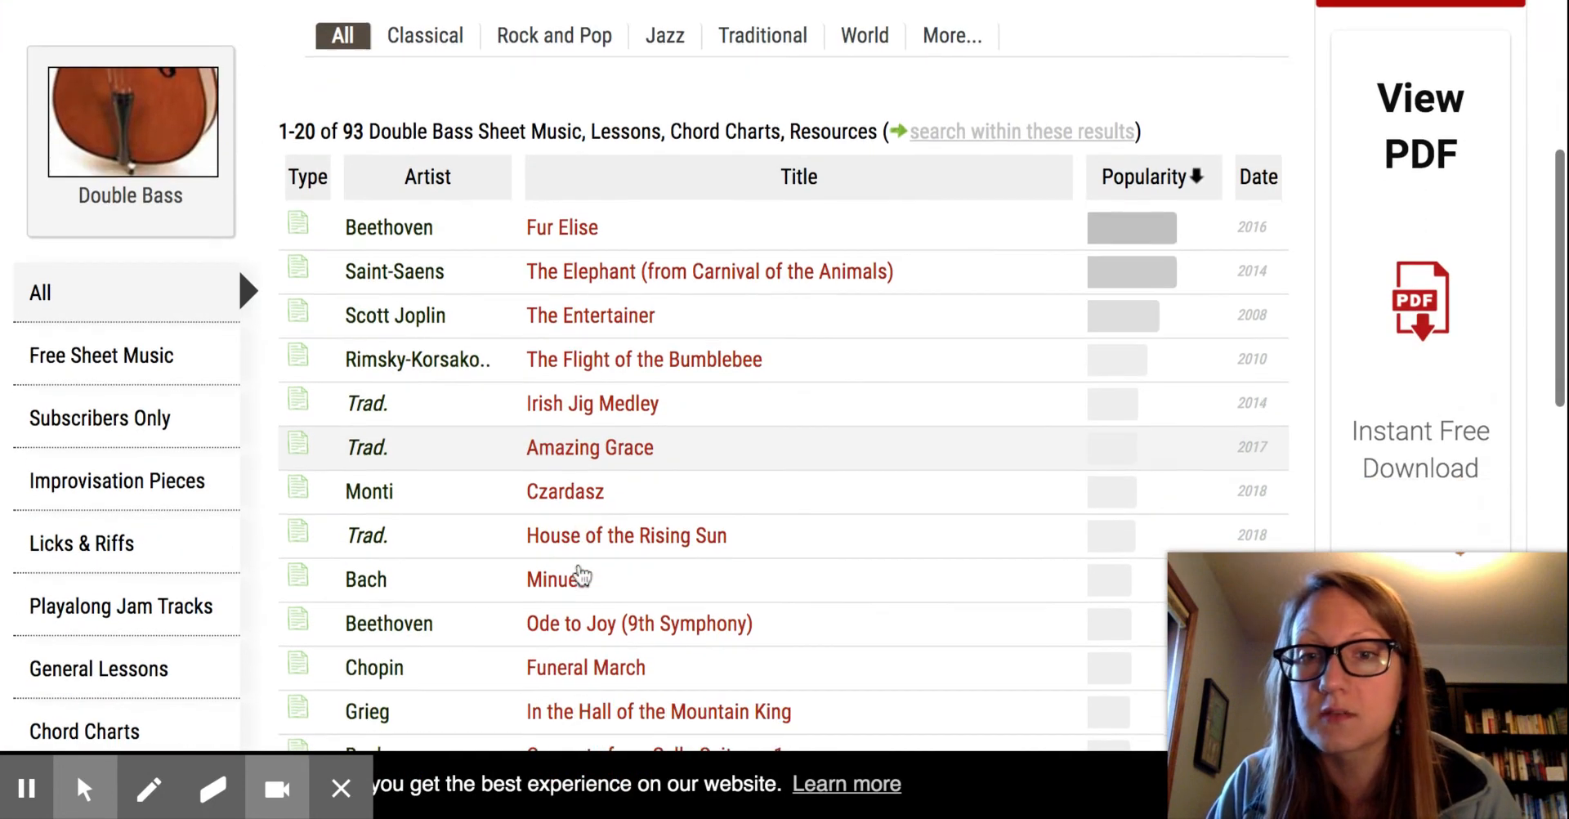
scroll(up, 3)
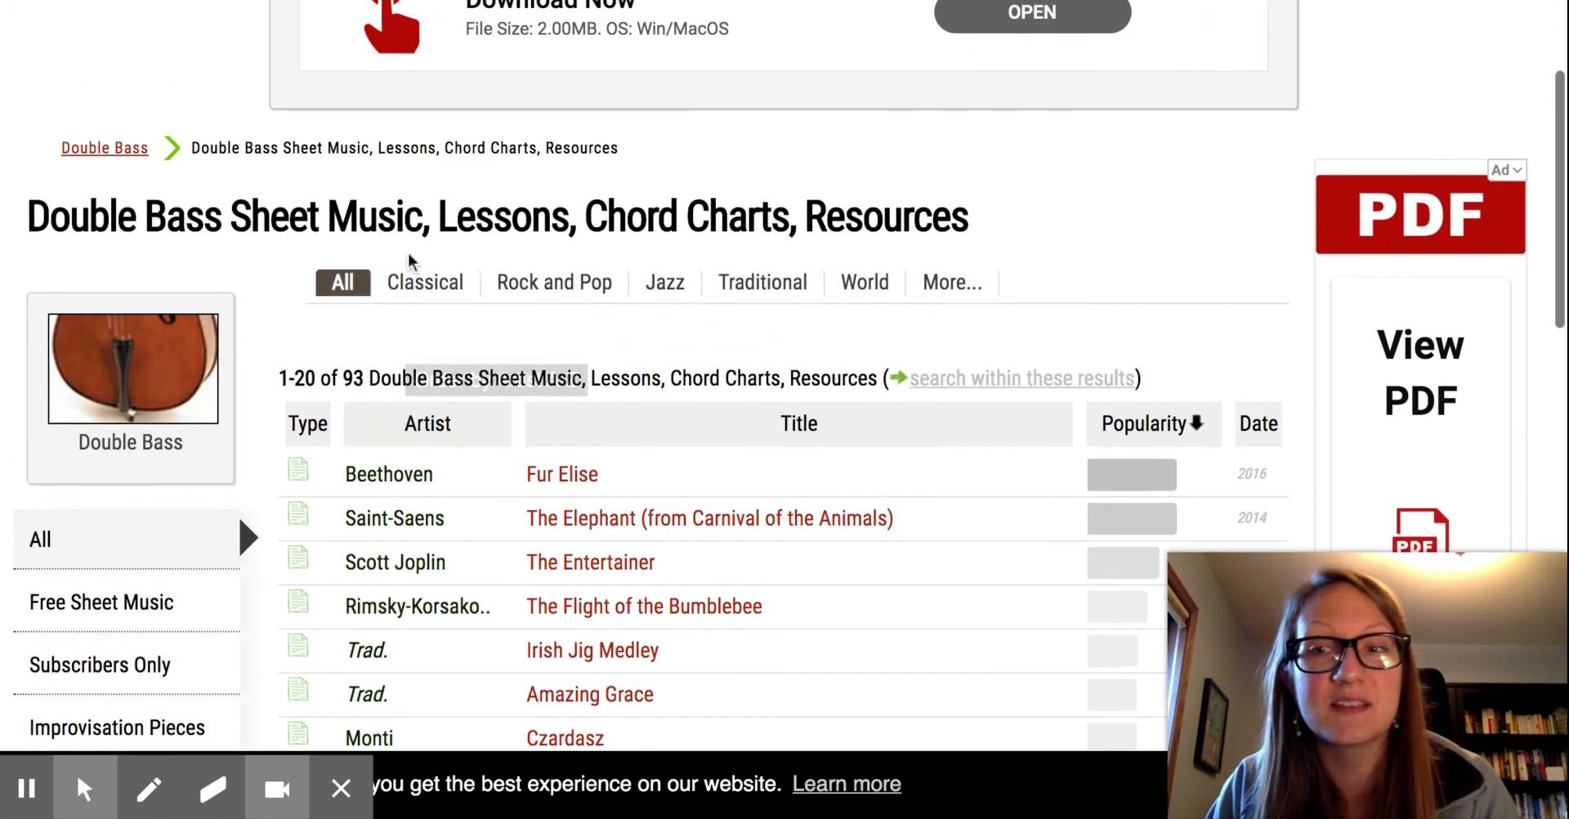
scroll(up, 3)
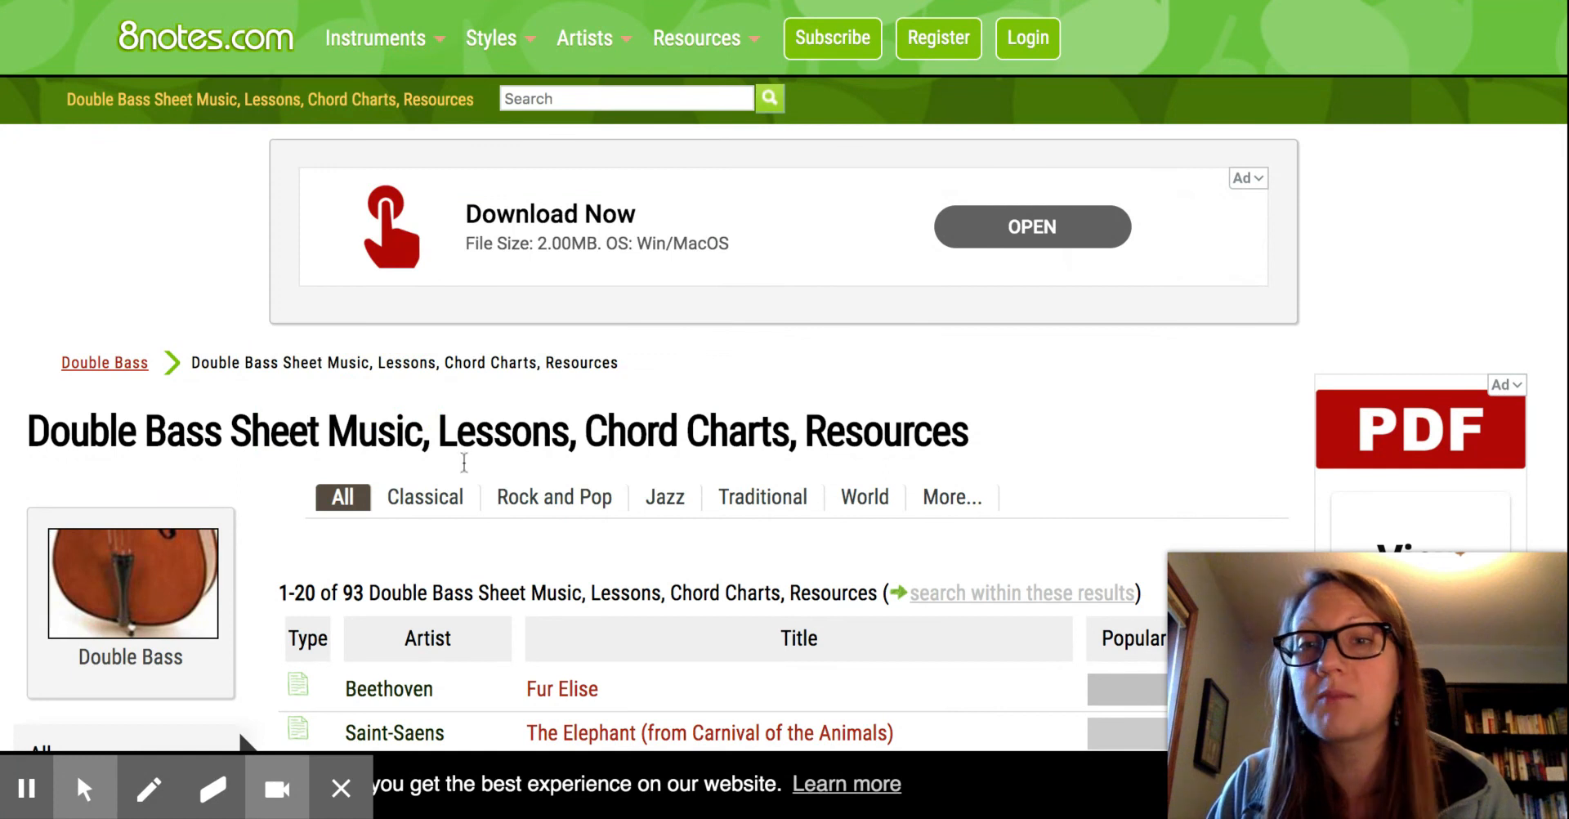
scroll(down, 3)
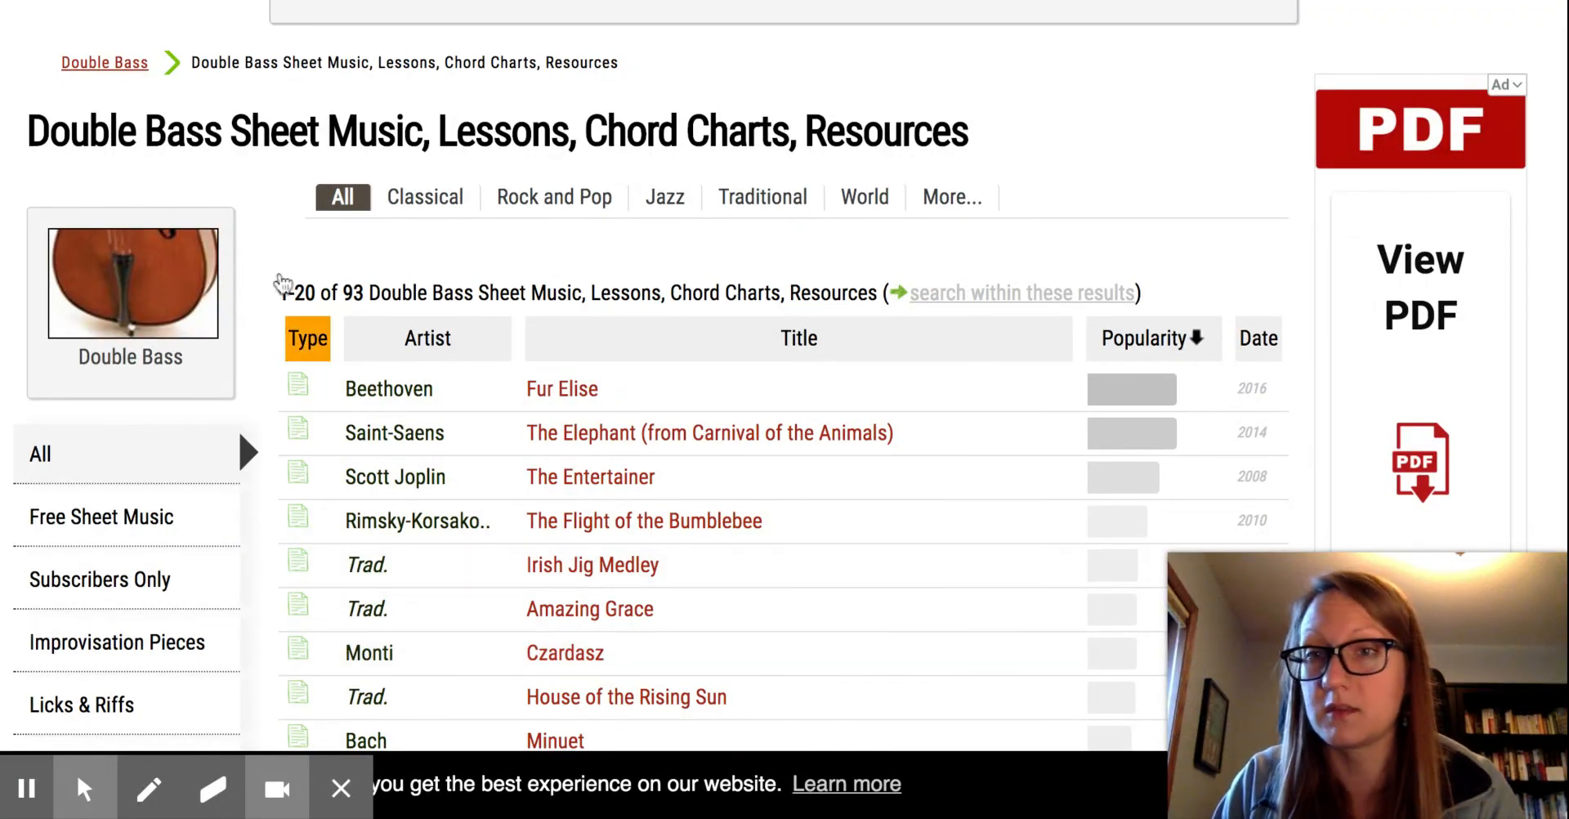
scroll(up, 3)
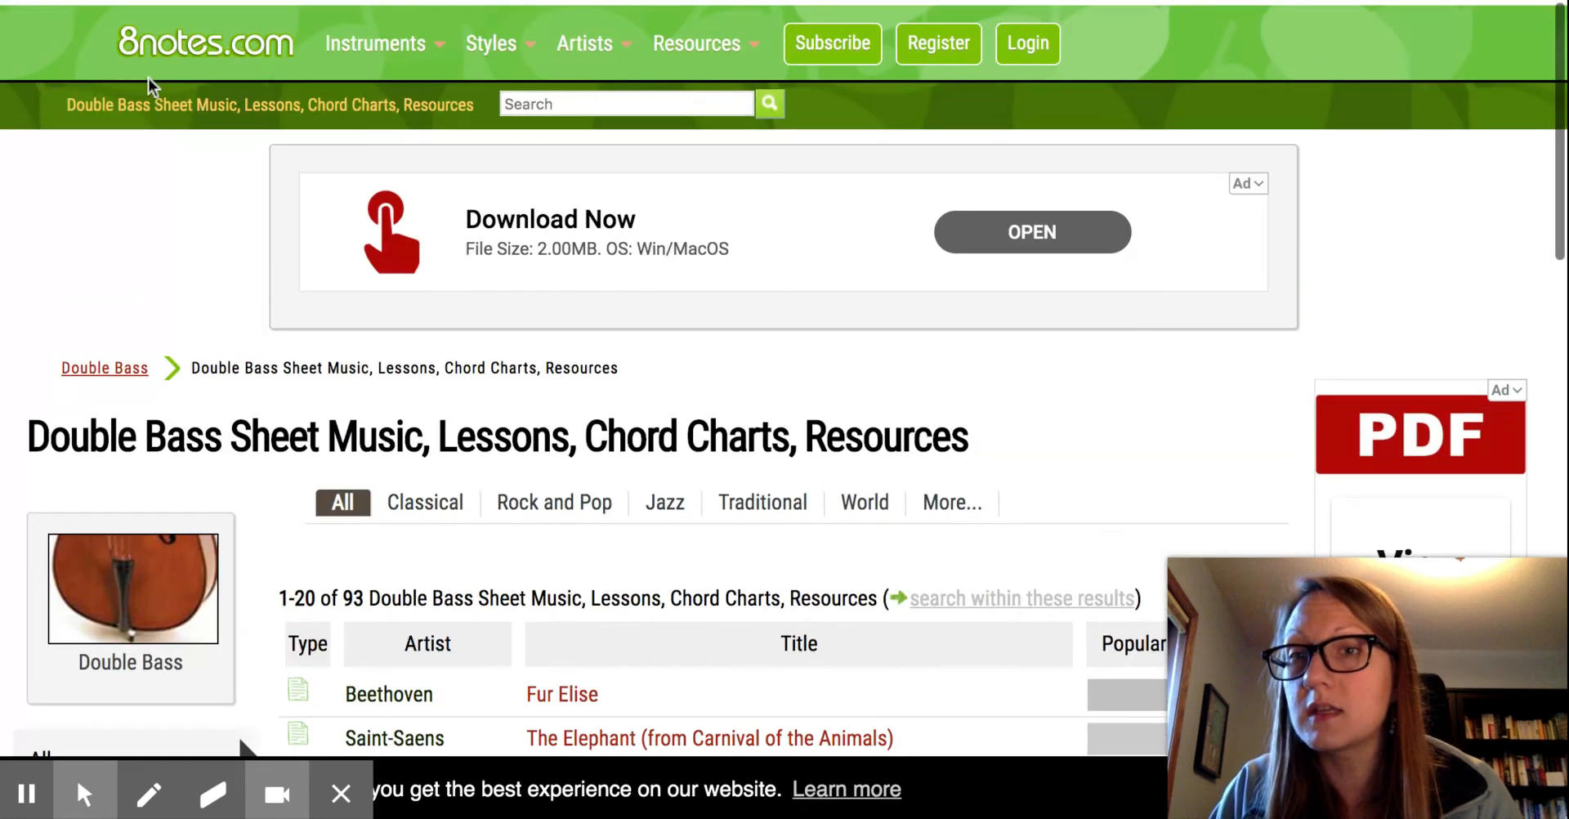
- From the 8notes.com home page, reach the Easy Cello list of 524 pieces, led by Fur Elise
click(204, 43)
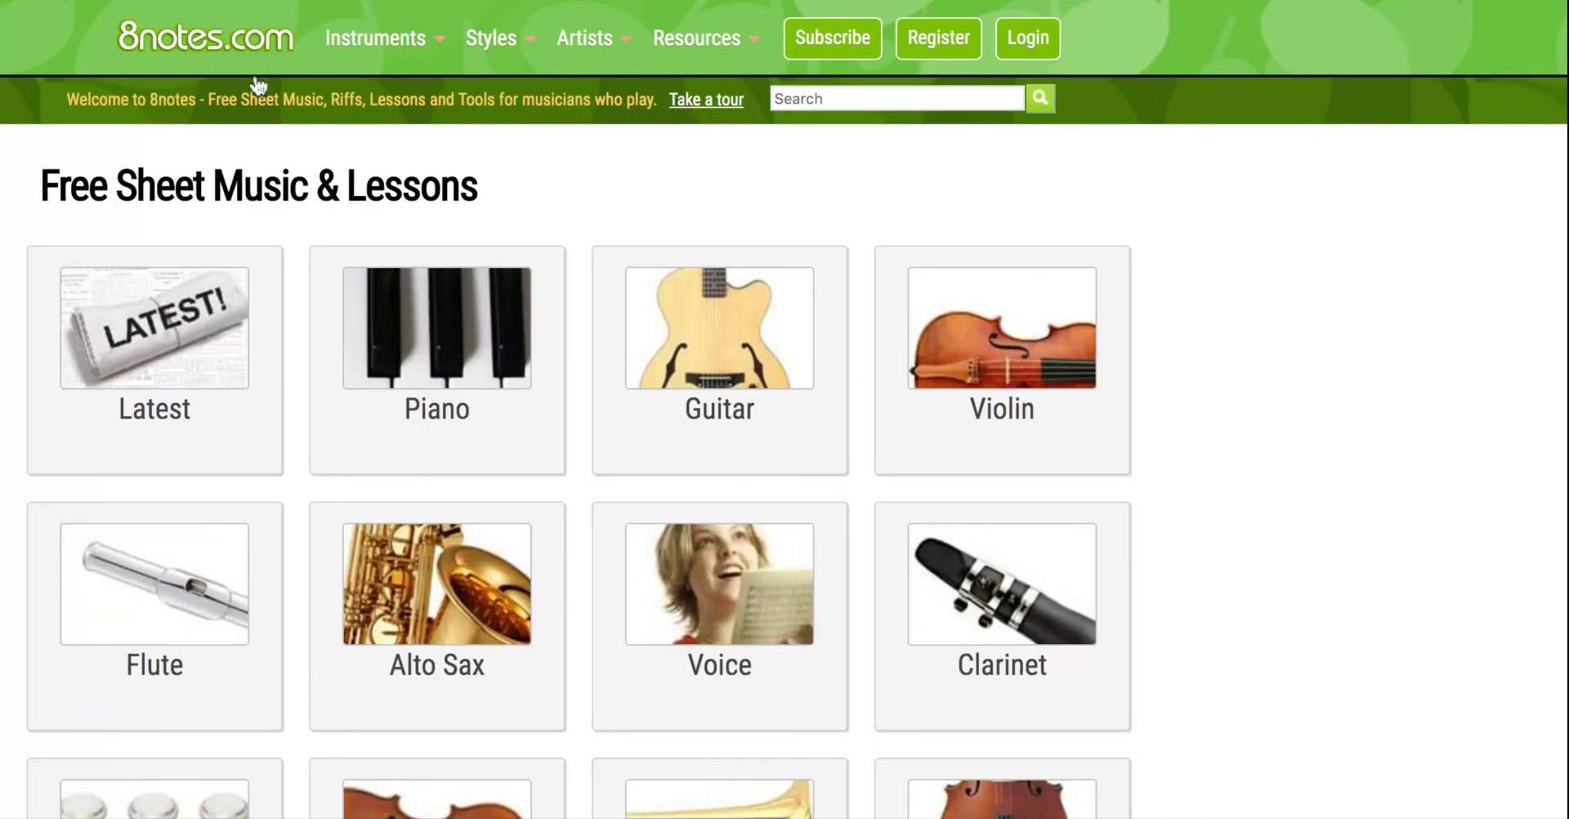
scroll(down, 3)
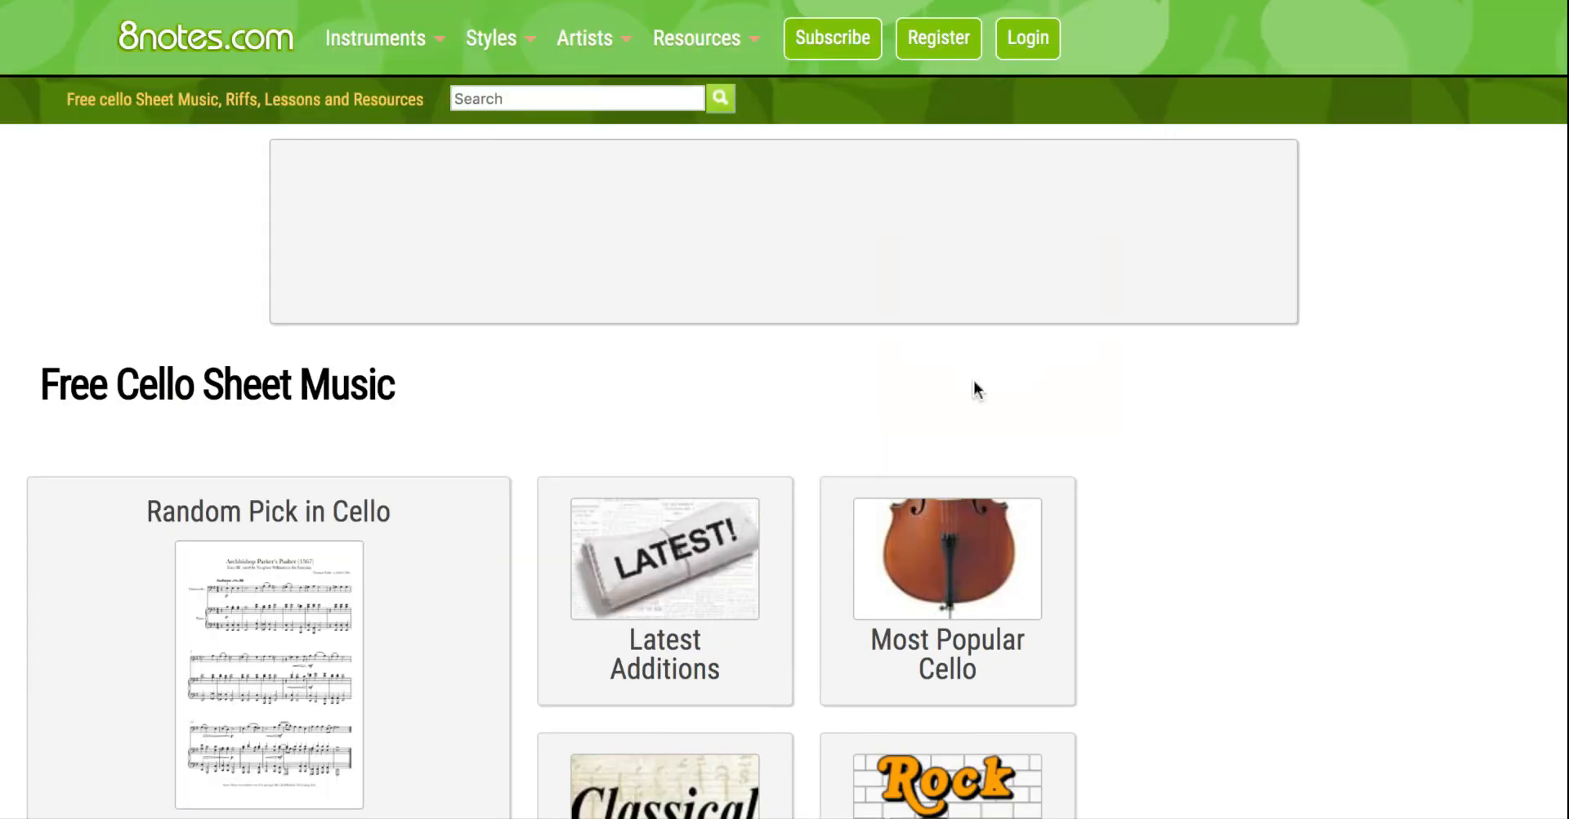
scroll(down, 3)
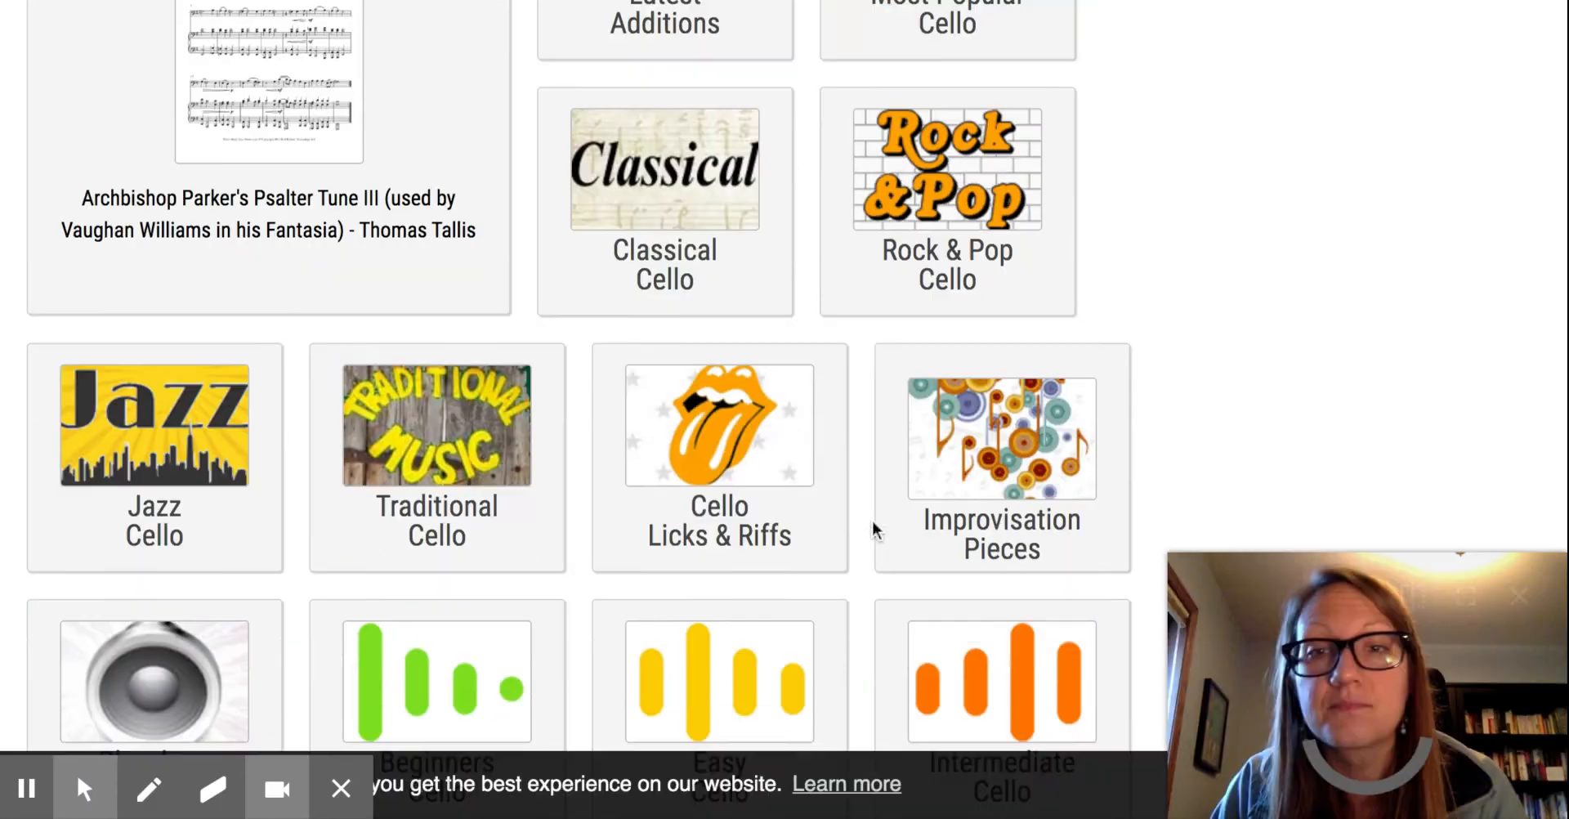
scroll(down, 3)
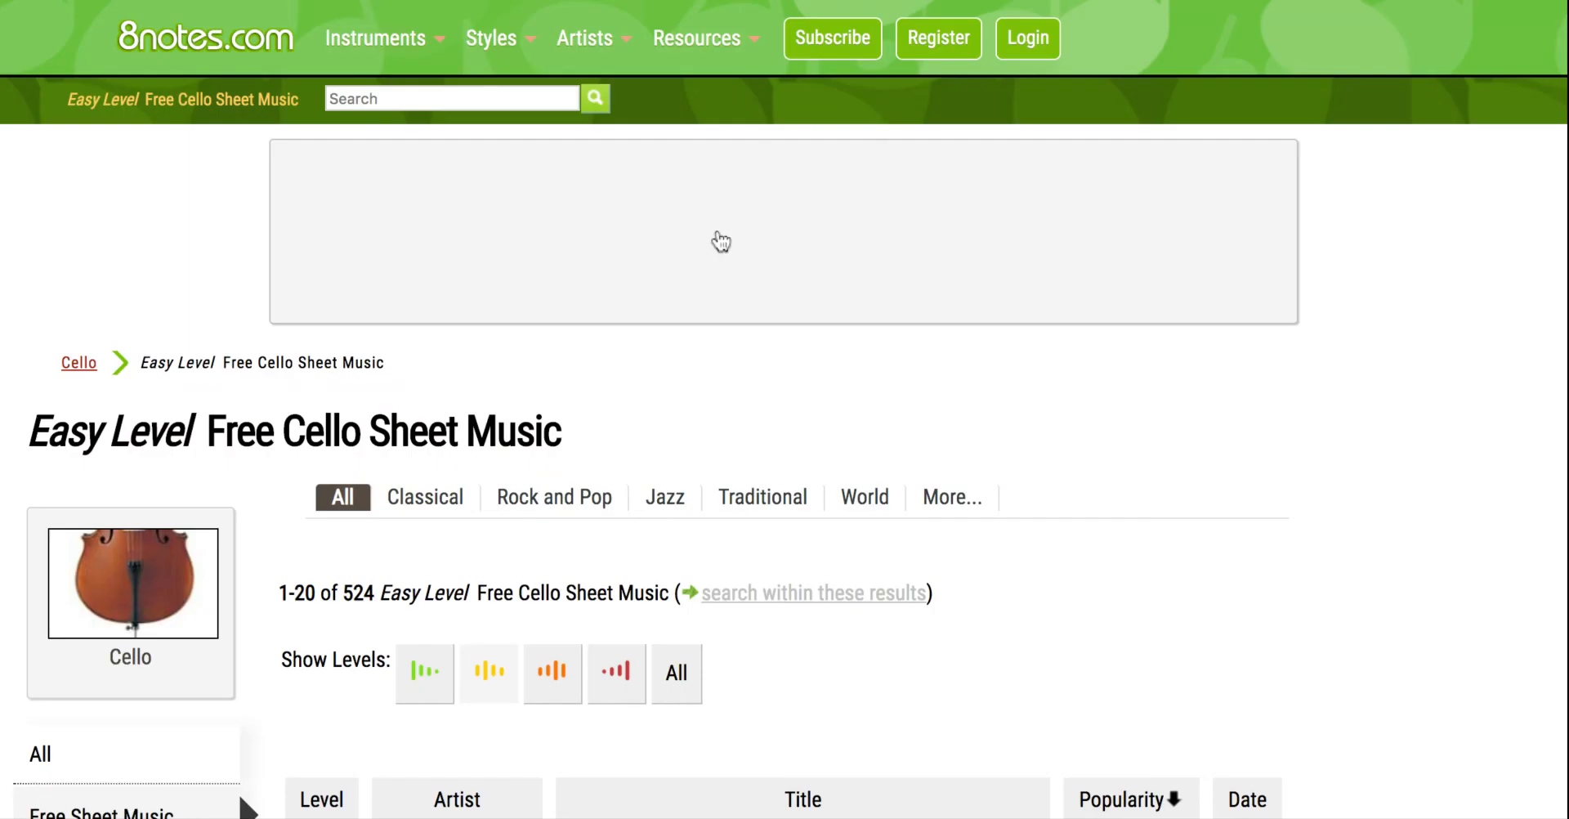
scroll(down, 3)
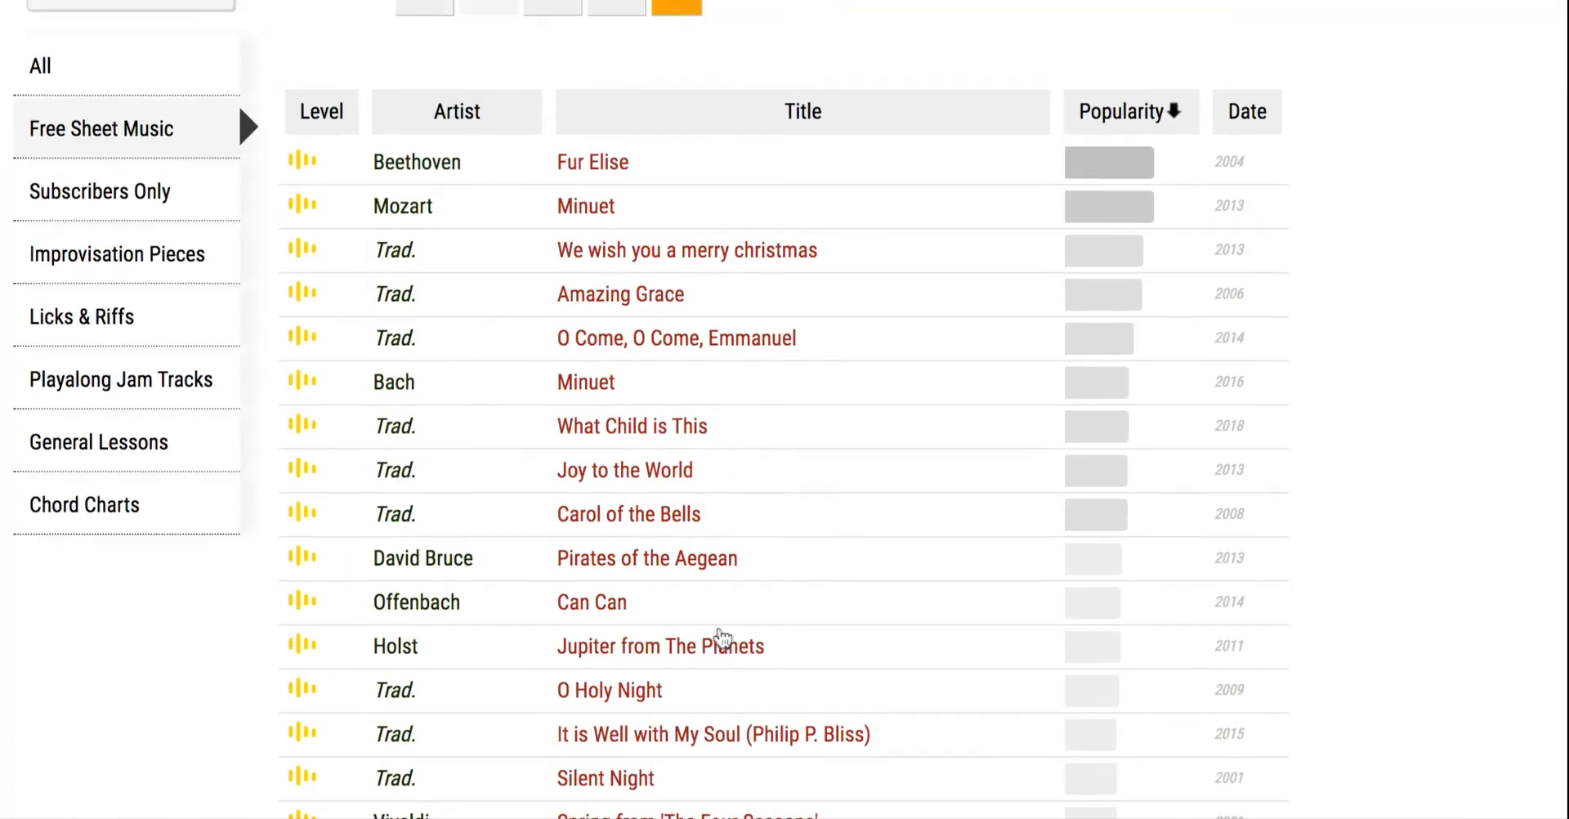
scroll(up, 3)
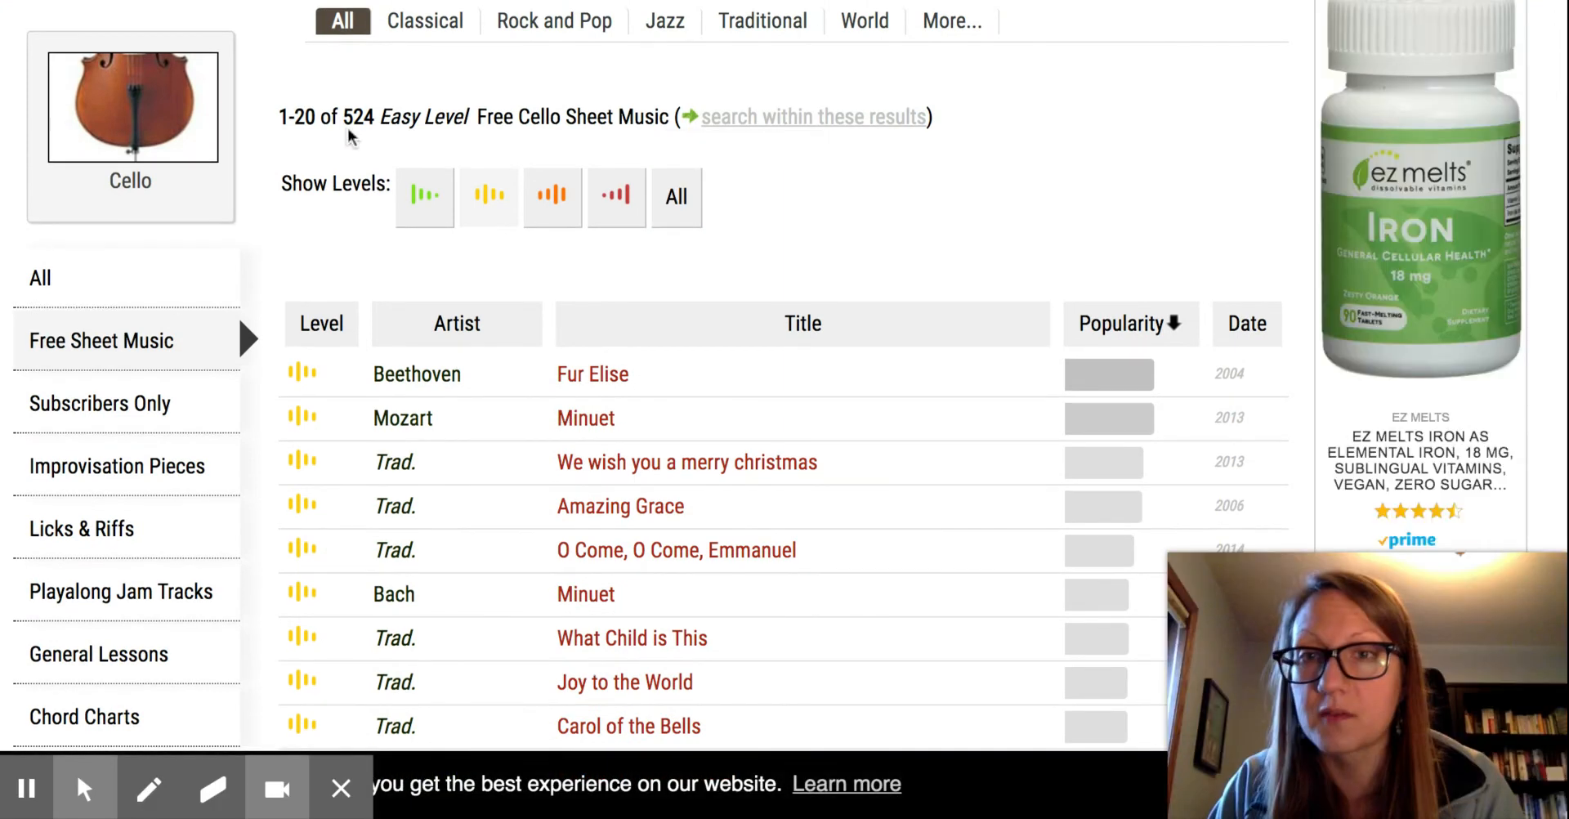
mouse_move(621, 521)
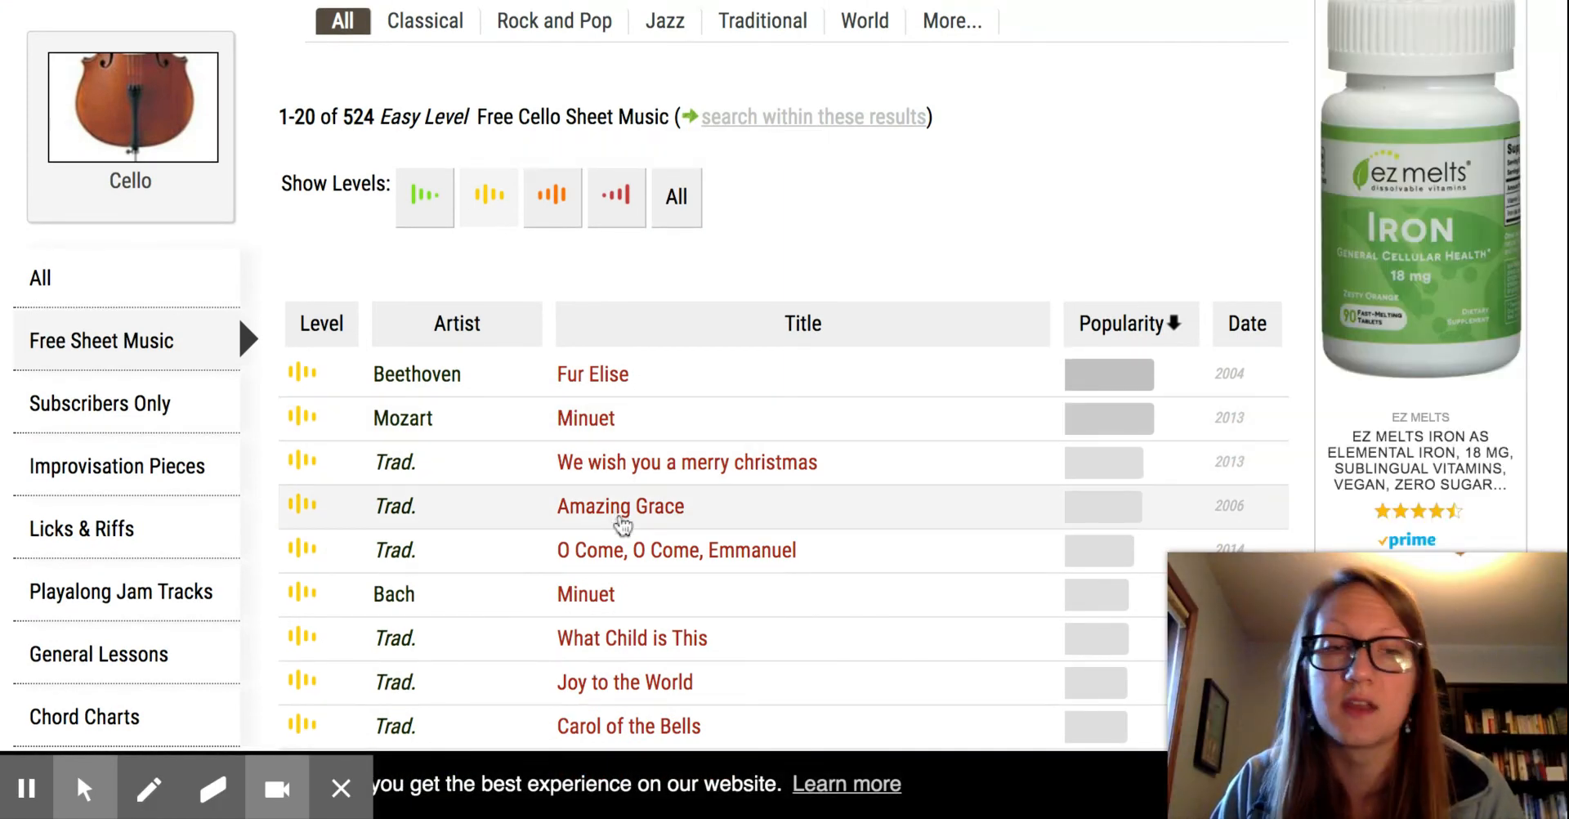
scroll(down, 3)
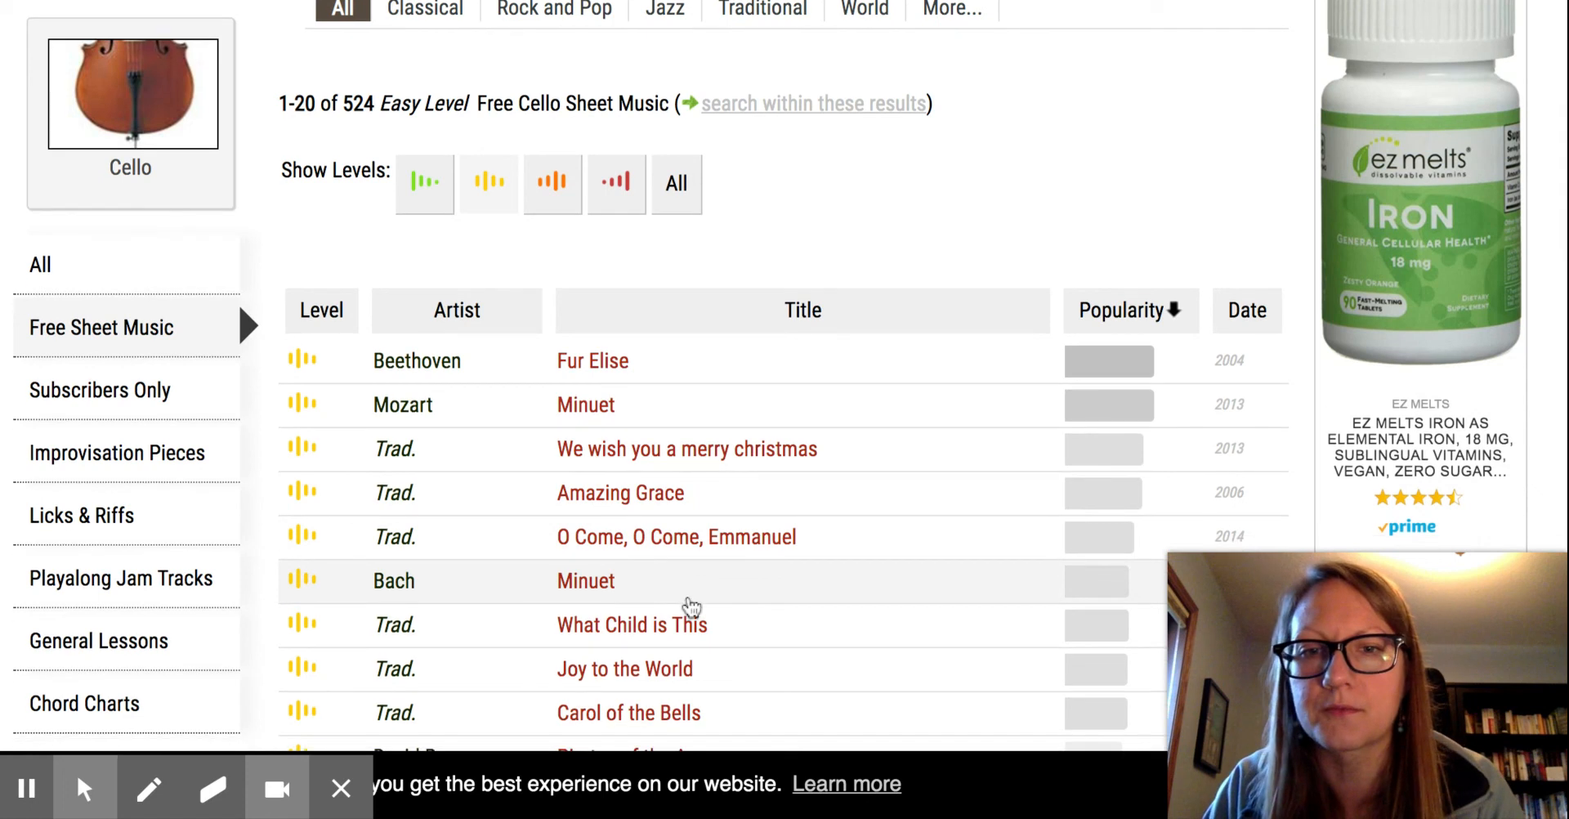
scroll(down, 3)
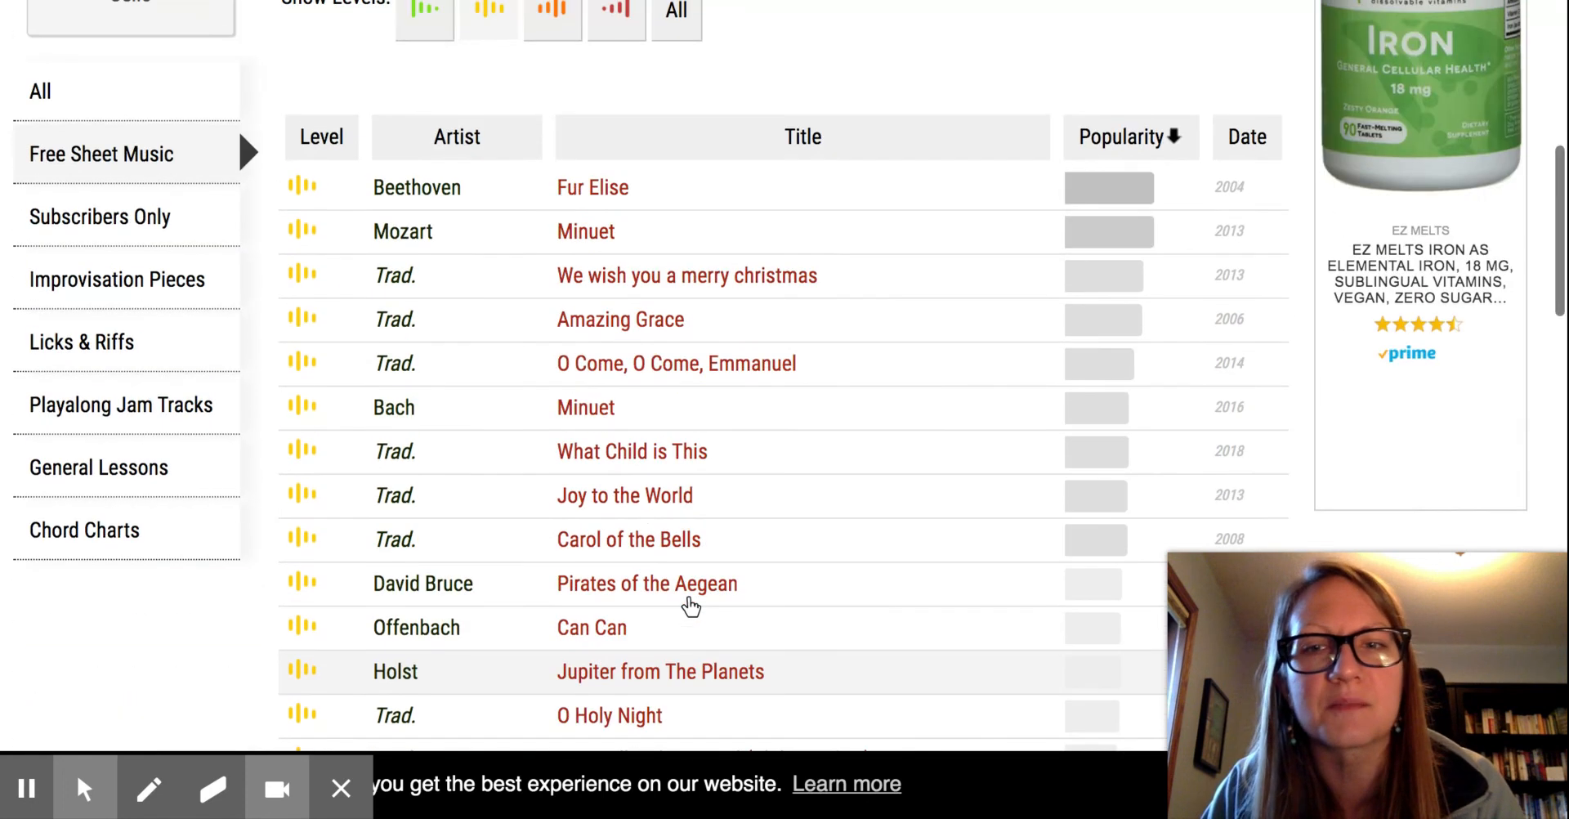
mouse_move(996, 362)
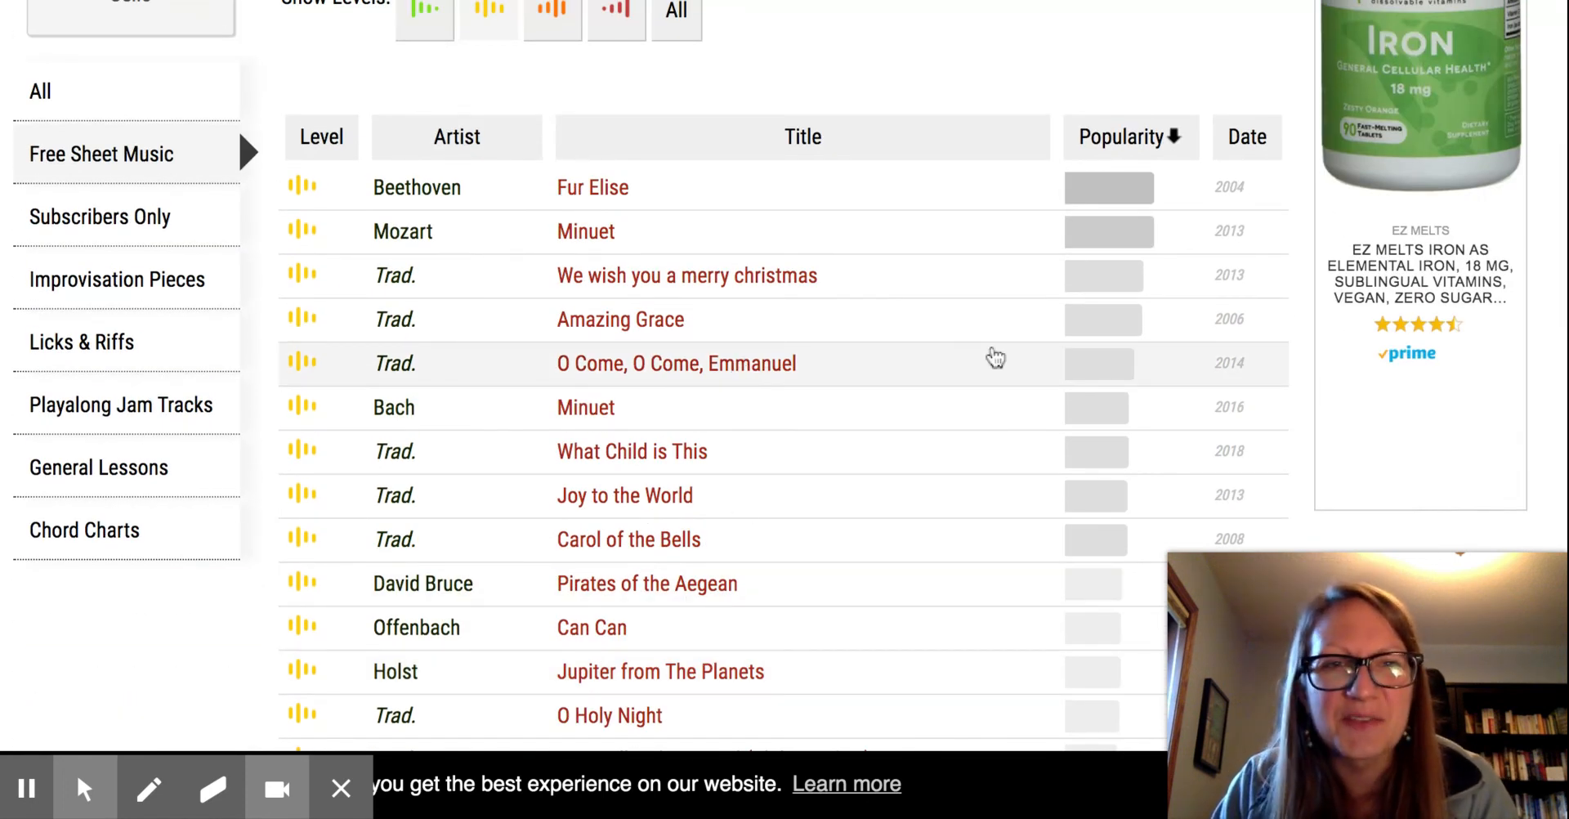
mouse_move(1518, 632)
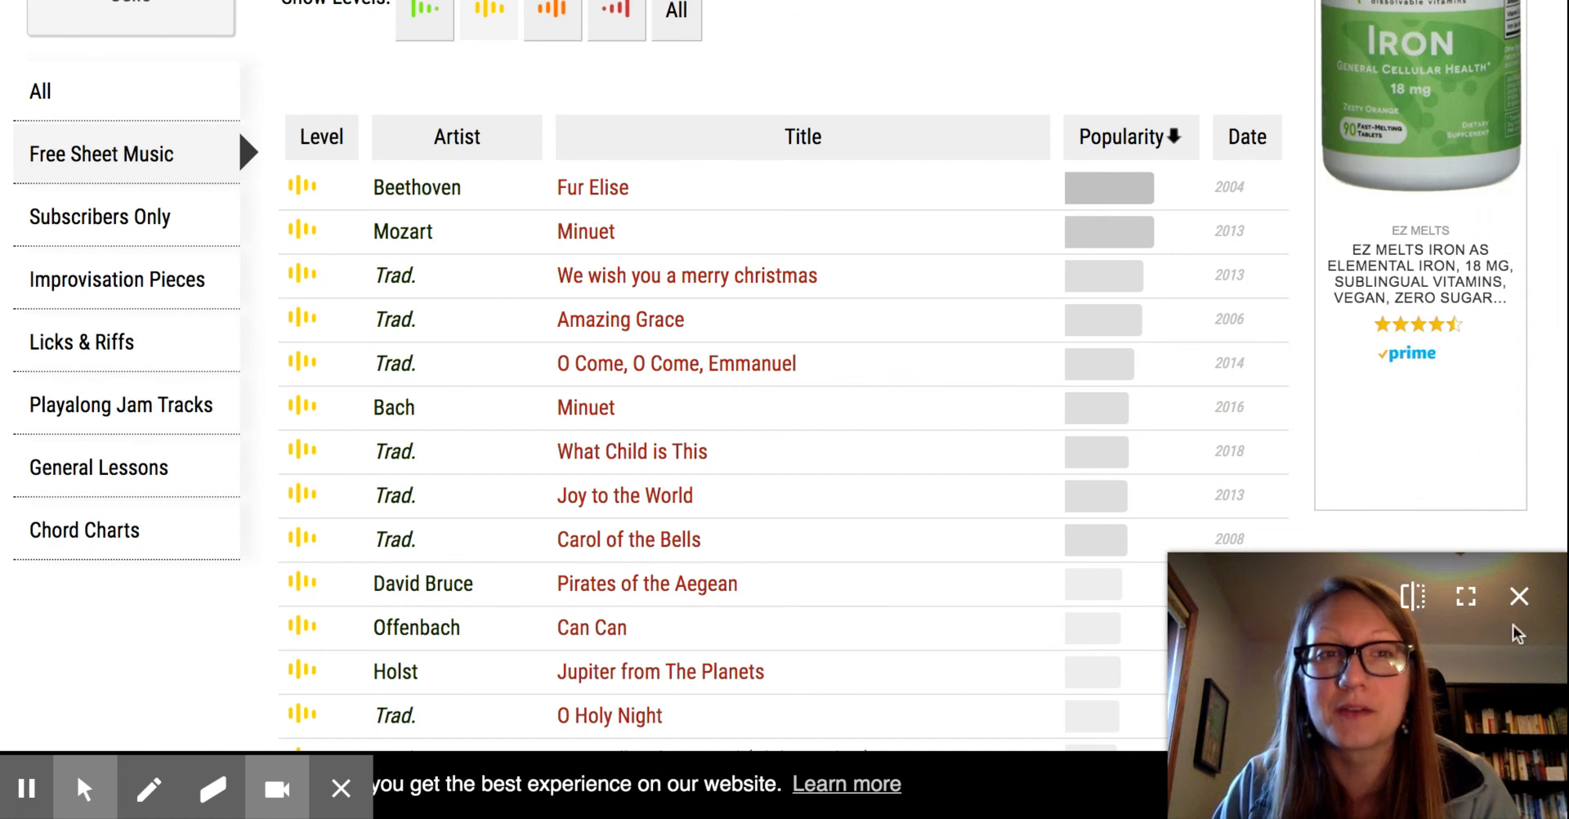